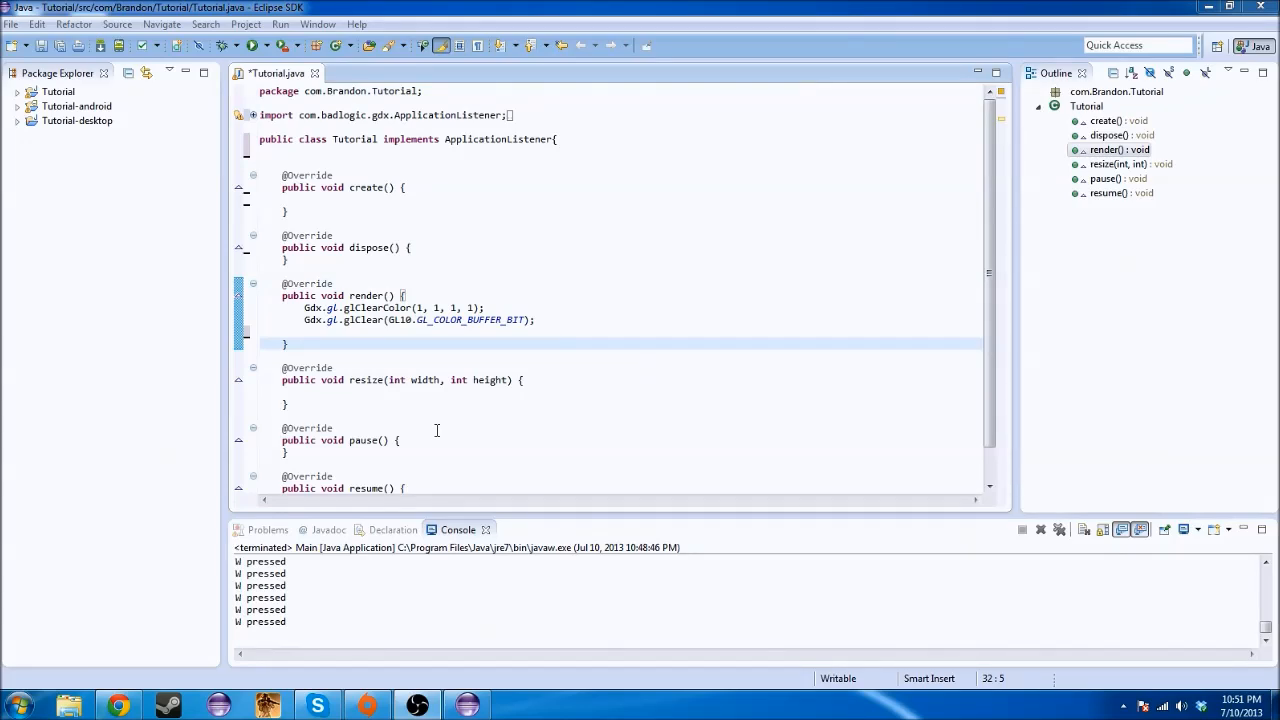
pyautogui.moveTo(392, 320)
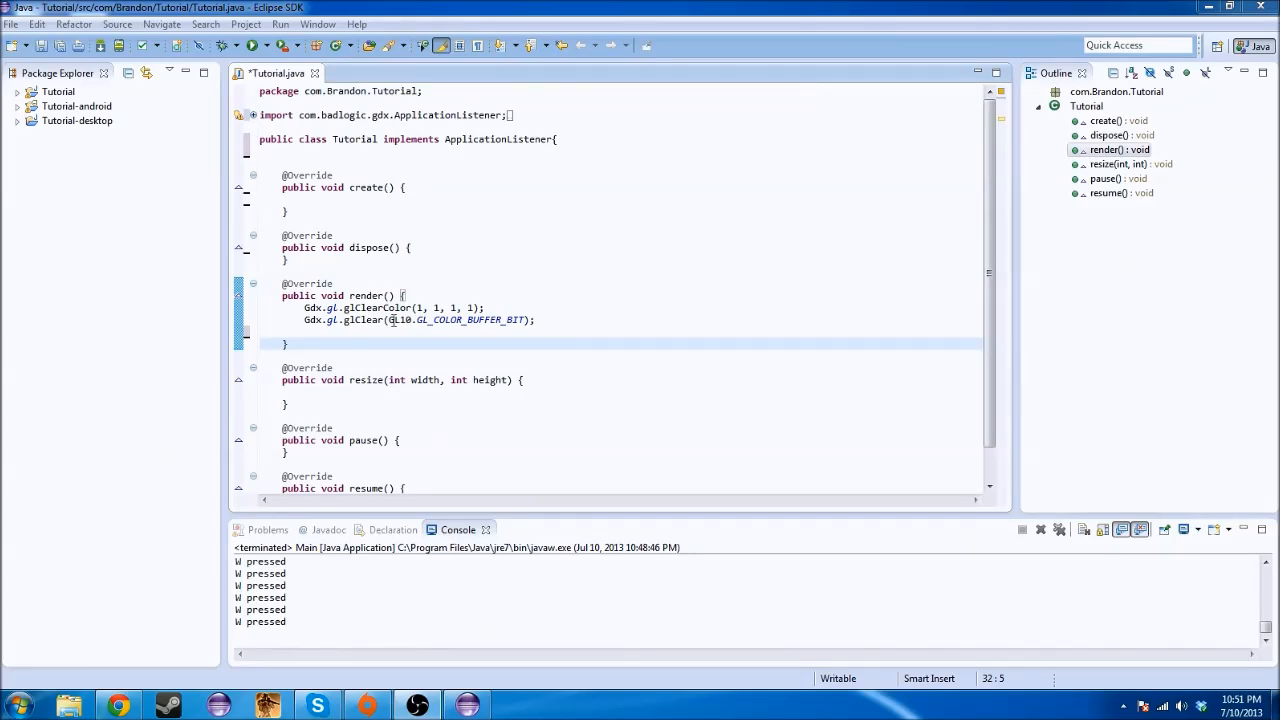
# Review the screen-clearing lines in render() and open a blank line above create() for new fields
pyautogui.click(372, 202)
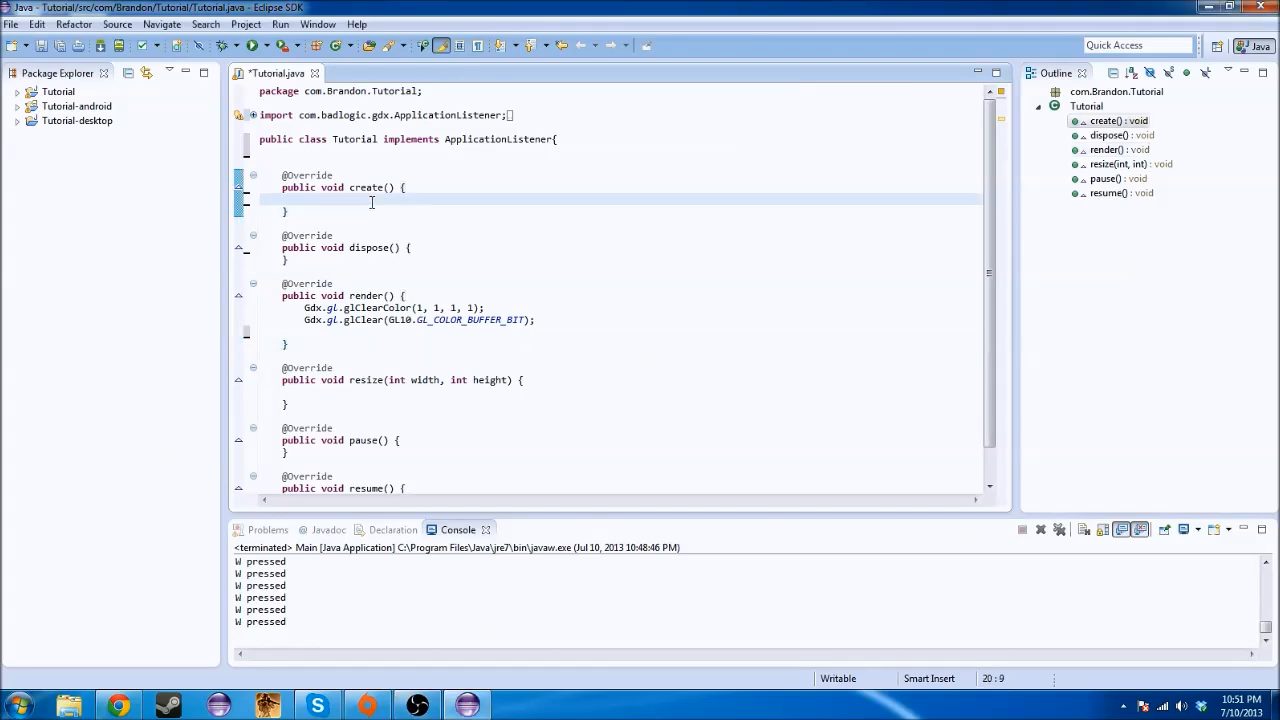
pyautogui.click(372, 160)
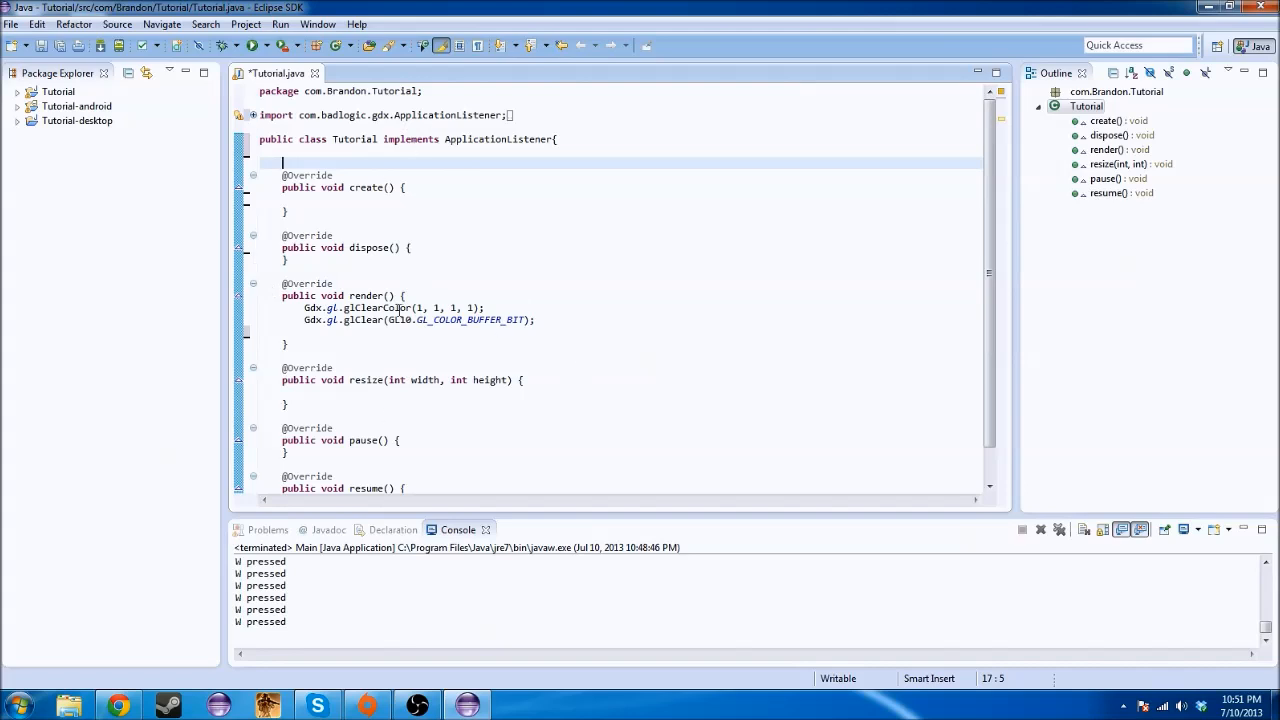
pyautogui.moveTo(330, 308); pyautogui.dragTo(536, 320)
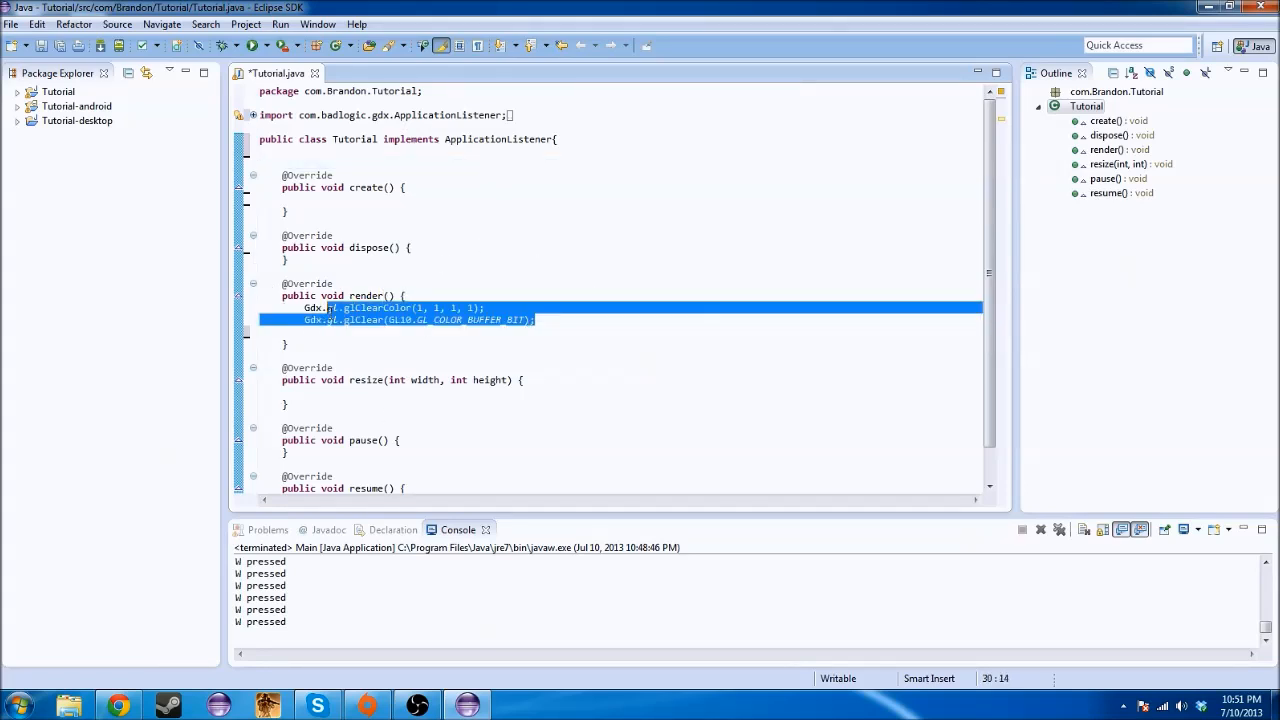
pyautogui.click(536, 320)
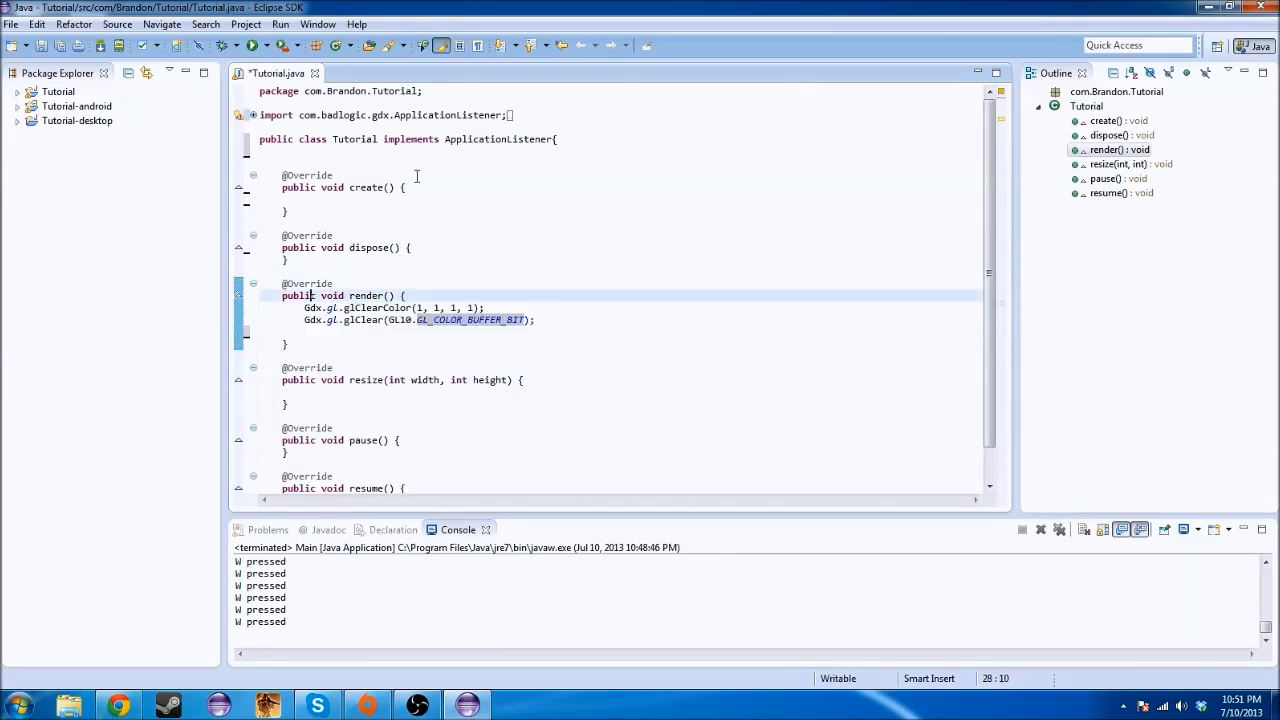
pyautogui.click(392, 156)
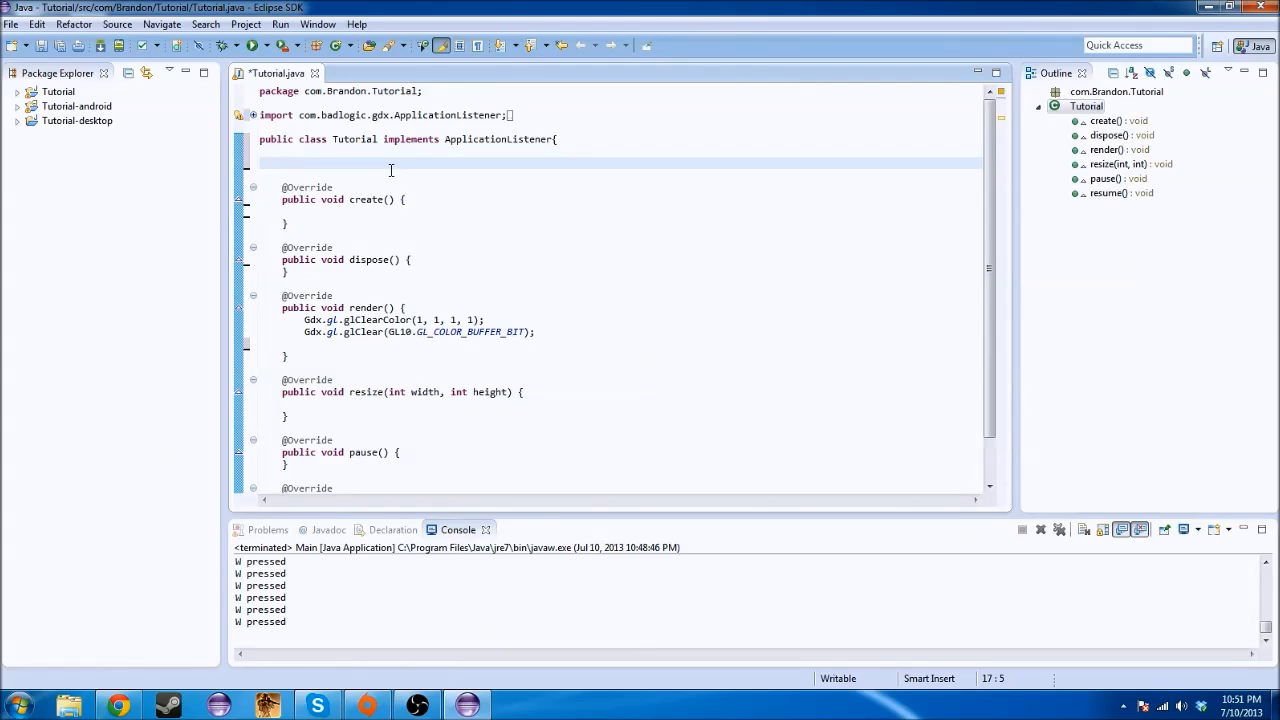
# Declare a SpriteBatch batch field and assign batch = new SpriteBatch() in create()
pyautogui.write('SpriteBatch')
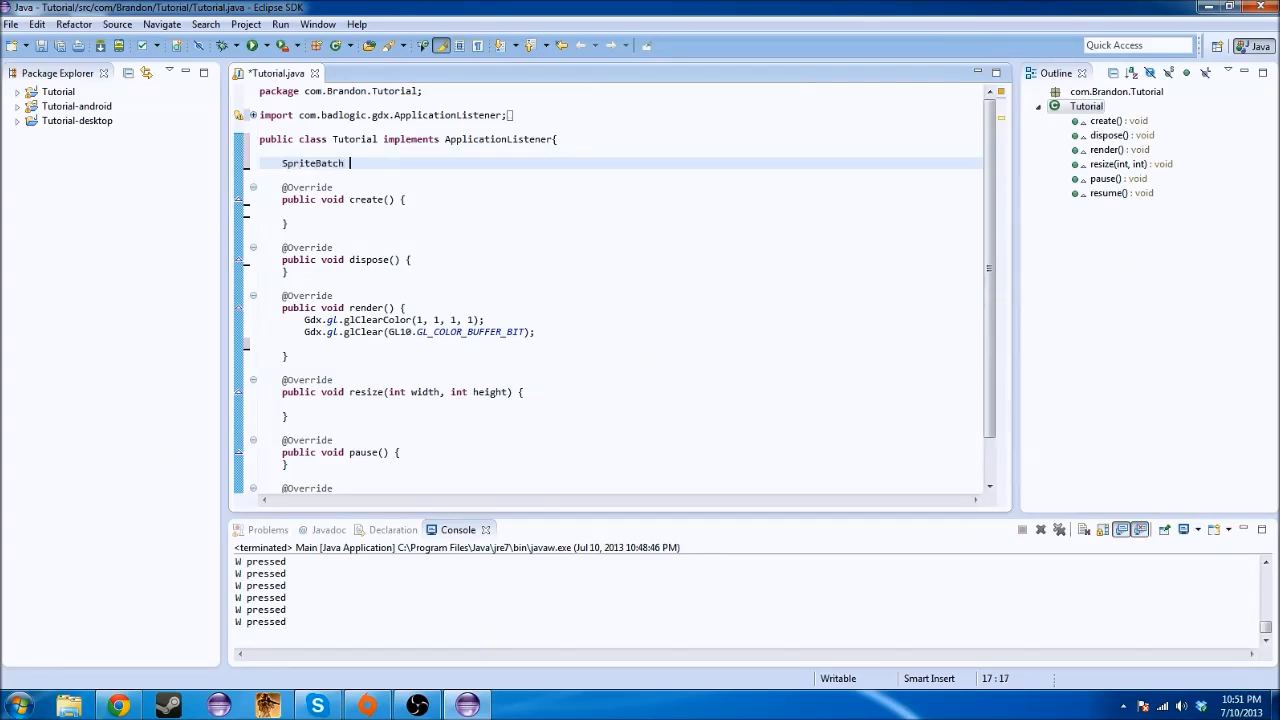
pyautogui.write('batch;')
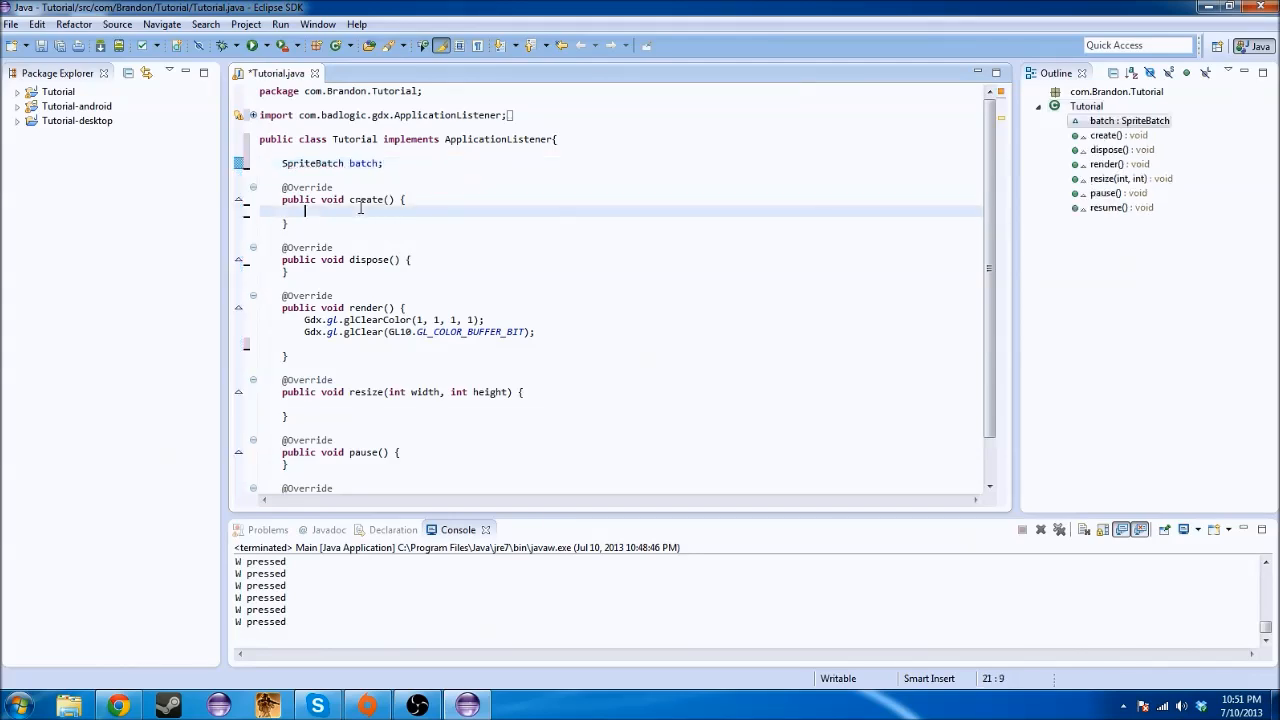
pyautogui.write('batch = n')
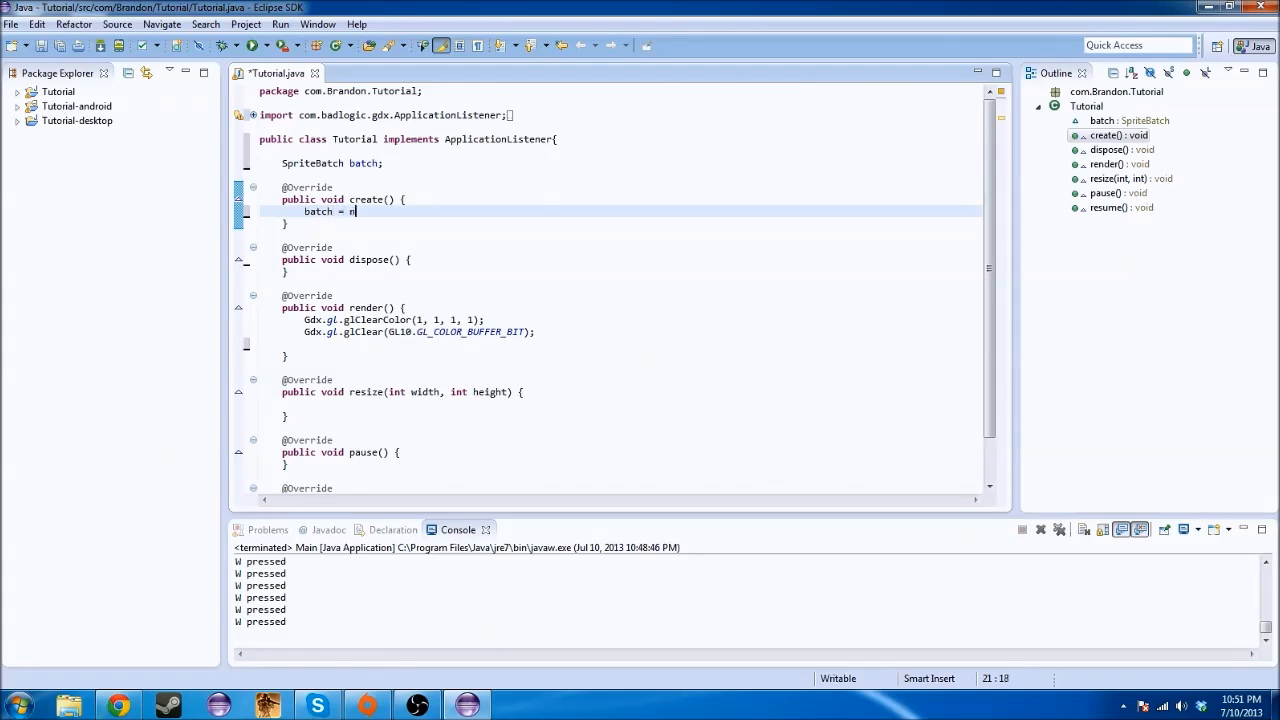
pyautogui.write('ew SpriteBatch')
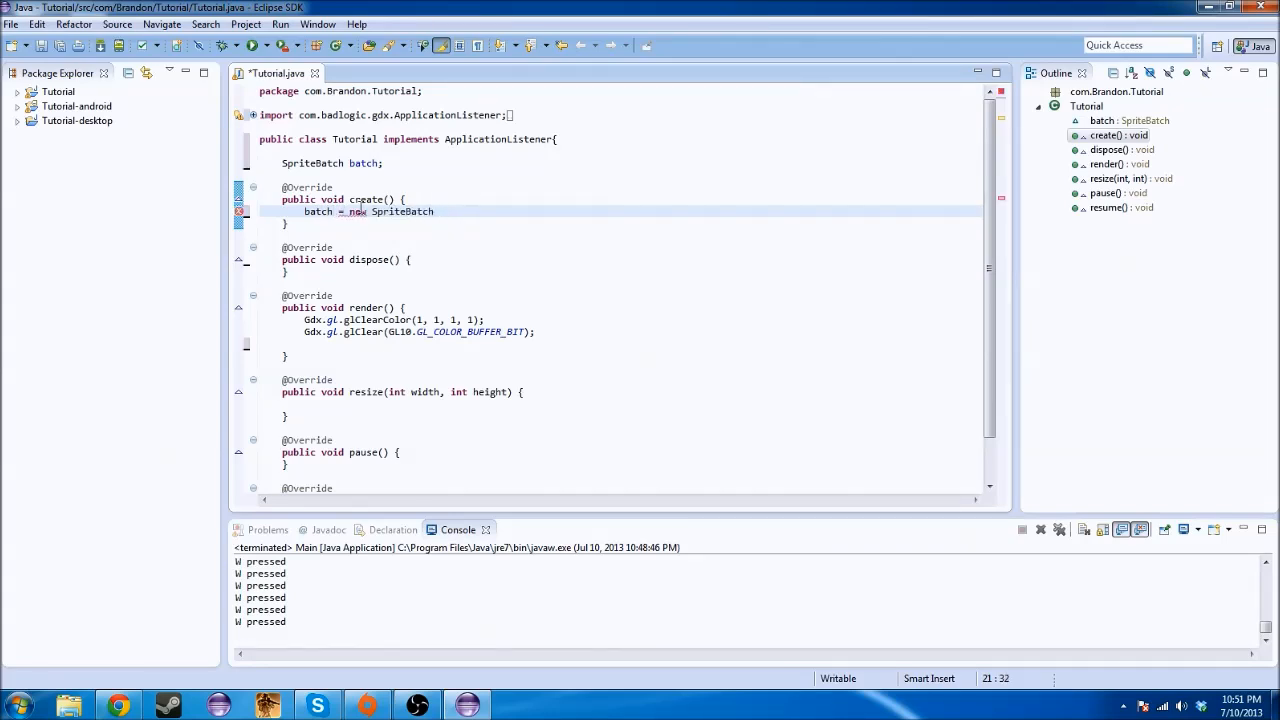
pyautogui.write('();')
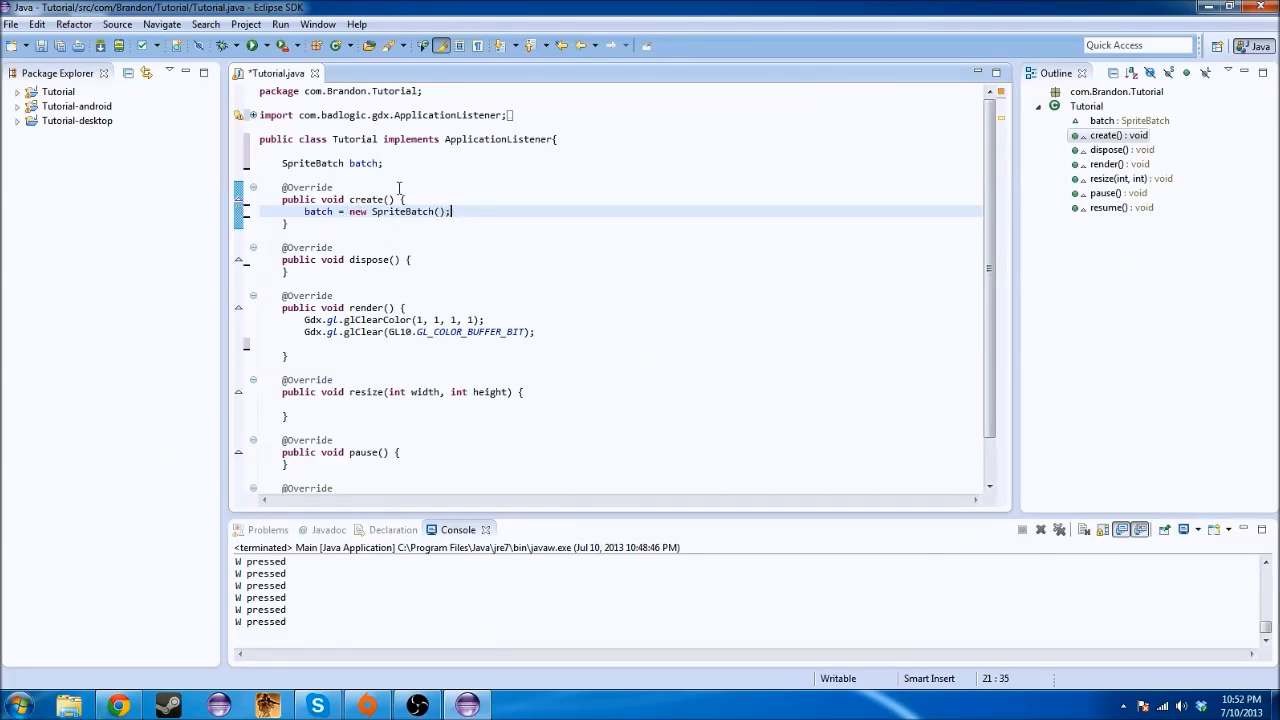
# Add batch.begin() and batch.end() in render(), then begin typing a Texture field
pyautogui.click(536, 332)
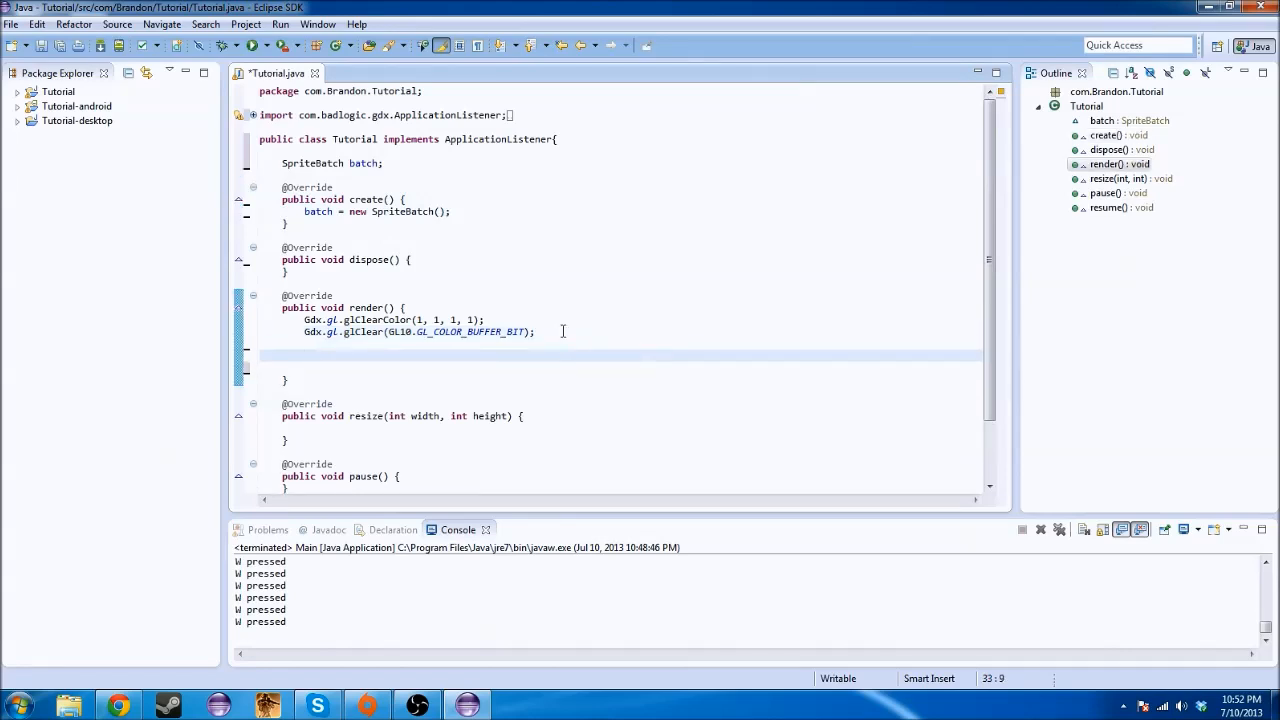
pyautogui.write('batch.begin()')
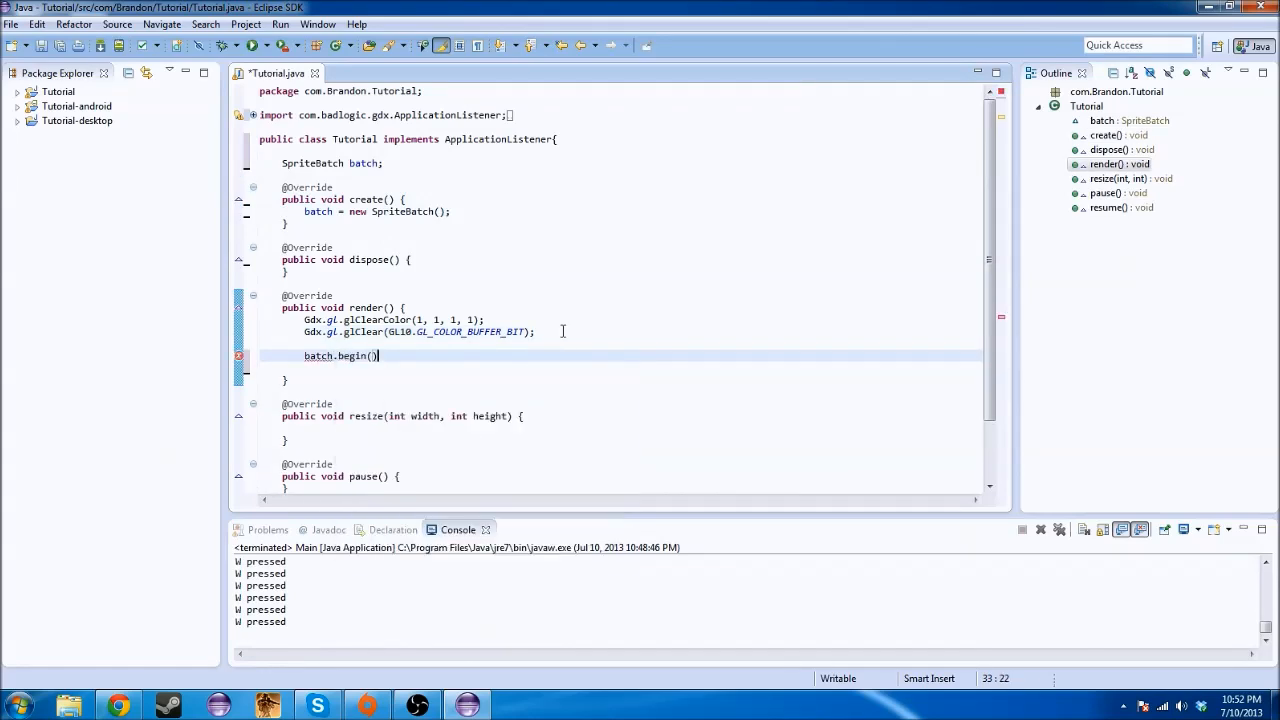
pyautogui.write(';')
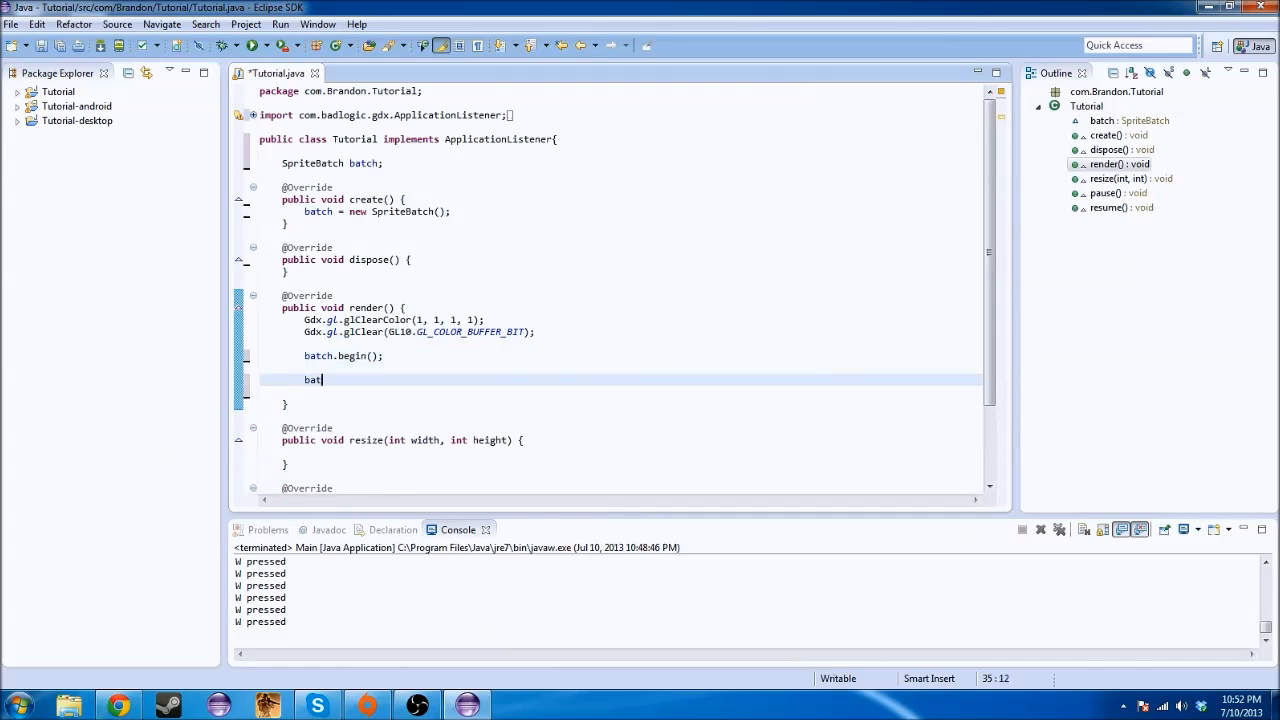
pyautogui.write('end')
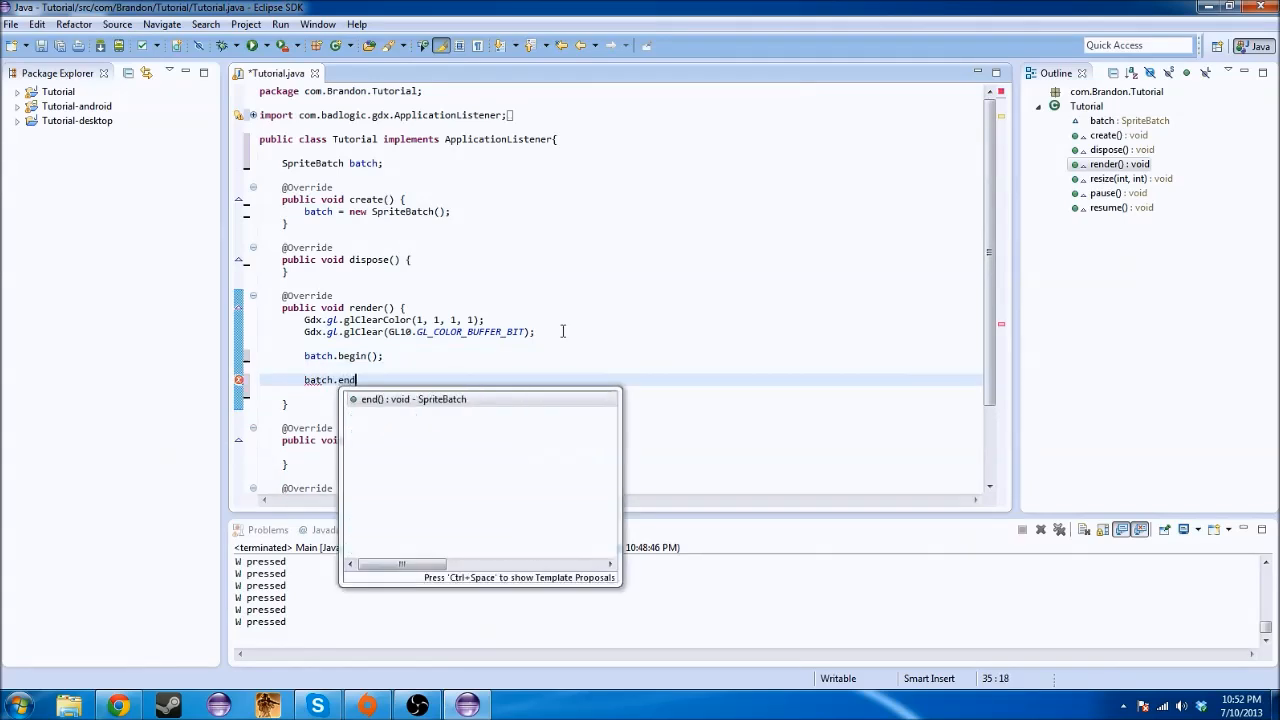
pyautogui.press('Return')
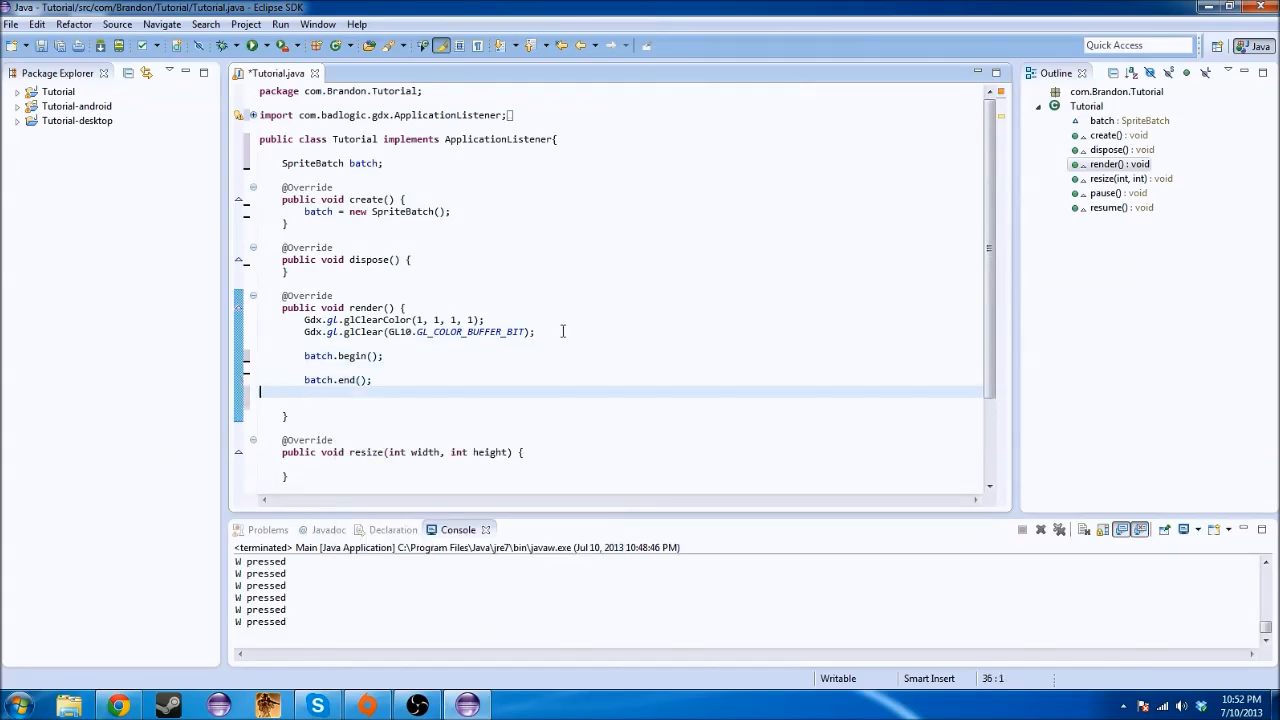
pyautogui.press('Backspace')
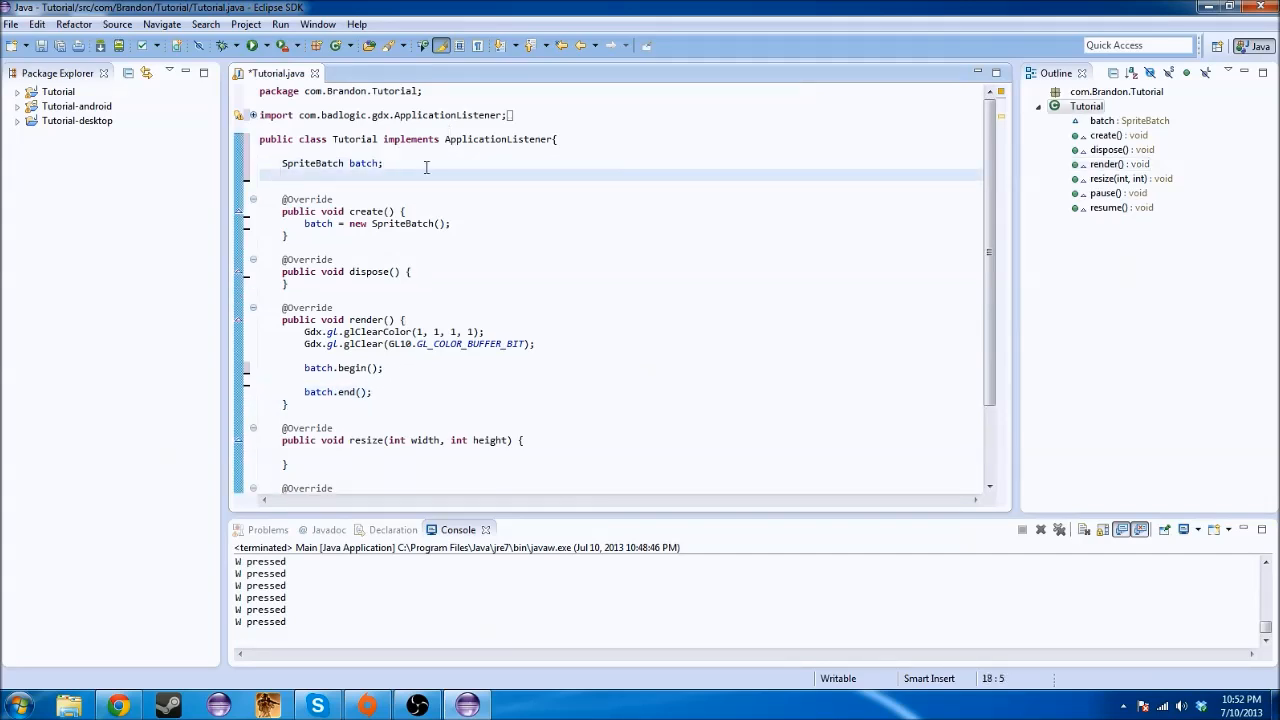
pyautogui.write('Texture')
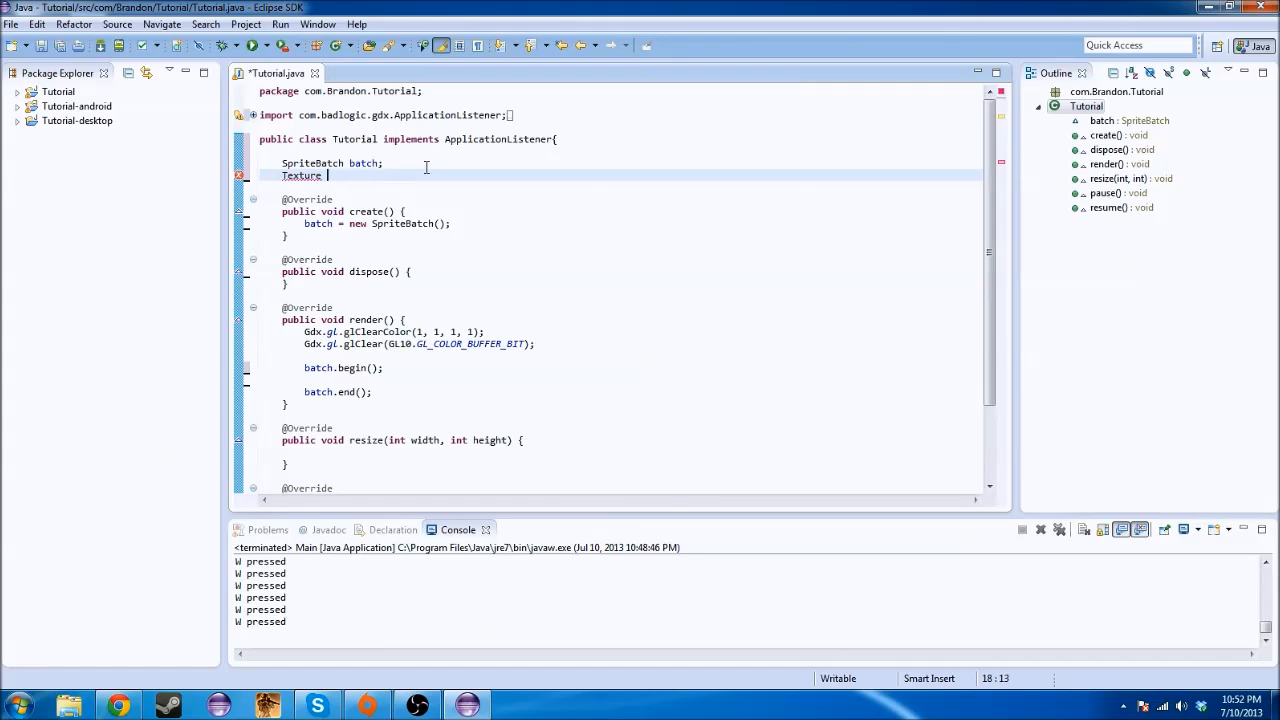
# Launch the Nexus_7 virtual device from the Android Virtual Device Manager with default options
pyautogui.click(204, 24)
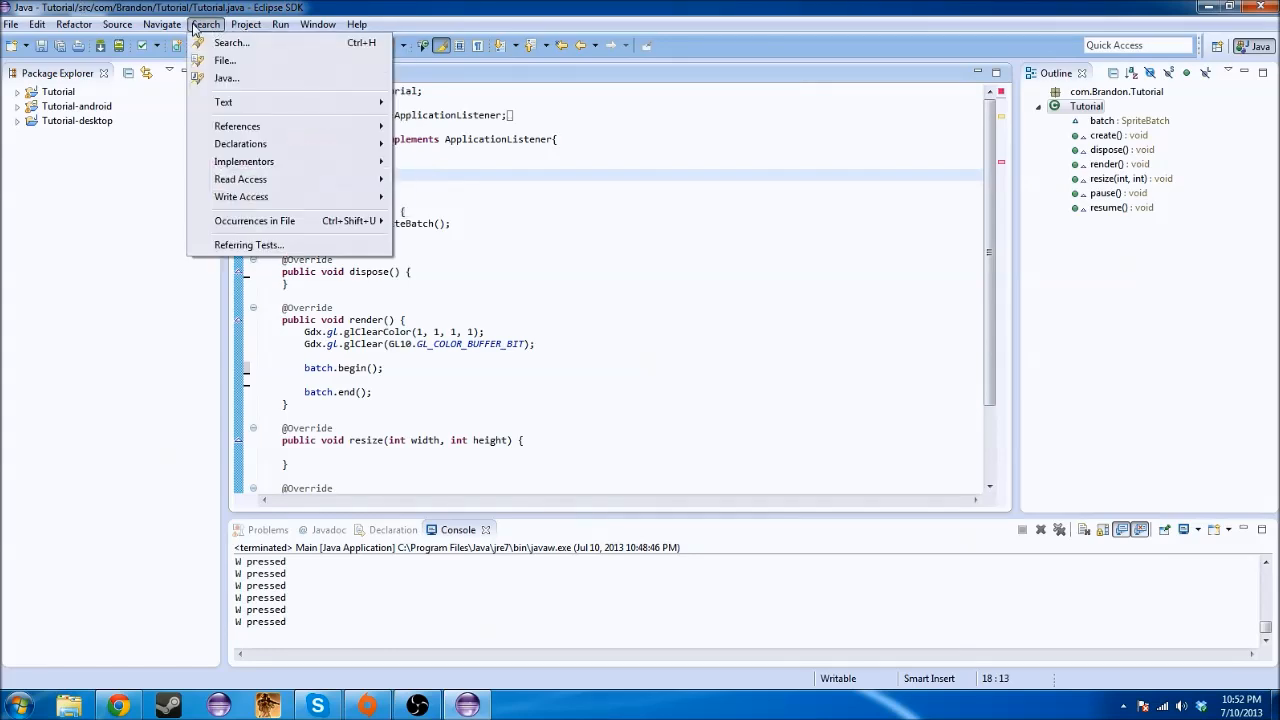
pyautogui.click(318, 24)
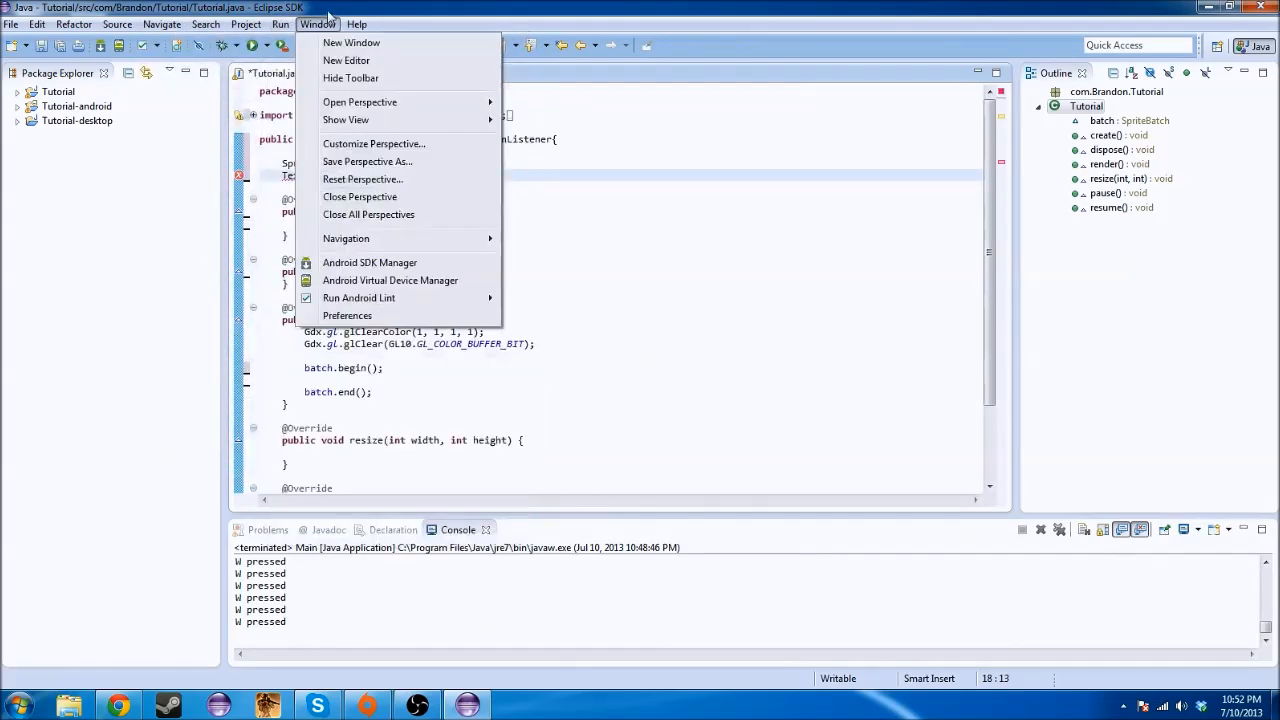
pyautogui.click(390, 280)
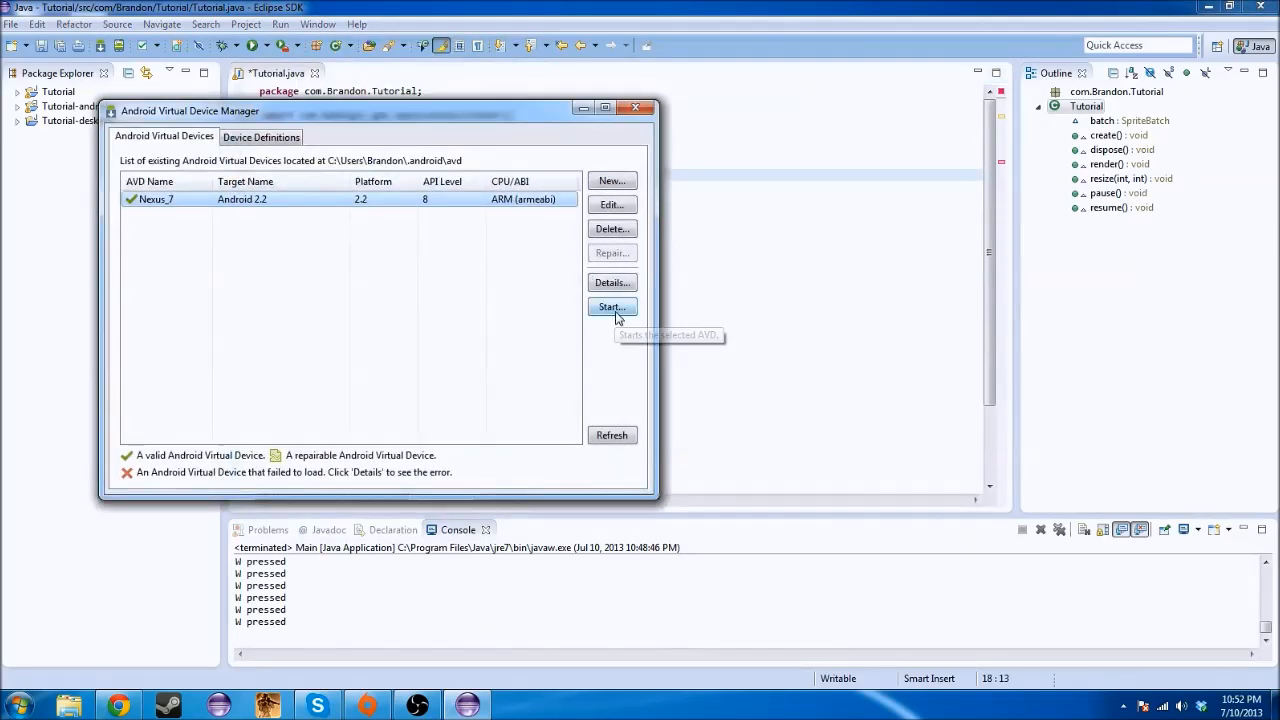
pyautogui.click(612, 306)
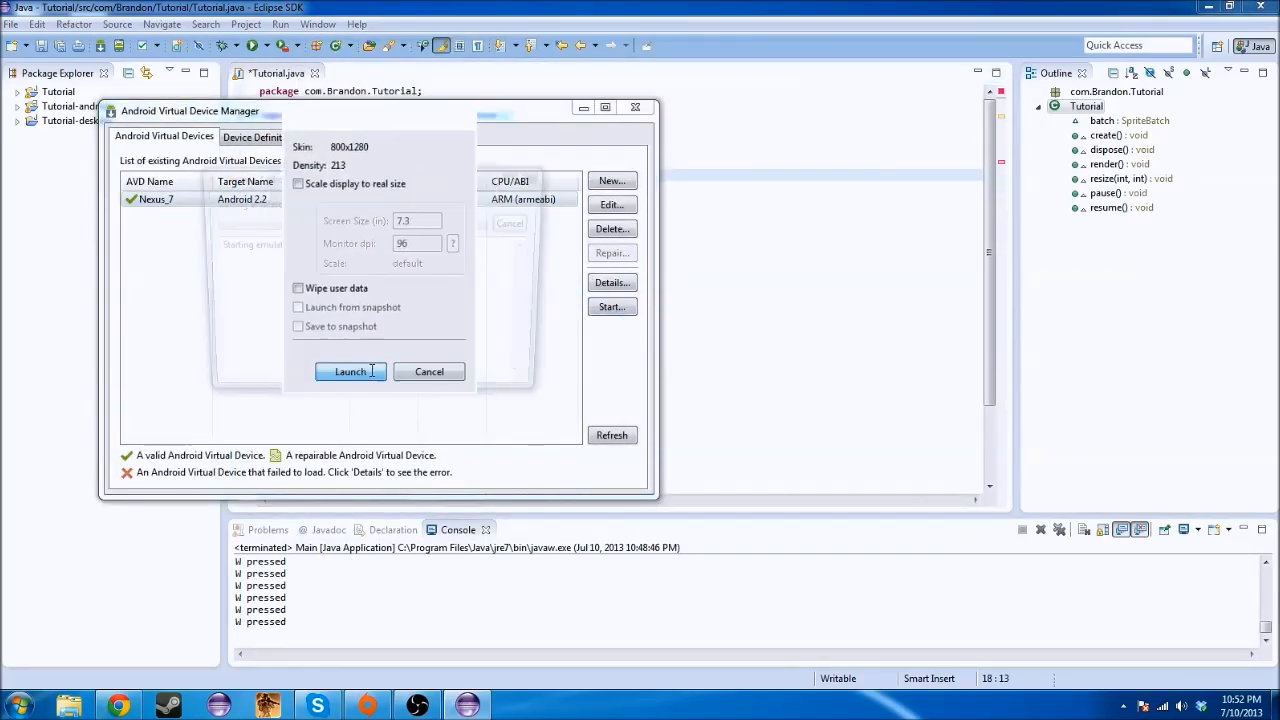
pyautogui.click(350, 370)
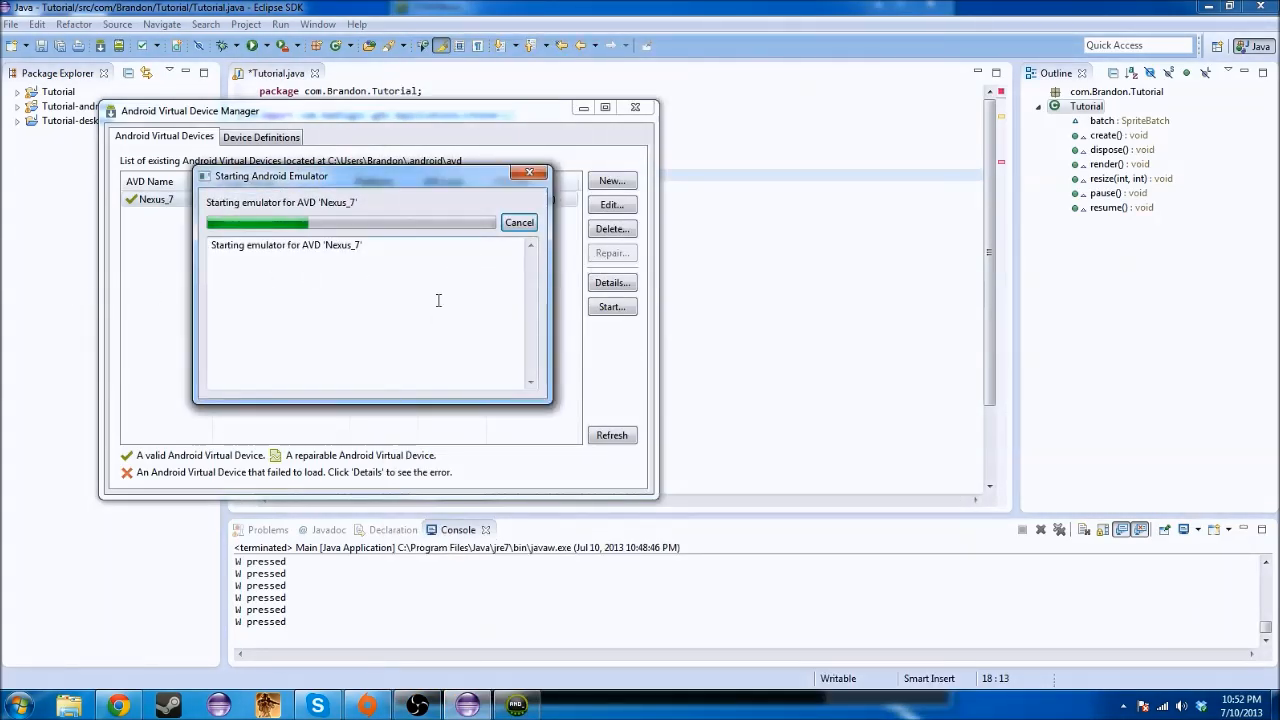
pyautogui.moveTo(612, 228)
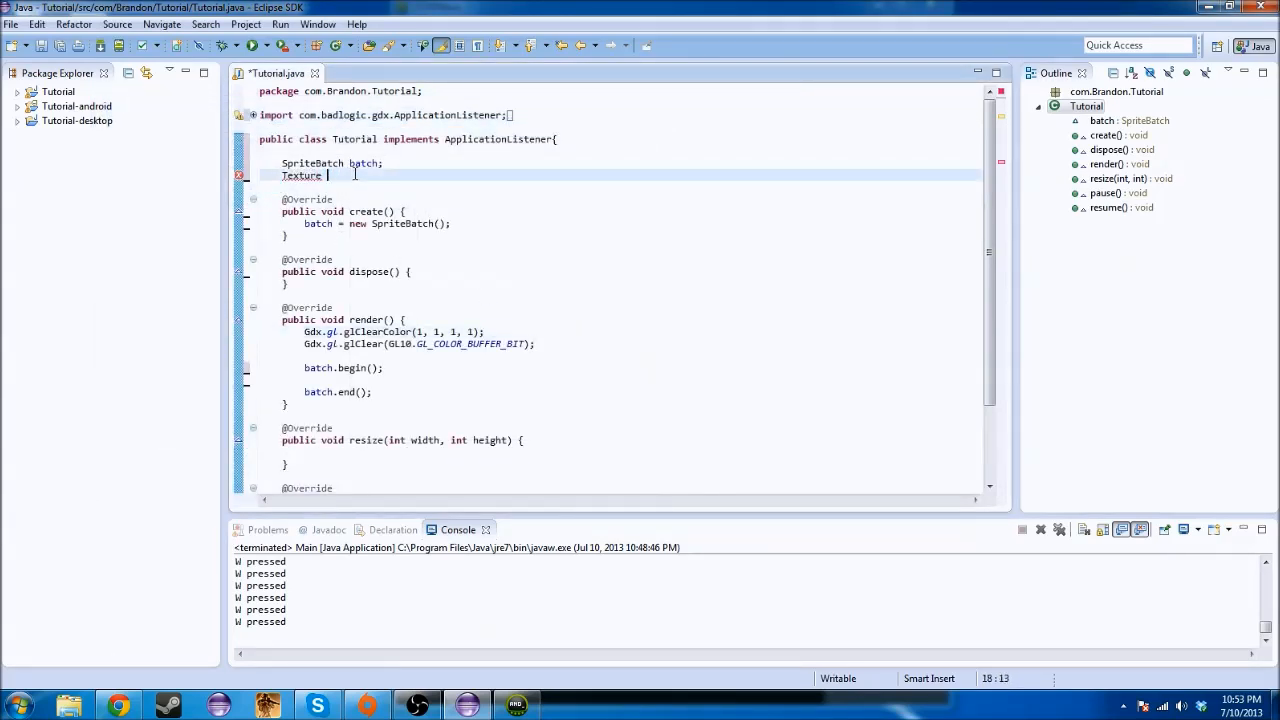
# Finish the 'Texture mario;' field declaration and bring up the file browser for the image
pyautogui.write('mar')
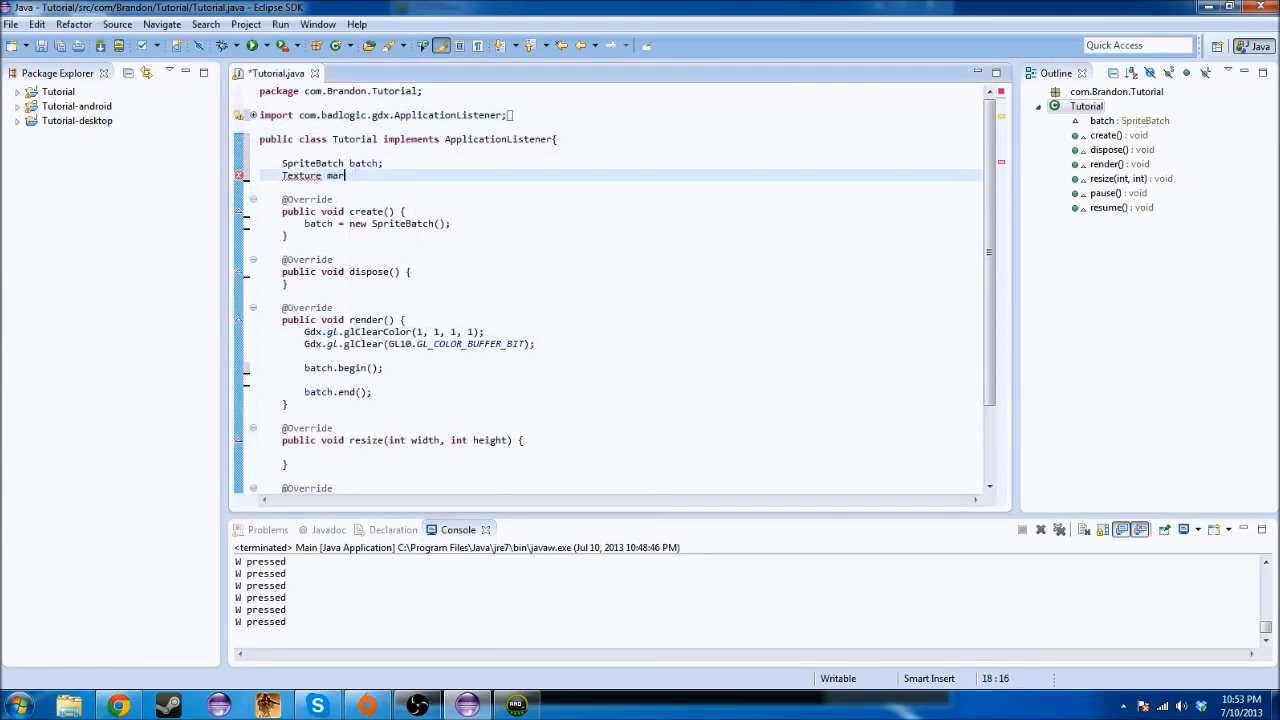
pyautogui.write('io;')
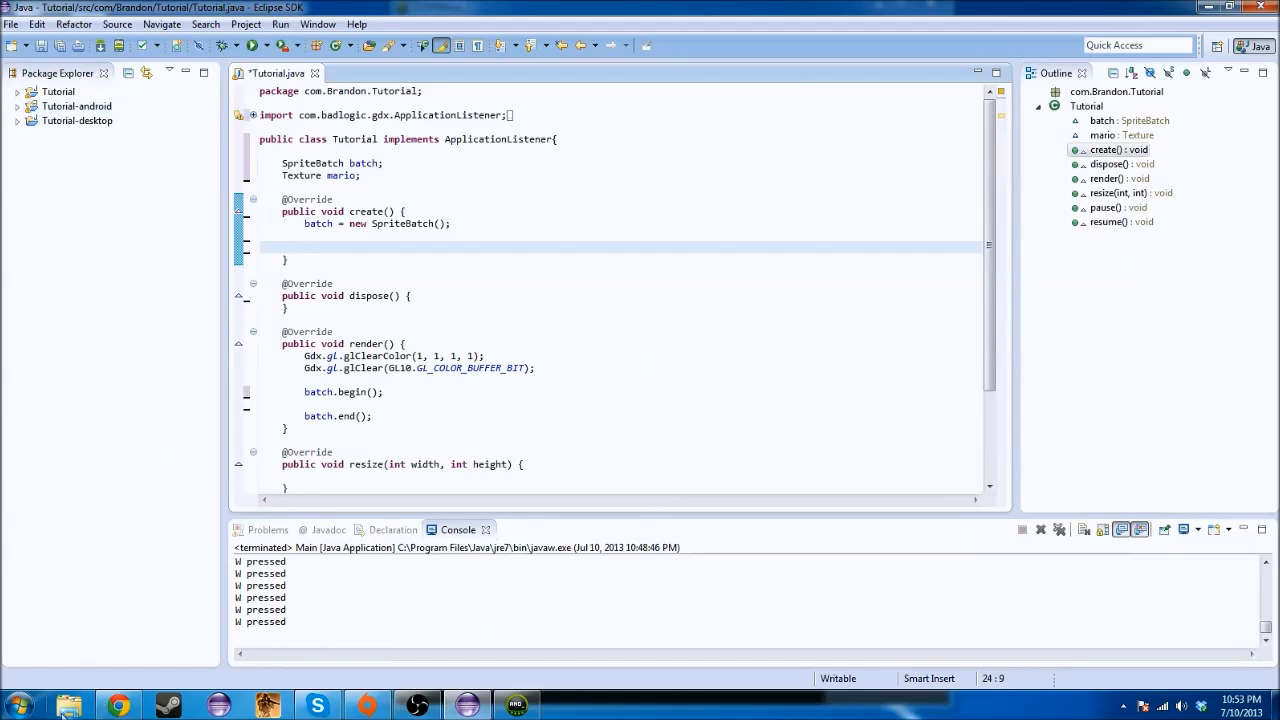
pyautogui.click(68, 704)
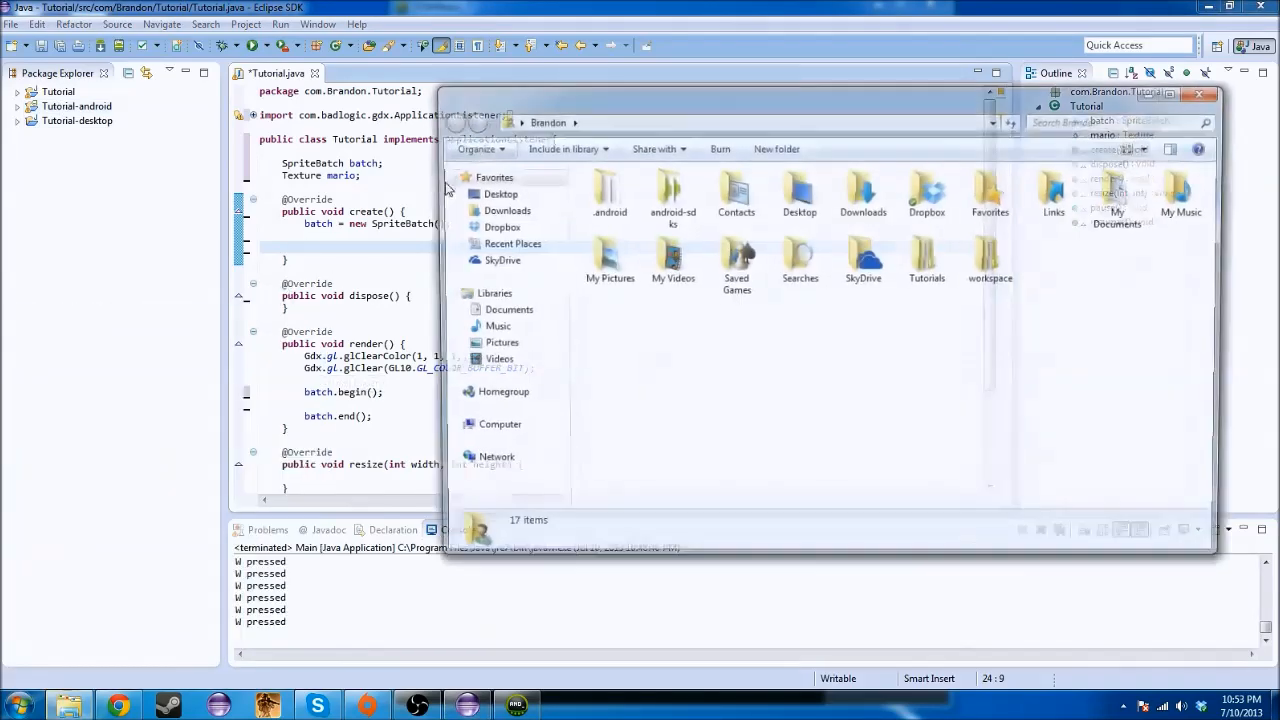
# Go to the Desktop folder in Explorer and locate mario.png
pyautogui.click(492, 192)
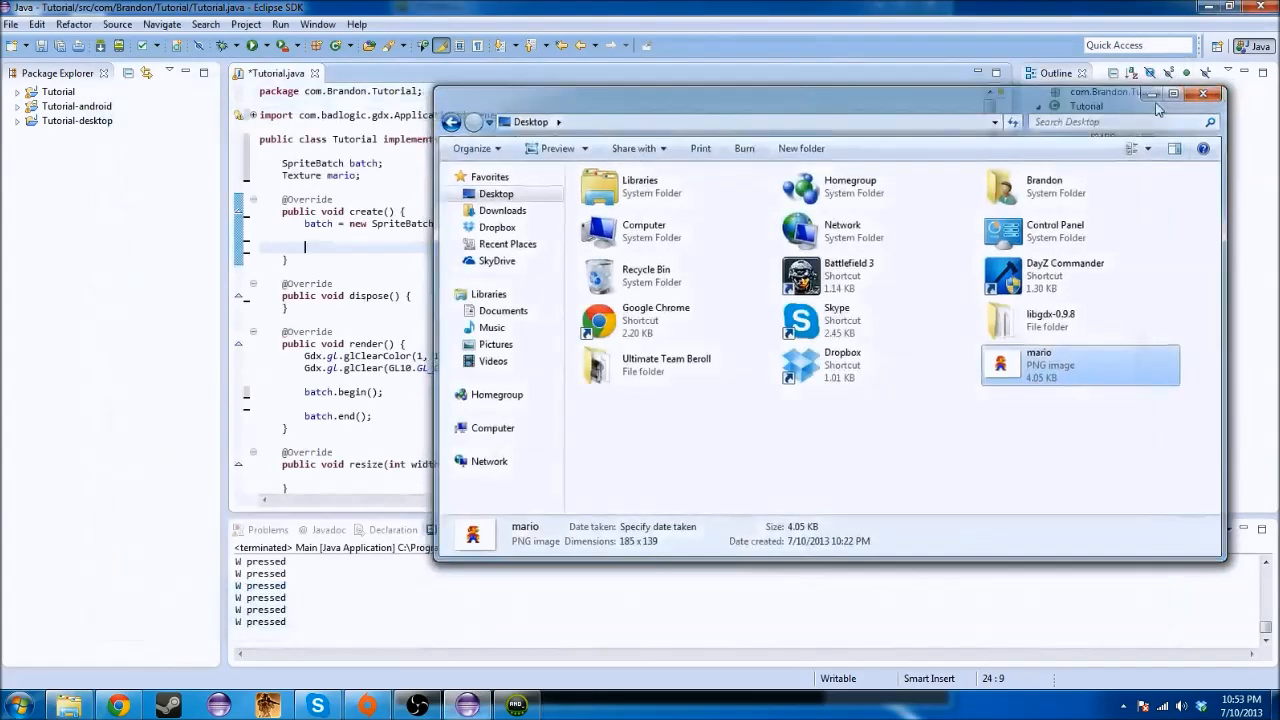
pyautogui.click(1204, 94)
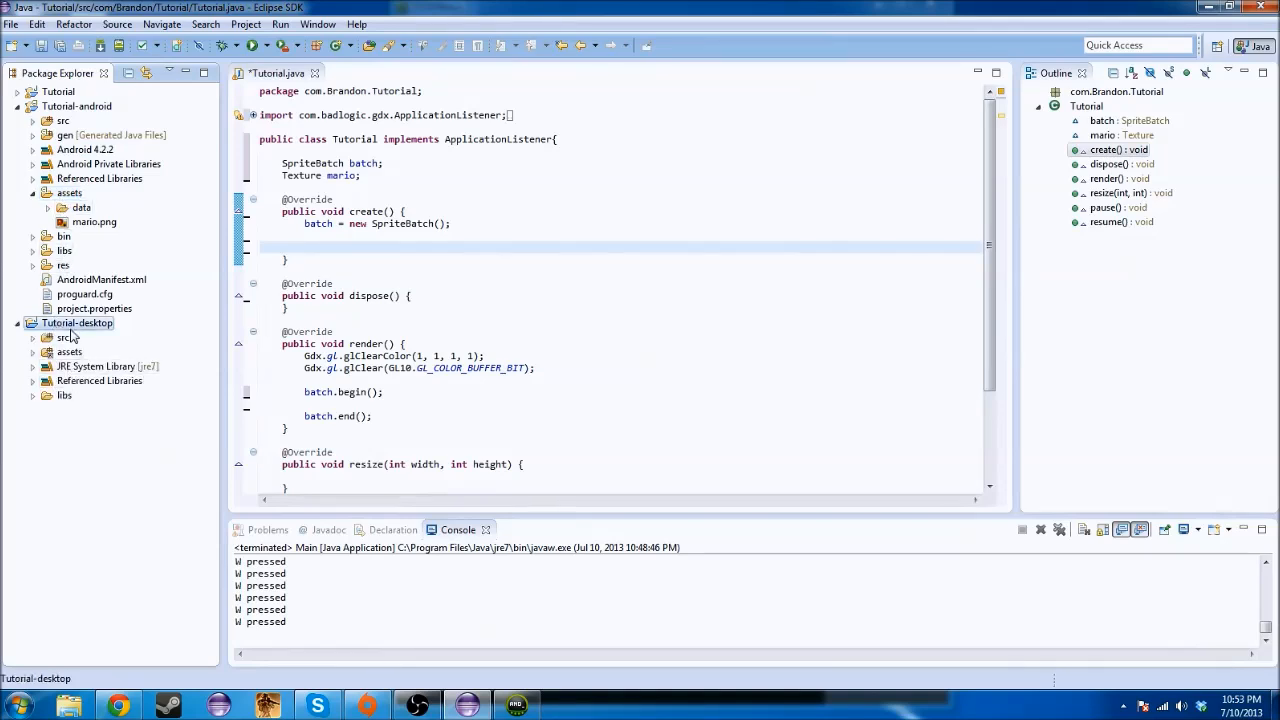
# Collapse the Tutorial-desktop project tree and return to the empty line inside create()
pyautogui.click(68, 352)
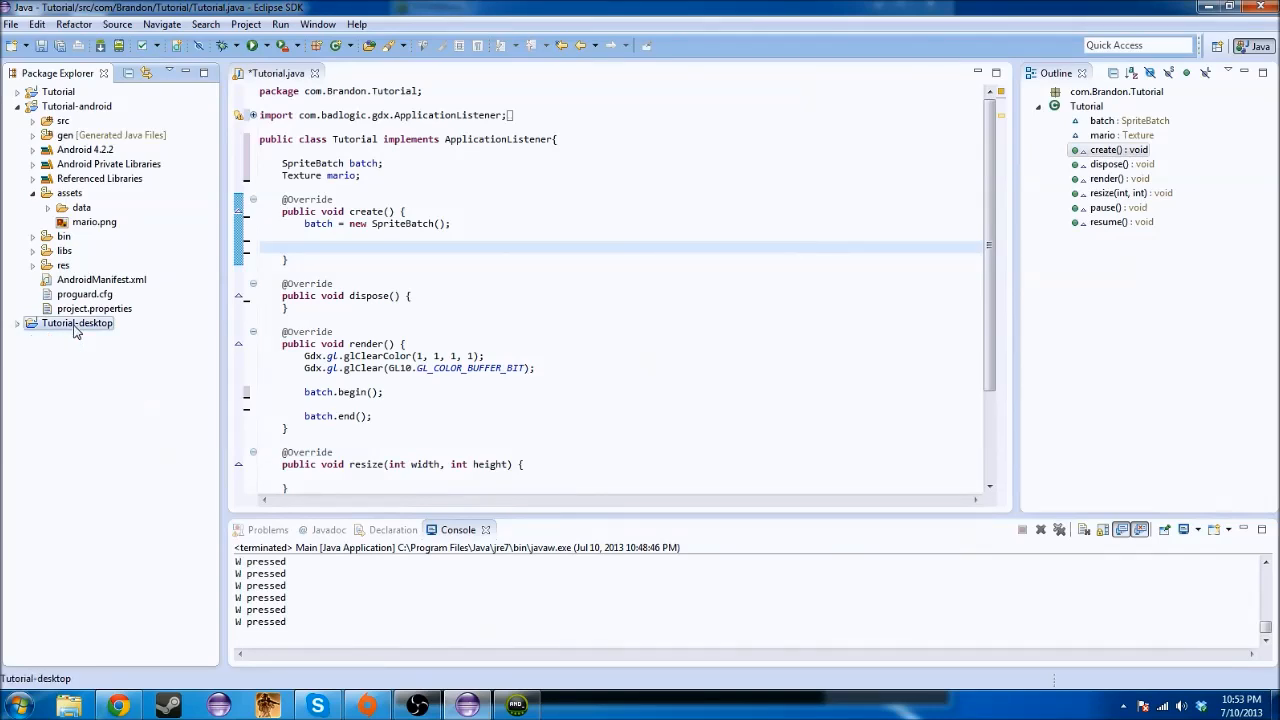
pyautogui.click(428, 236)
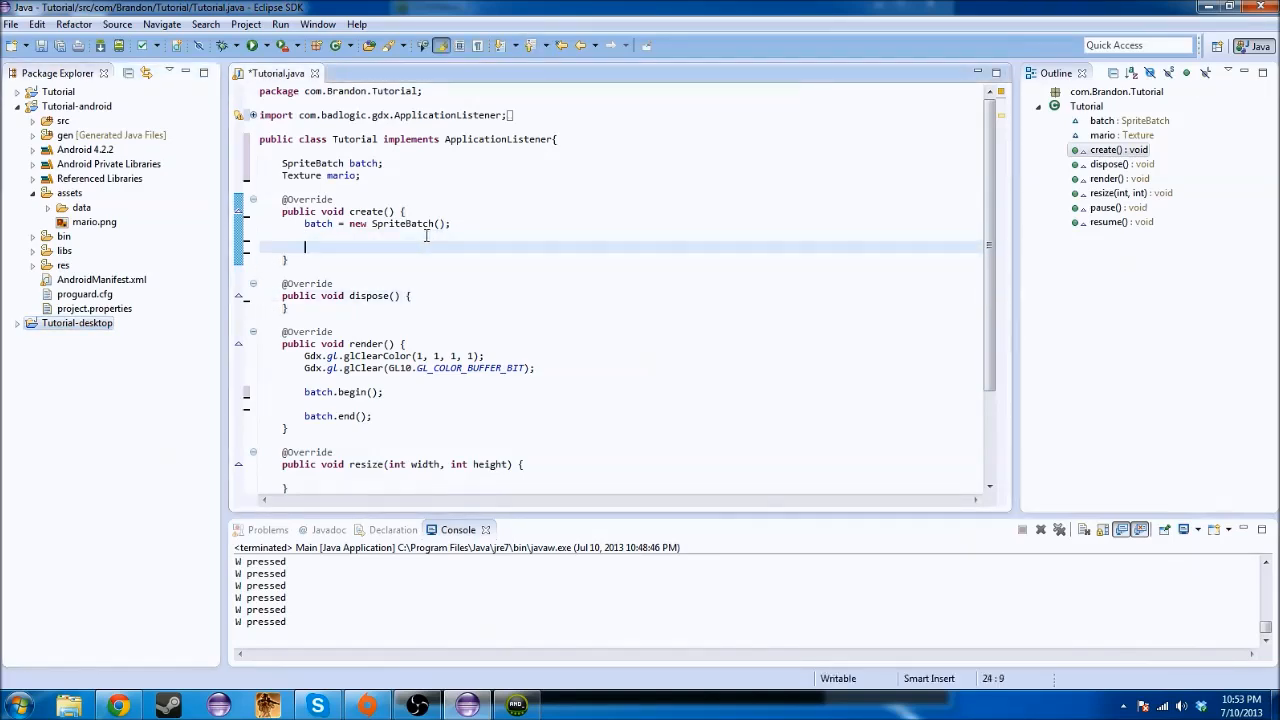
# Assign mario = new Texture(Gdx.files.internal("mario.png")) in create(), adjusting the file path
pyautogui.write('mario = new Text')
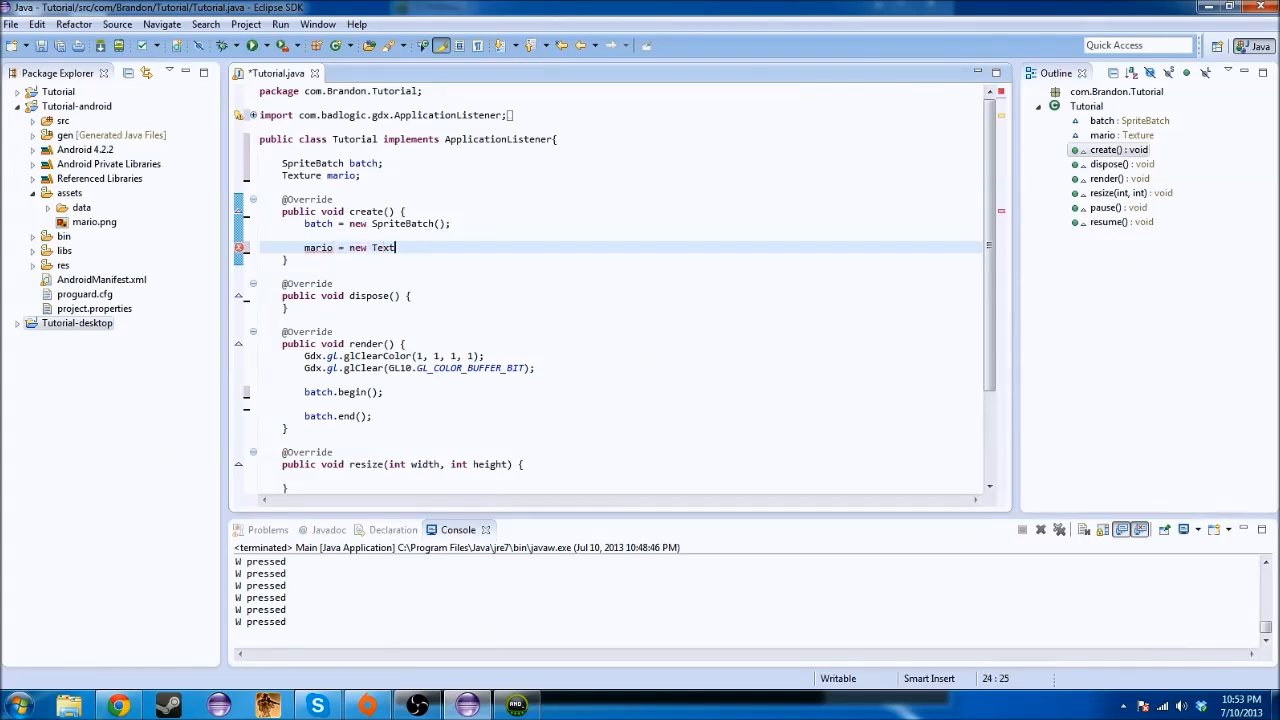
pyautogui.write('ure()')
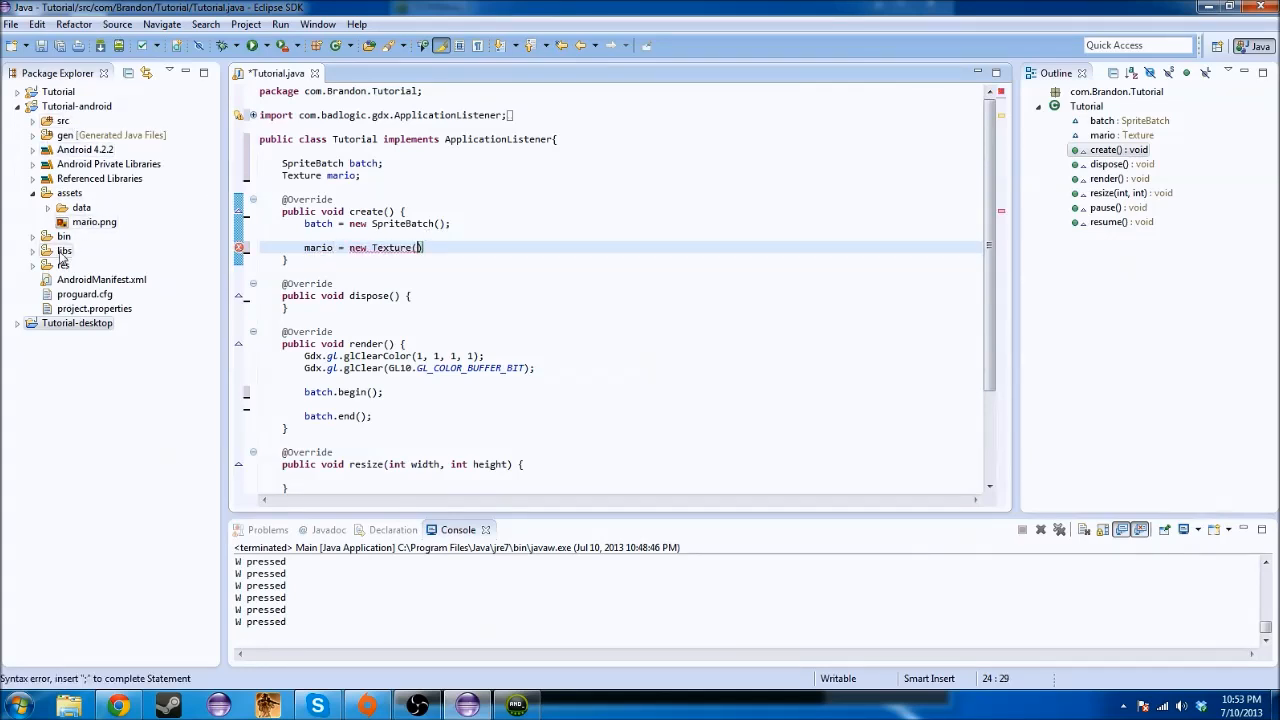
pyautogui.write('Gdx.b')
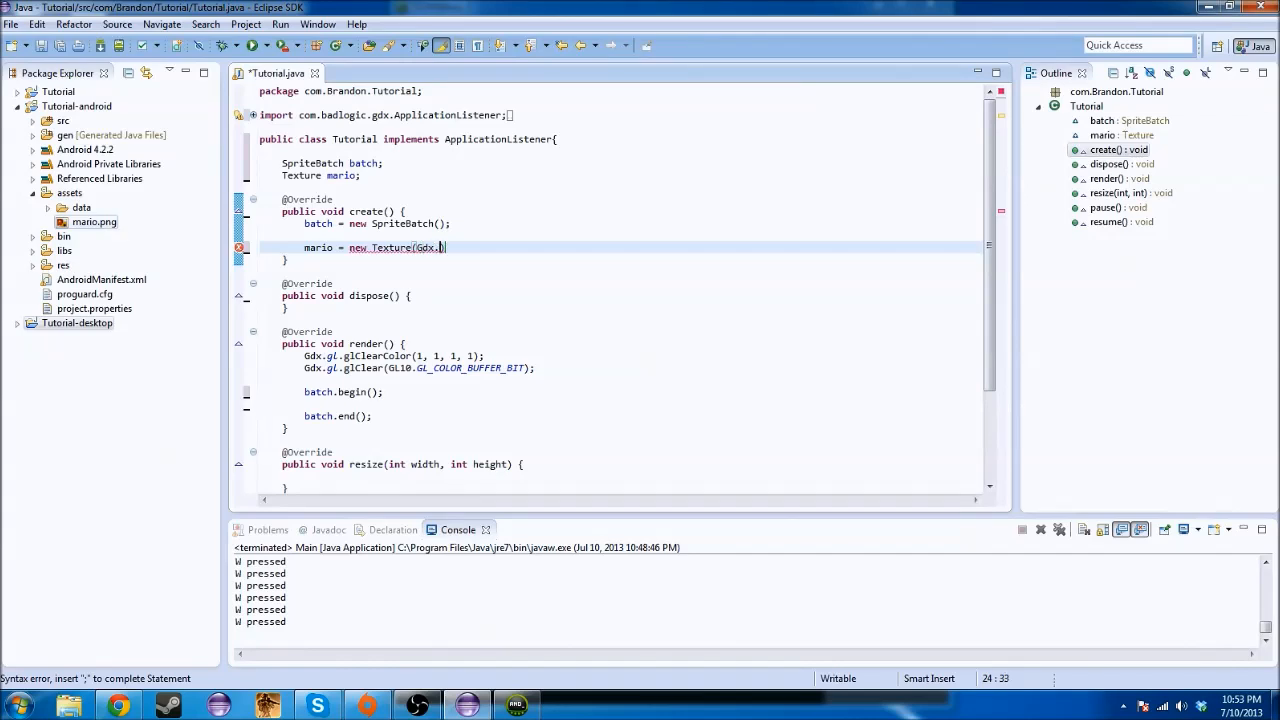
pyautogui.write('files)')
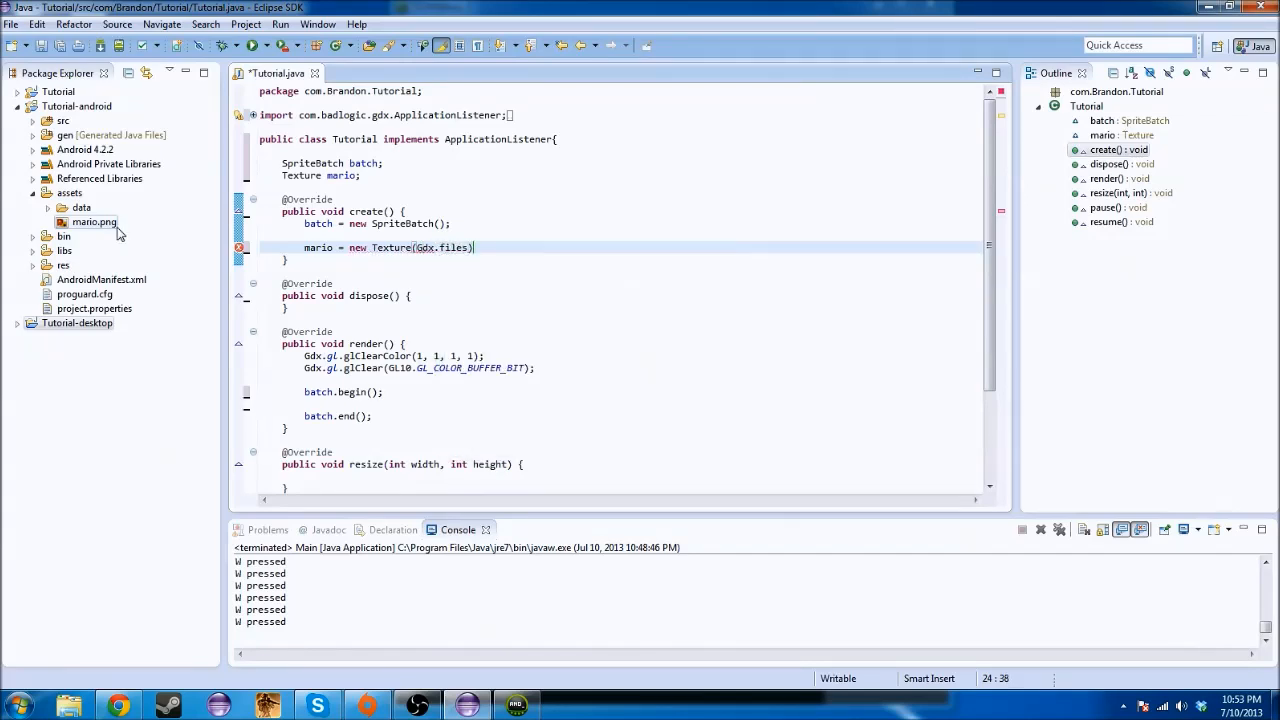
pyautogui.write('.internal("mario.')
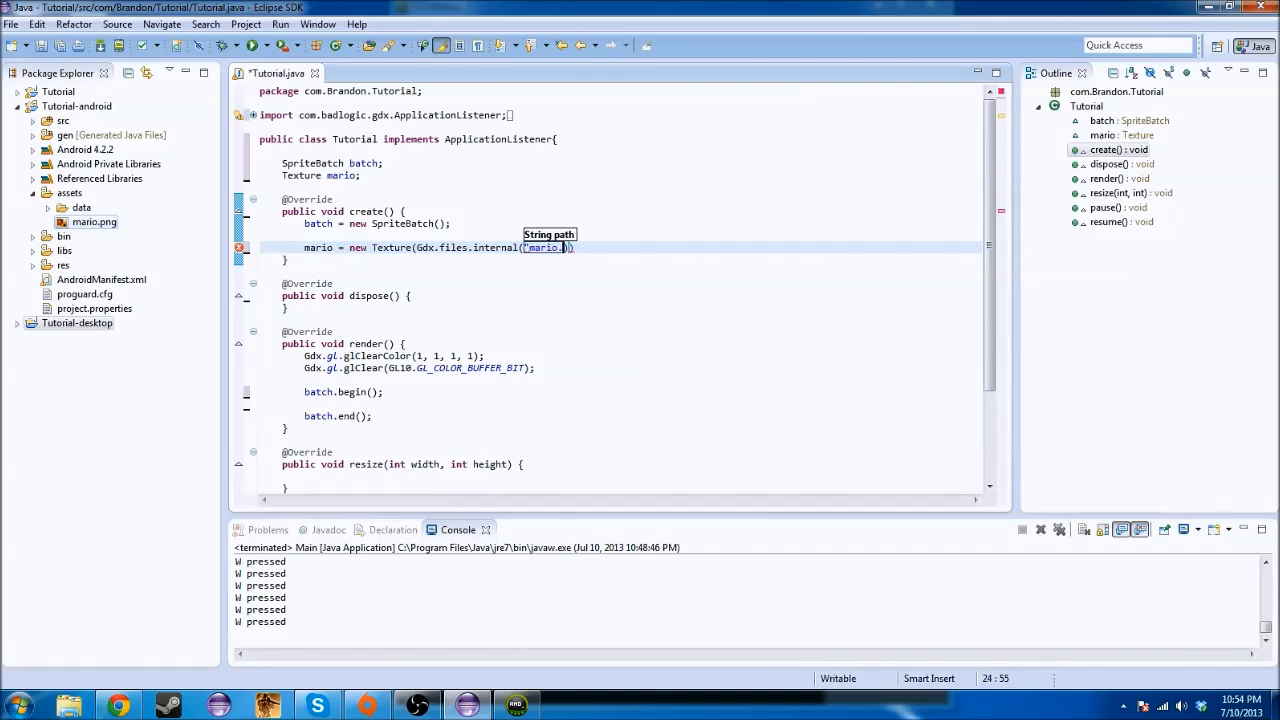
pyautogui.write('png"));')
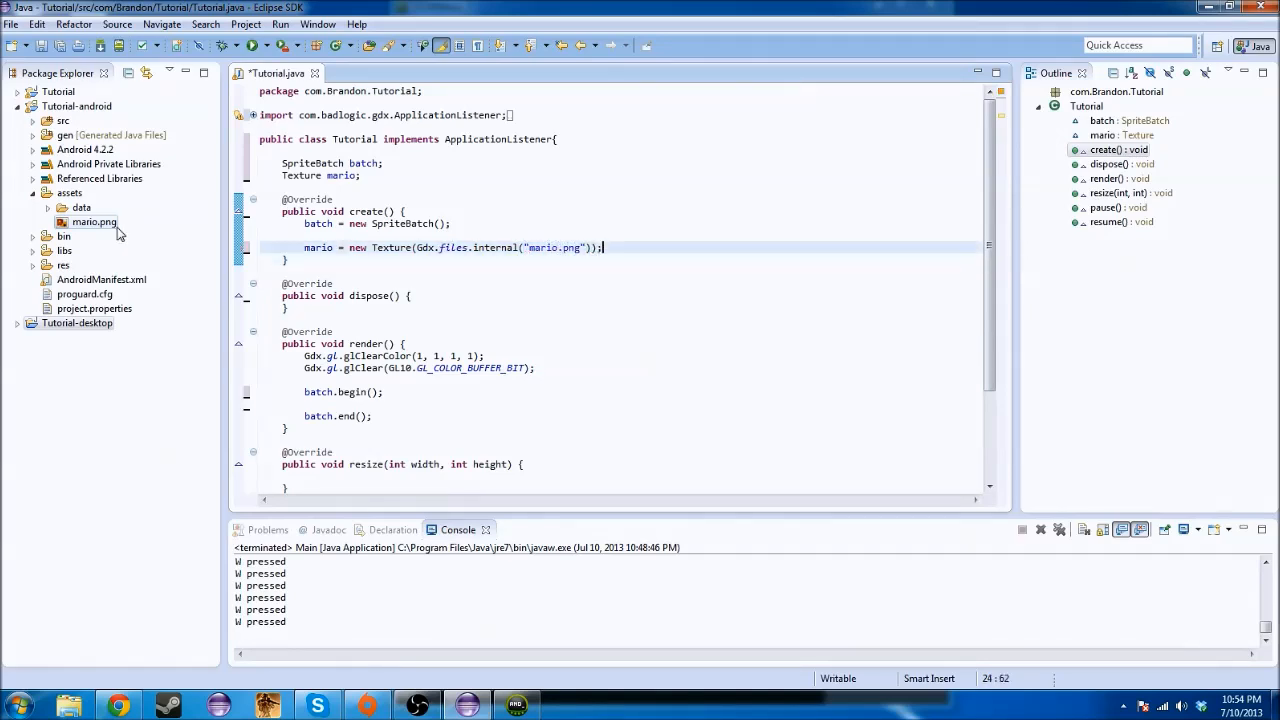
pyautogui.click(530, 248)
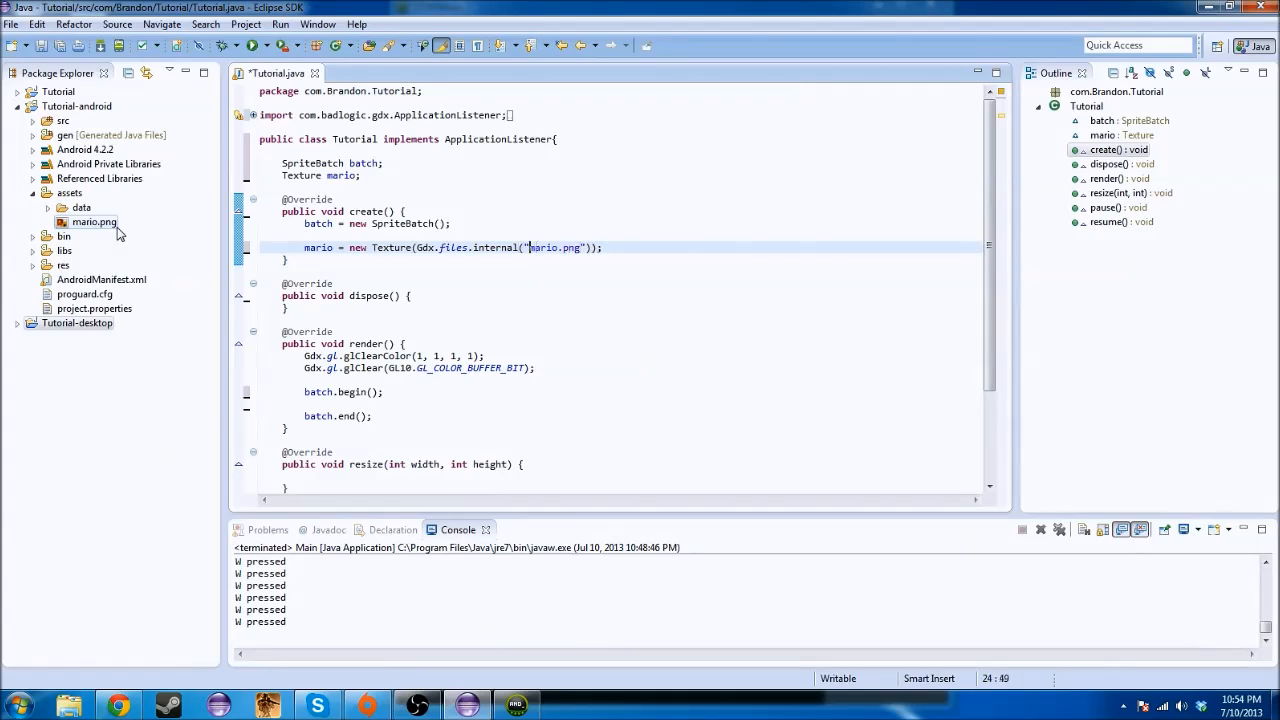
pyautogui.write('assets/')
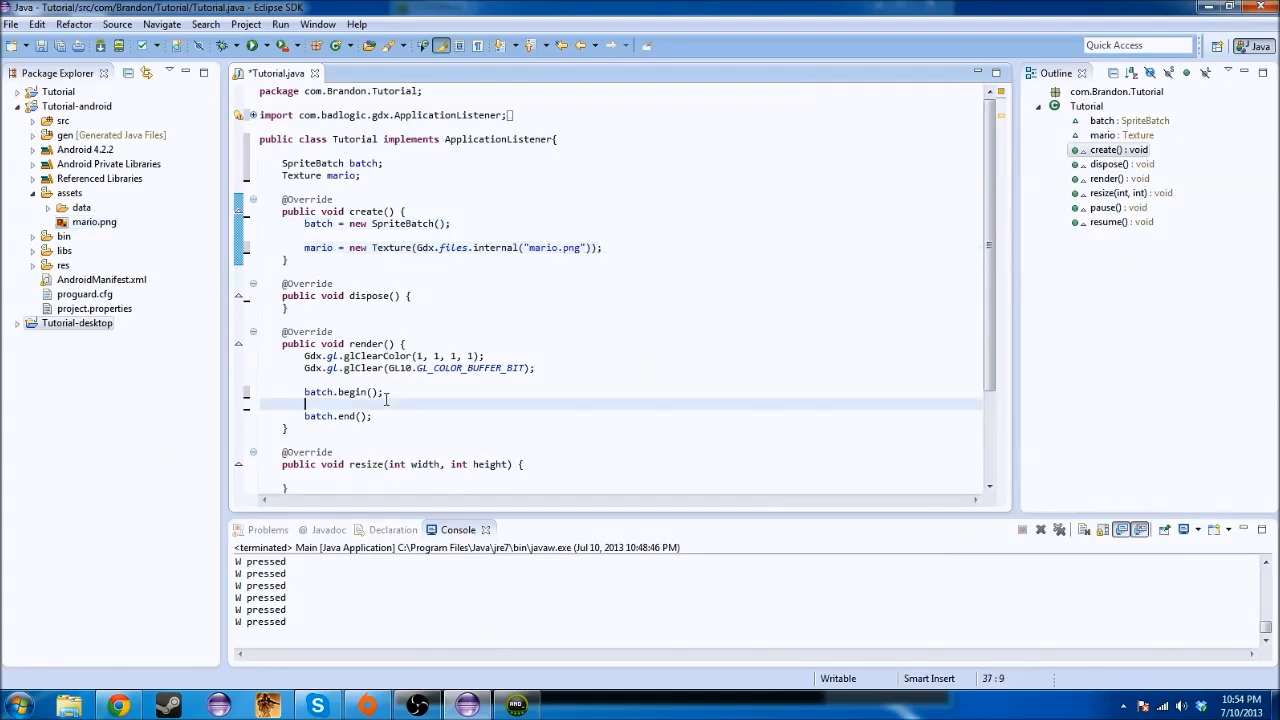
# Add batch.draw(mario, 50, 50) between begin and end in render()
pyautogui.write('batch.')
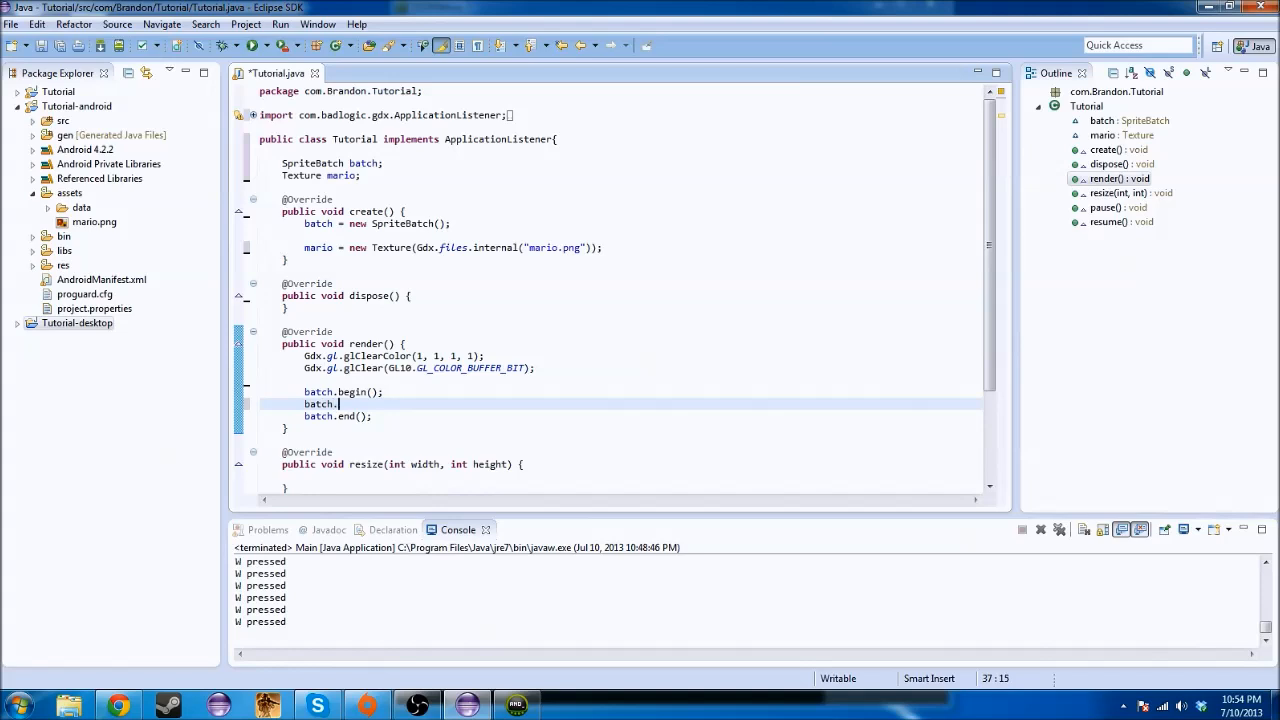
pyautogui.write('draw(mario, 50, 50);')
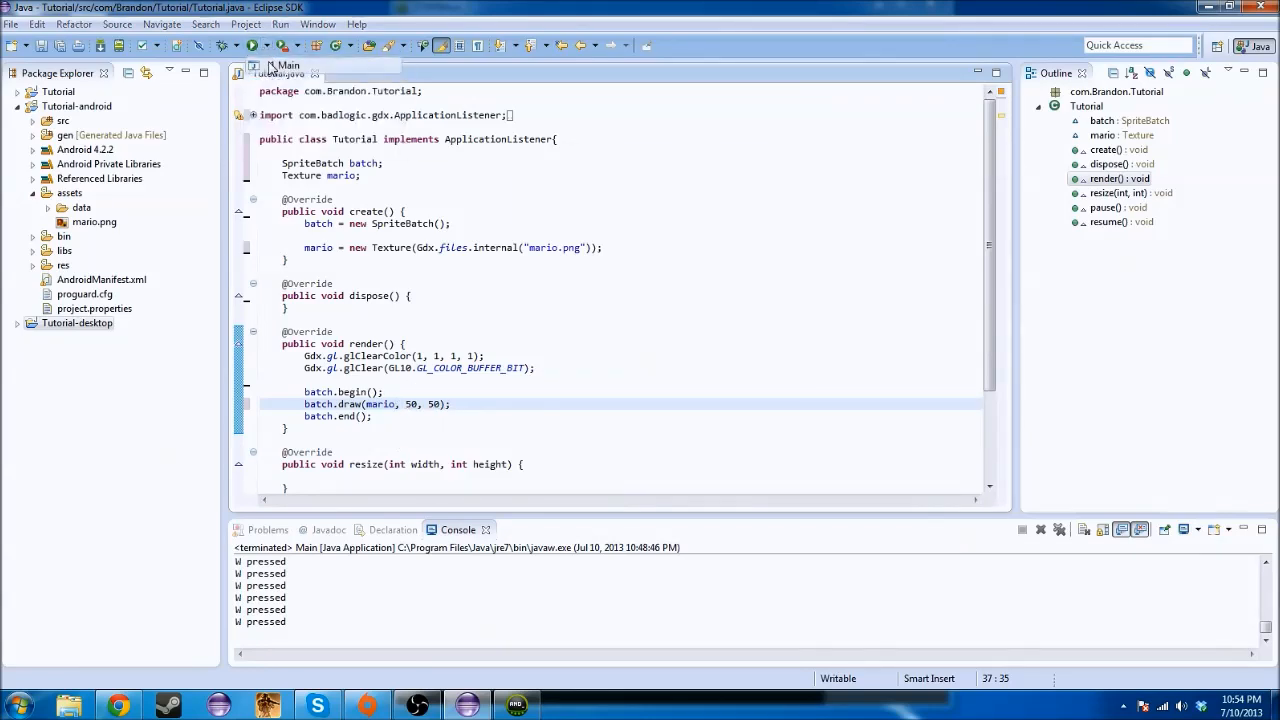
# Run the desktop game to see Mario drawn, then close the game window
pyautogui.click(252, 44)
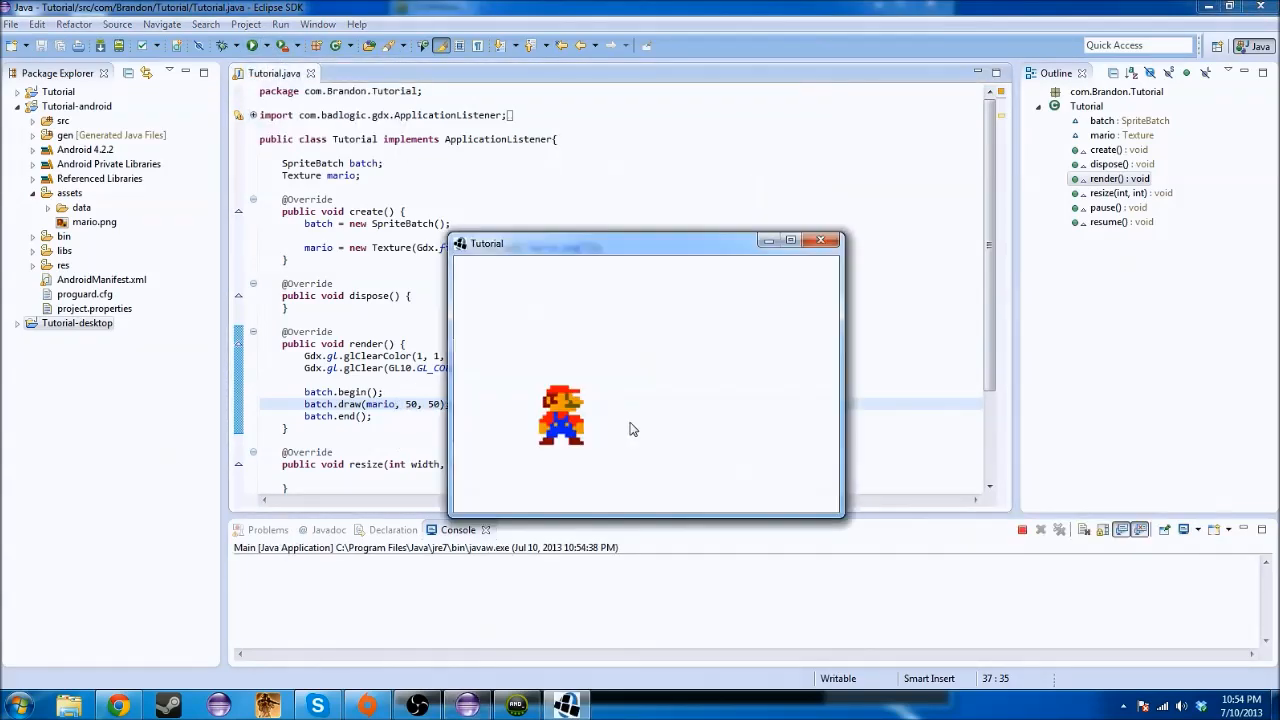
pyautogui.moveTo(848, 230)
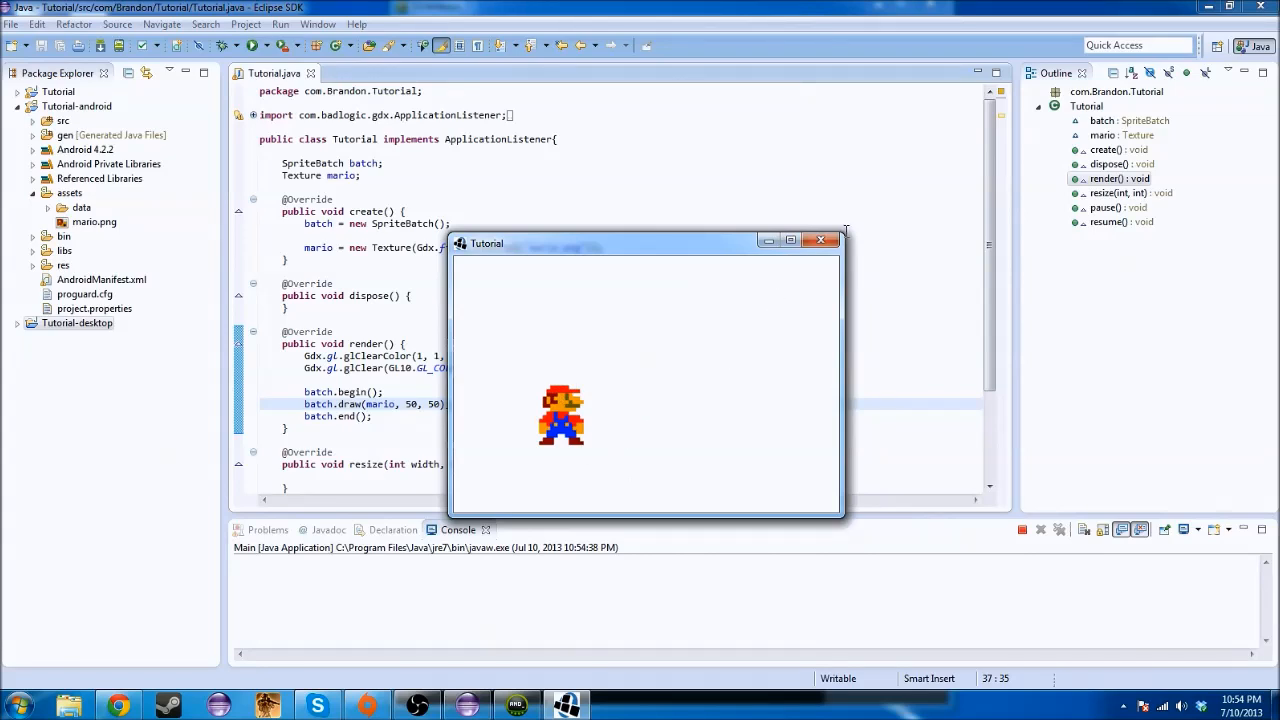
pyautogui.click(820, 240)
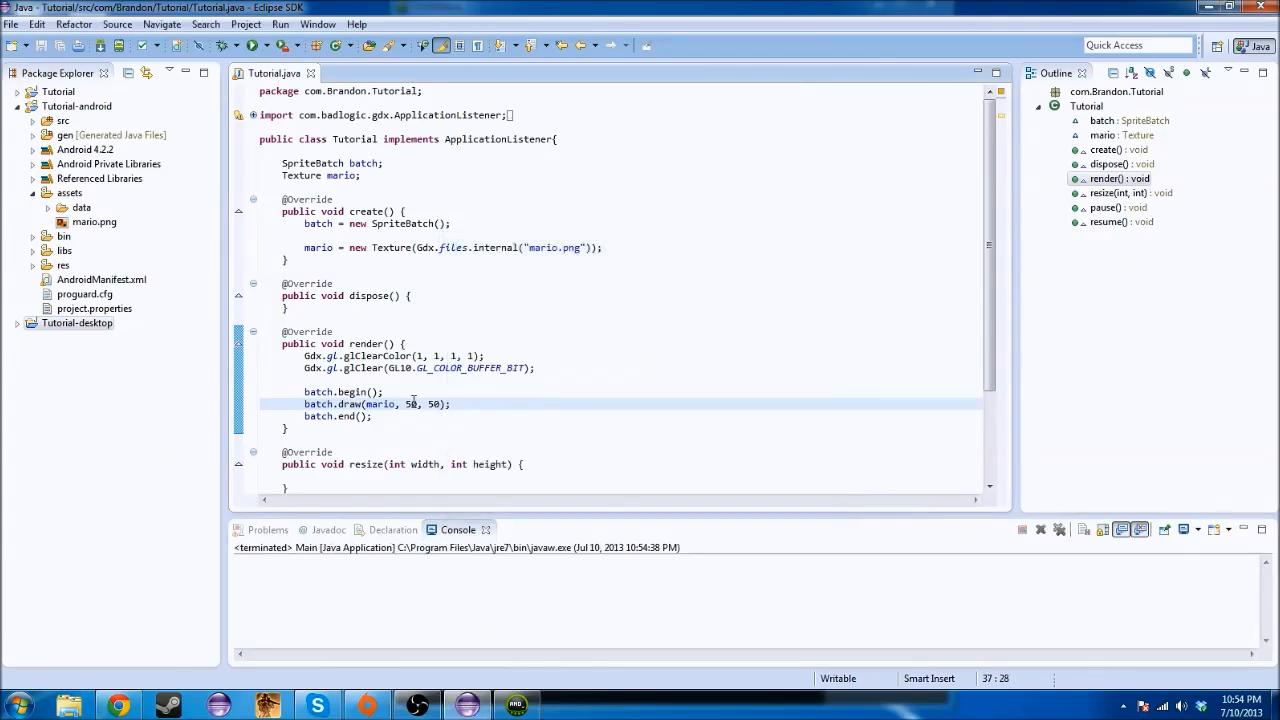
# Declare a Vector2 position field below the mario texture
pyautogui.click(360, 176)
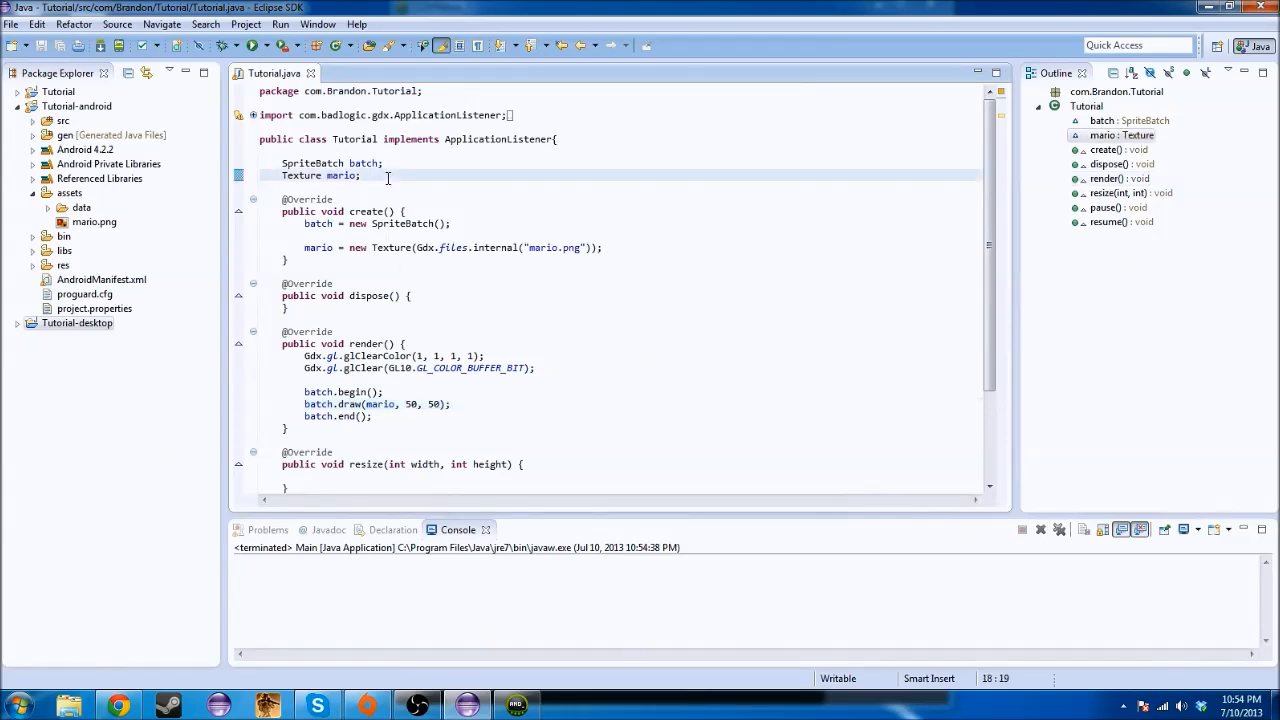
pyautogui.write('Vect')
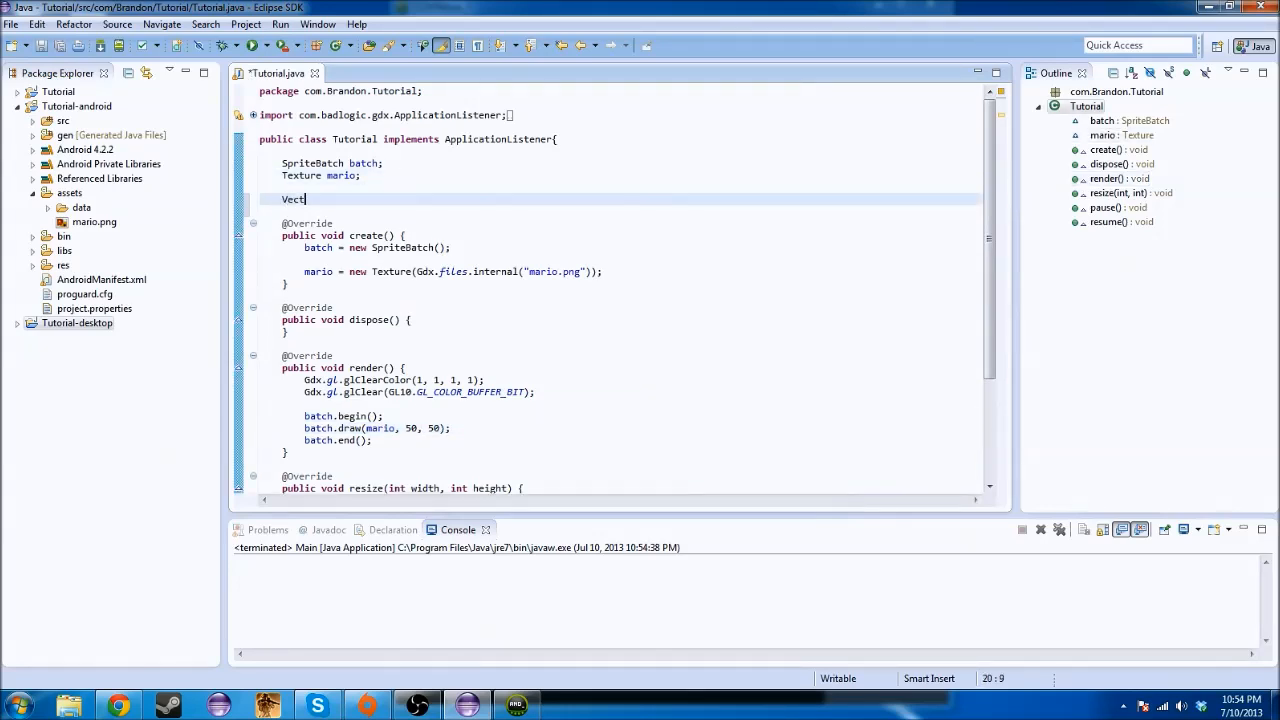
pyautogui.write('or2')
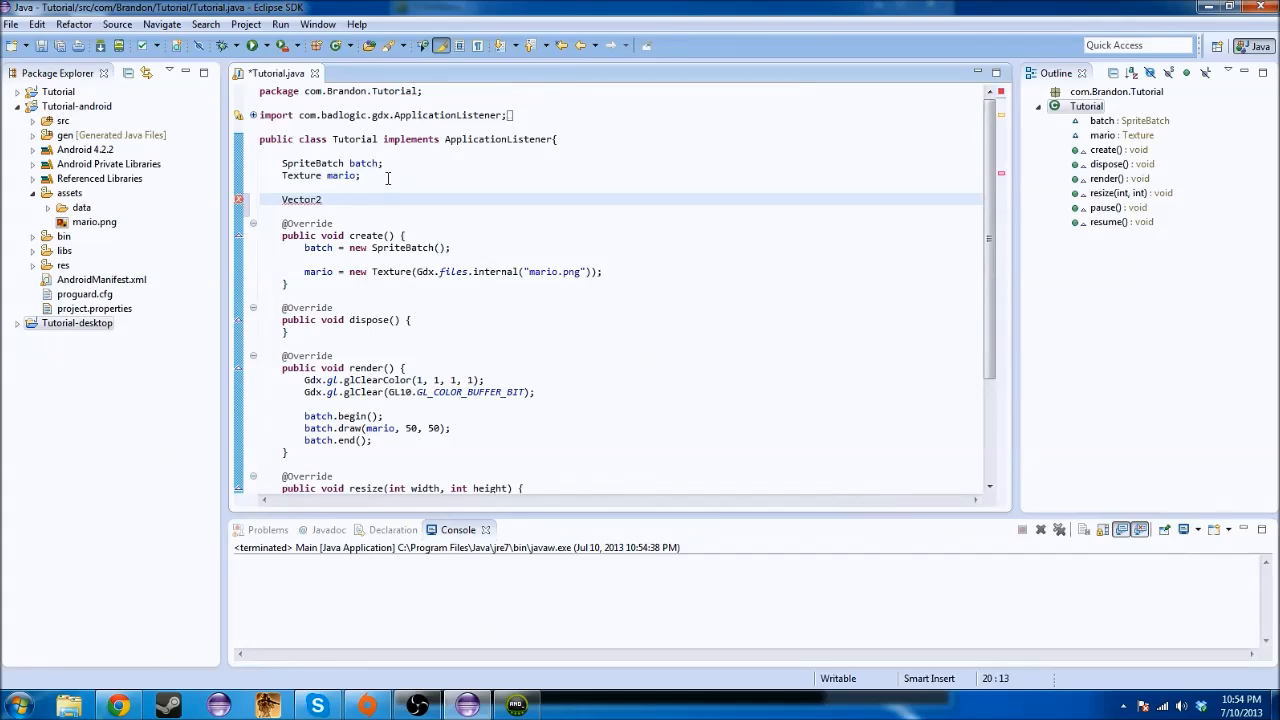
pyautogui.write('position;')
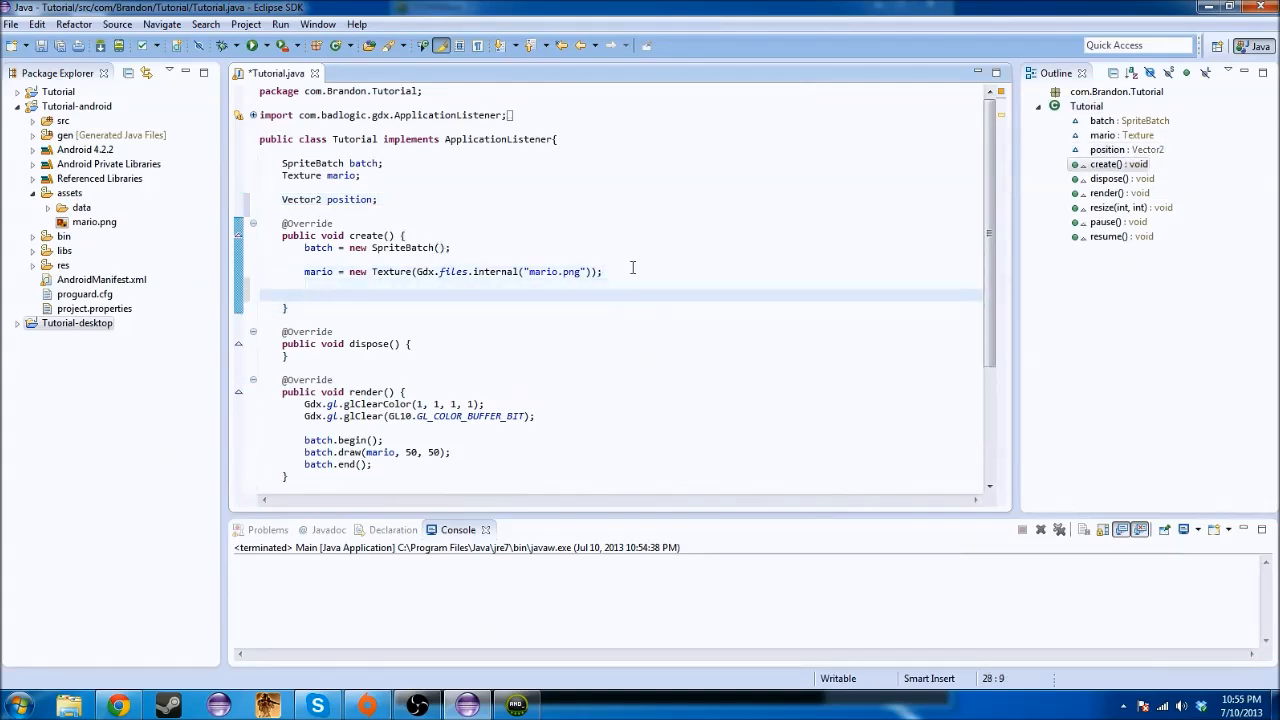
# Assign position = new Vector2(50,50) in create(), fixing a typo along the way
pyautogui.write('posity')
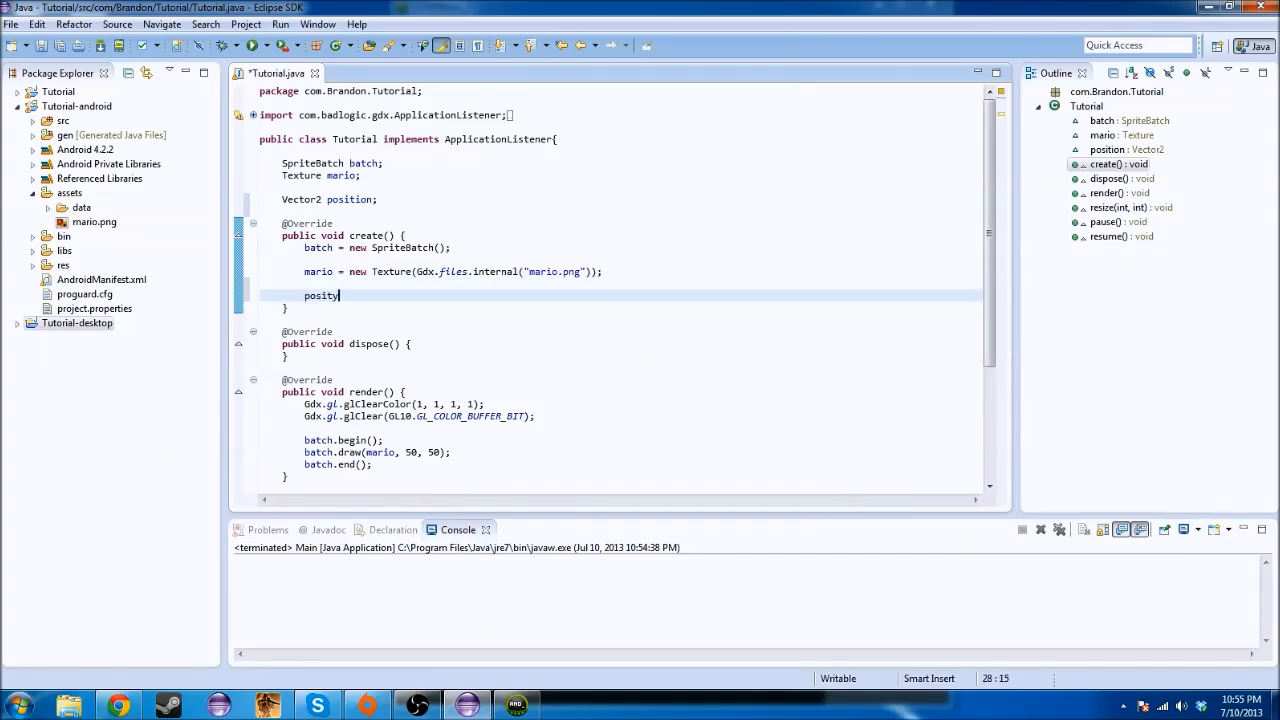
pyautogui.press('BackSpace')
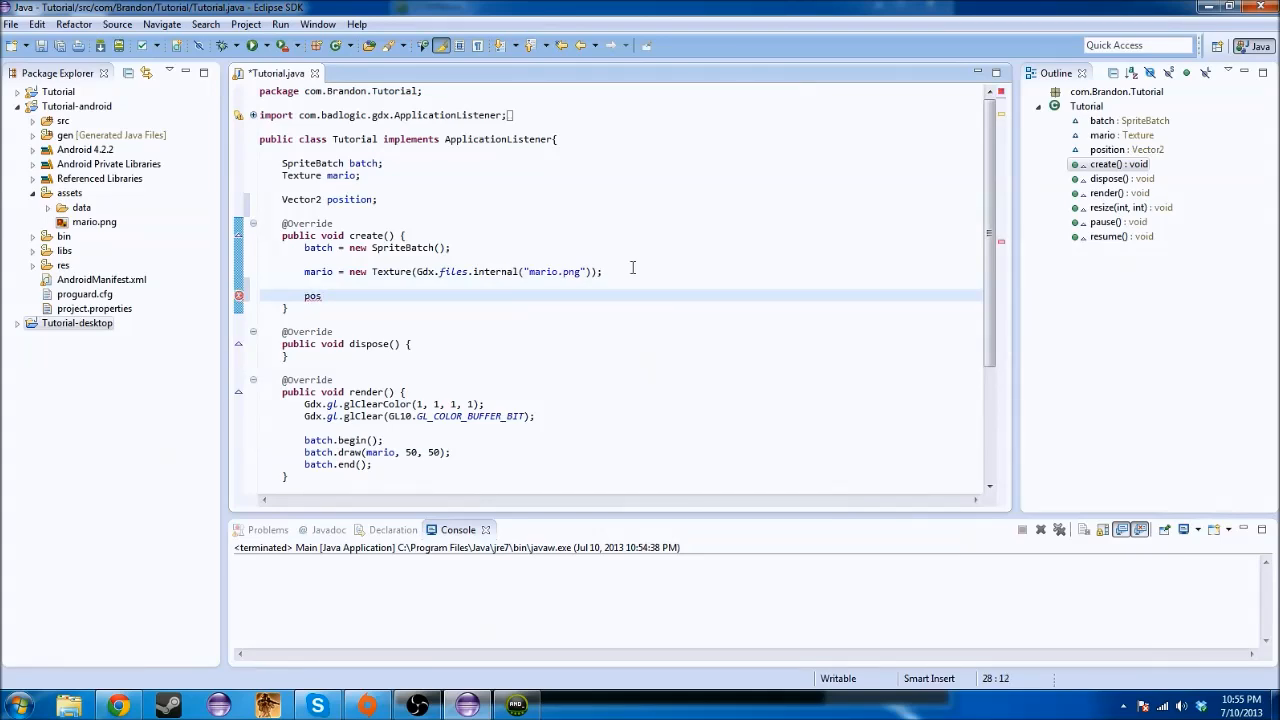
pyautogui.write('ition =')
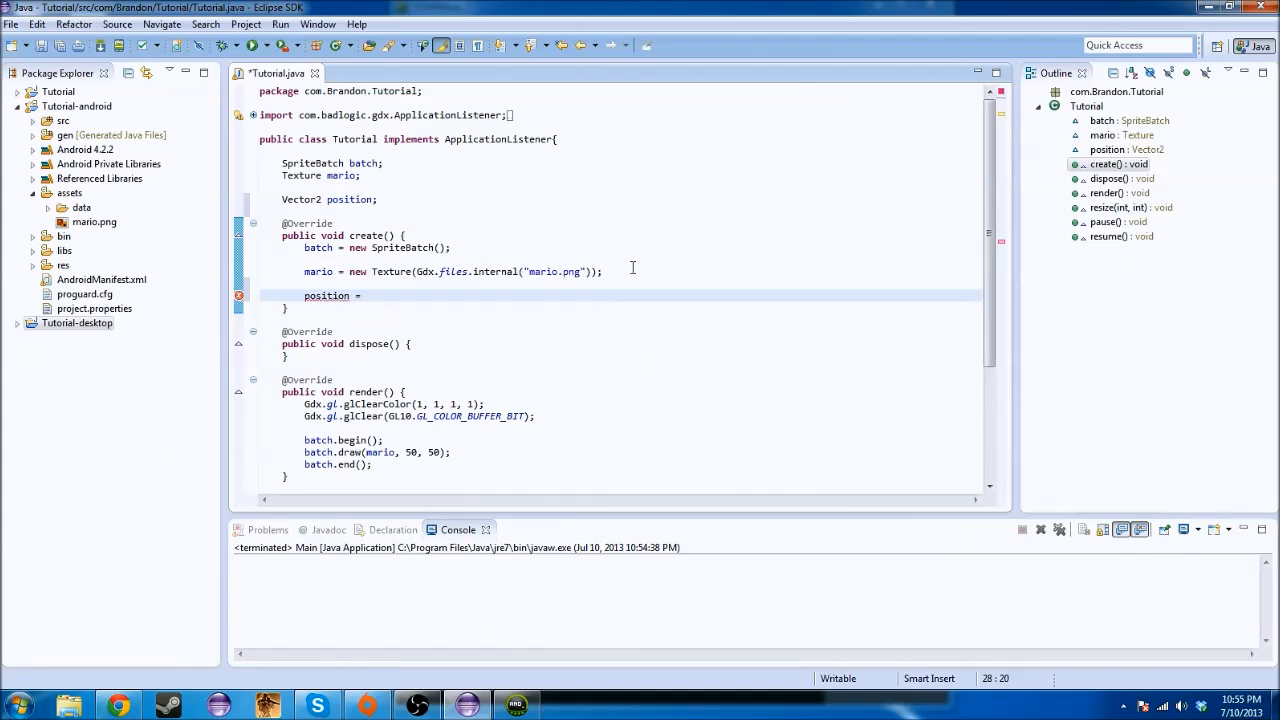
pyautogui.write('new Vector2')
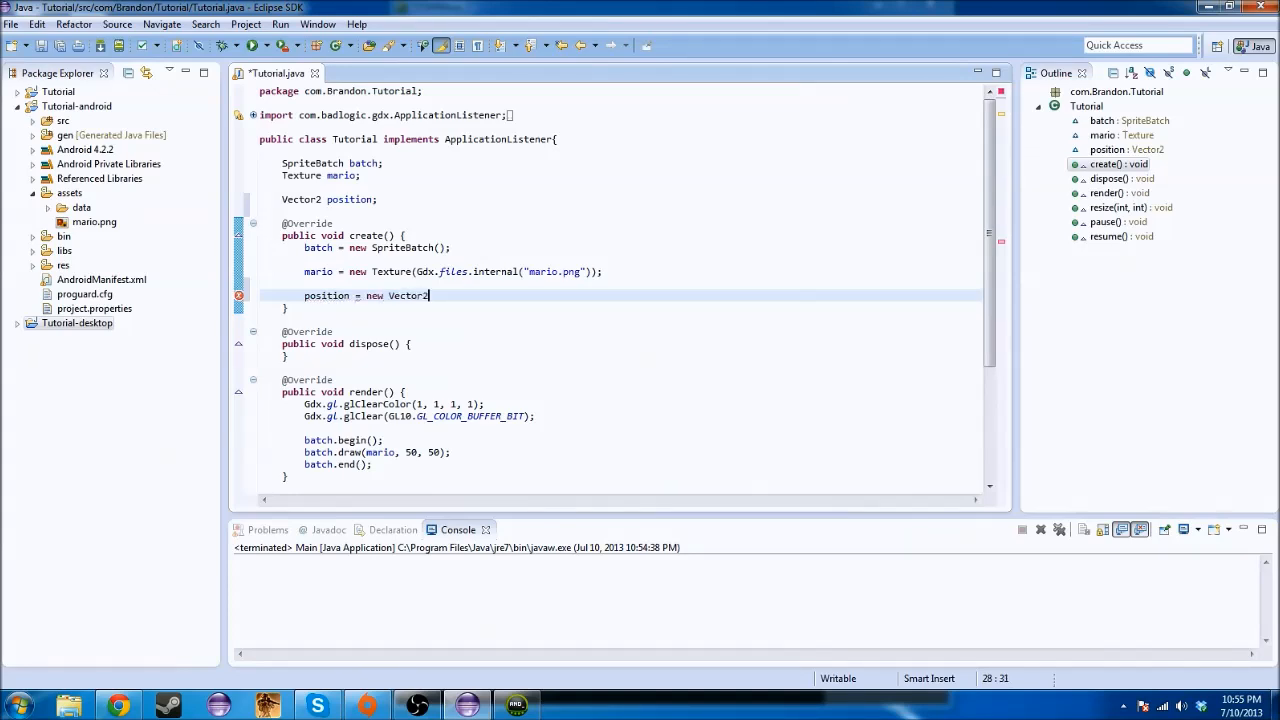
pyautogui.write('(')
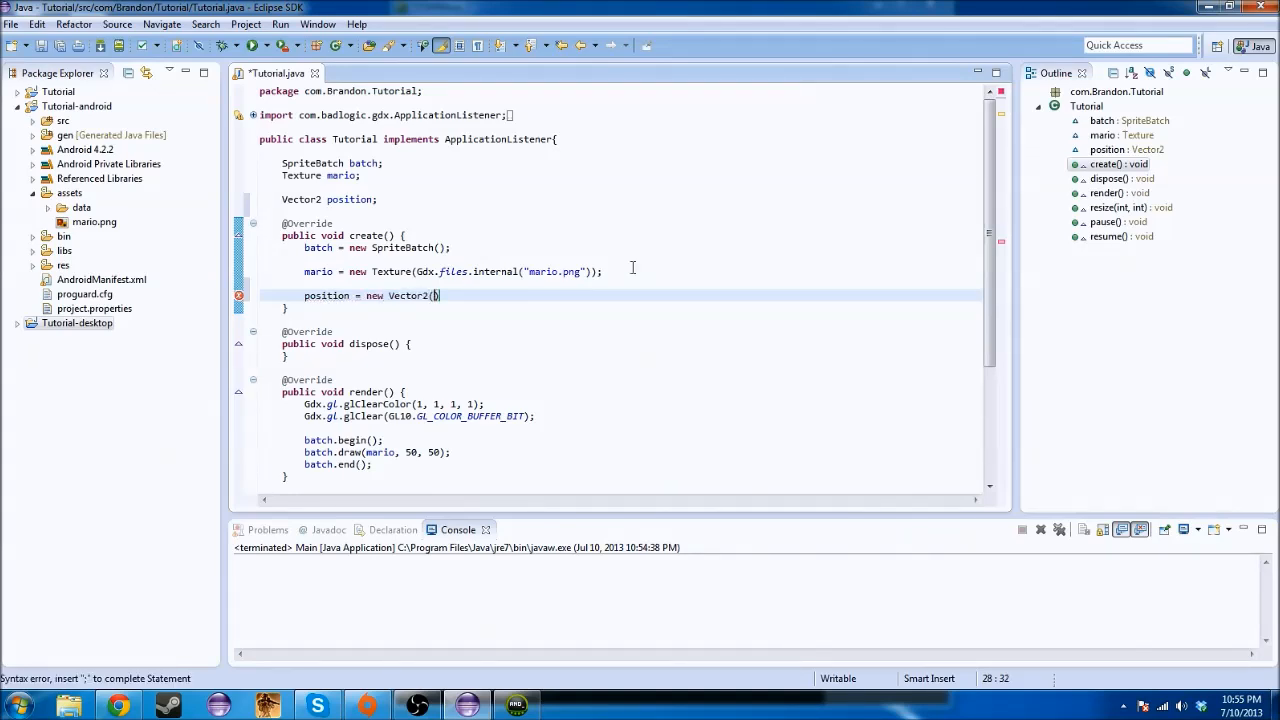
pyautogui.write(')')
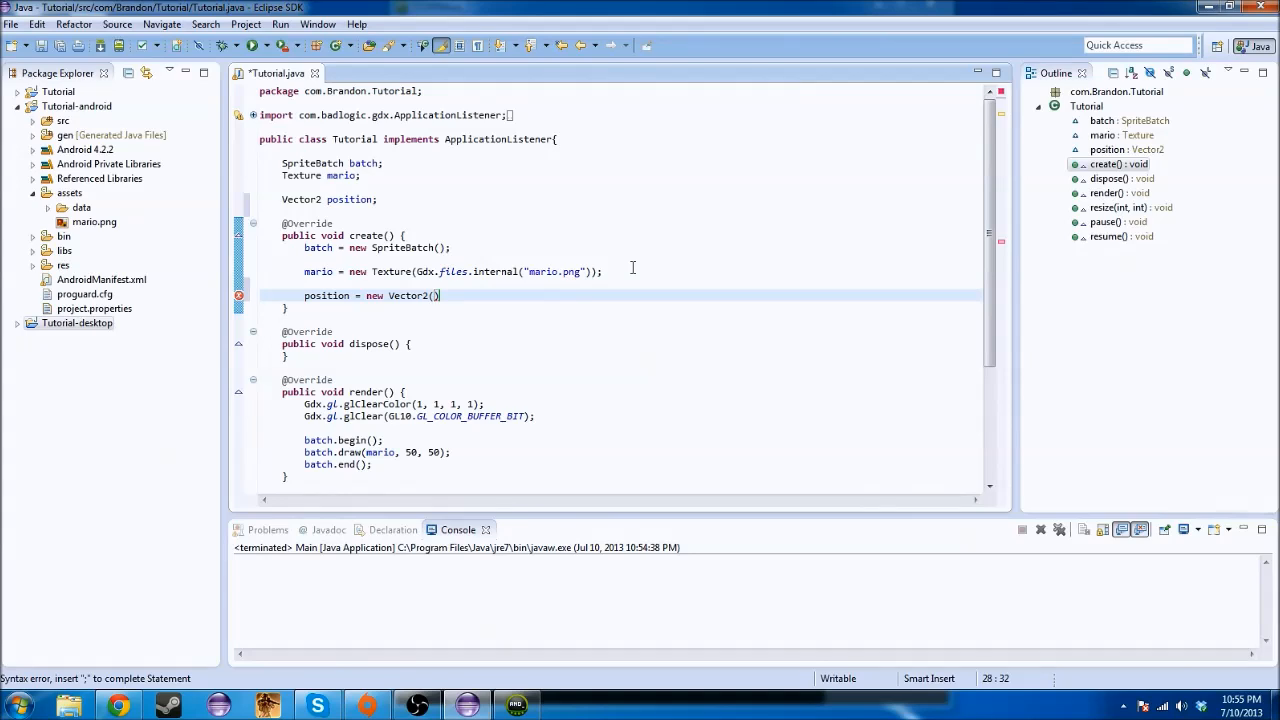
pyautogui.write('50,50')
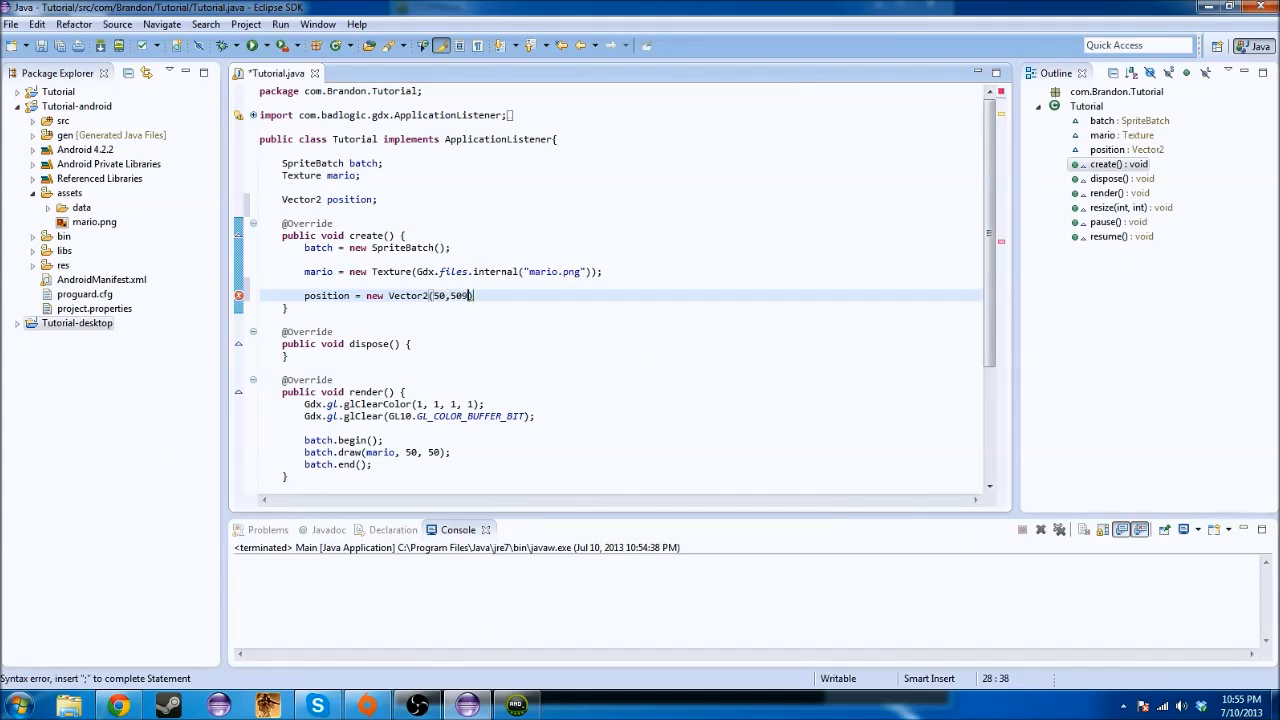
pyautogui.write(');')
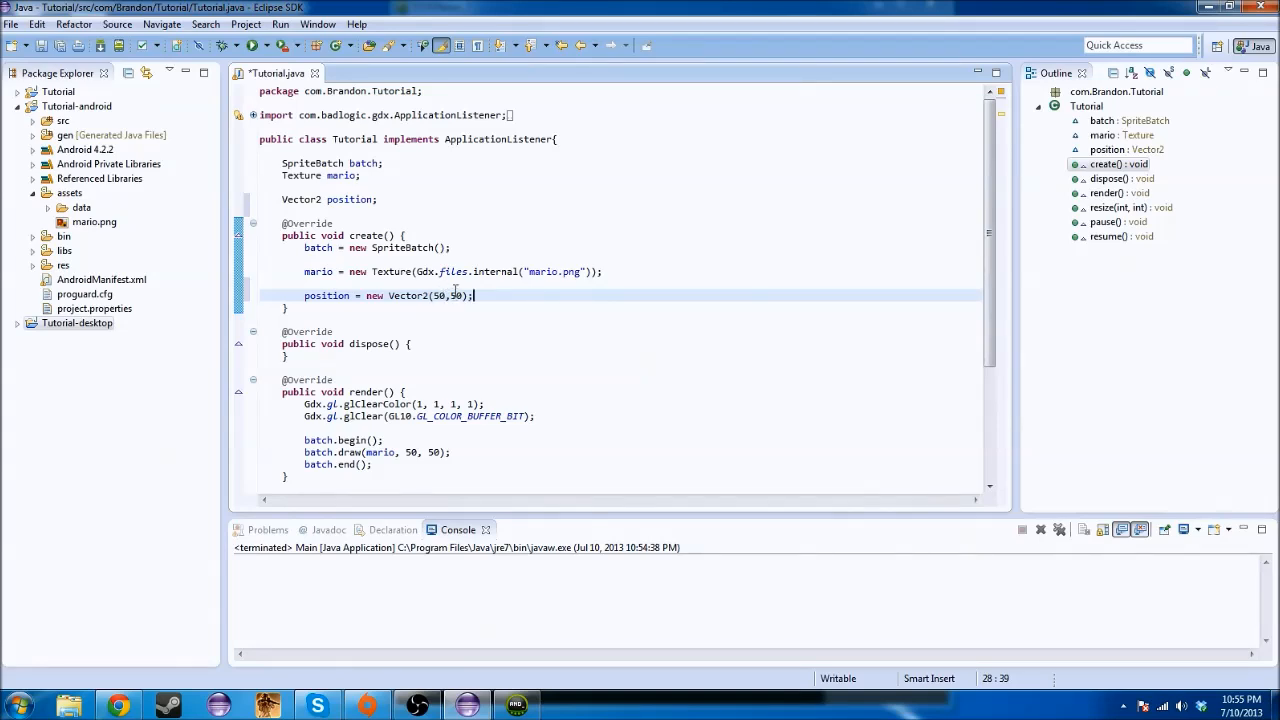
pyautogui.moveTo(484, 318)
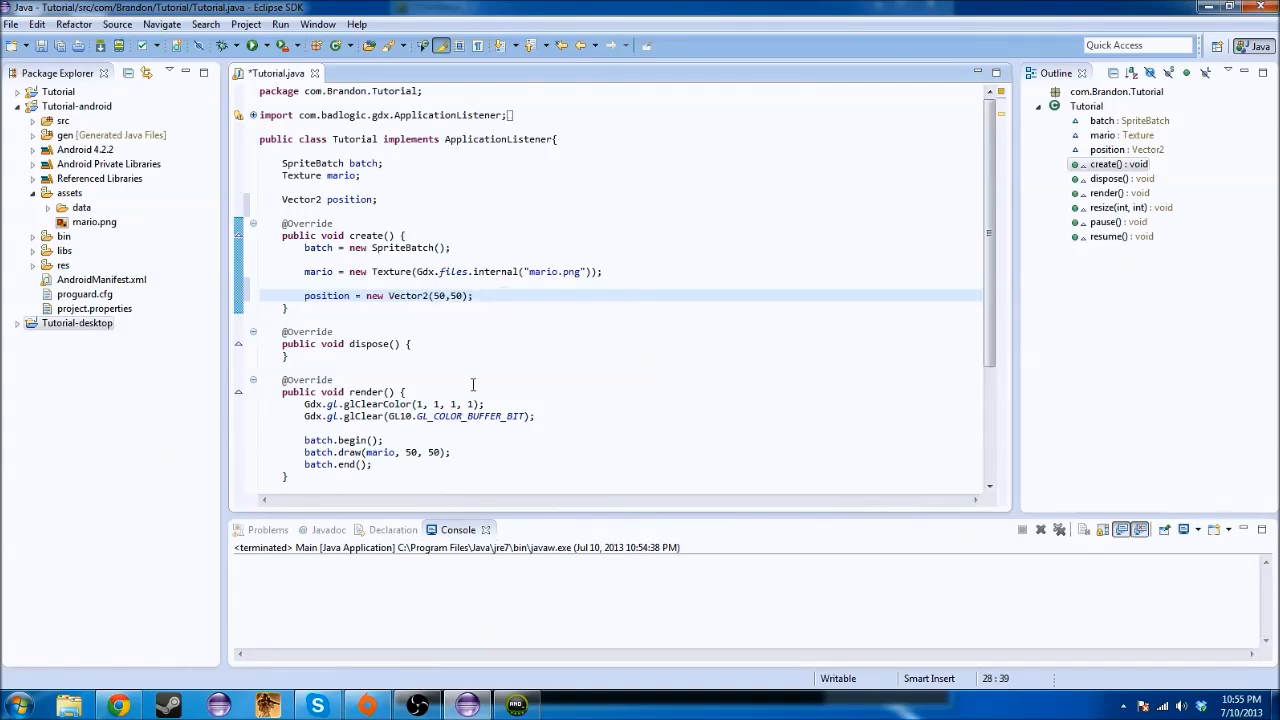
# Replace the draw call's 50, 50 arguments with position.x and position.y
pyautogui.doubleClick(408, 452)
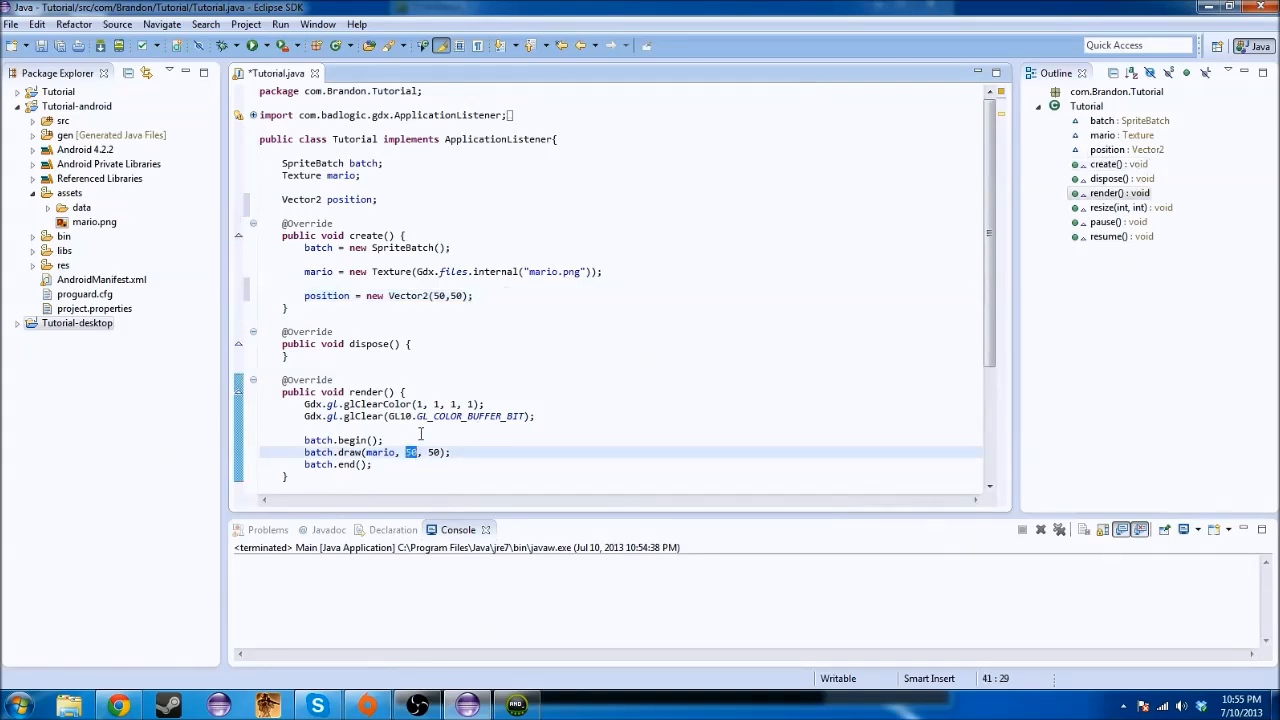
pyautogui.write('position.x')
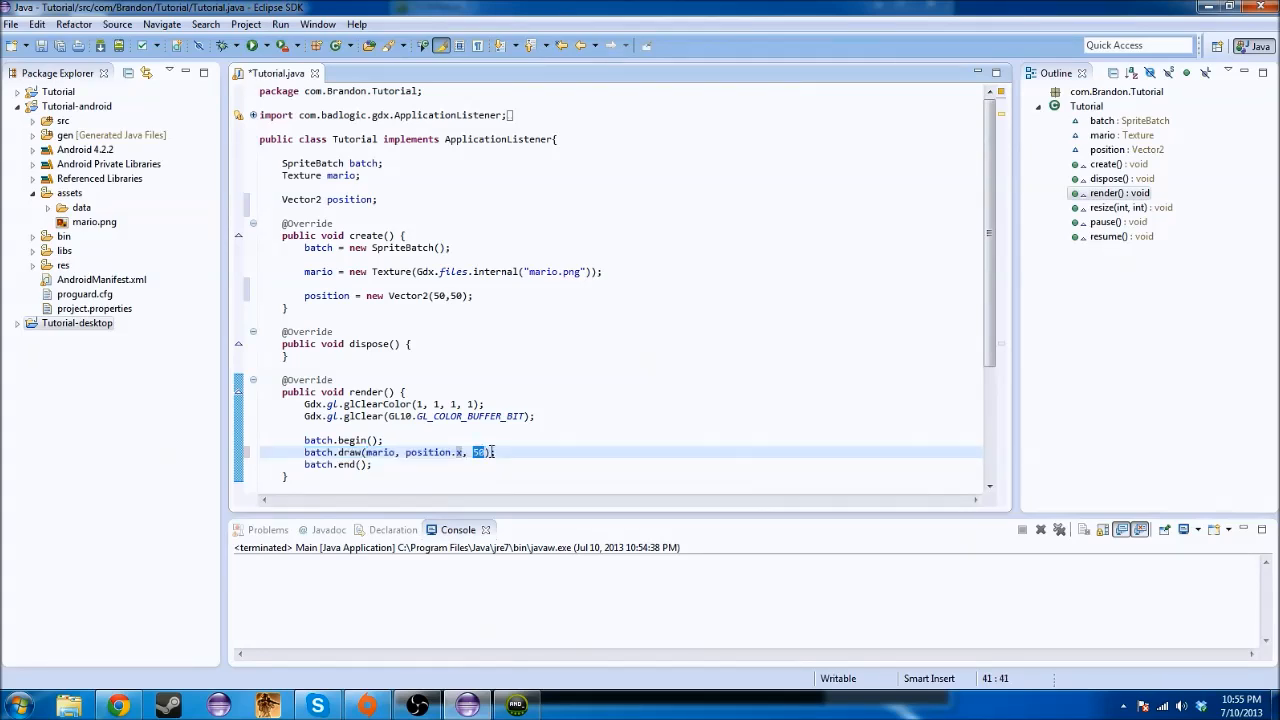
pyautogui.write('position.y')
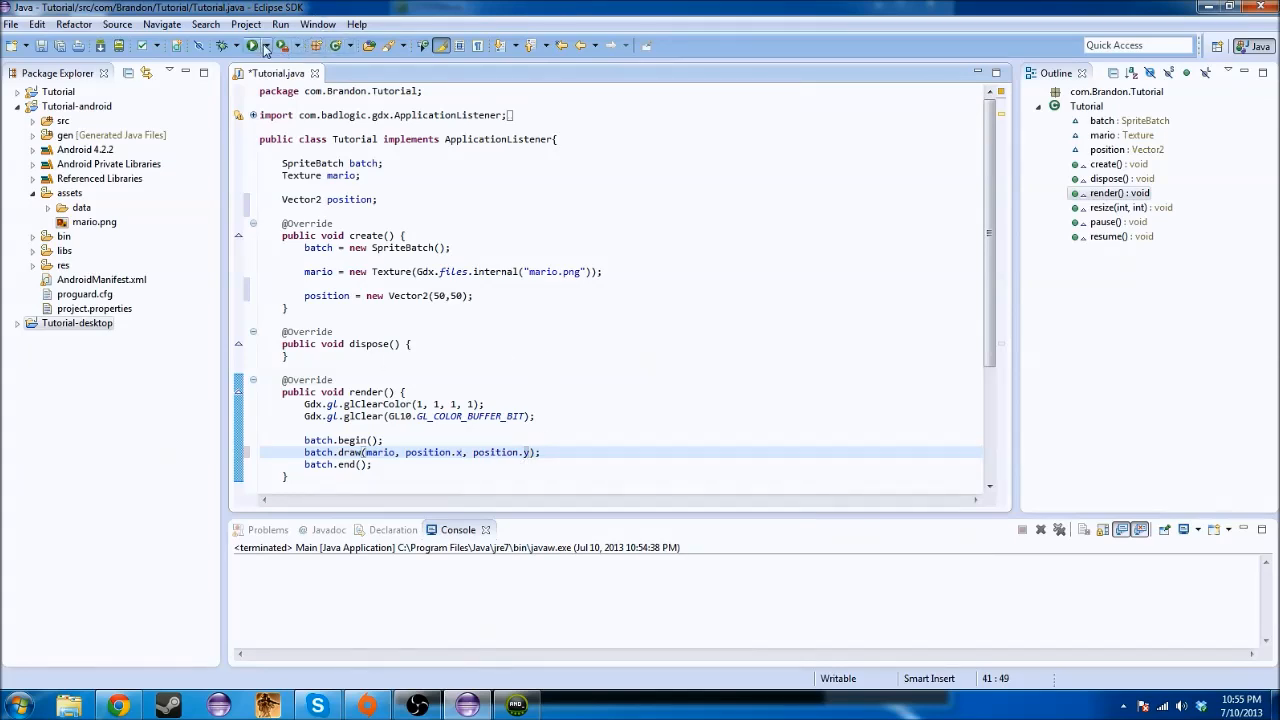
# Save and launch the Tutorial desktop game, confirm Mario is drawn, then close the game window
pyautogui.click(252, 44)
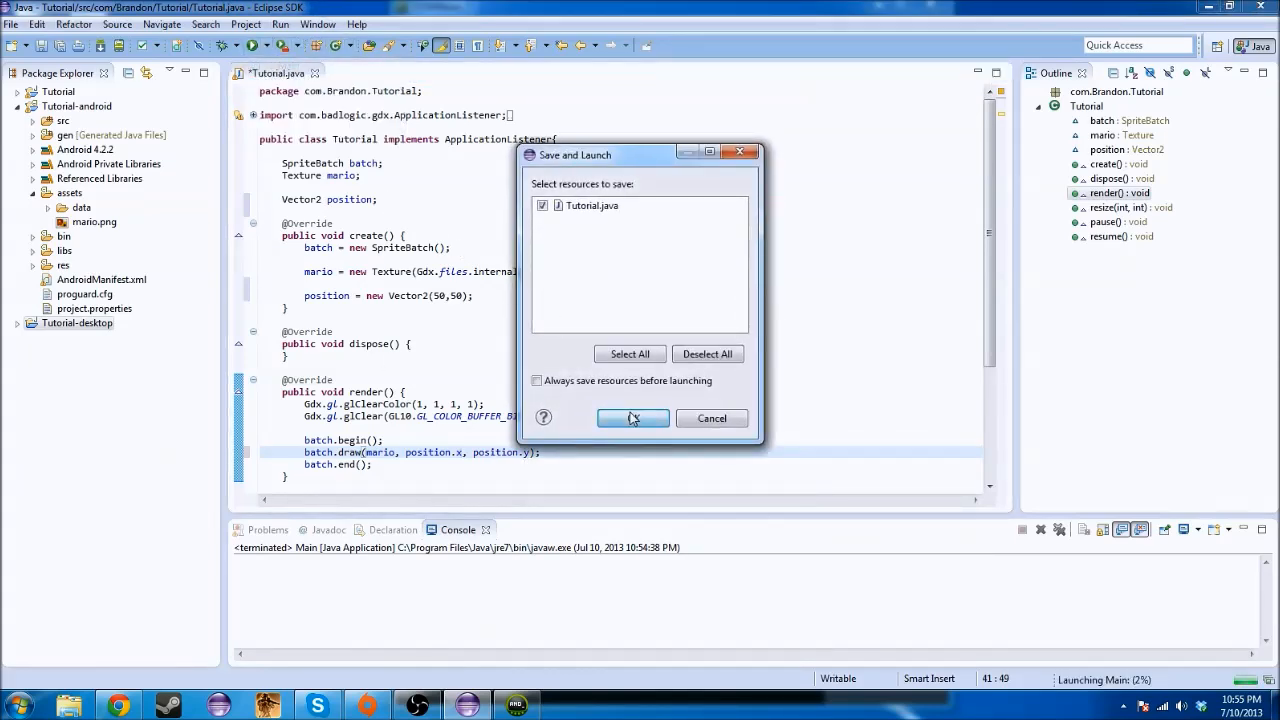
pyautogui.click(632, 418)
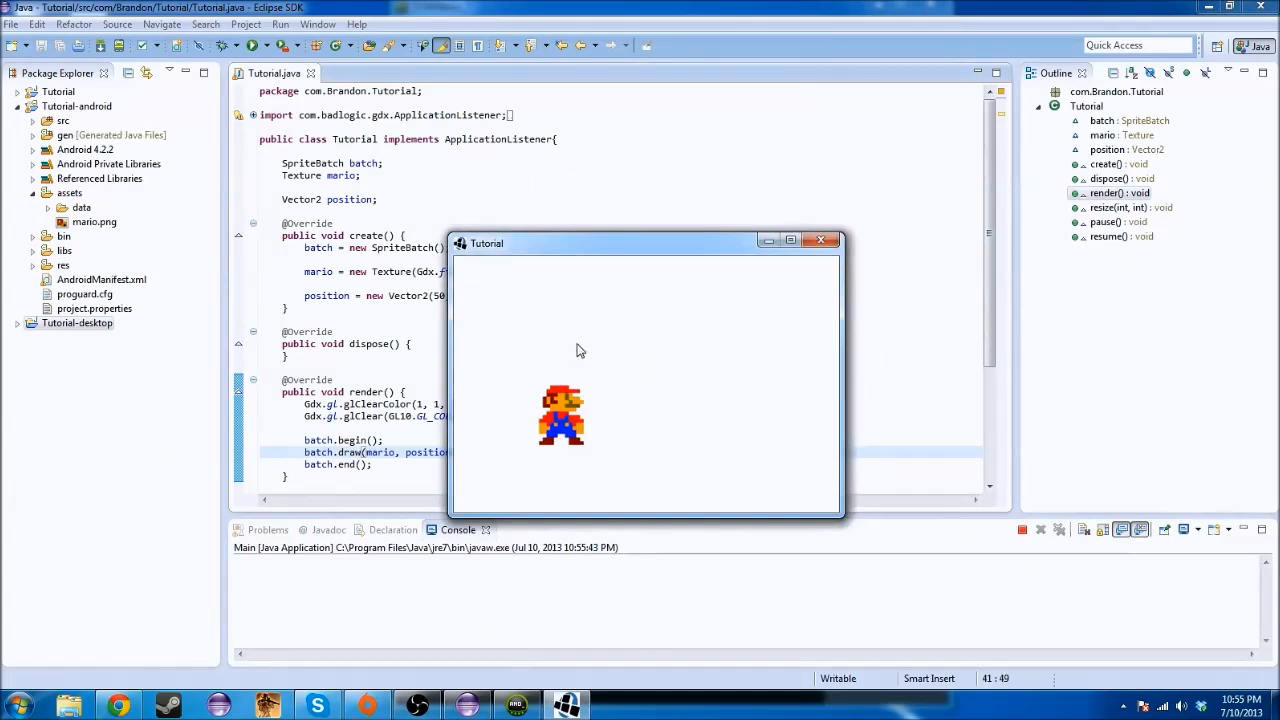
pyautogui.moveTo(688, 350)
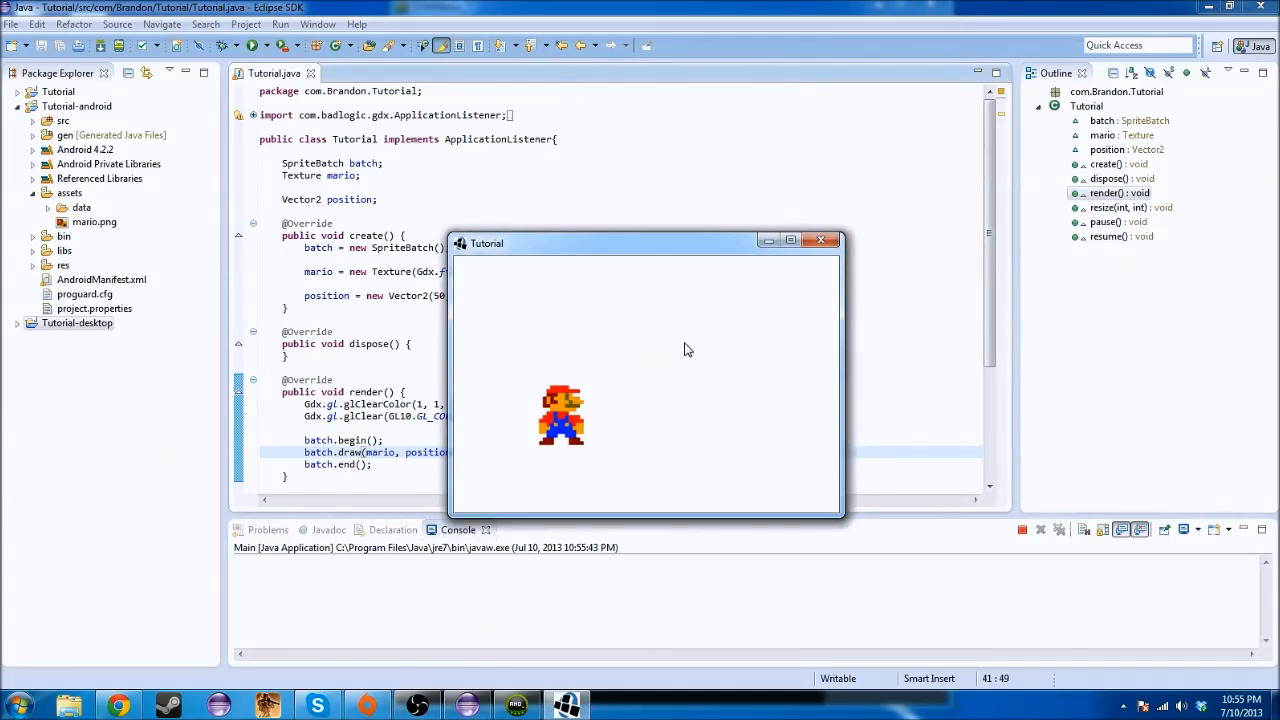
pyautogui.moveTo(676, 338)
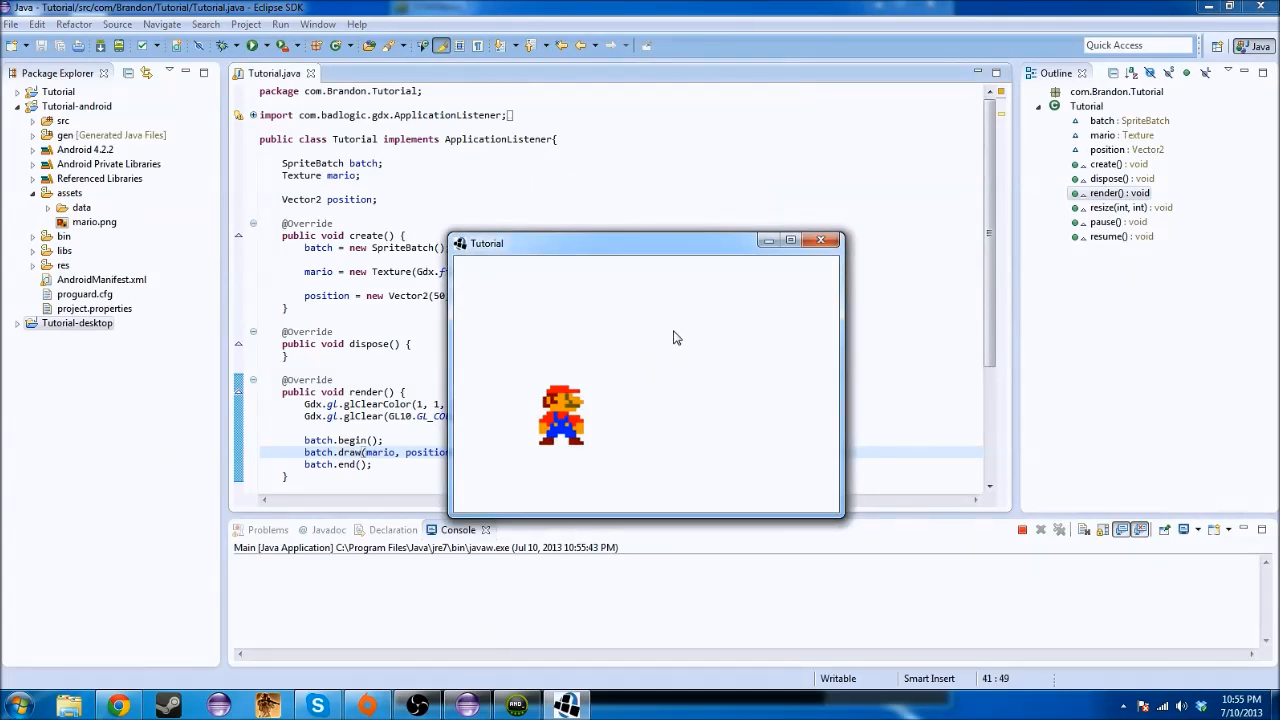
pyautogui.moveTo(730, 264)
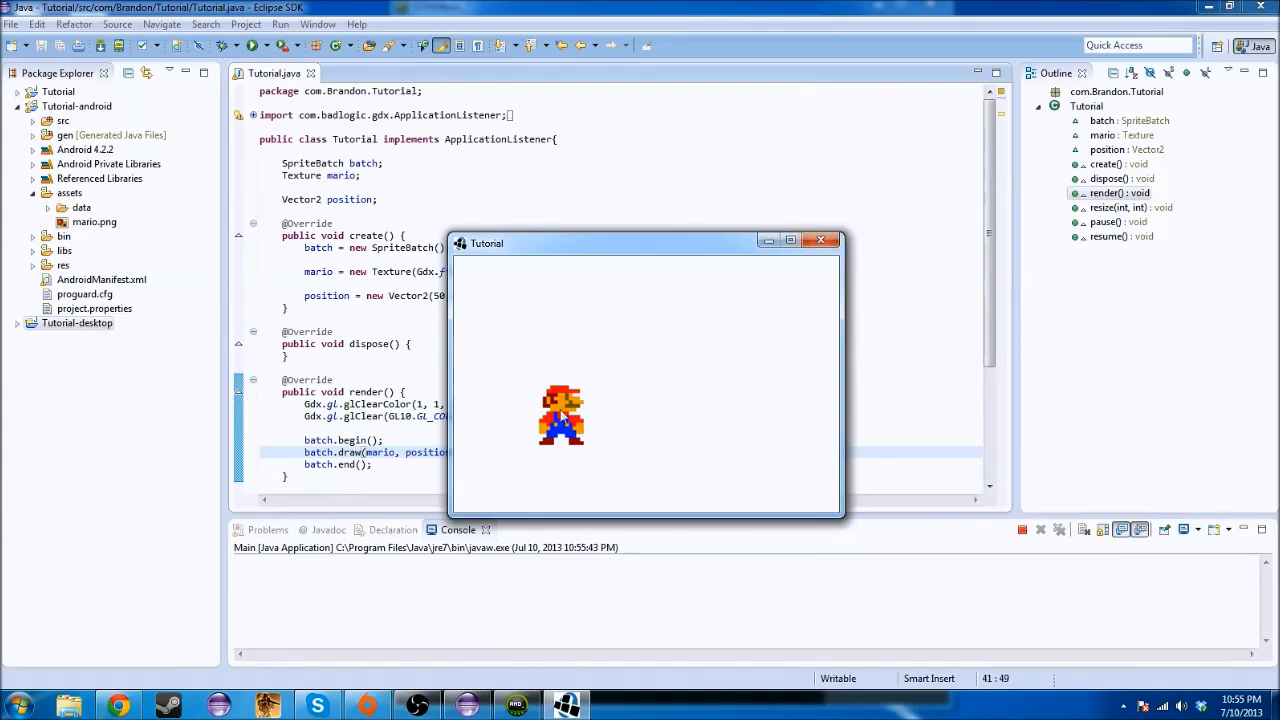
pyautogui.click(820, 240)
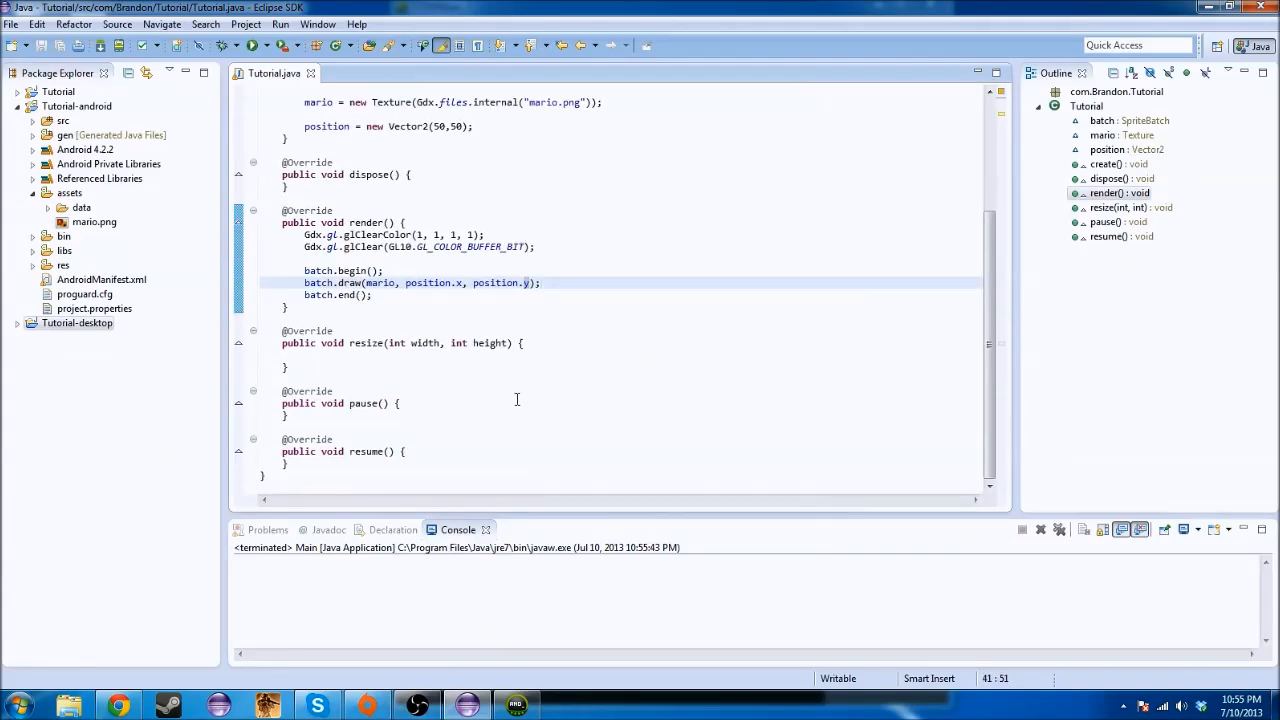
pyautogui.moveTo(496, 282)
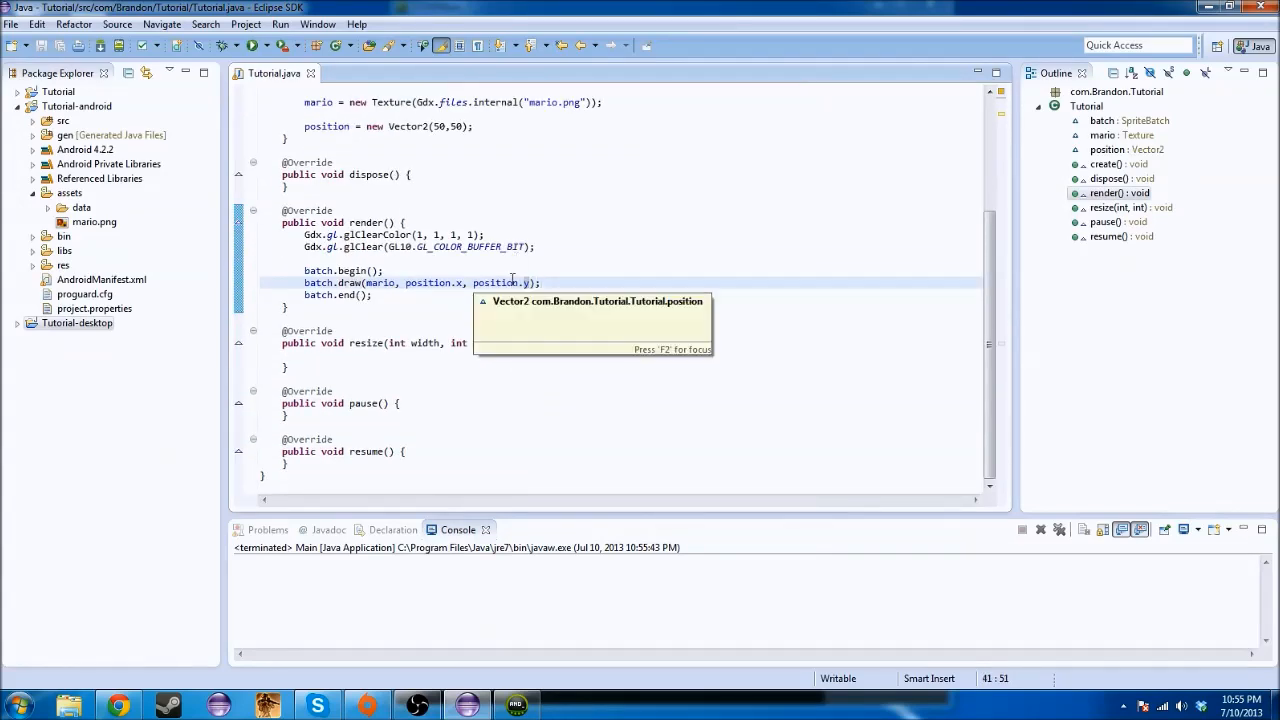
# Add a fresh line in render() above batch.begin() and begin an if statement
pyautogui.click(472, 270)
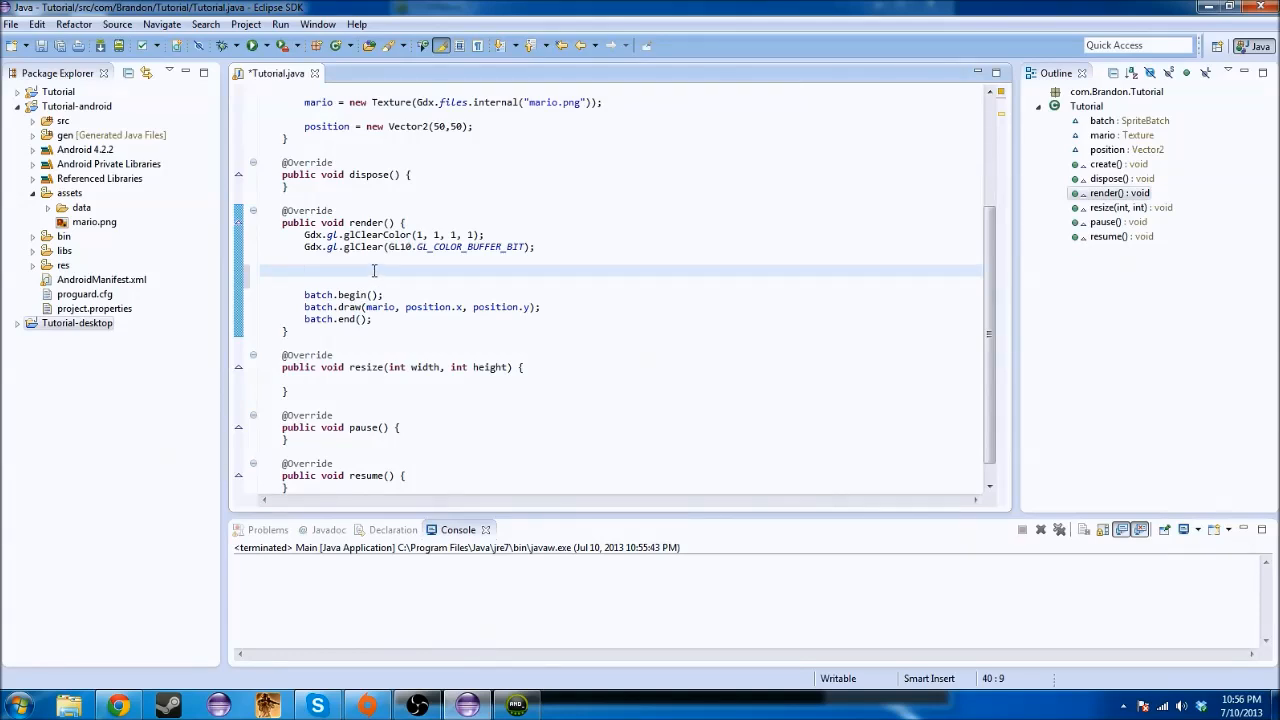
pyautogui.moveTo(438, 288)
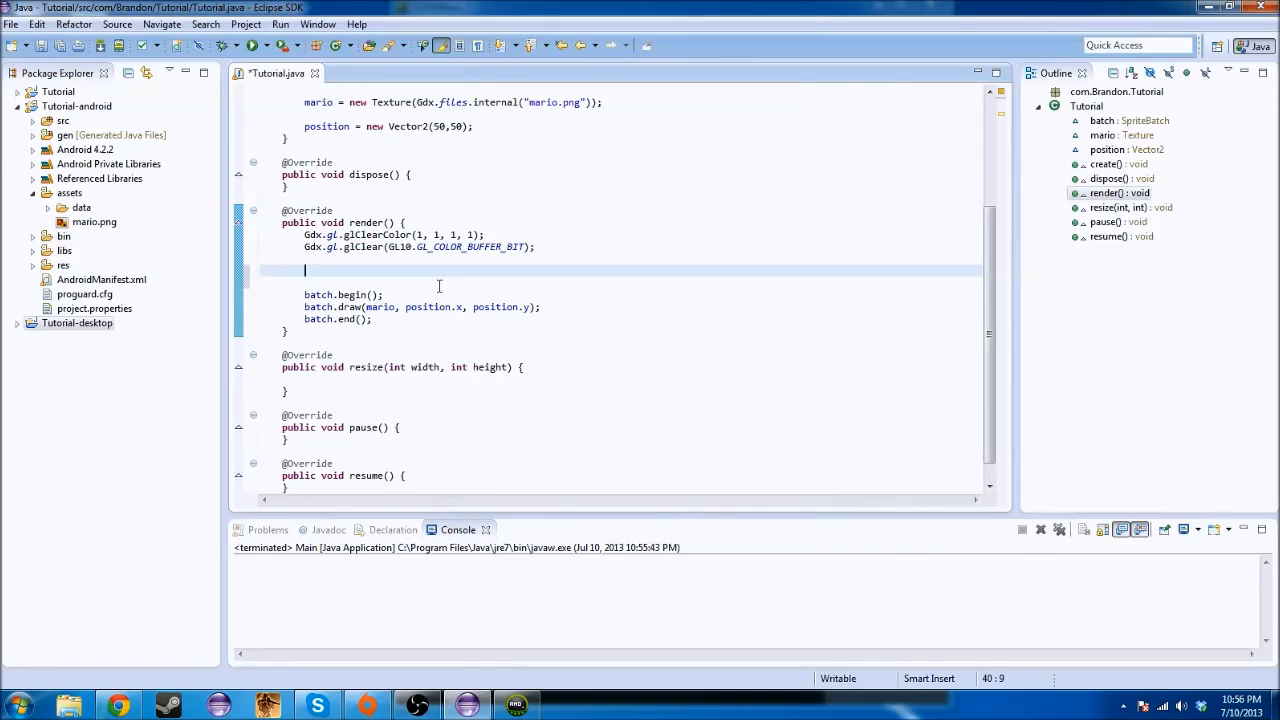
pyautogui.write('if')
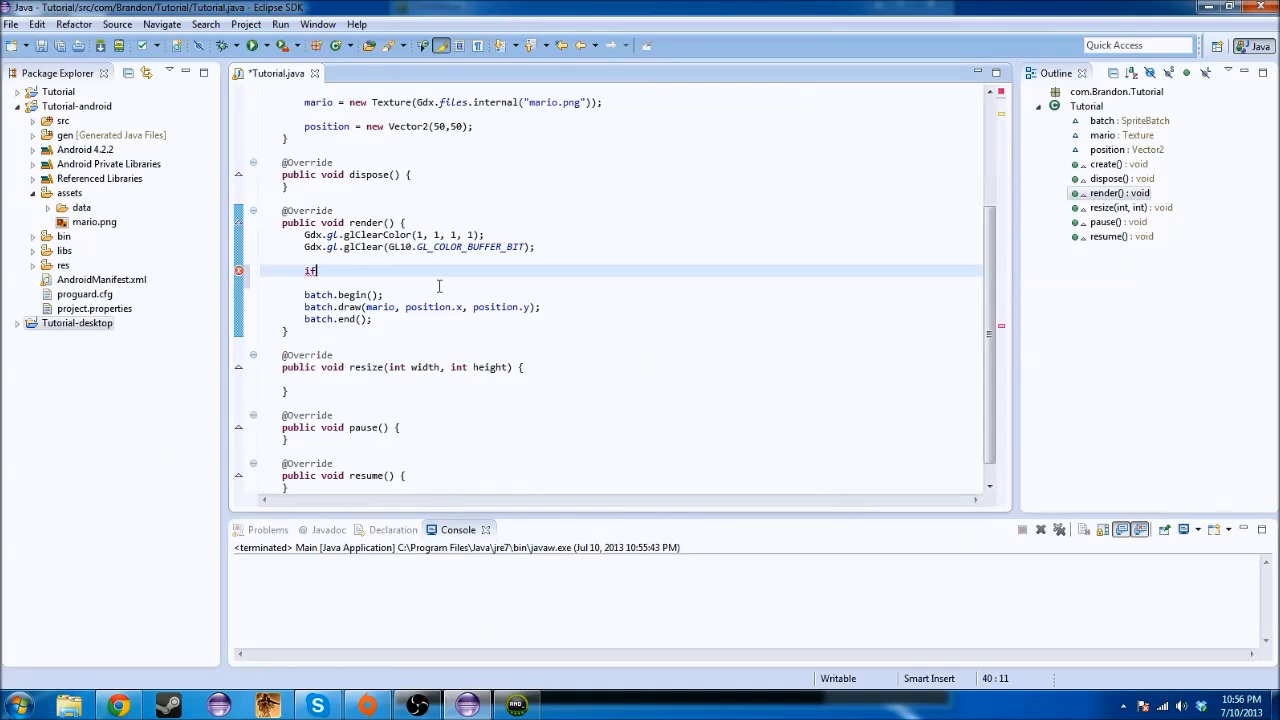
# Write the condition if(Gdx.input.isKeyPressed(Keys.W)) using autocomplete
pyautogui.write('()')
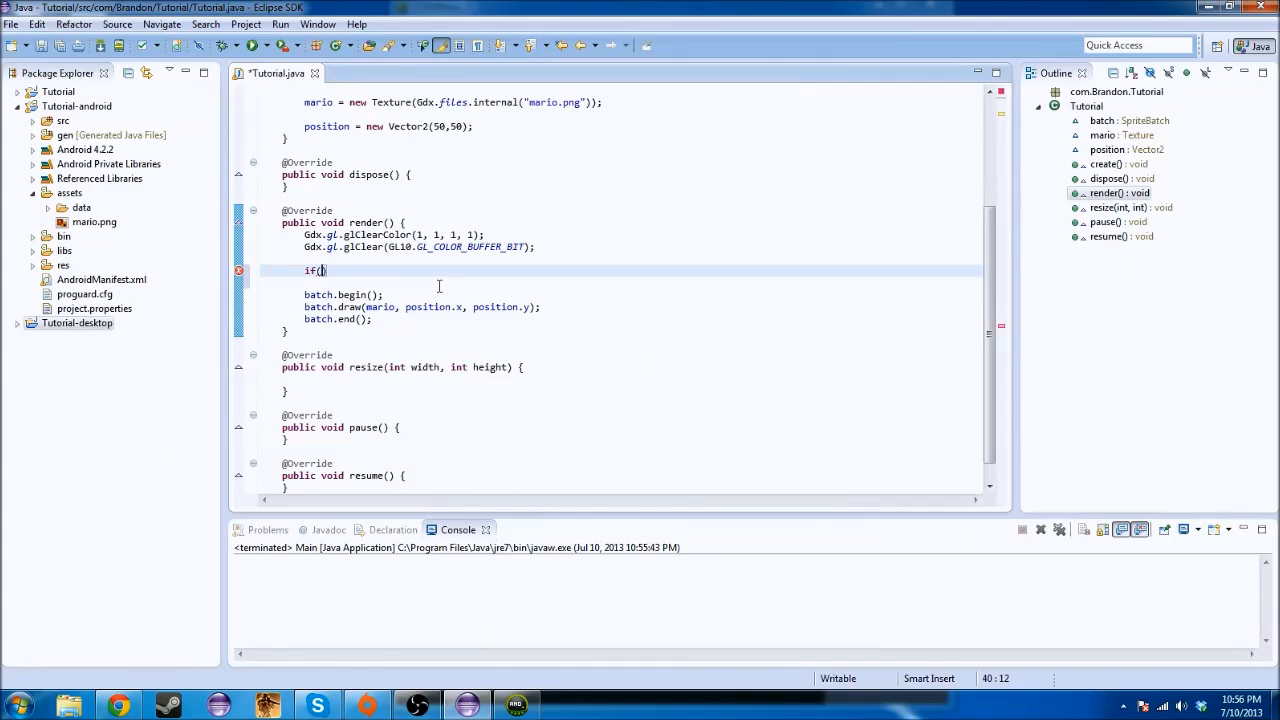
pyautogui.write('G')
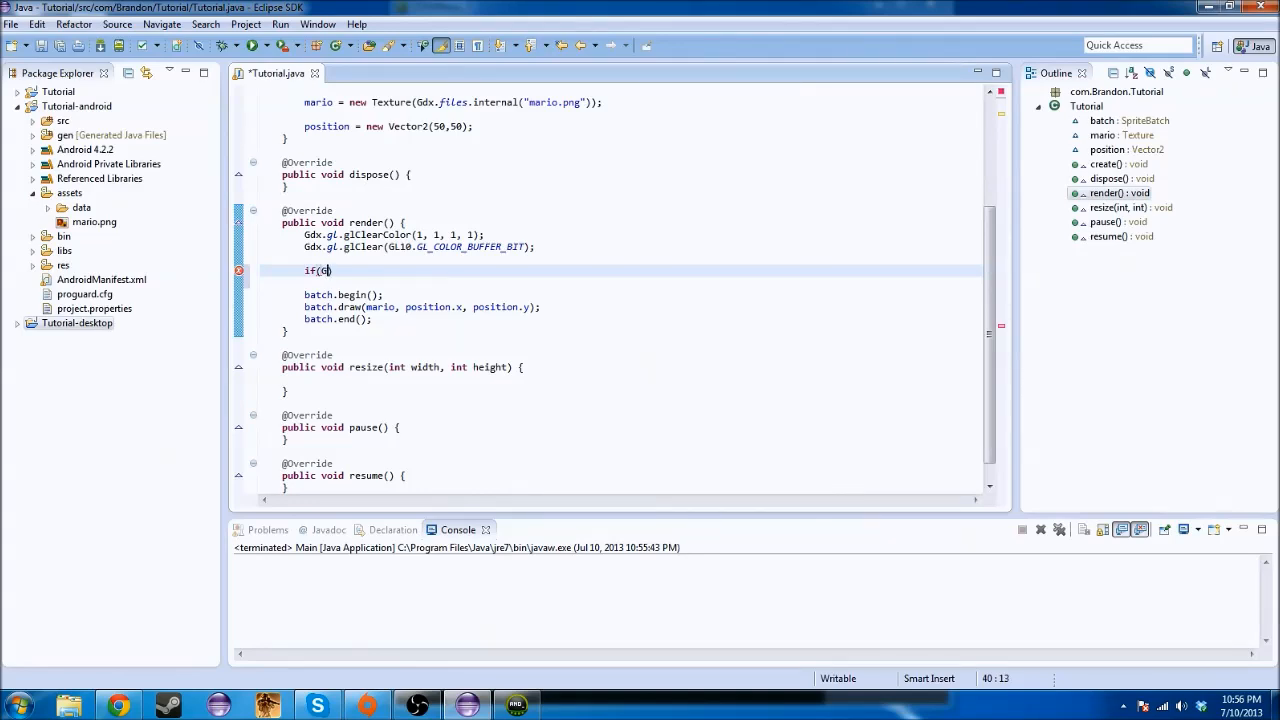
pyautogui.write('dx.input)')
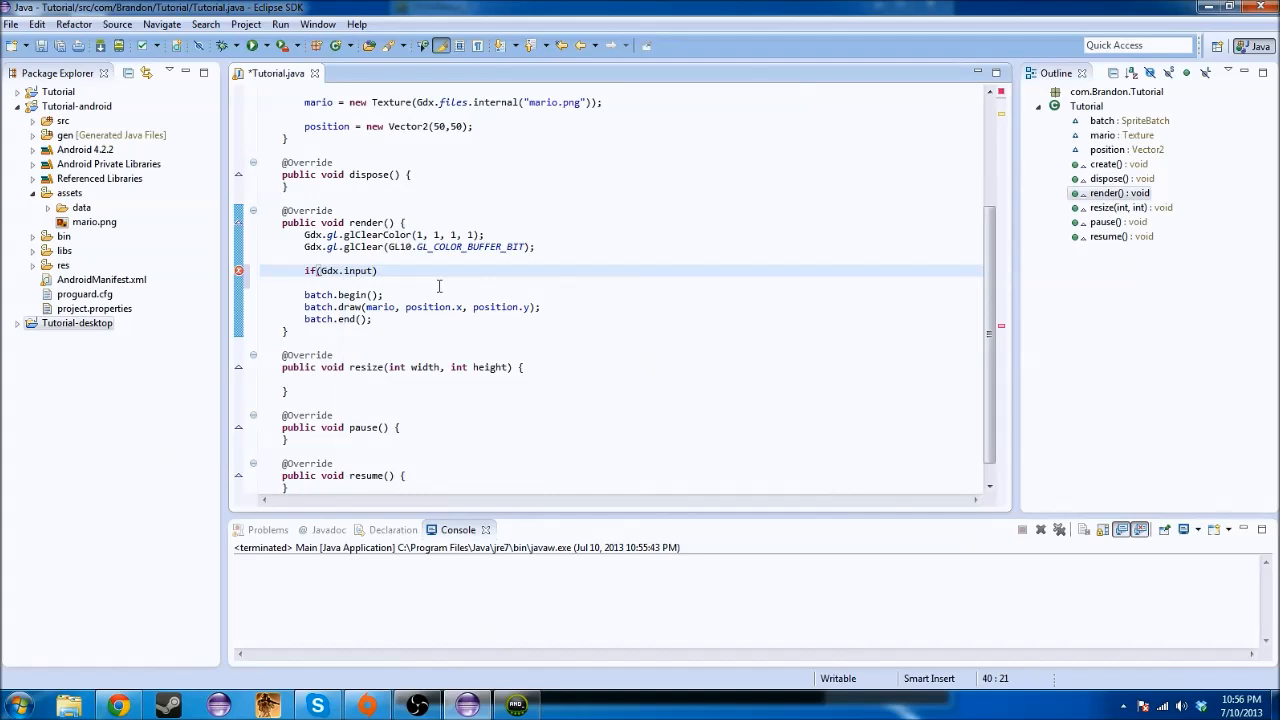
pyautogui.doubleClick(356, 270)
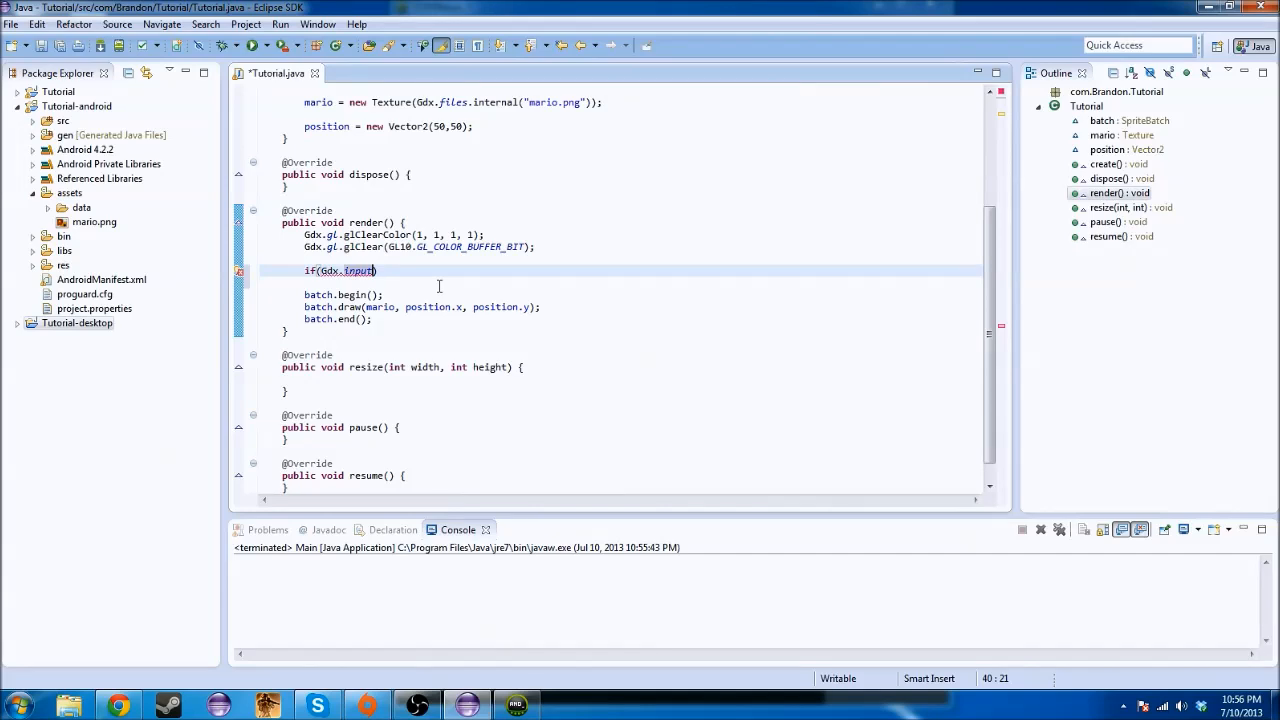
pyautogui.write('.')
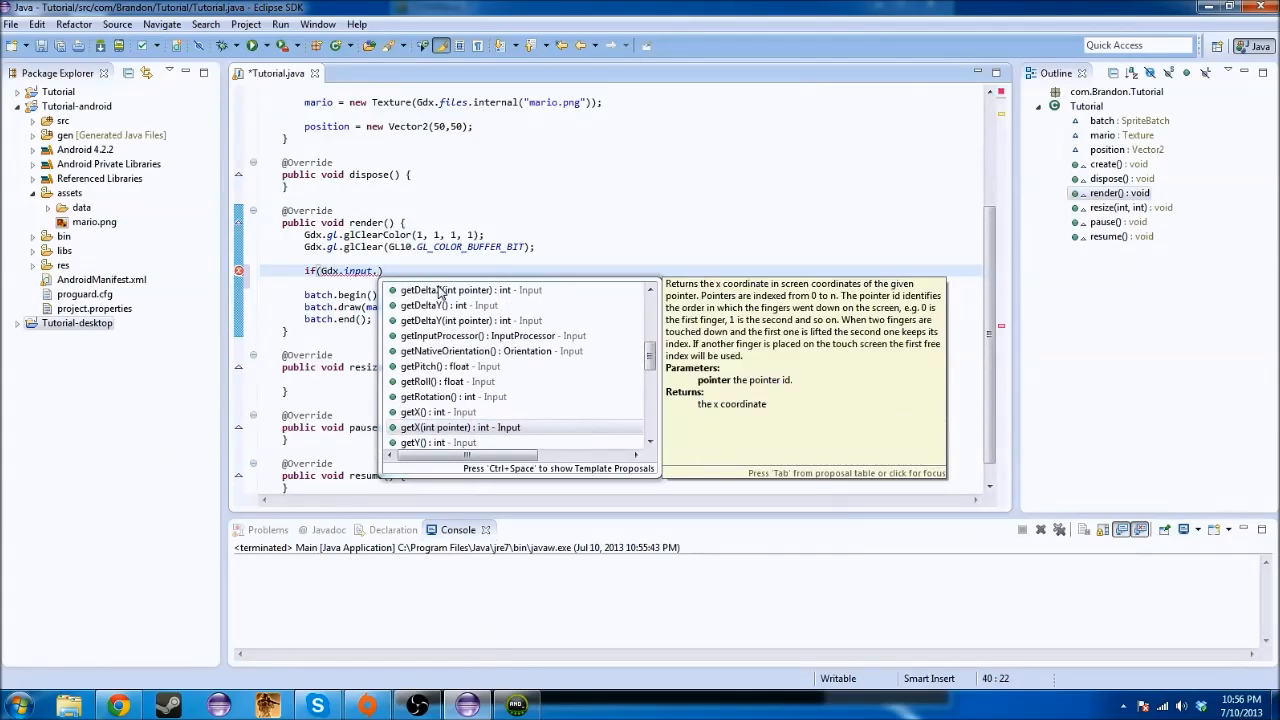
pyautogui.write('isKeyPressed(Keys.')
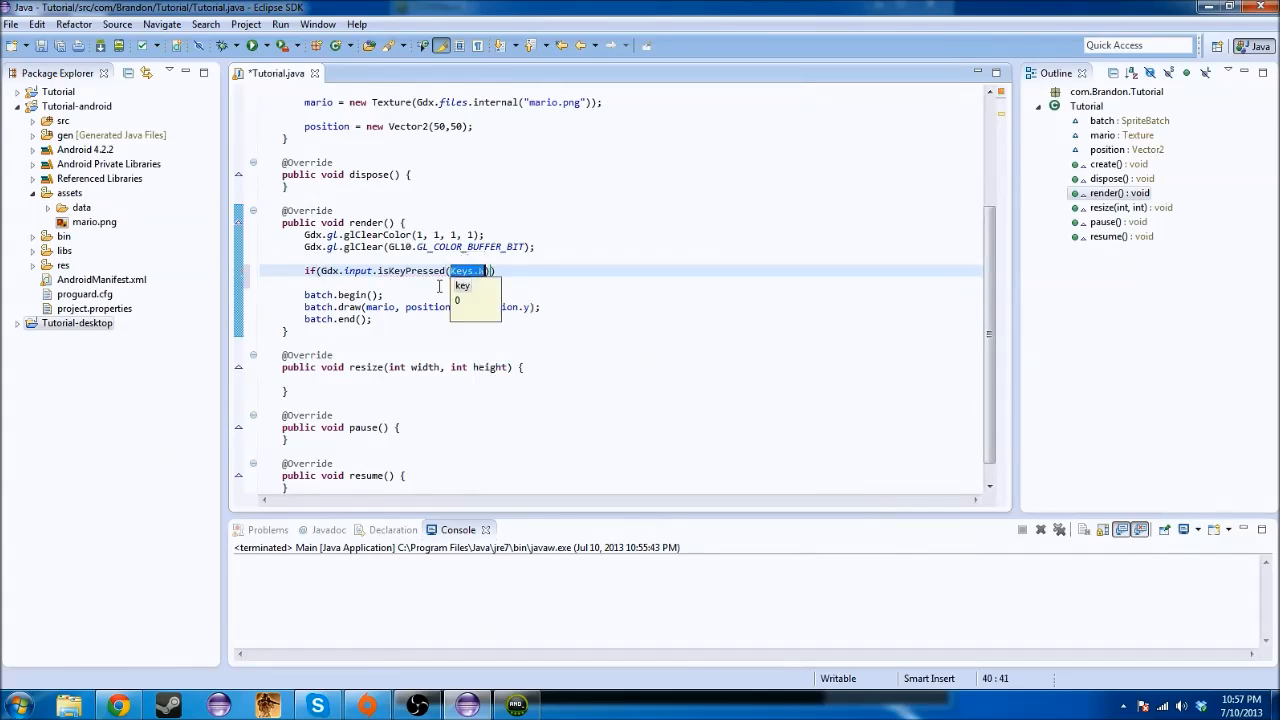
pyautogui.write('W')
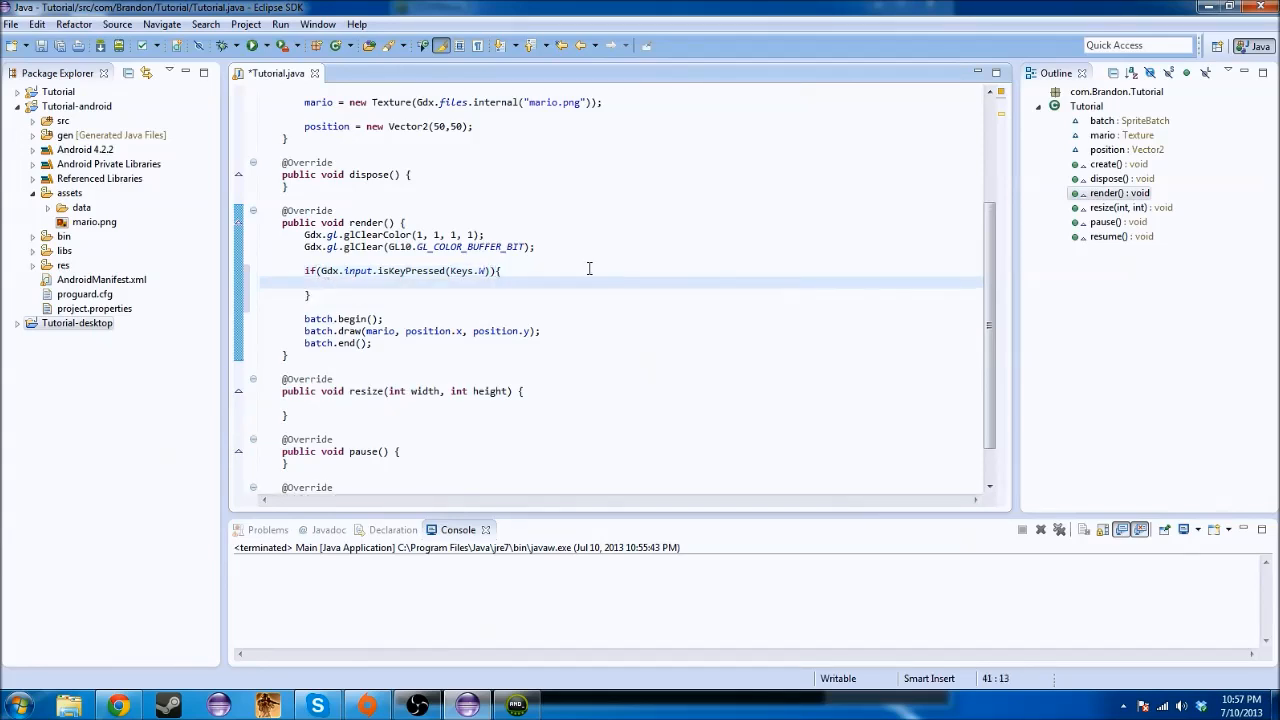
# Inside the if body, make position.y increase by 1f when W is held
pyautogui.click(328, 284)
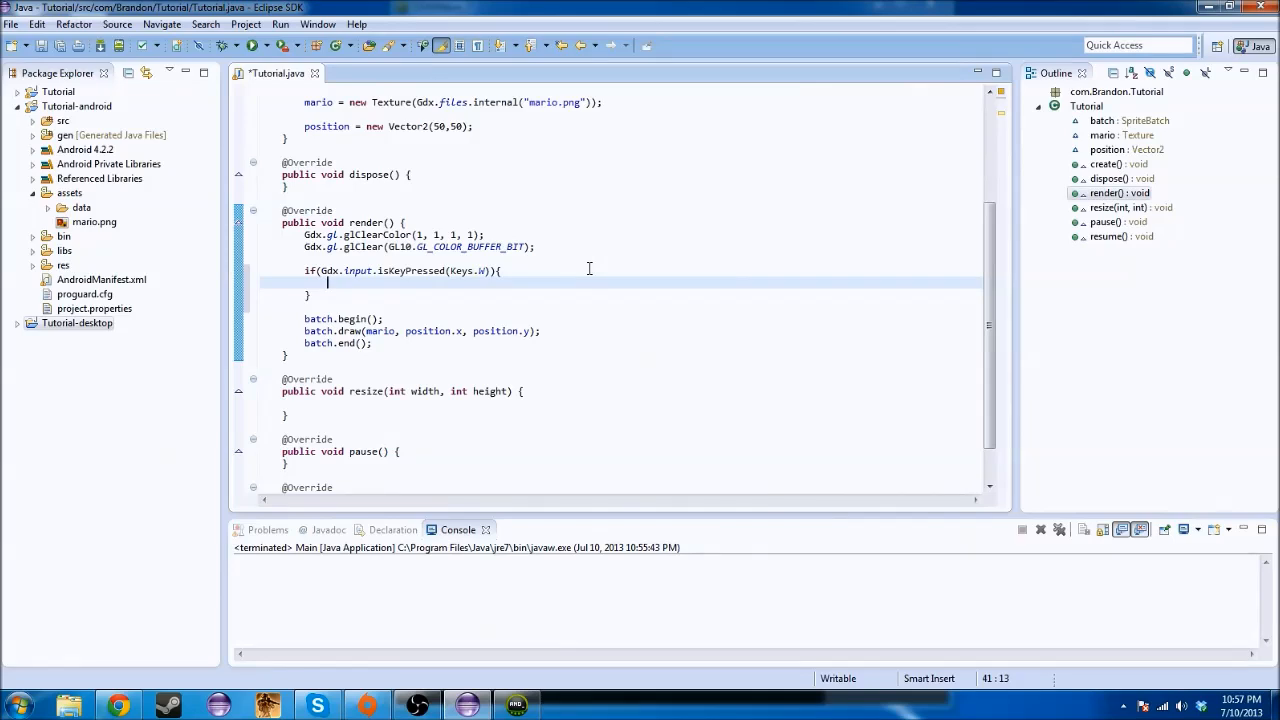
pyautogui.write('posi')
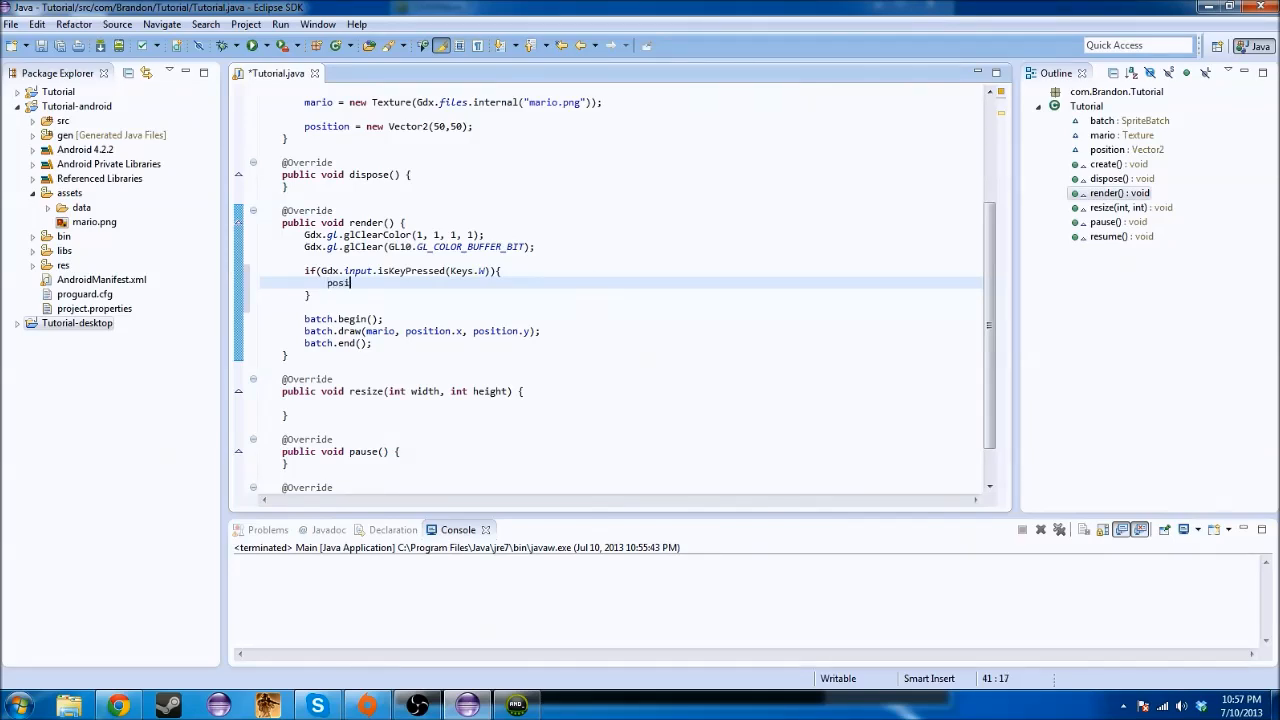
pyautogui.write('tion.')
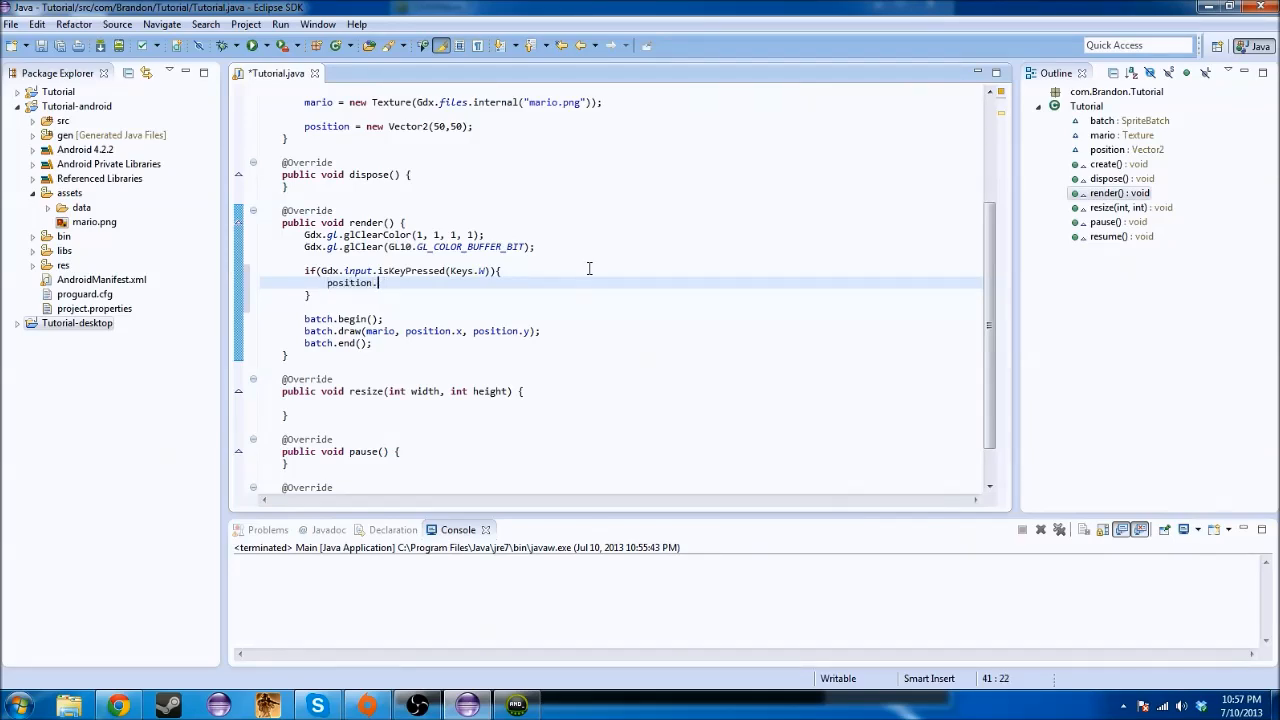
pyautogui.write('y')
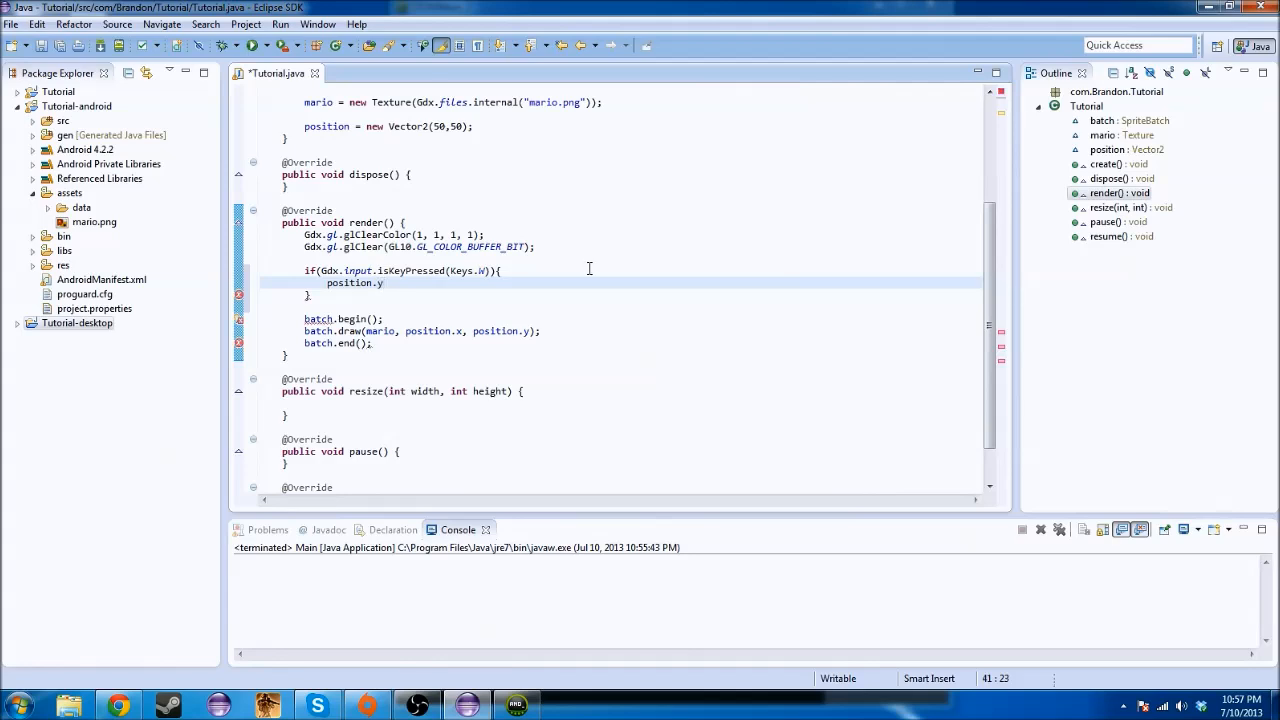
pyautogui.write('+= 1f;')
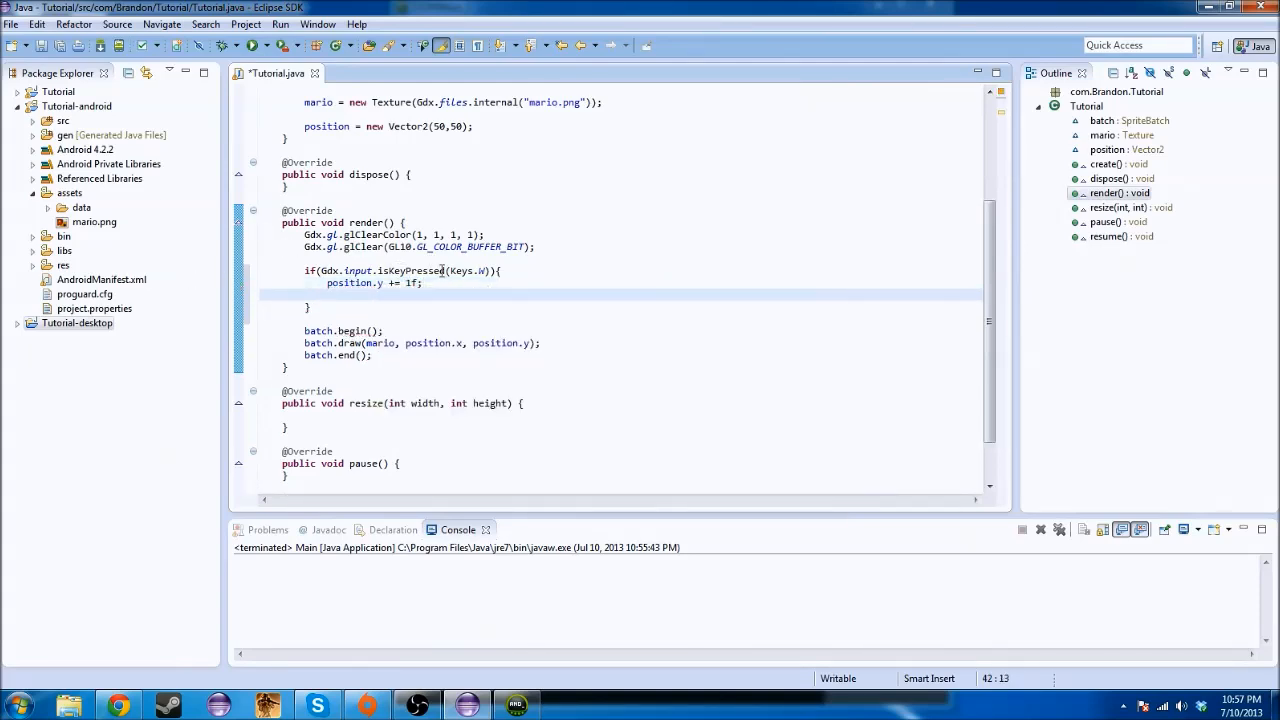
pyautogui.write('position')
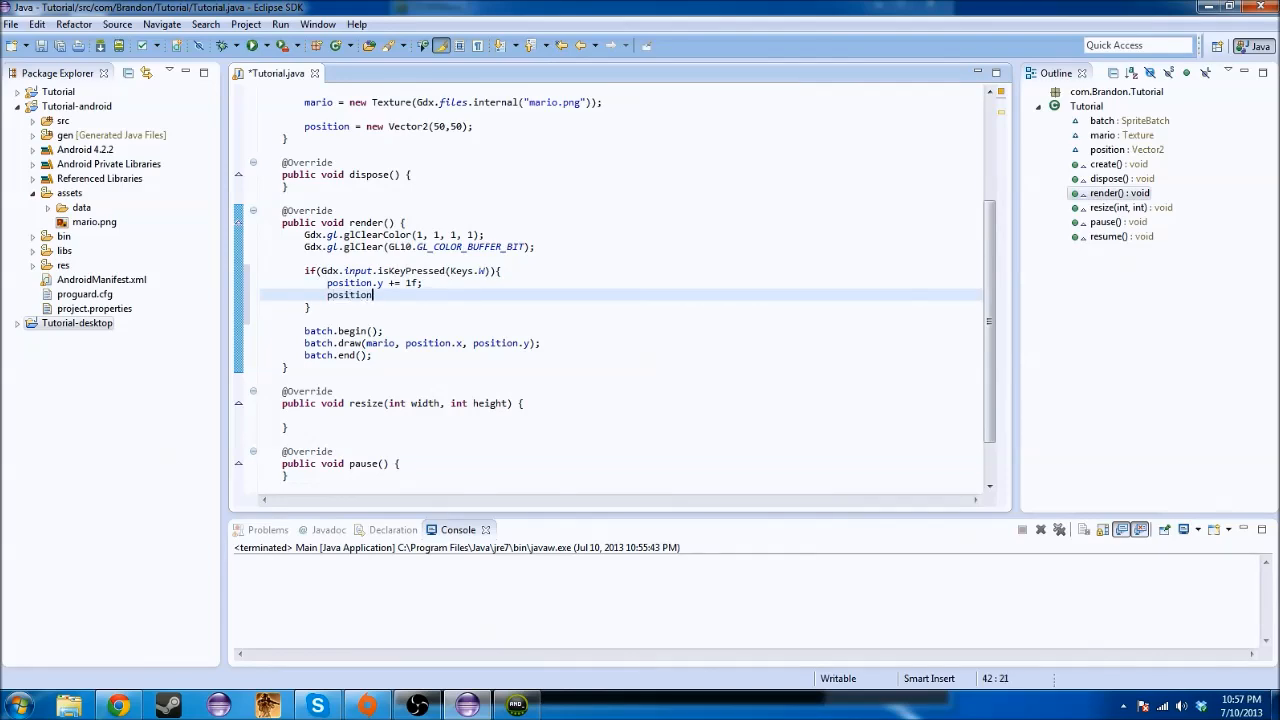
pyautogui.write('.y = 1')
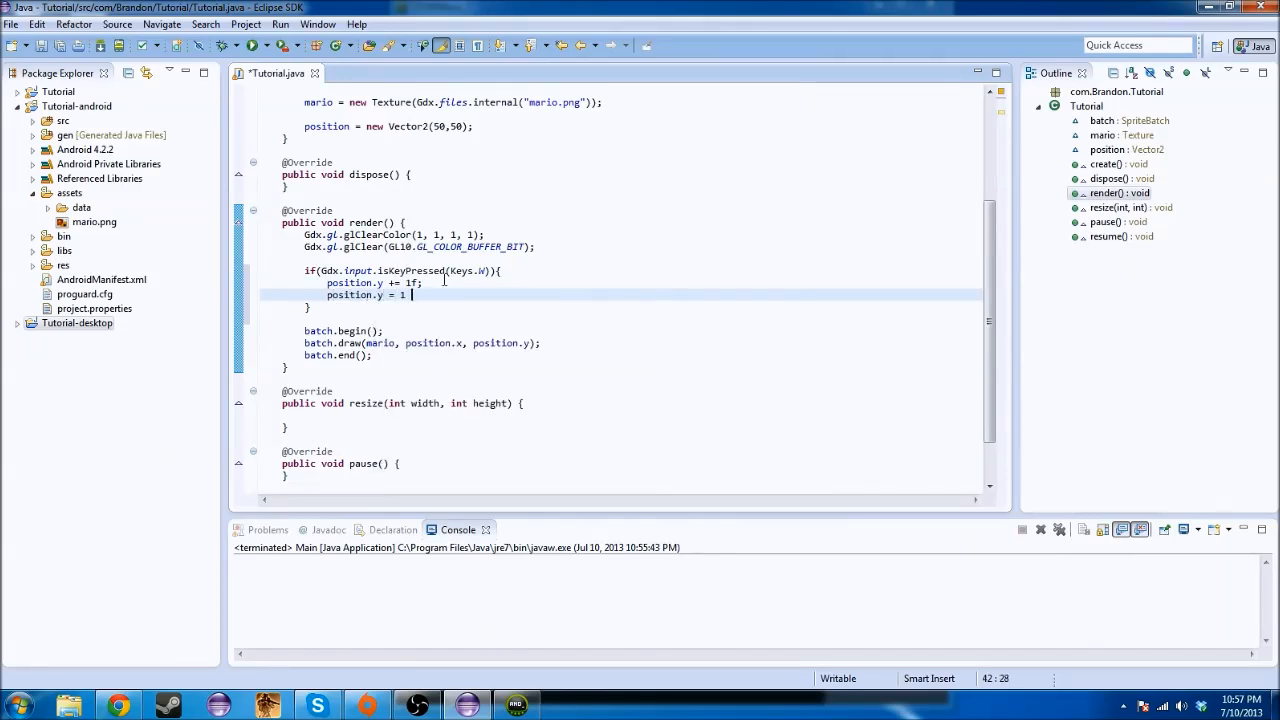
pyautogui.write('+ position.y;')
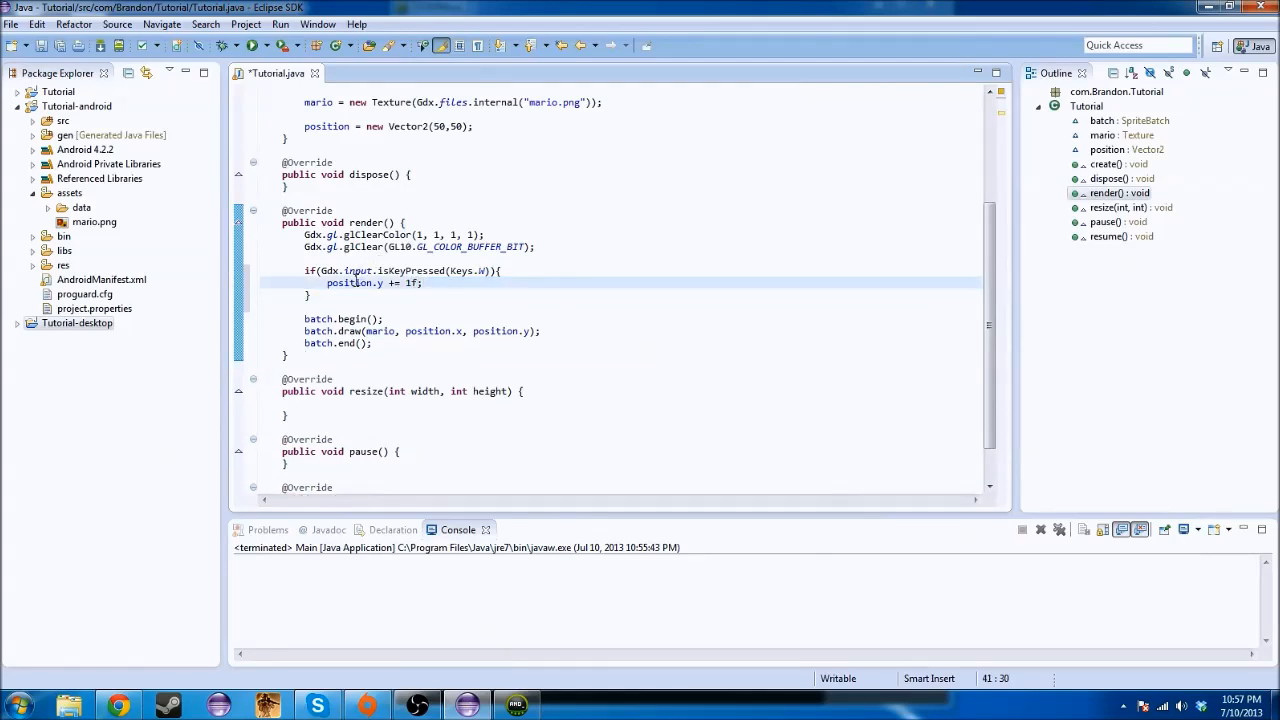
pyautogui.moveTo(352, 284)
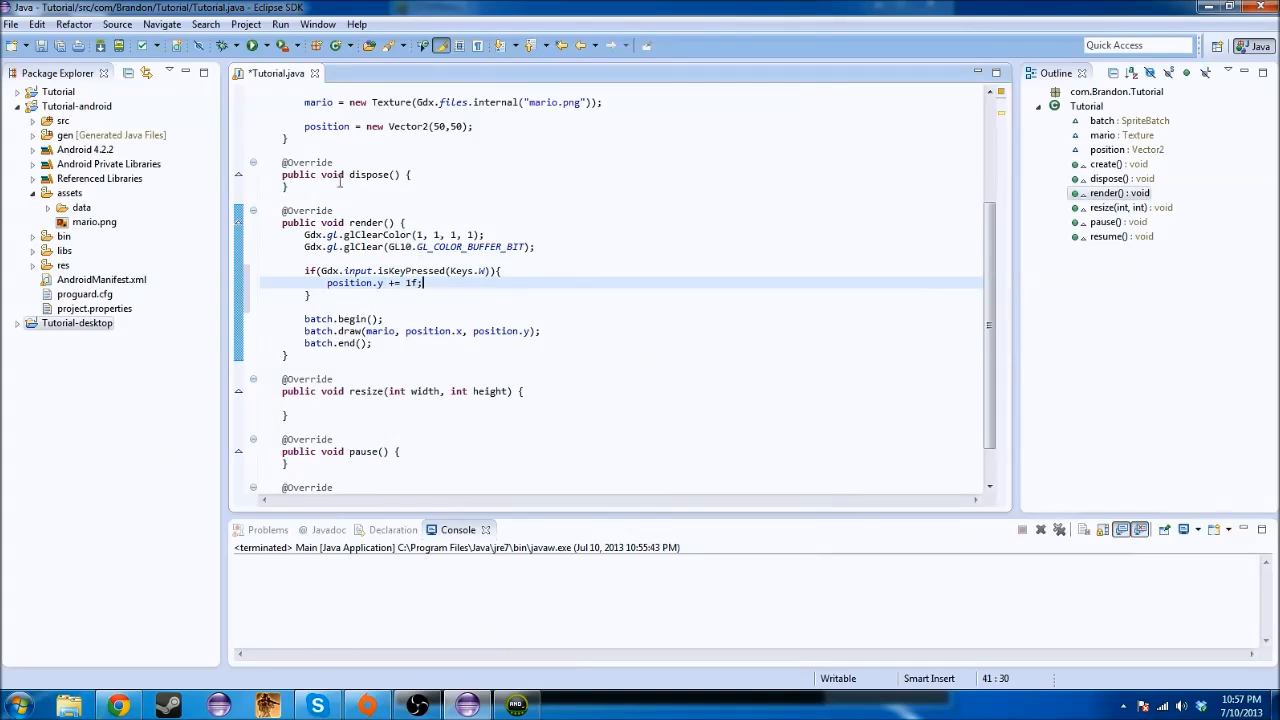
# Save Tutorial.java, run the desktop game to check the sprite moves with W, then close it
pyautogui.click(252, 44)
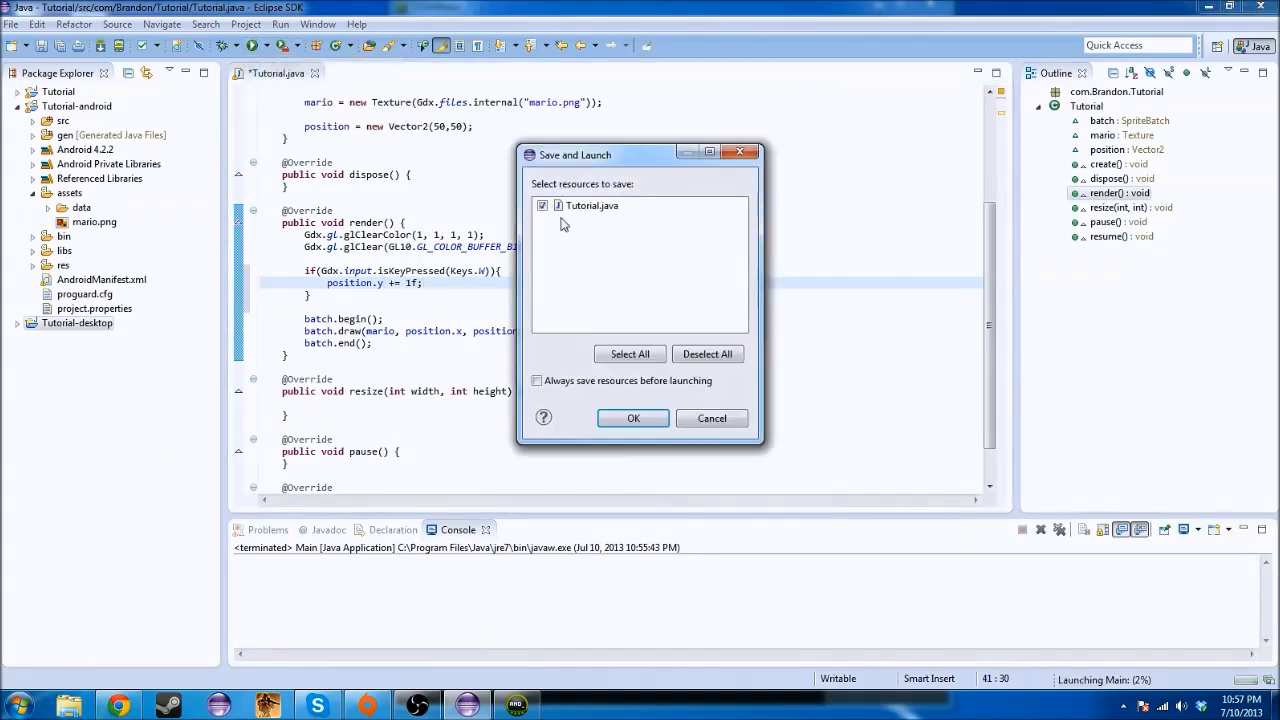
pyautogui.click(632, 418)
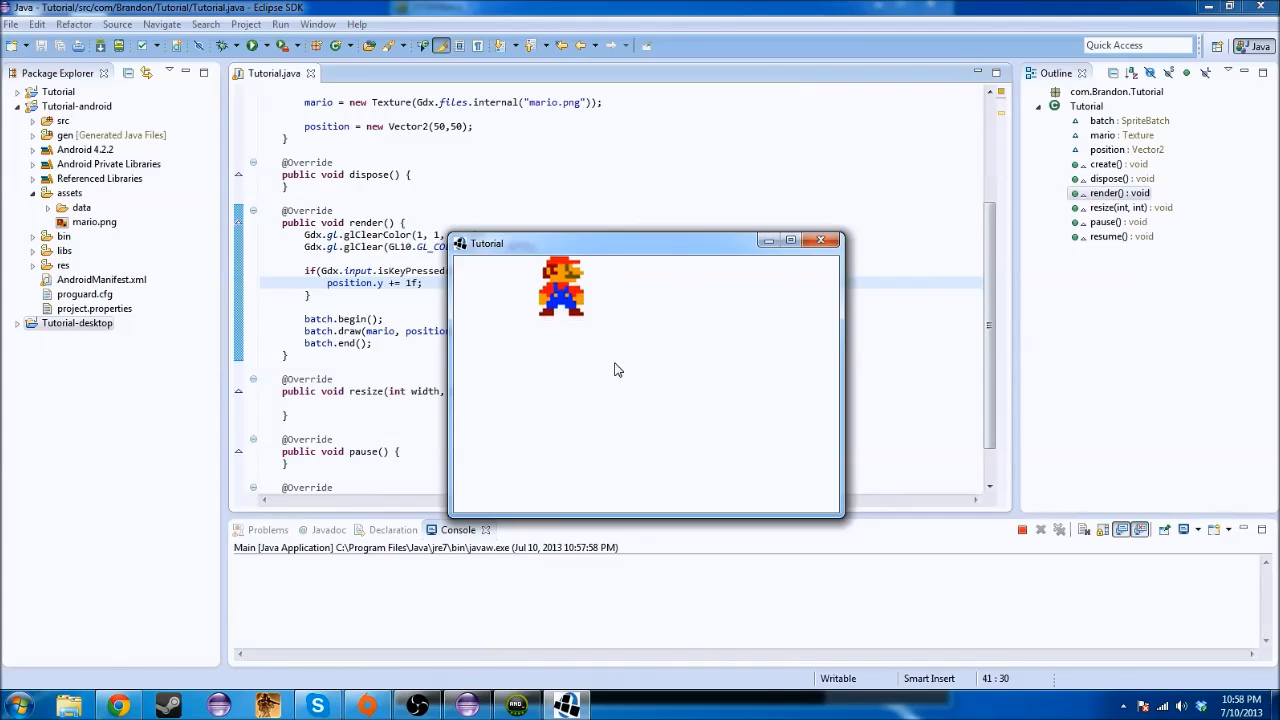
pyautogui.moveTo(760, 312)
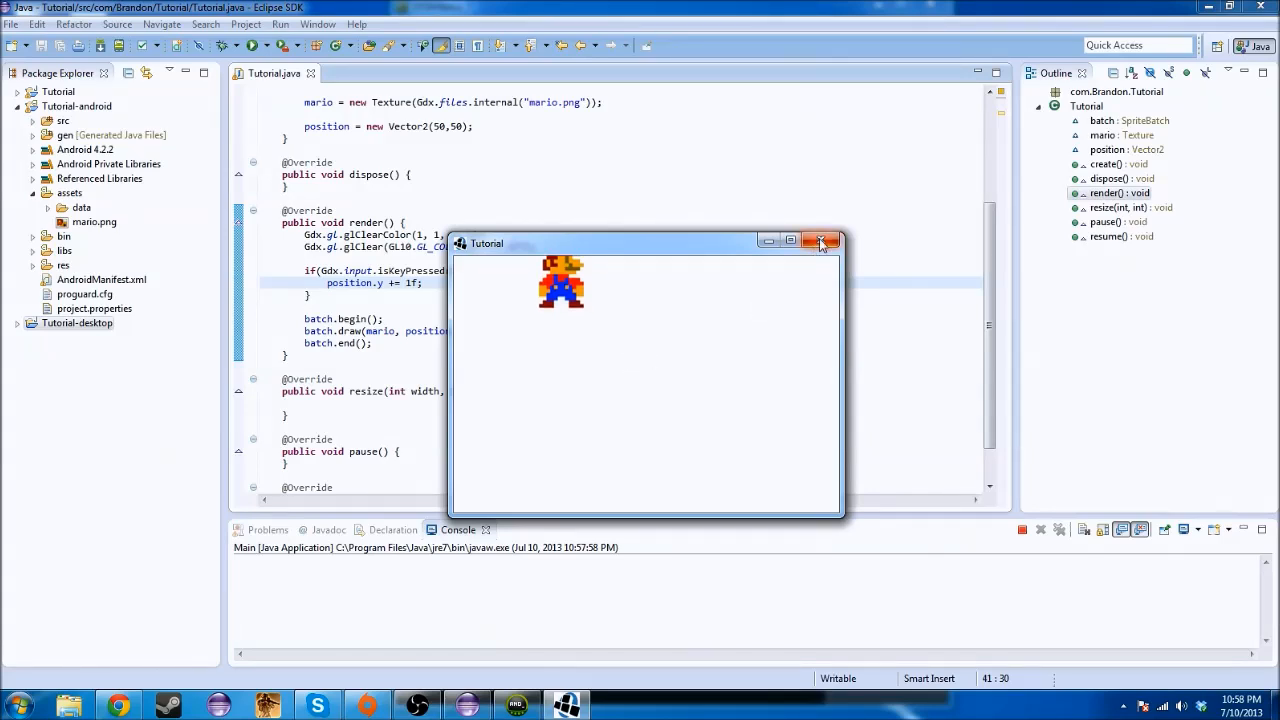
pyautogui.click(820, 242)
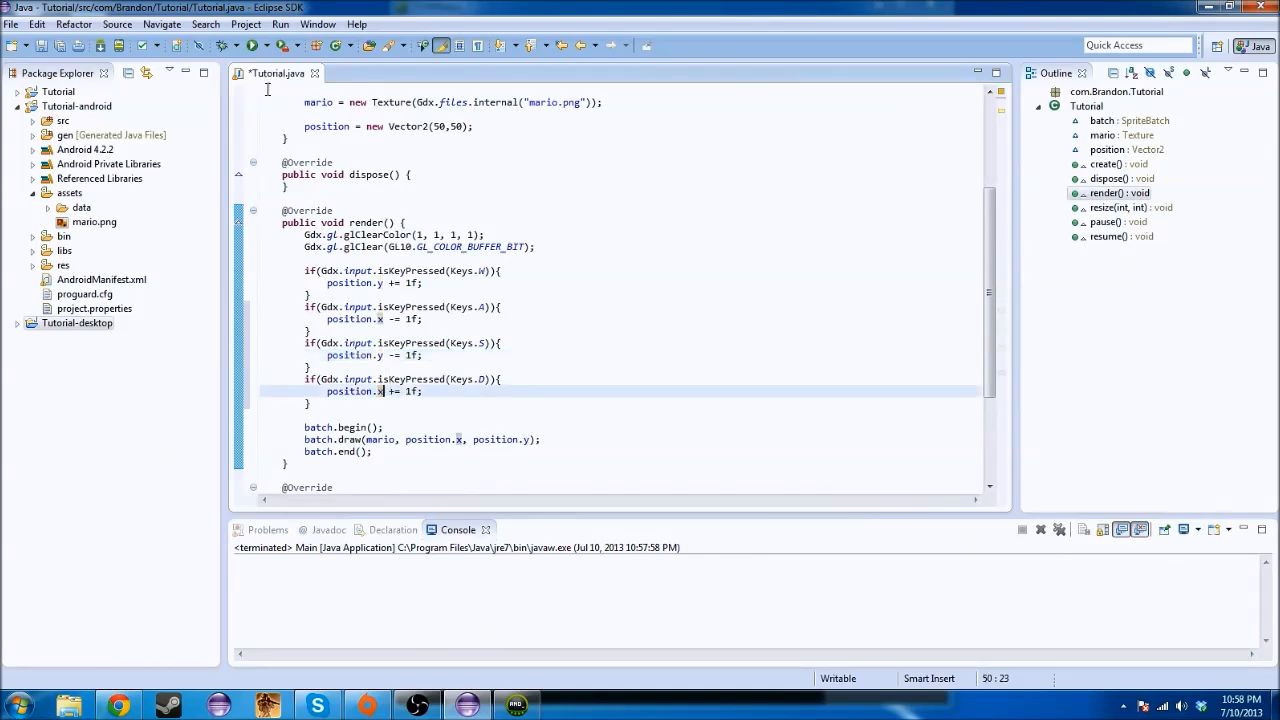
# Save and run the desktop game to test WASD movement in all four directions, then close it
pyautogui.click(252, 44)
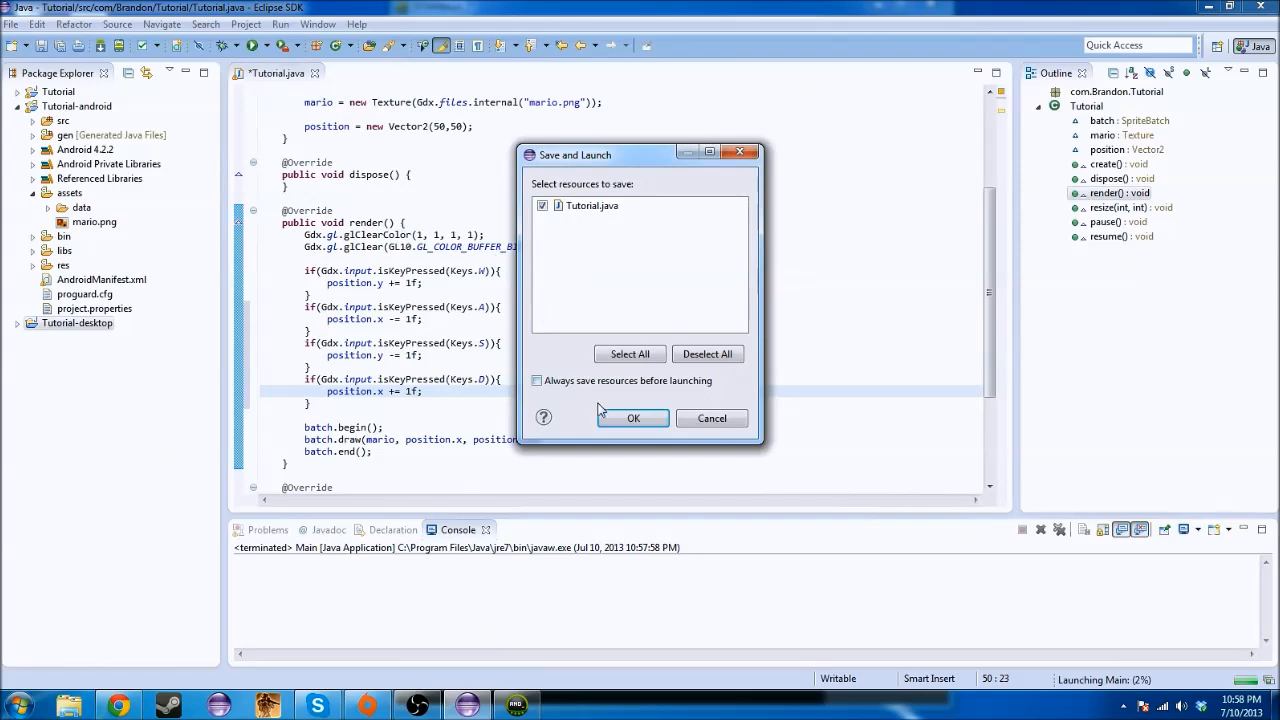
pyautogui.click(632, 418)
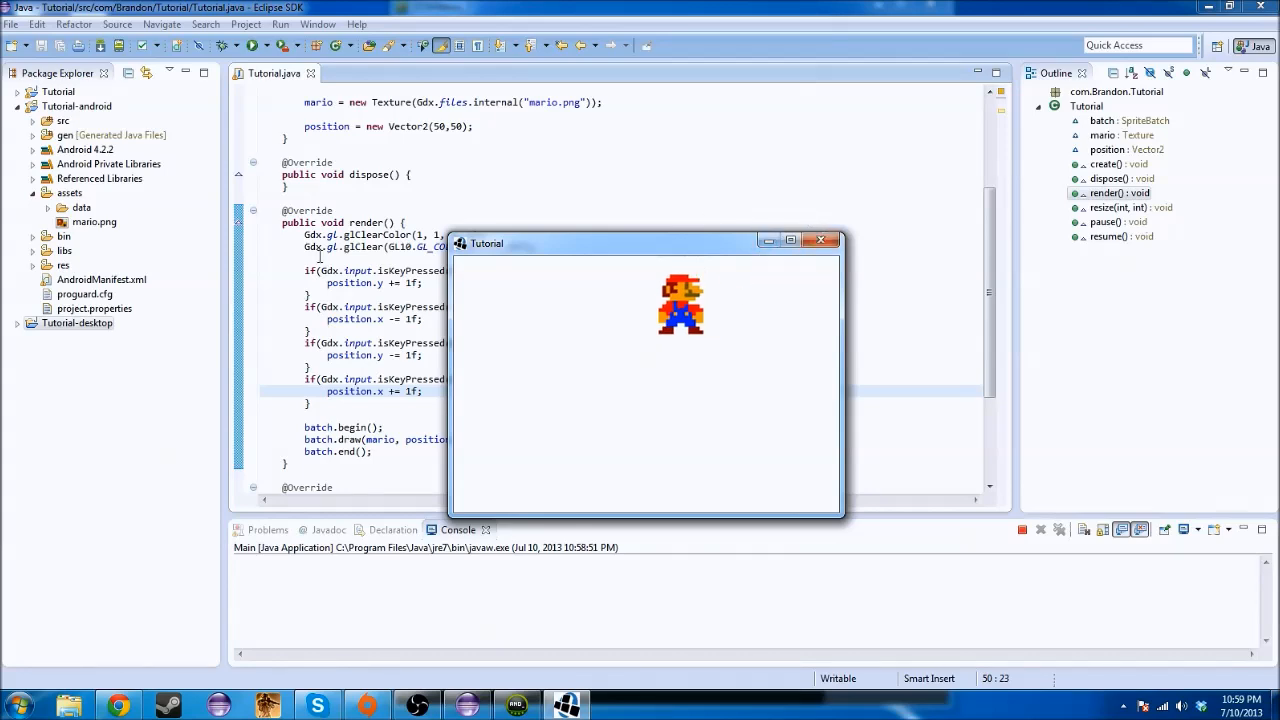
pyautogui.click(822, 240)
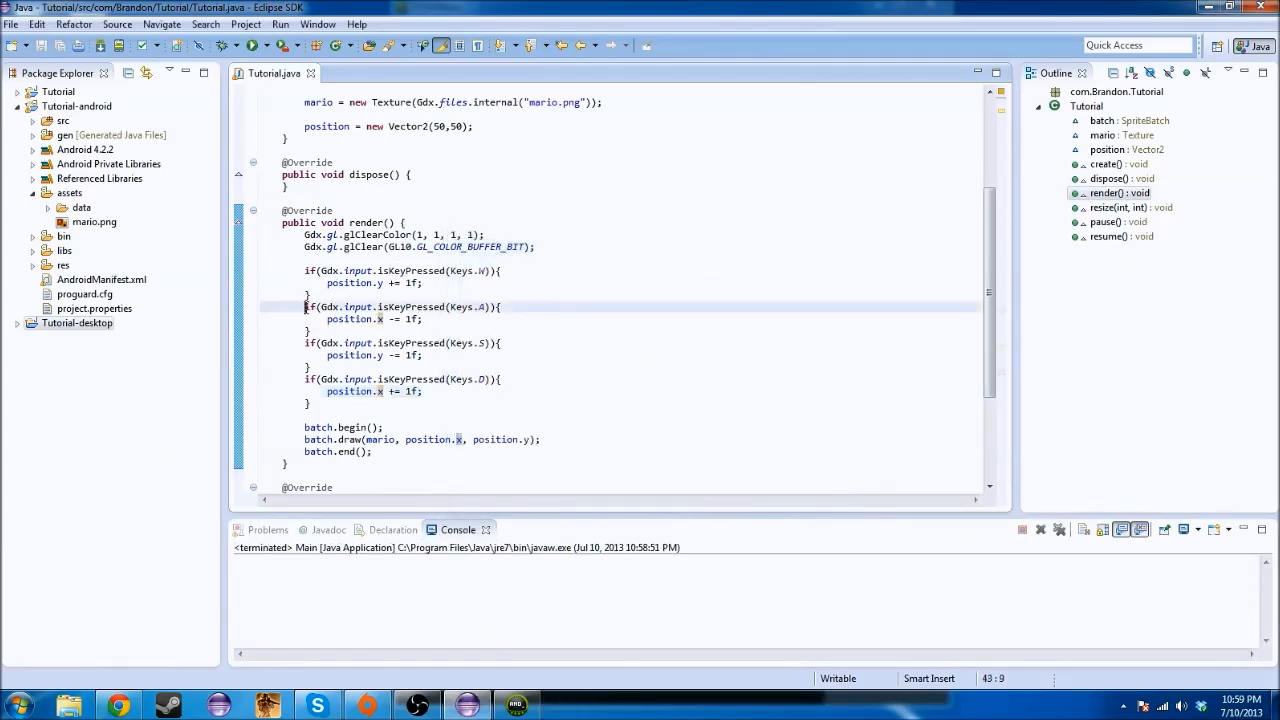
# Chain the A, S and D checks as else-ifs, save and run the game, then close its window
pyautogui.write('else')
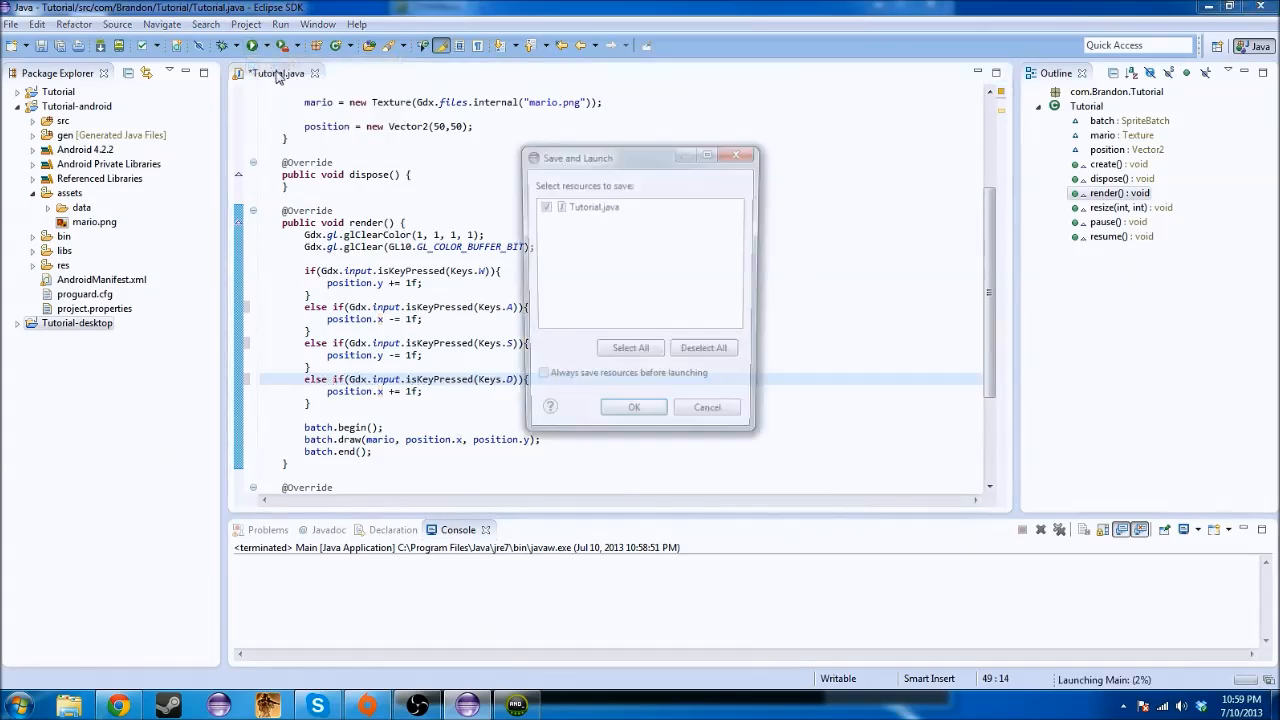
pyautogui.click(632, 408)
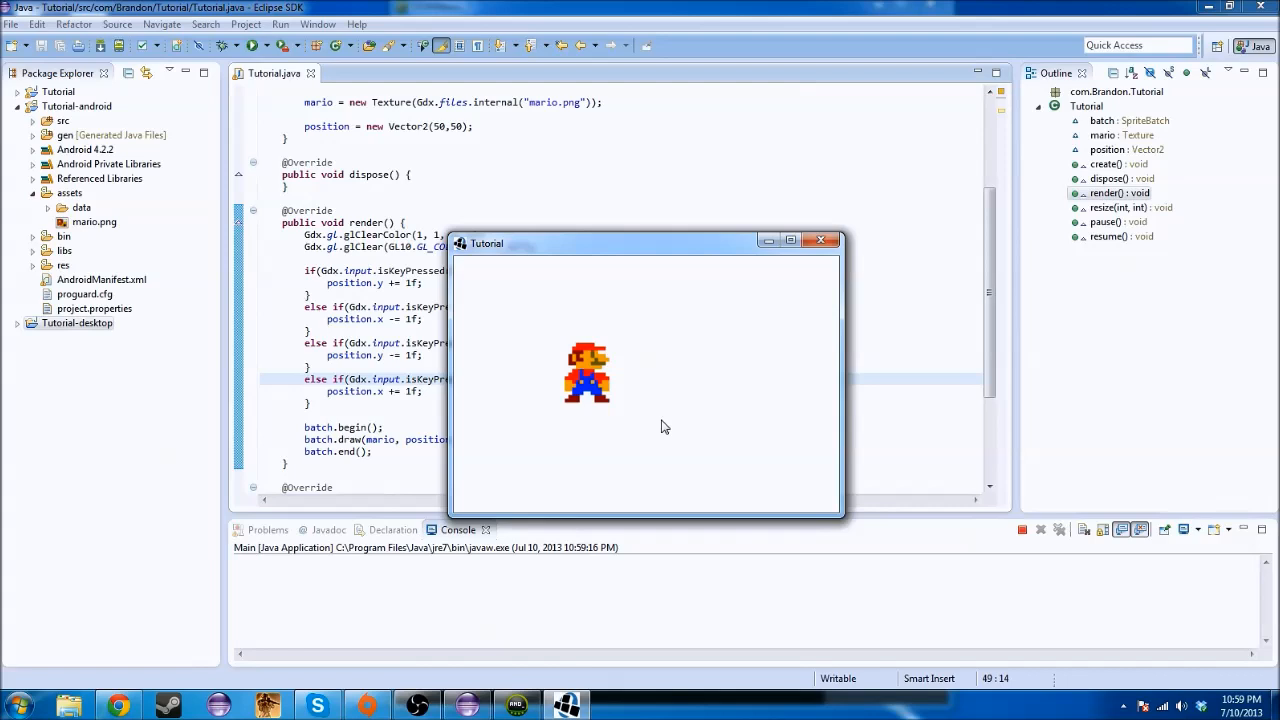
pyautogui.moveTo(650, 418)
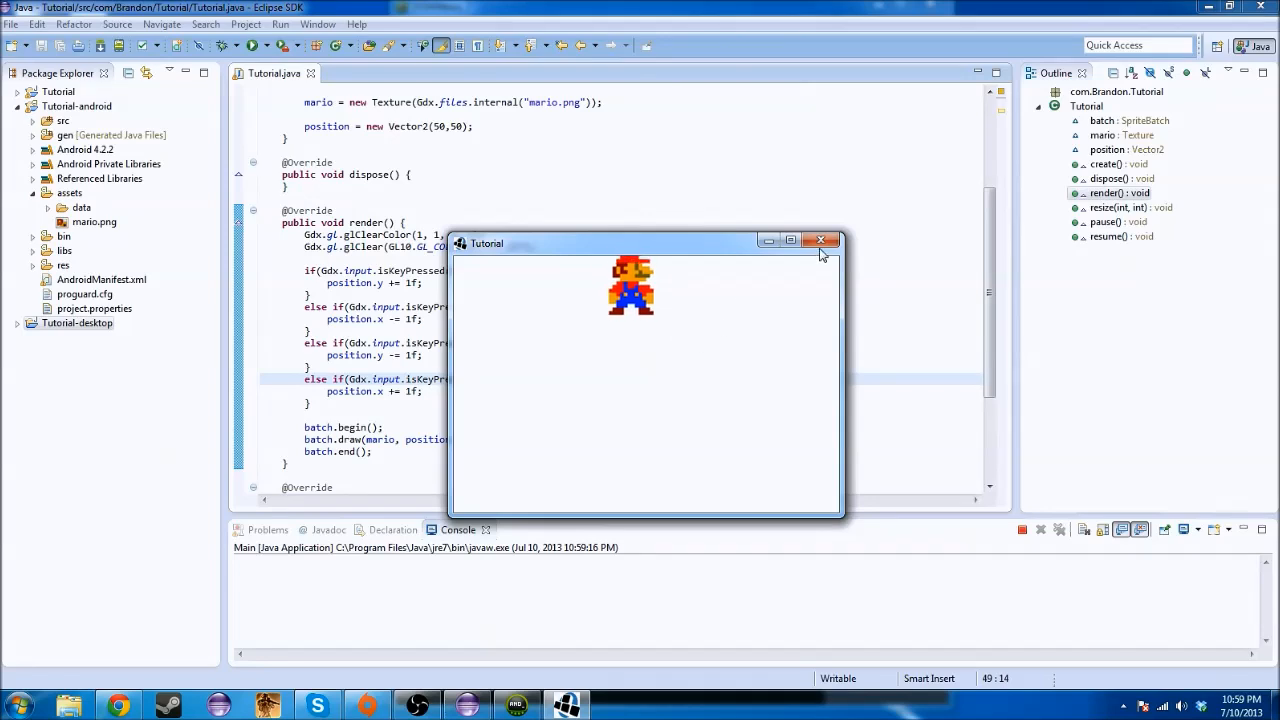
pyautogui.click(820, 240)
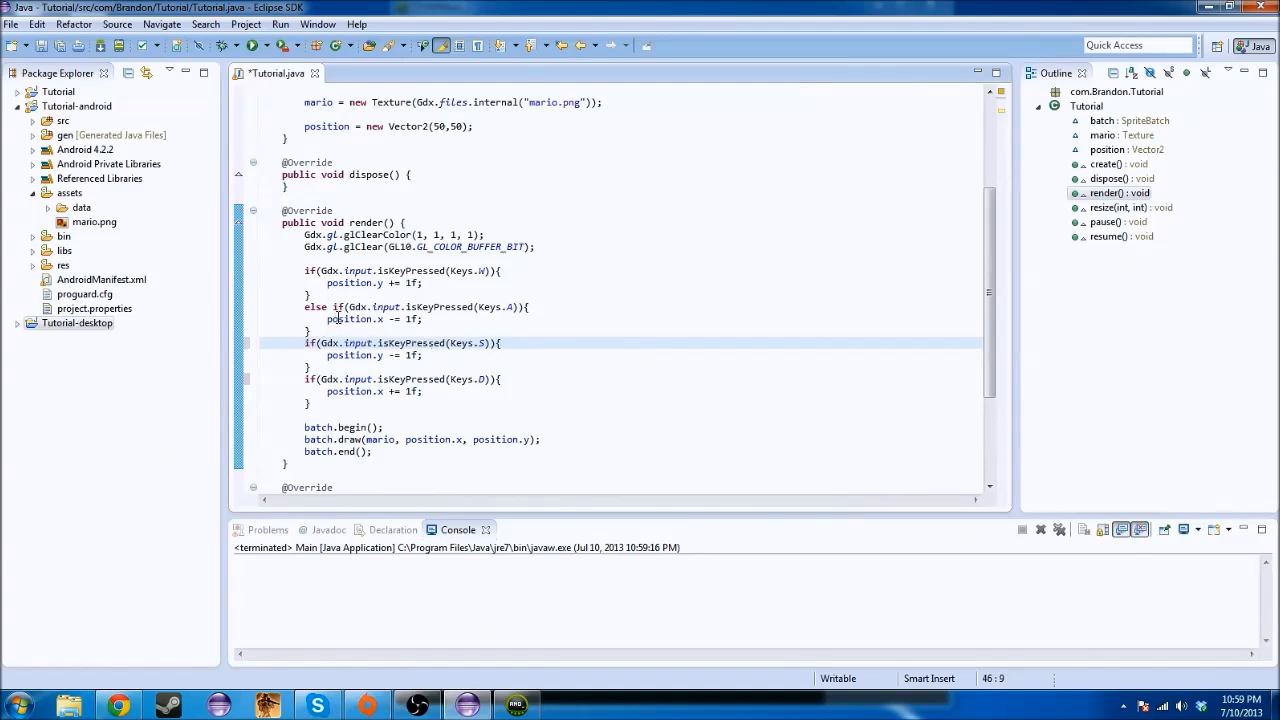
# Remove the remaining else so all four key checks are independent, rerun the game and close it
pyautogui.click(308, 308)
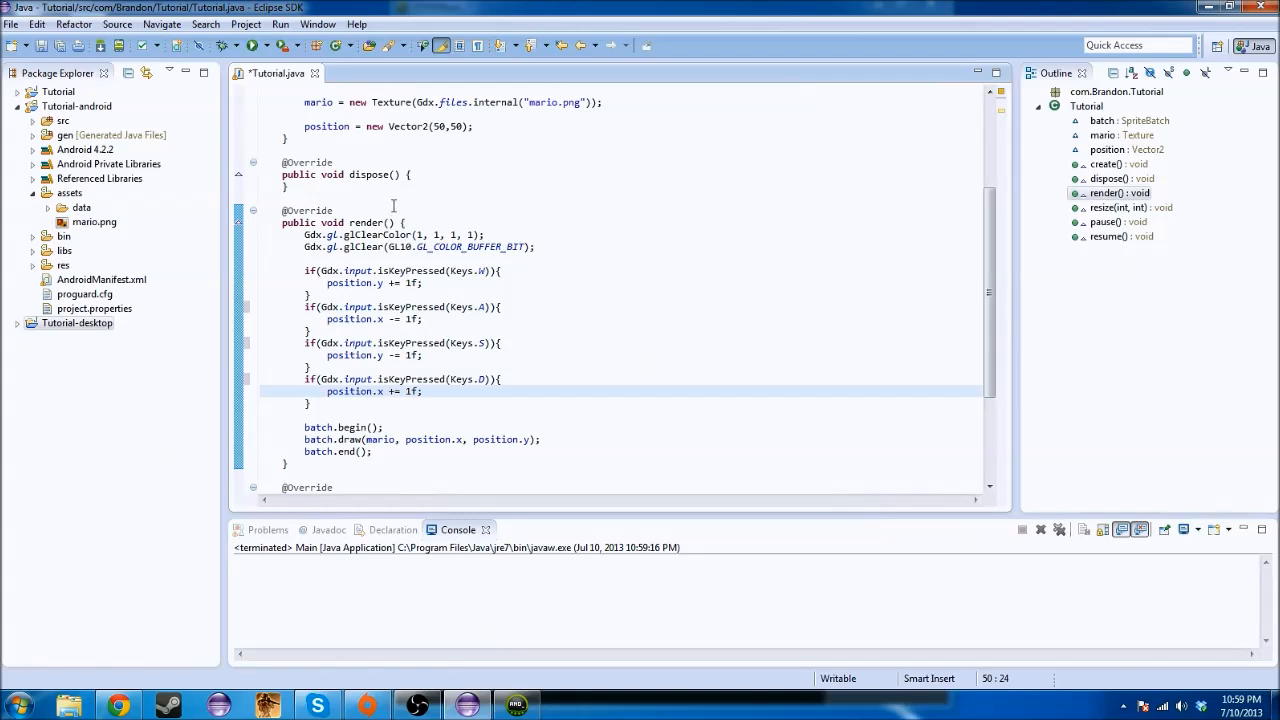
pyautogui.click(252, 46)
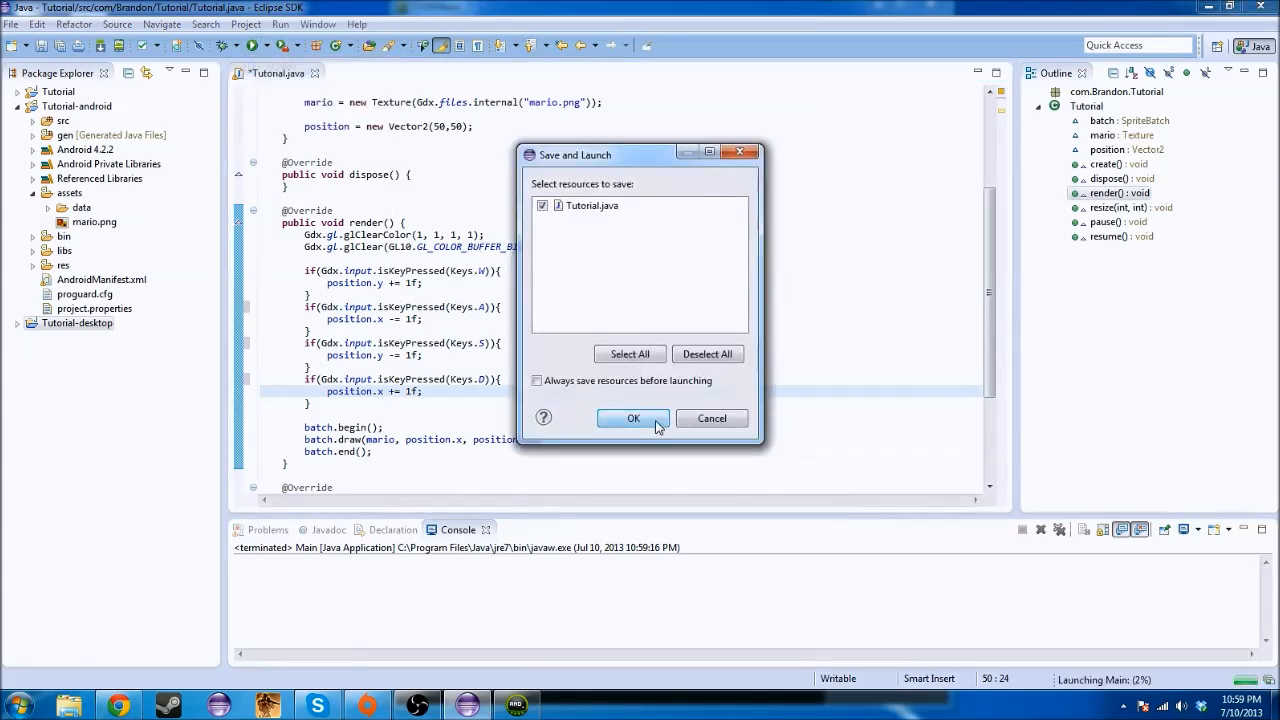
pyautogui.click(632, 418)
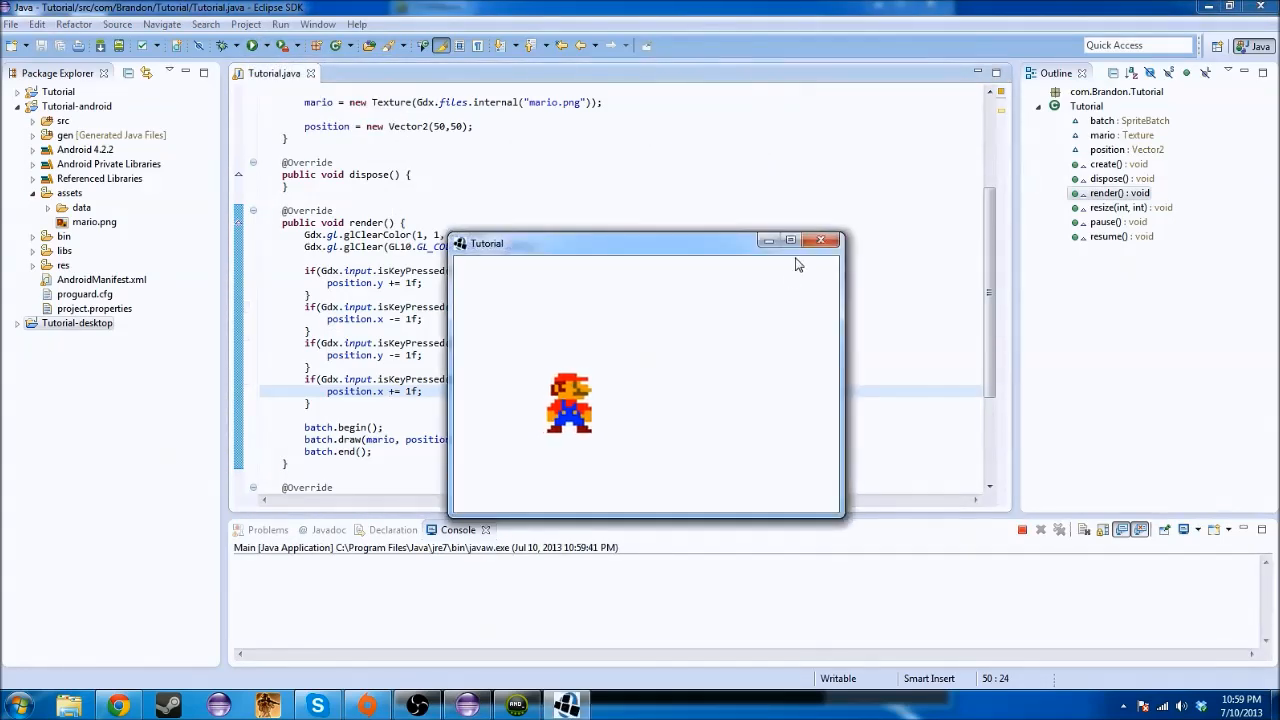
pyautogui.click(820, 240)
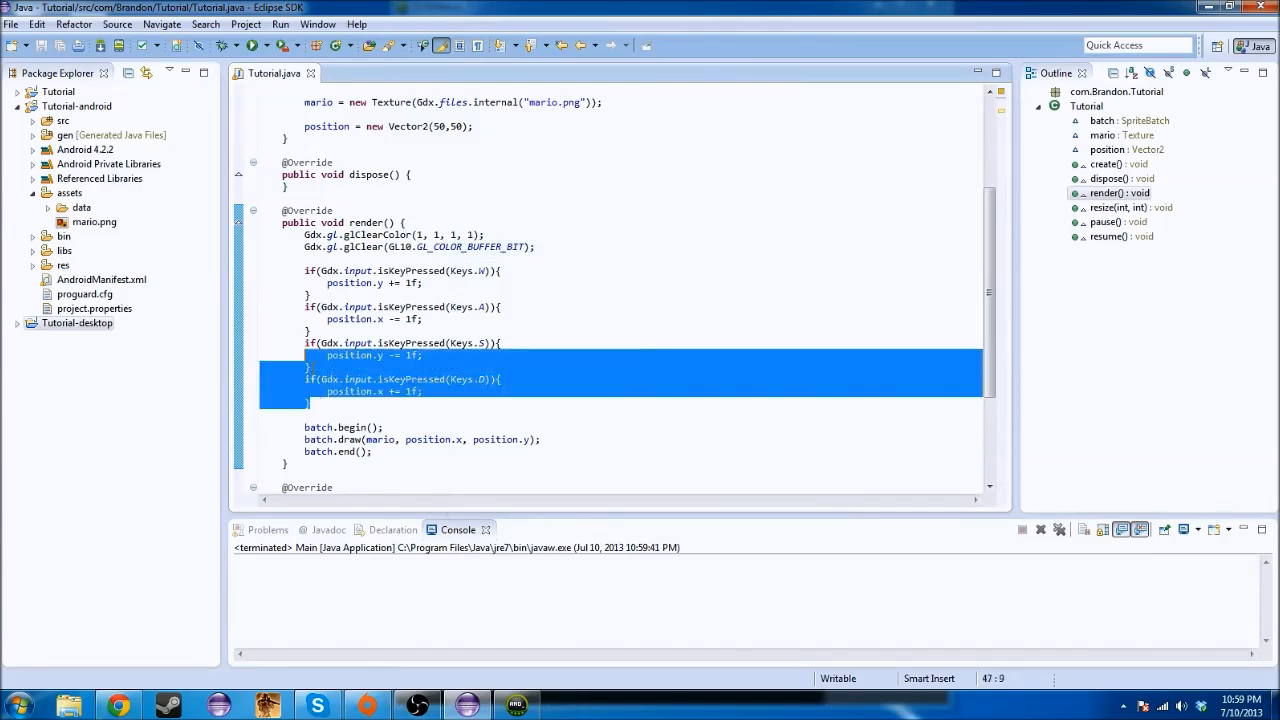
# Comment out the selected WASD key-check blocks via Source > Toggle Comment
pyautogui.click(116, 24)
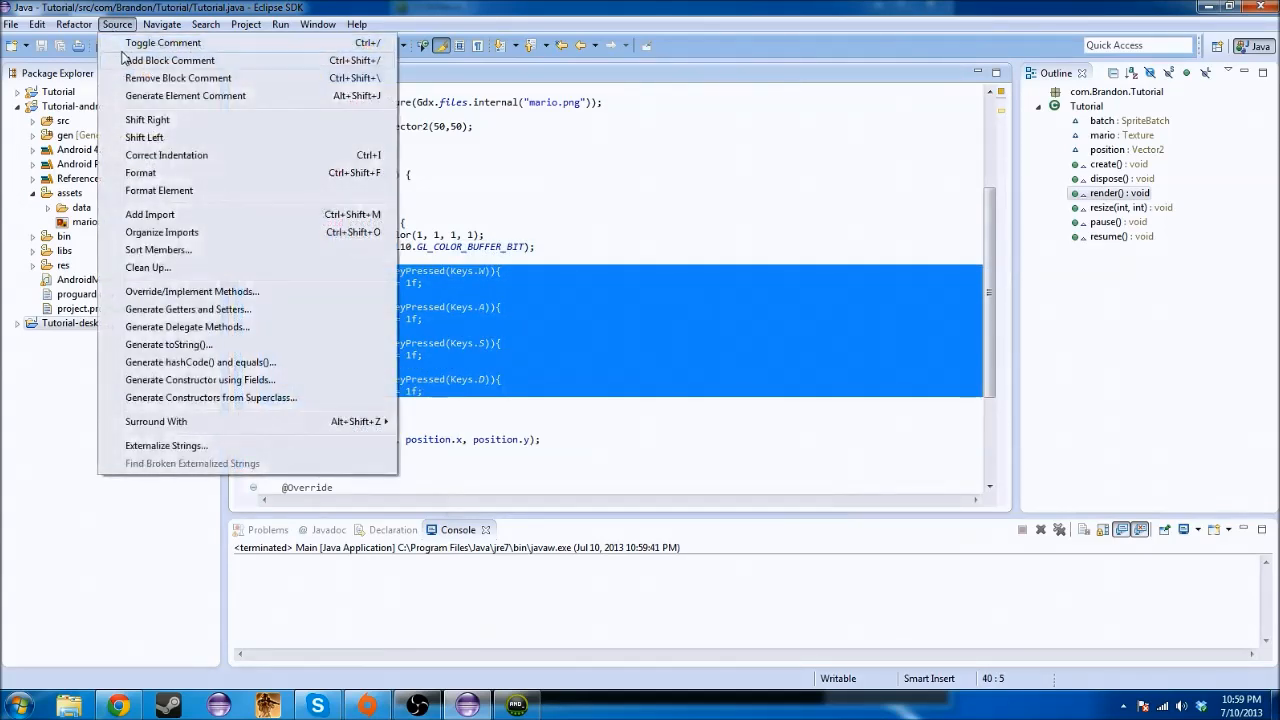
pyautogui.click(168, 60)
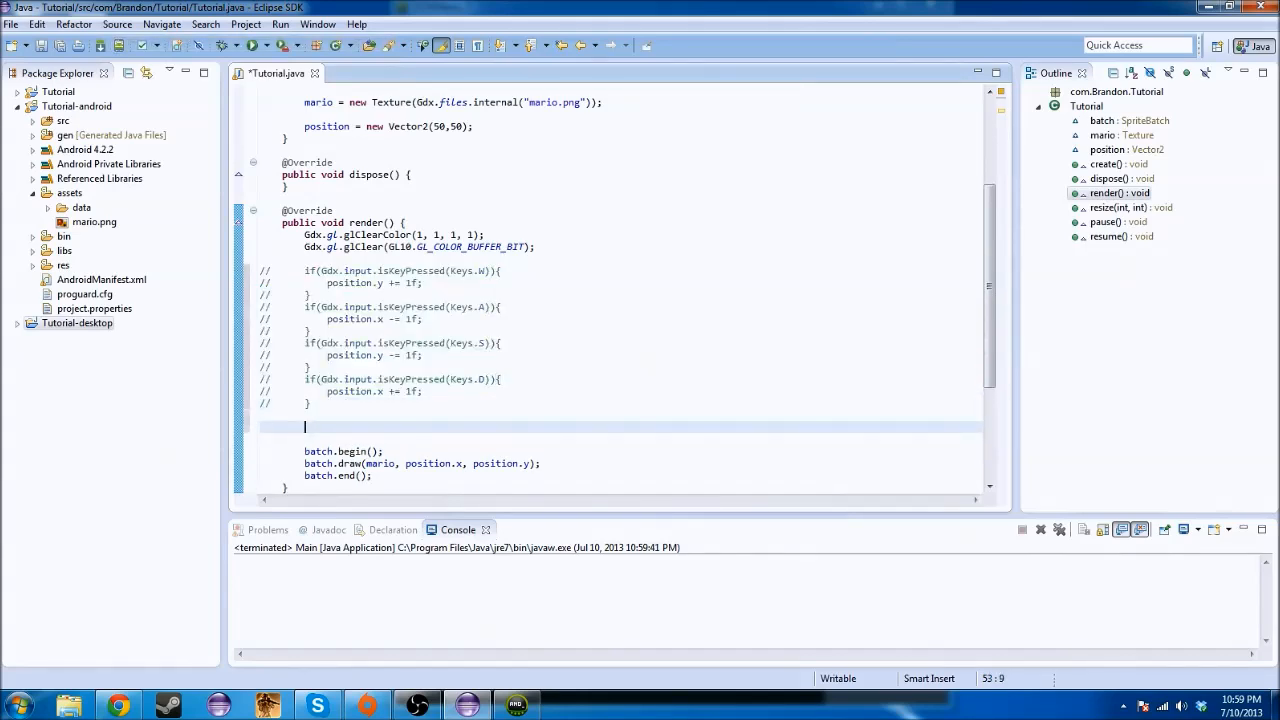
# Add if(Gdx.input.isTouched()) printing "Application Clicked" to the console, then start a run
pyautogui.write('if')
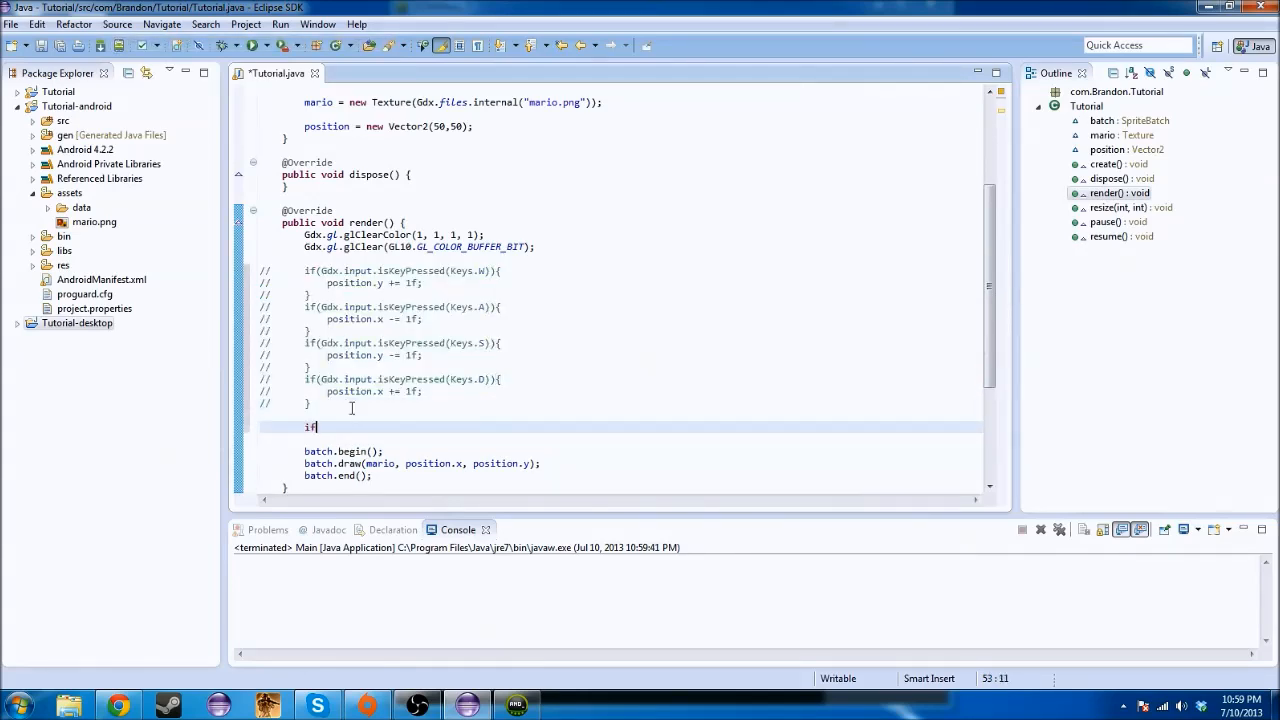
pyautogui.write('()')
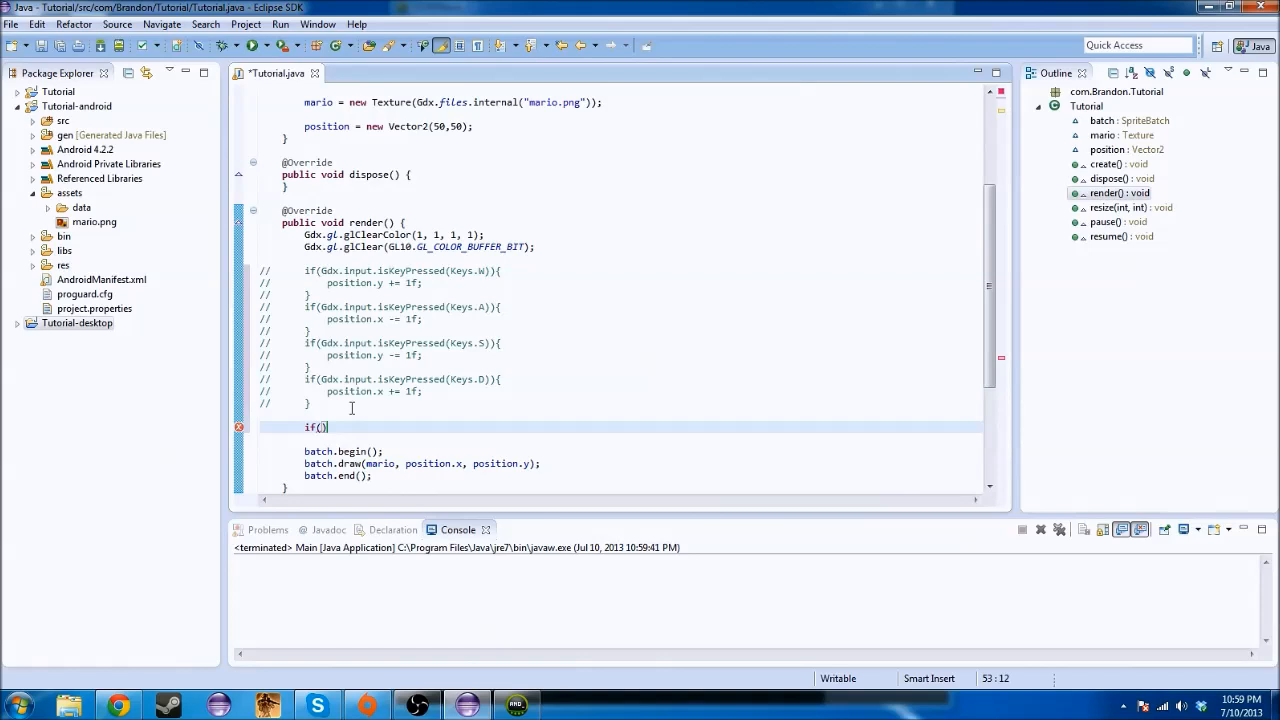
pyautogui.write('Gdx.input.isTouched(')
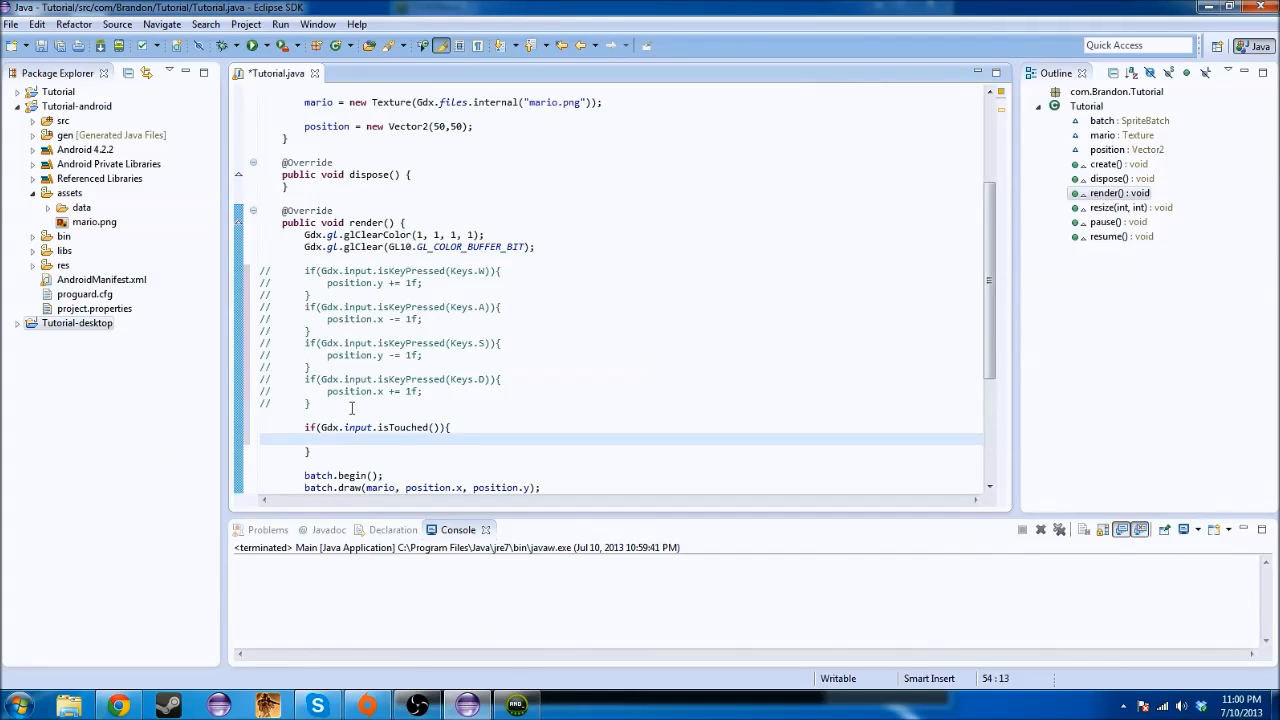
pyautogui.write('System.out.println("Application')
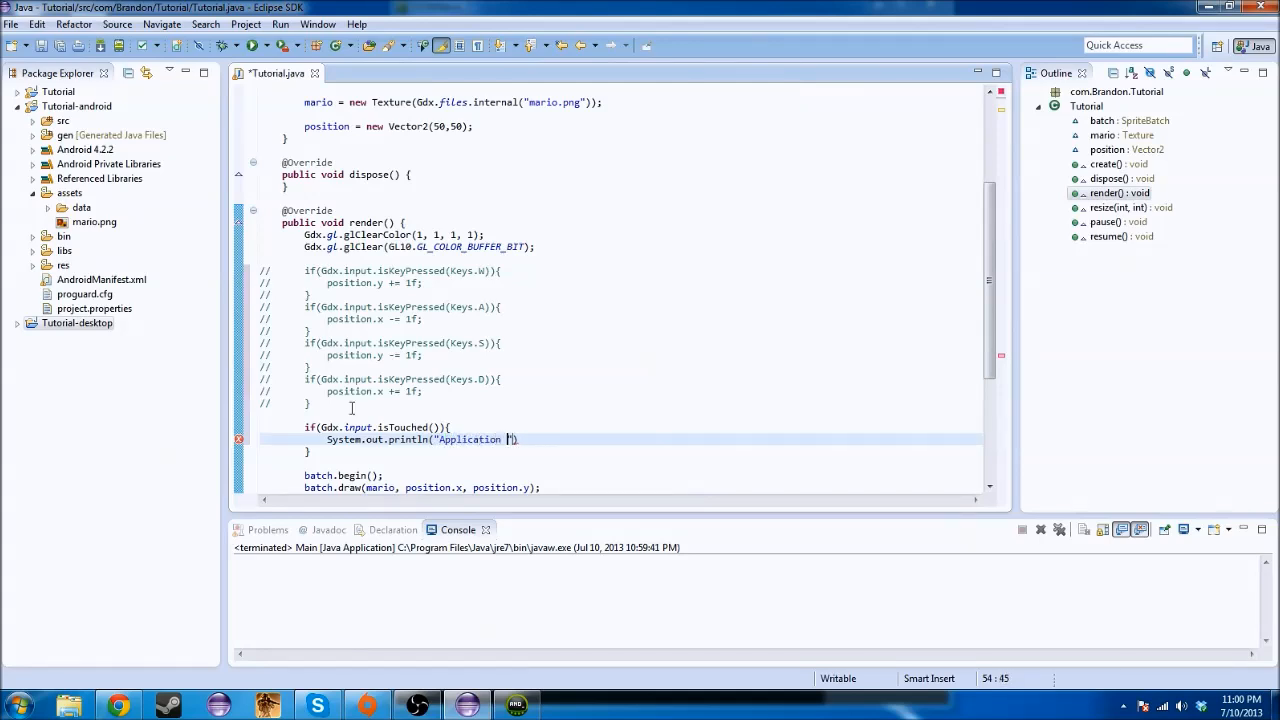
pyautogui.write('Clo')
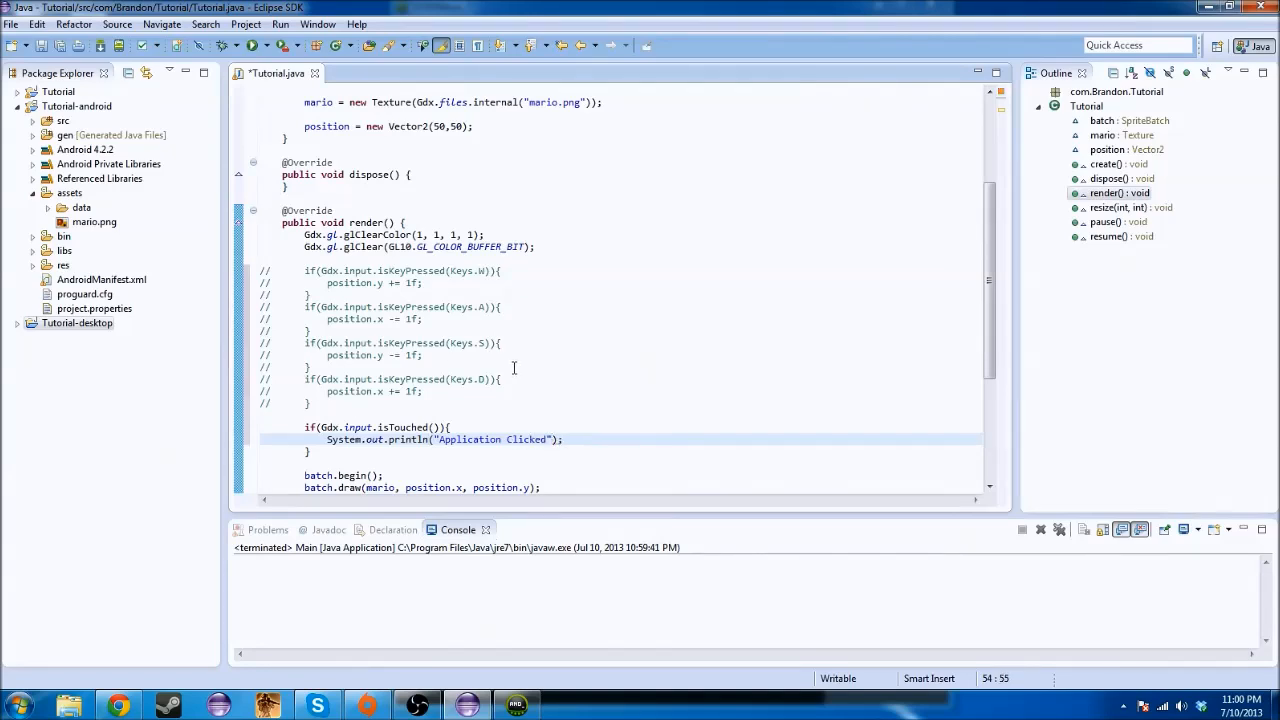
pyautogui.click(254, 46)
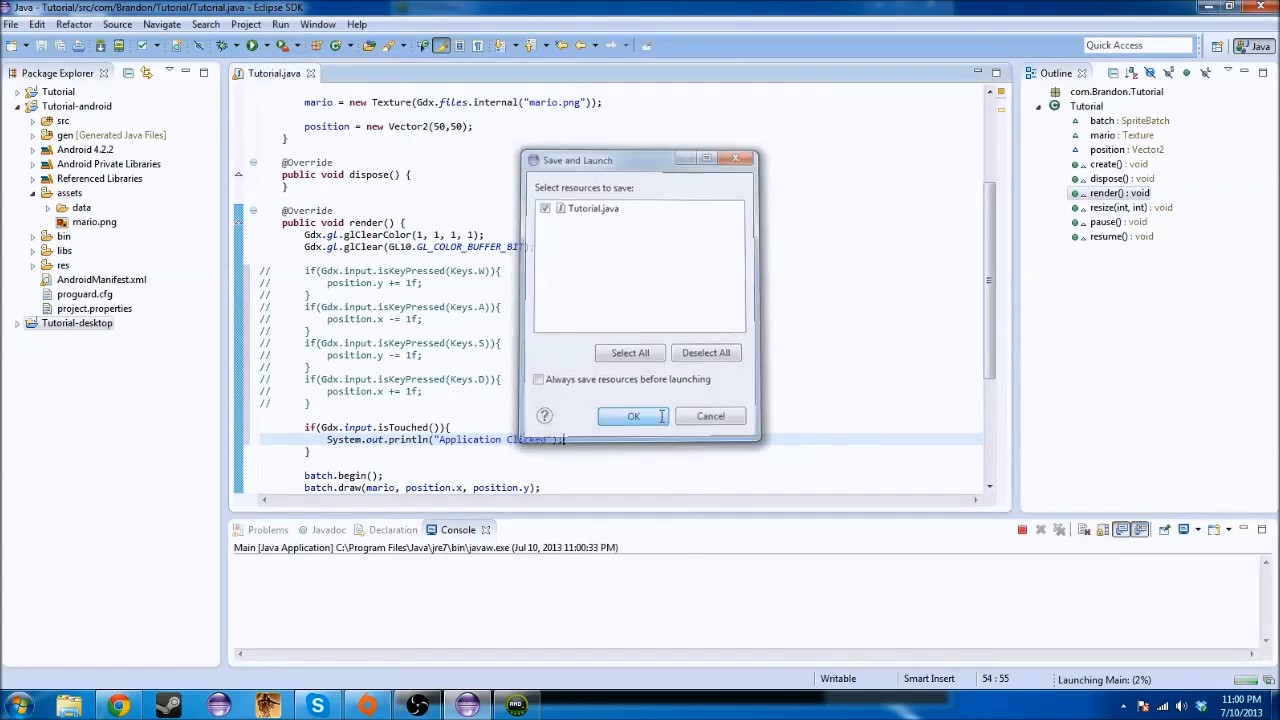
# Launch the game, click inside it so the console logs Application Clicked, then close it and return to the editor
pyautogui.click(632, 416)
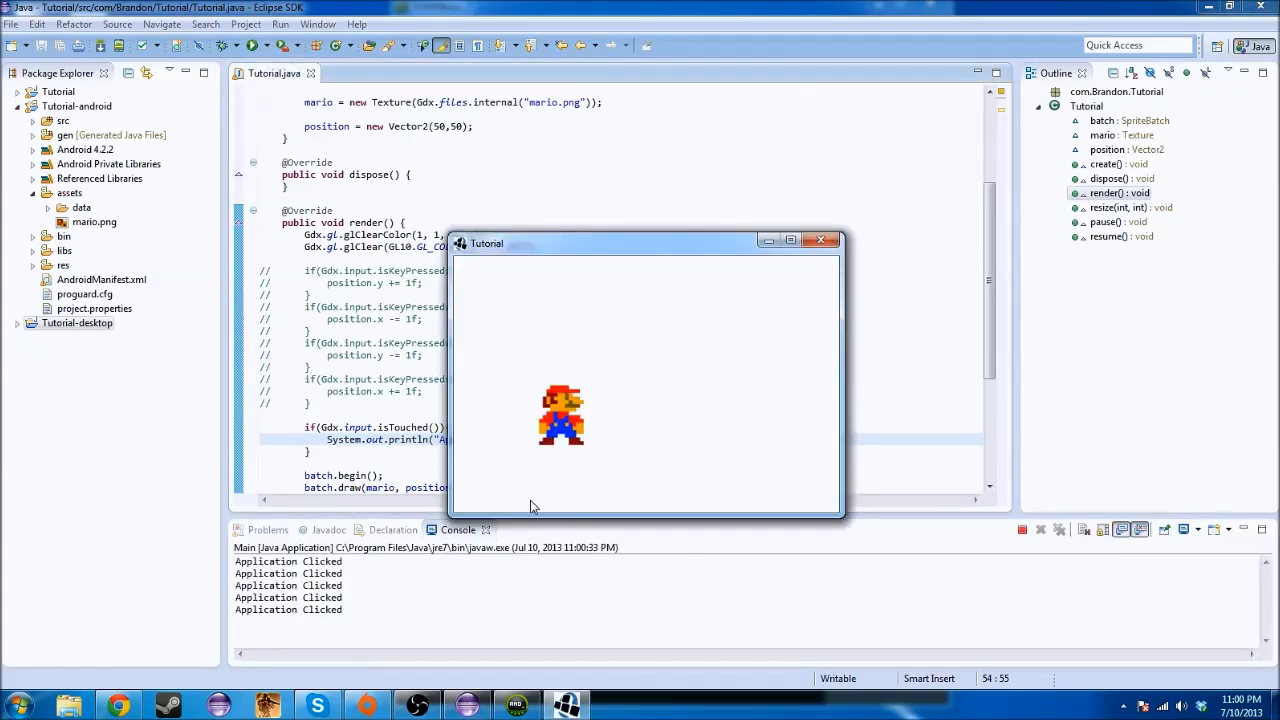
pyautogui.moveTo(724, 388)
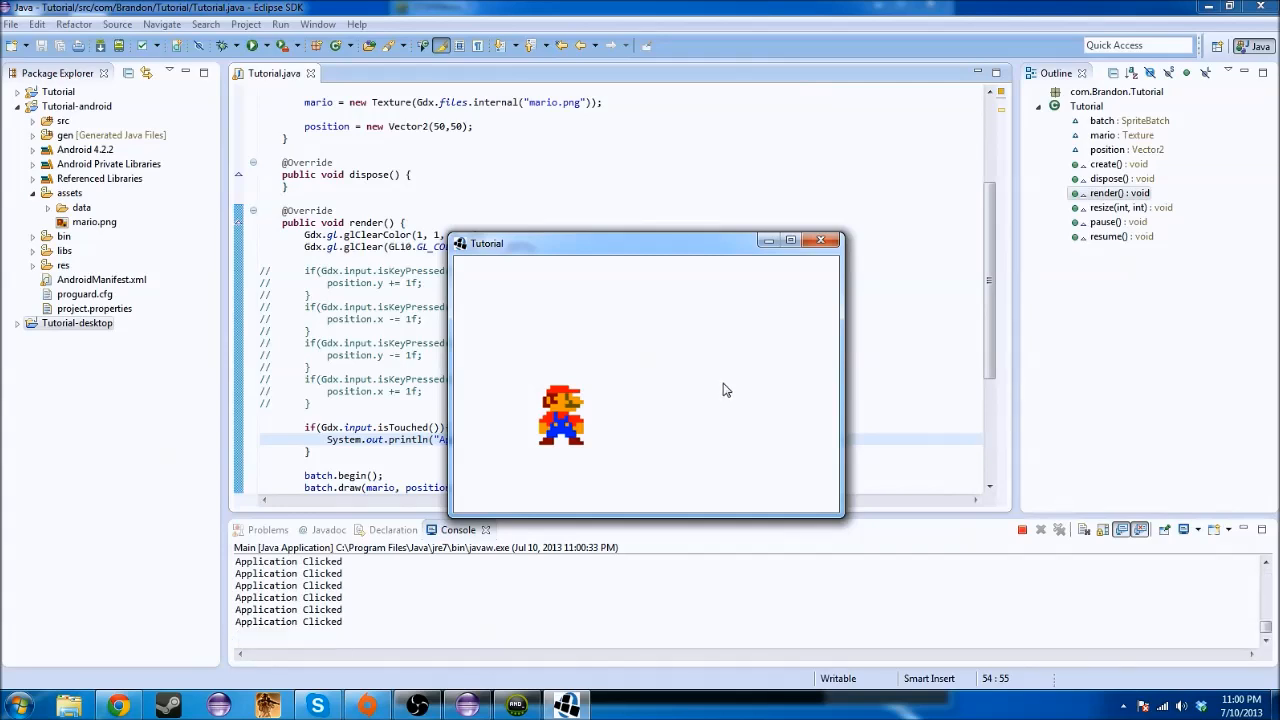
pyautogui.moveTo(784, 344)
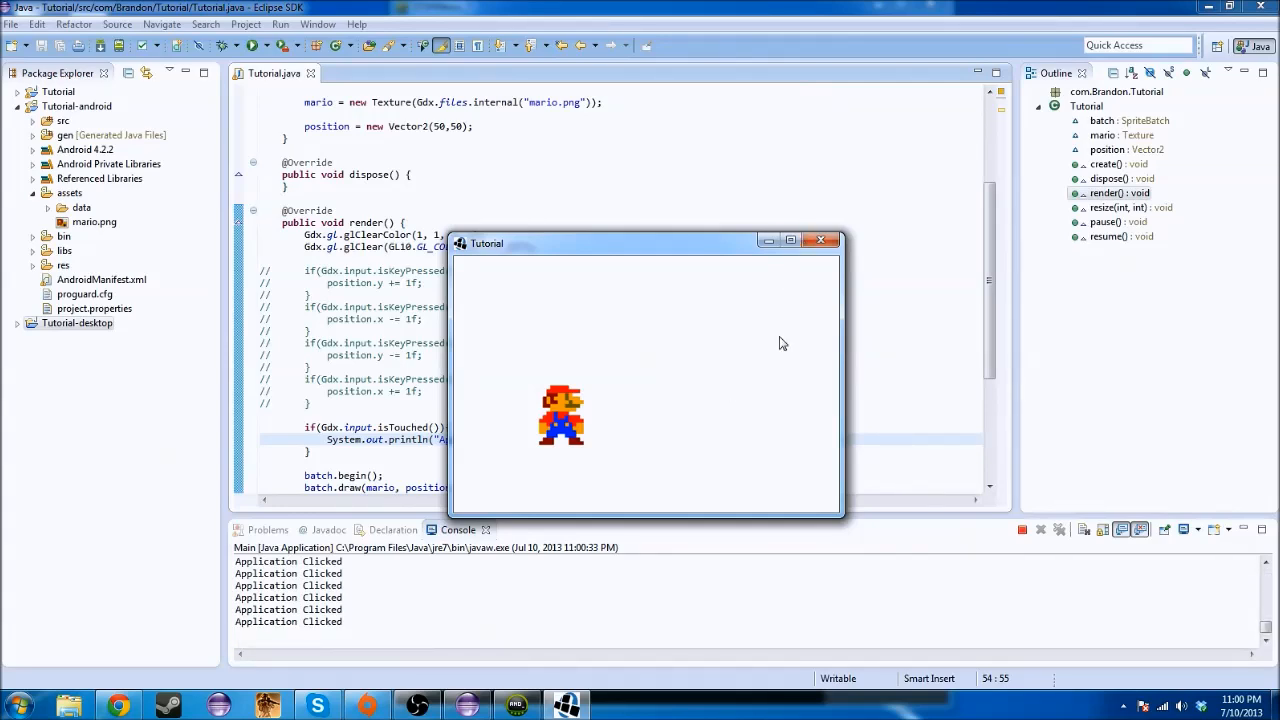
pyautogui.click(822, 240)
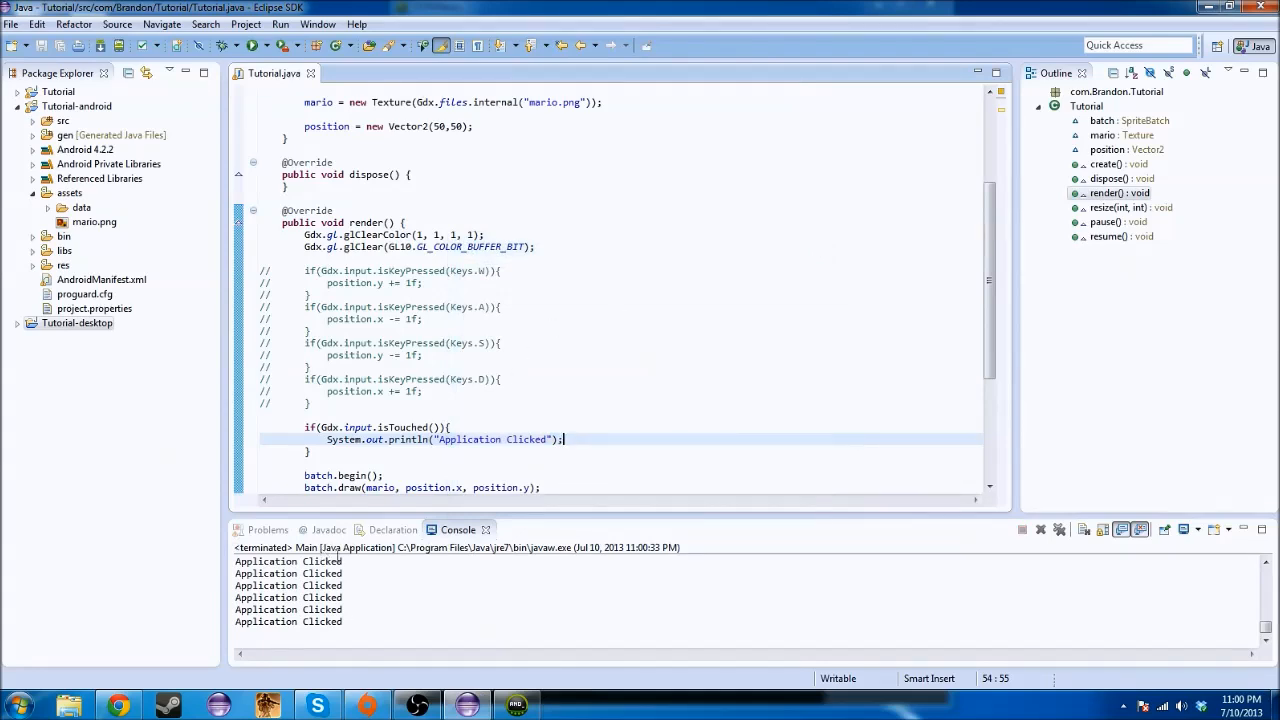
pyautogui.click(516, 704)
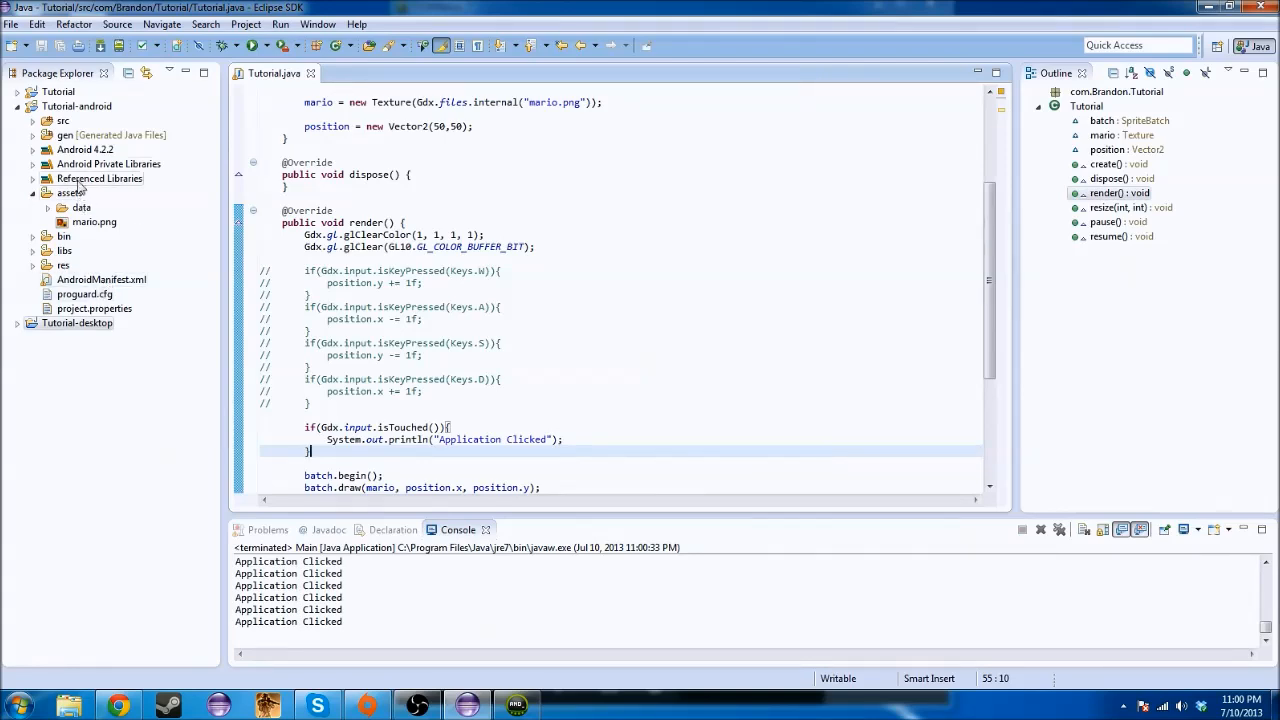
pyautogui.moveTo(92, 192)
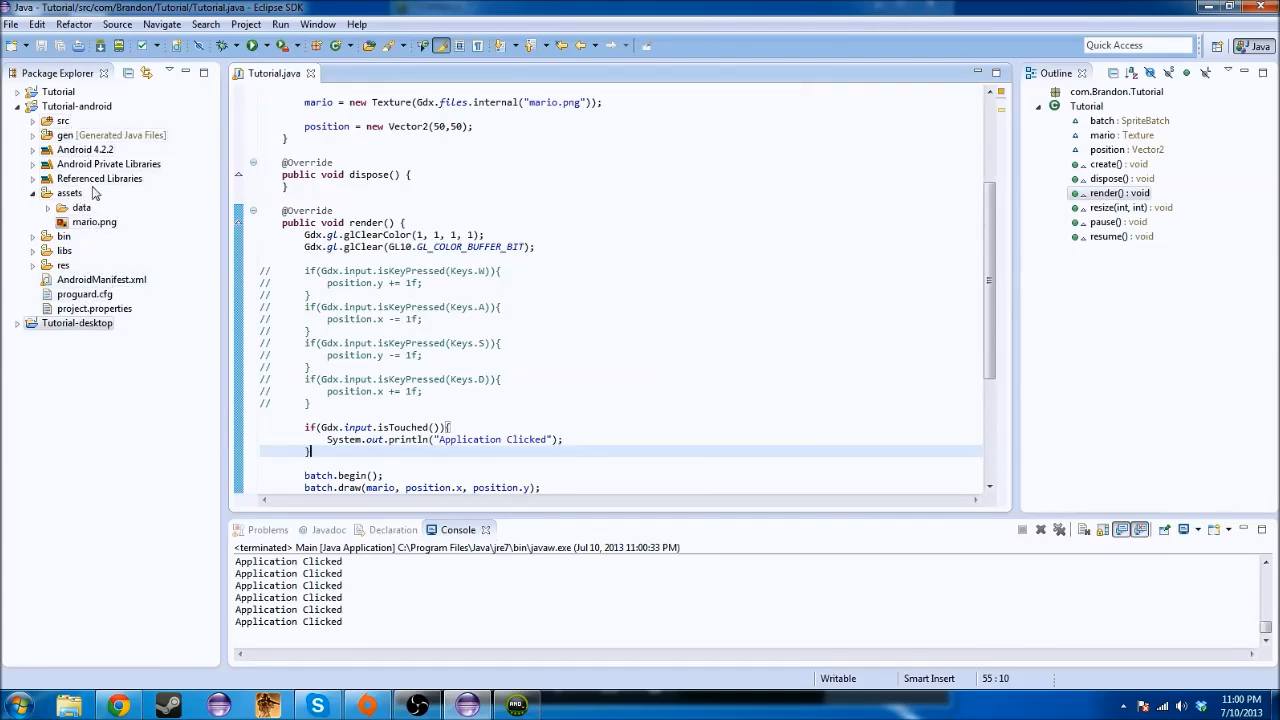
# Launch the Tutorial-android app from MainActivity.java in the background, then return to Tutorial.java
pyautogui.click(64, 120)
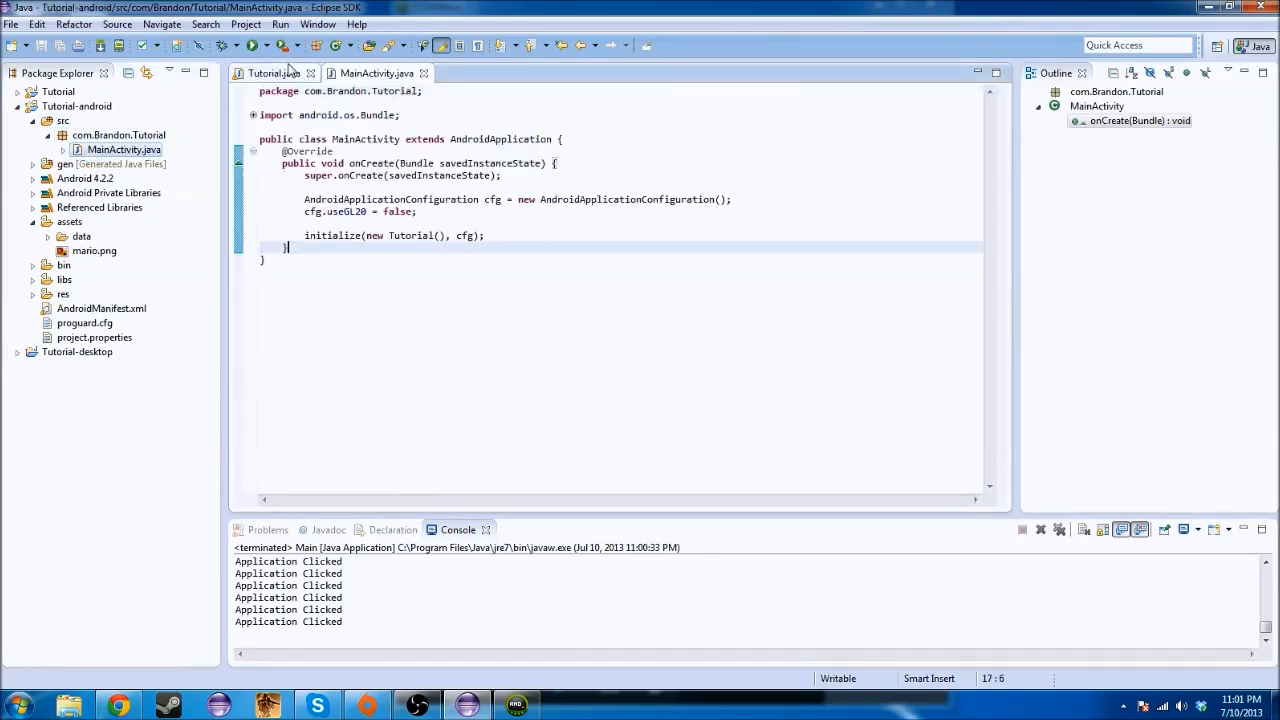
pyautogui.click(252, 44)
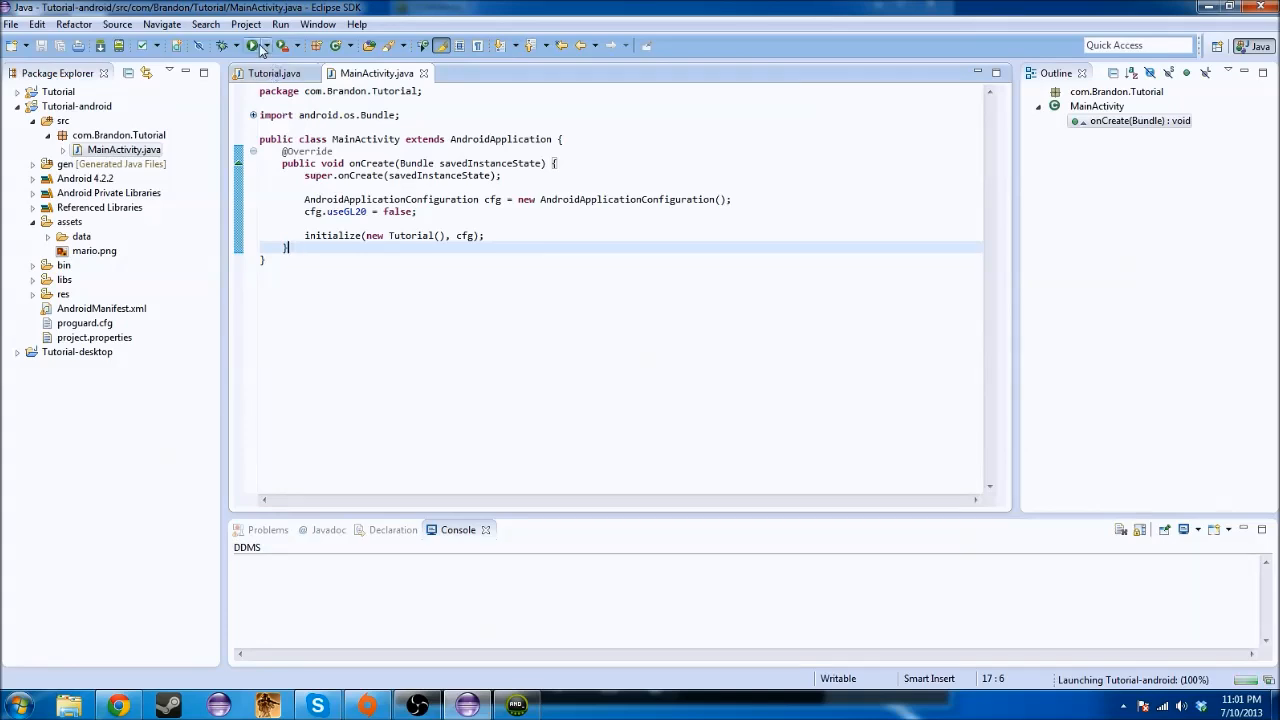
pyautogui.click(252, 46)
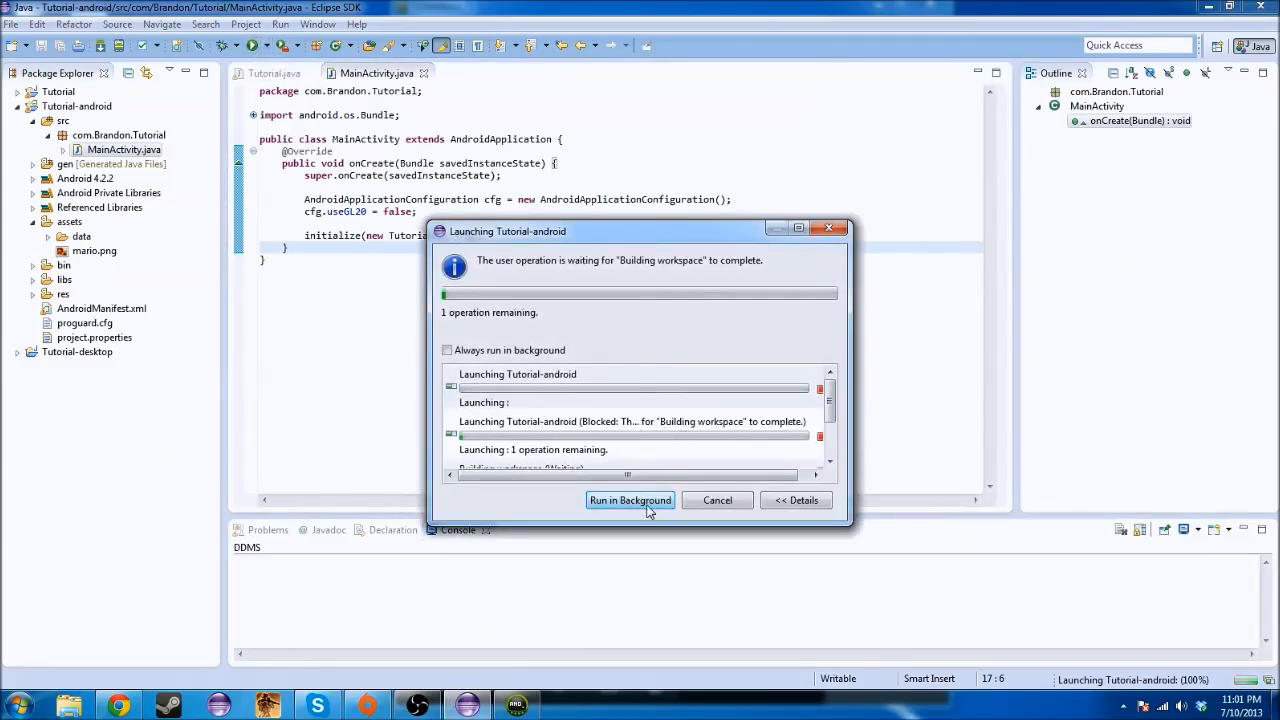
pyautogui.click(630, 500)
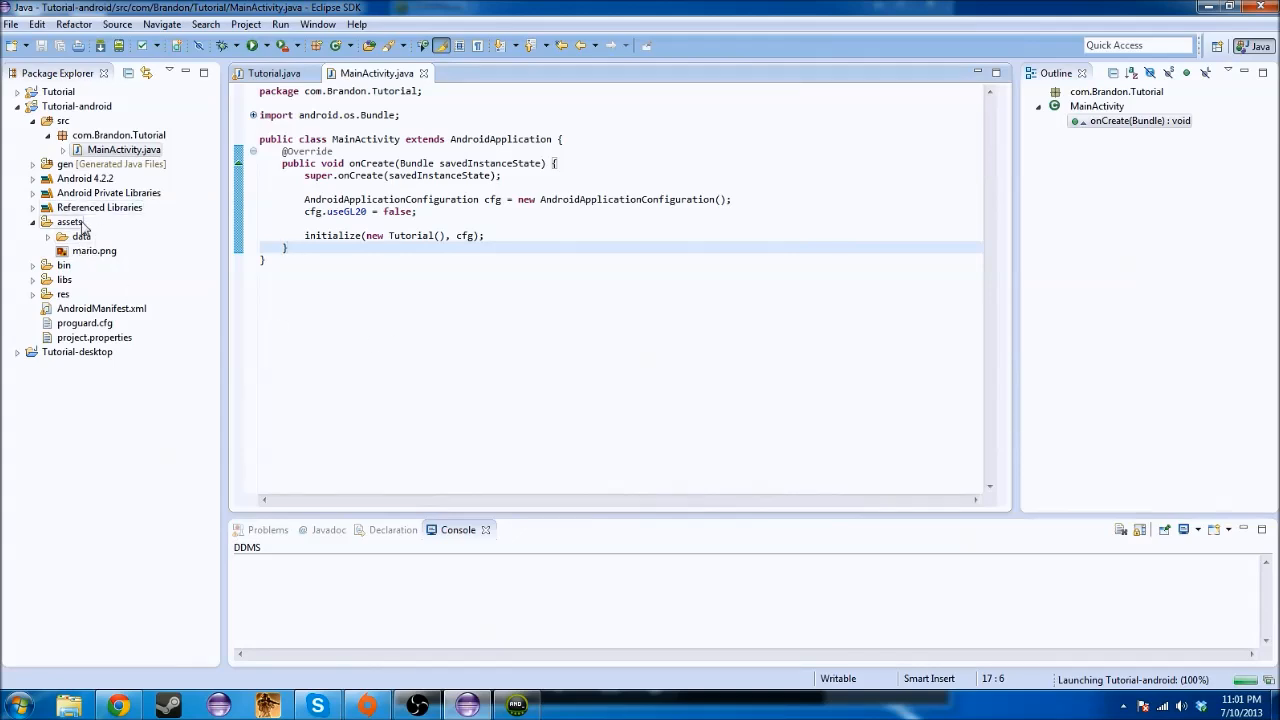
pyautogui.click(272, 72)
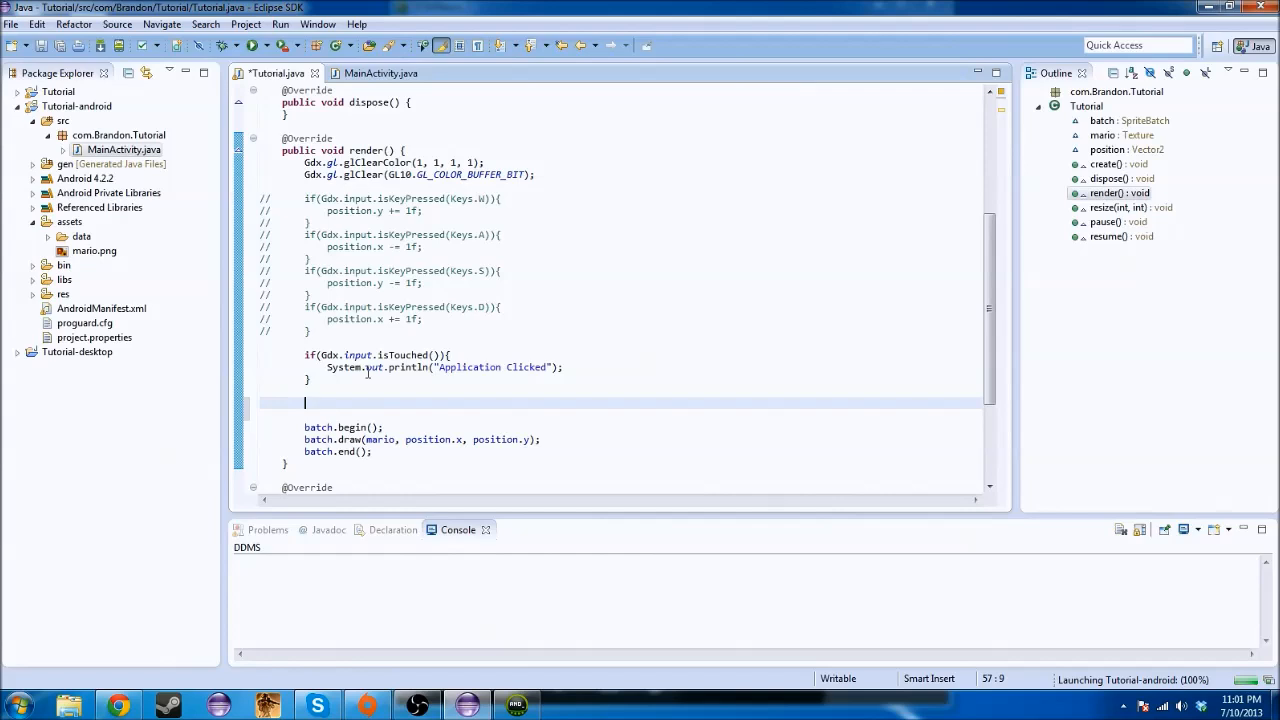
# Write if(Gdx.input.getAccelerometerX()) with an empty braced body inside render()
pyautogui.write('if(Gdx.')
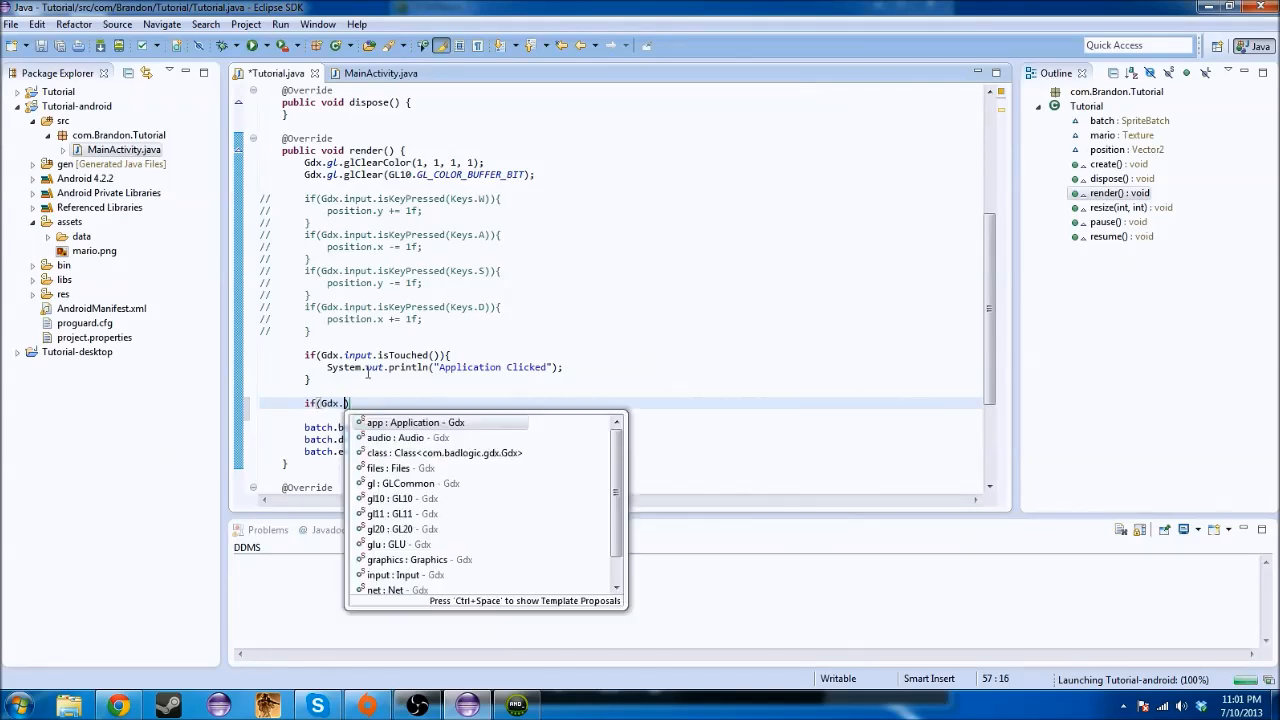
pyautogui.write('input.')
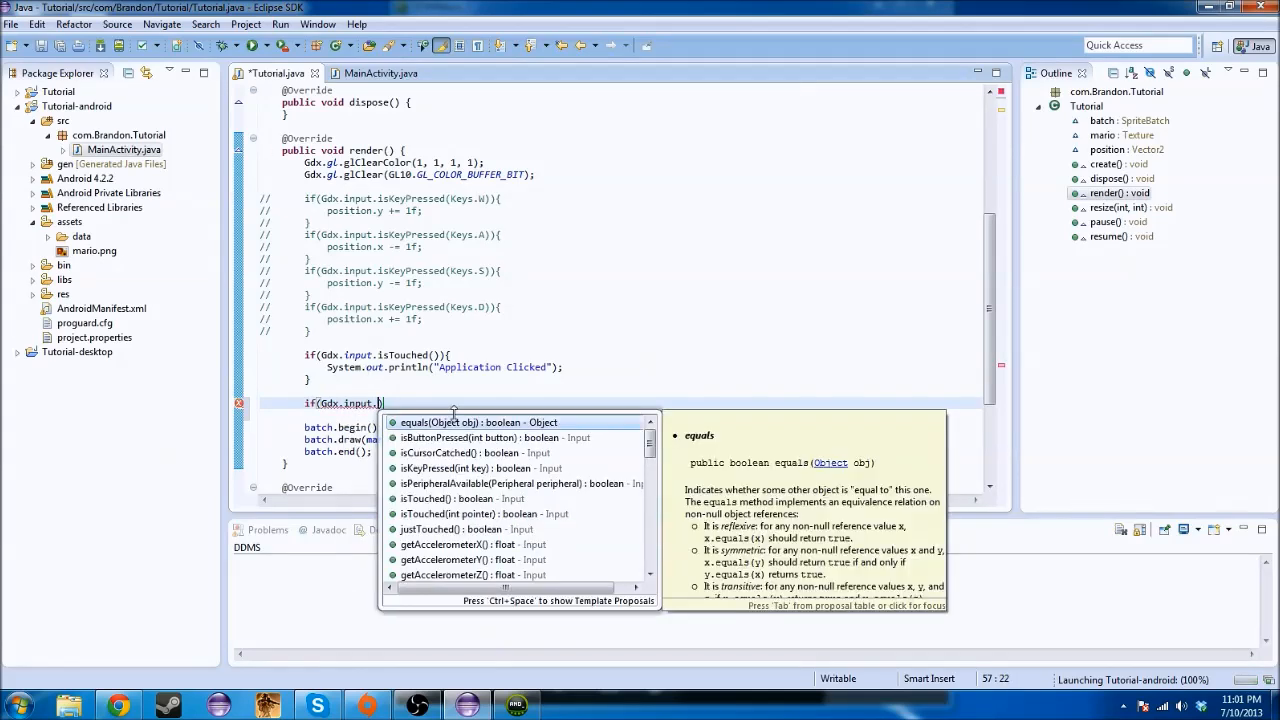
pyautogui.moveTo(490, 544)
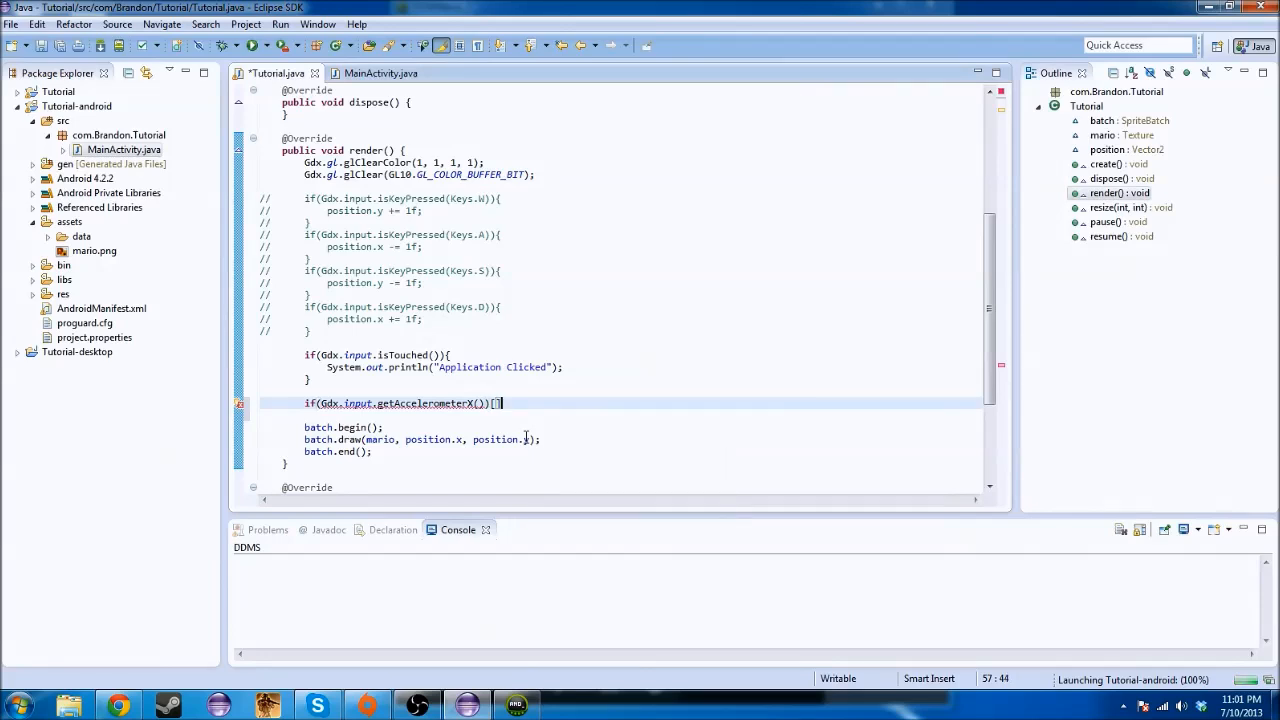
pyautogui.press('Return')
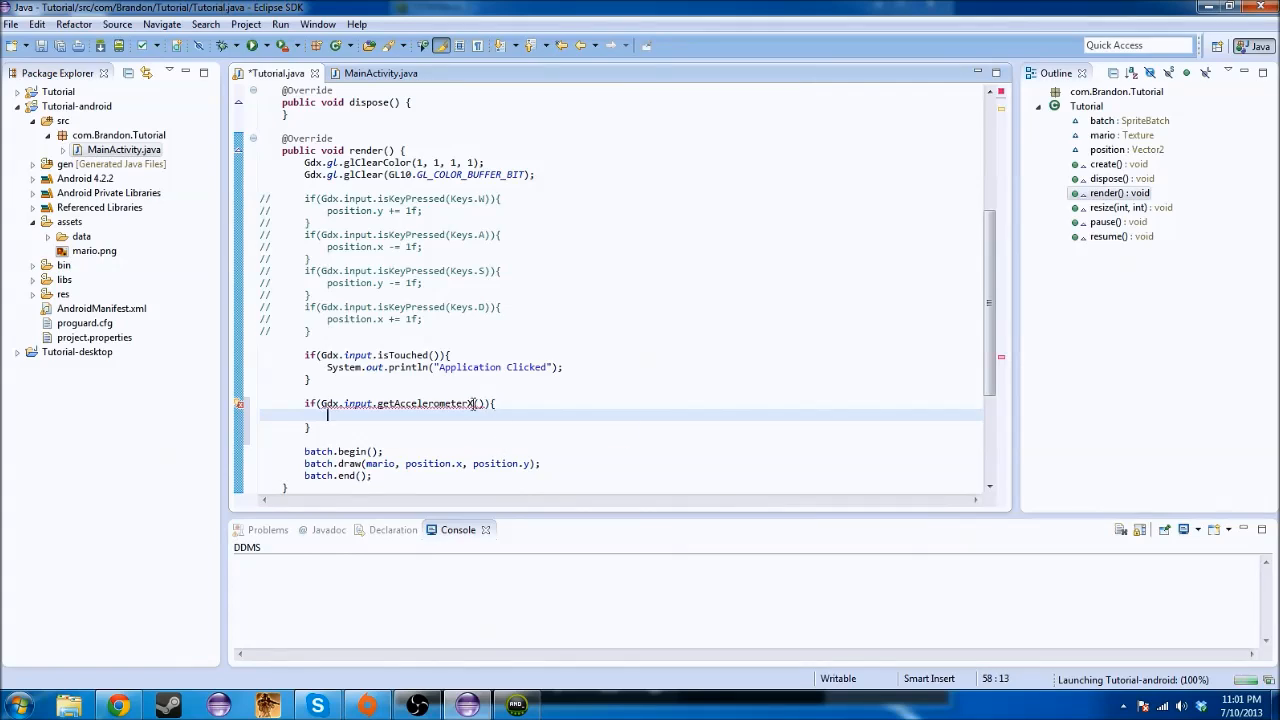
pyautogui.moveTo(460, 404)
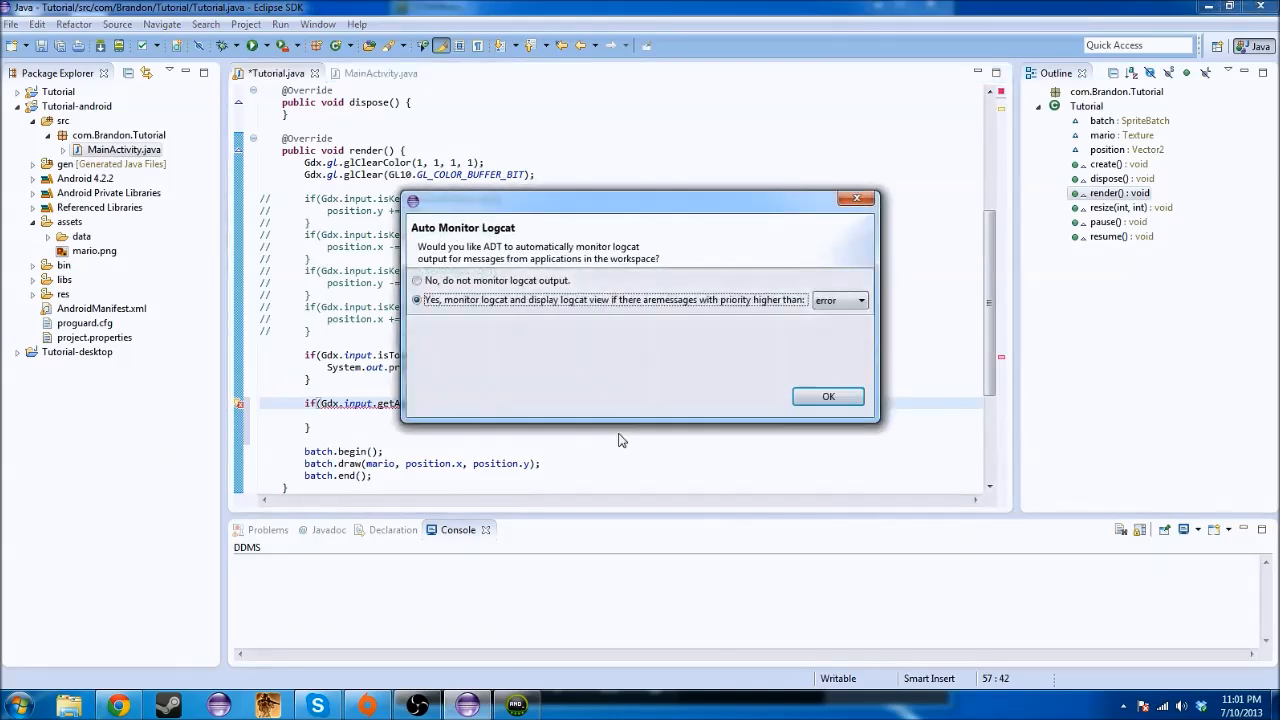
# Accept Logcat monitoring and add android:screenOrientation="portrait" to the manifest activity
pyautogui.click(828, 396)
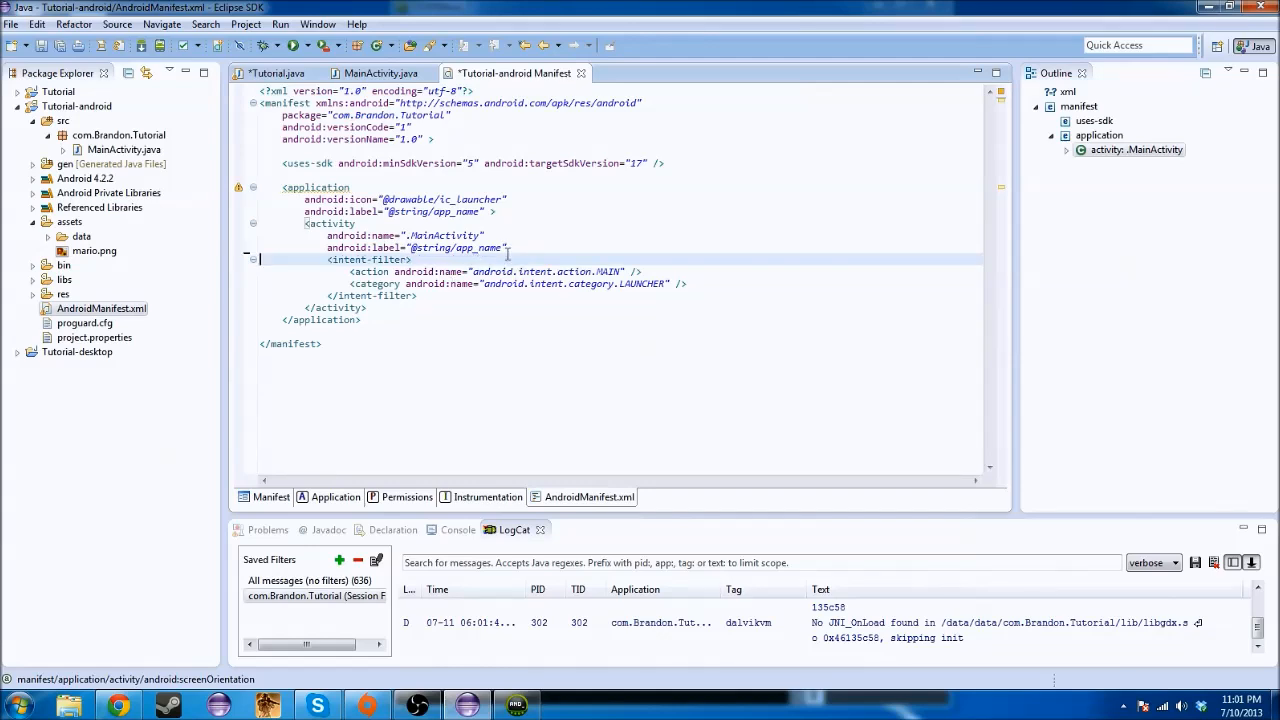
pyautogui.write('android:screenOrientation="portrait"')
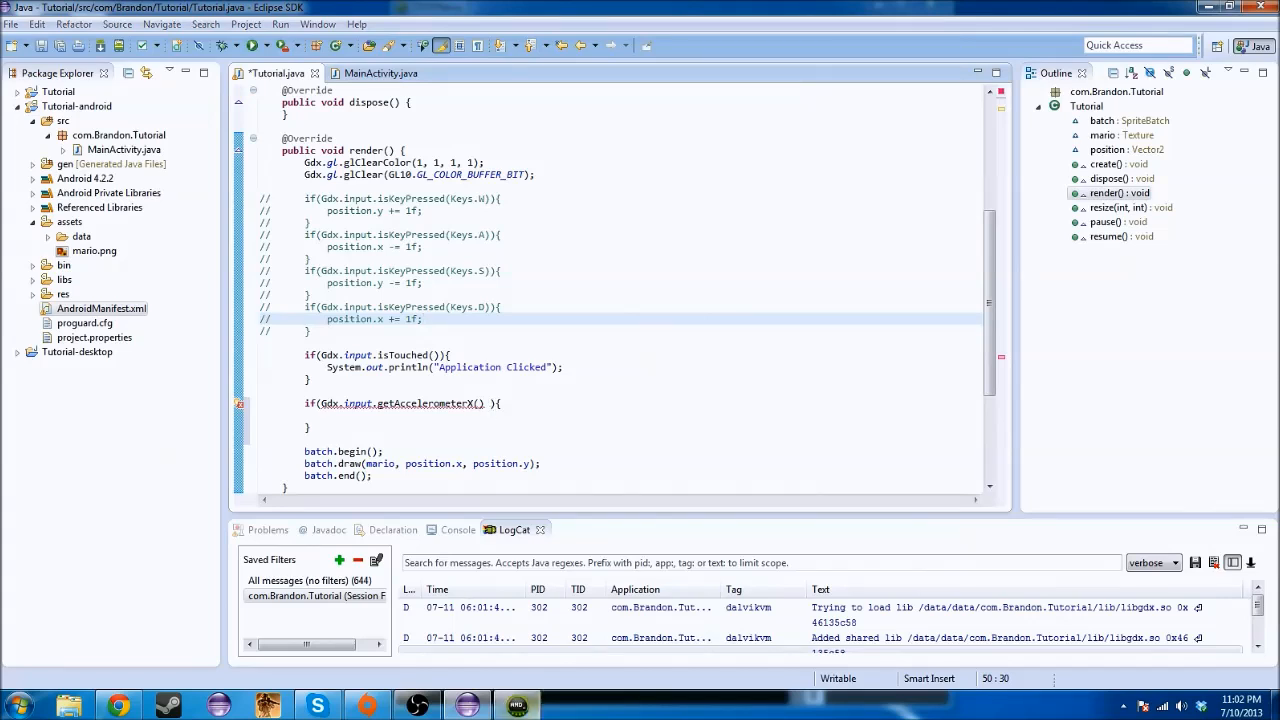
# Delete the empty getAccelerometerX() if block from render()
pyautogui.click(100, 308)
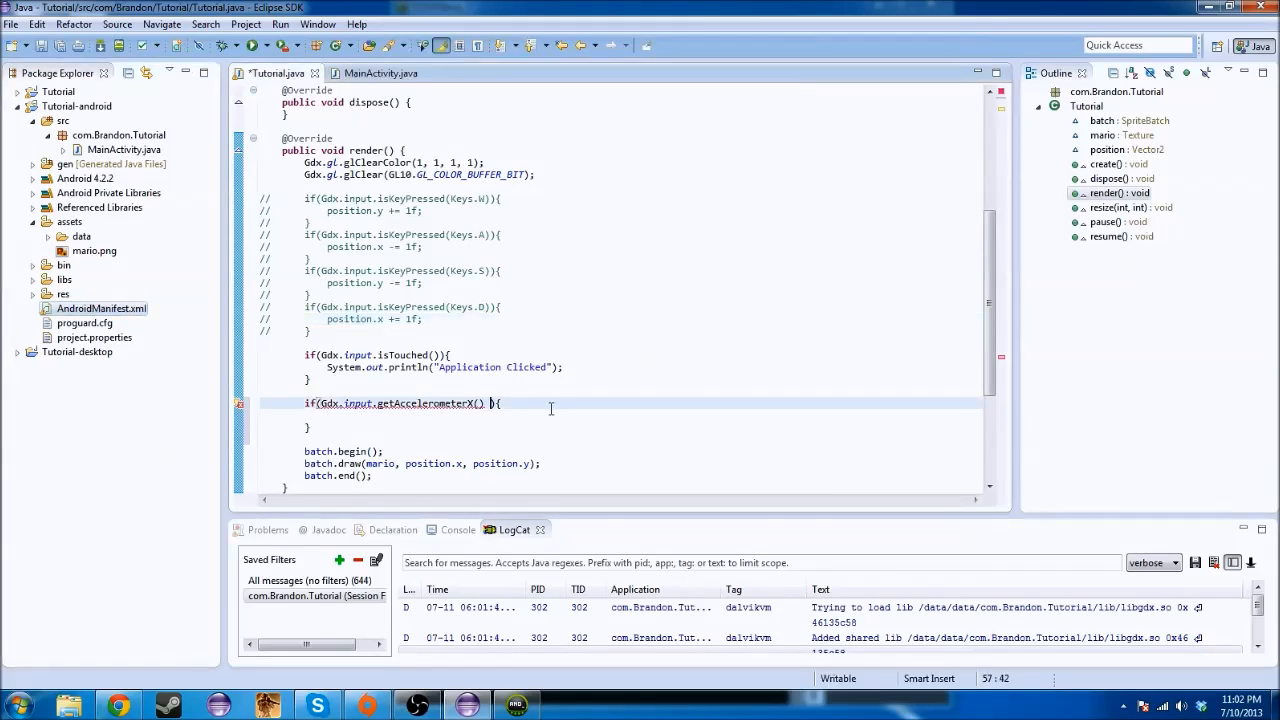
pyautogui.moveTo(600, 420)
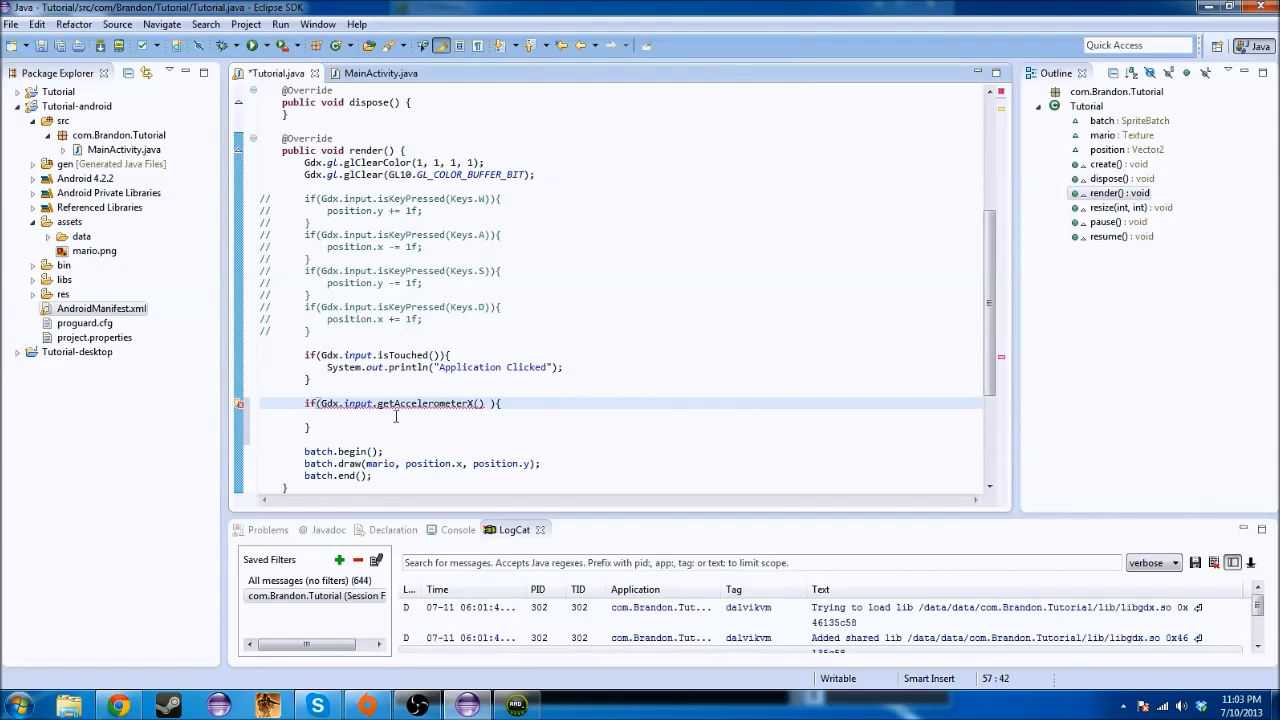
pyautogui.click(304, 344)
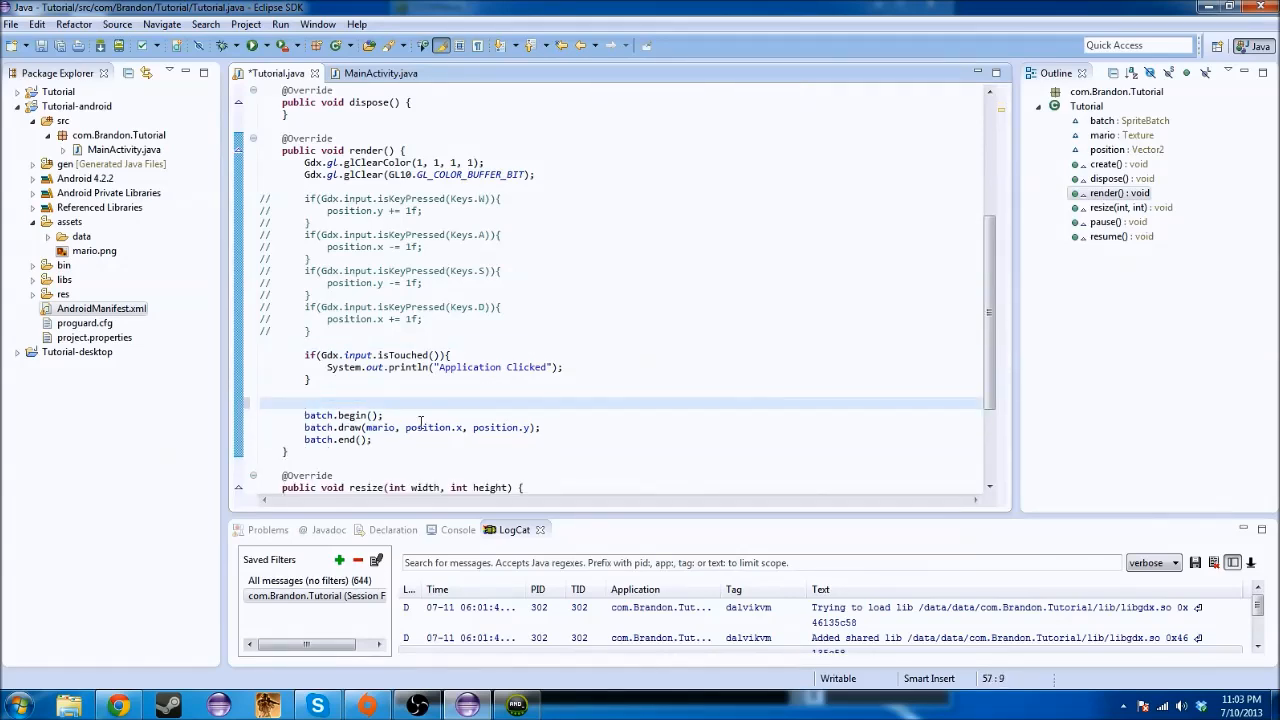
pyautogui.write('Gdx.i')
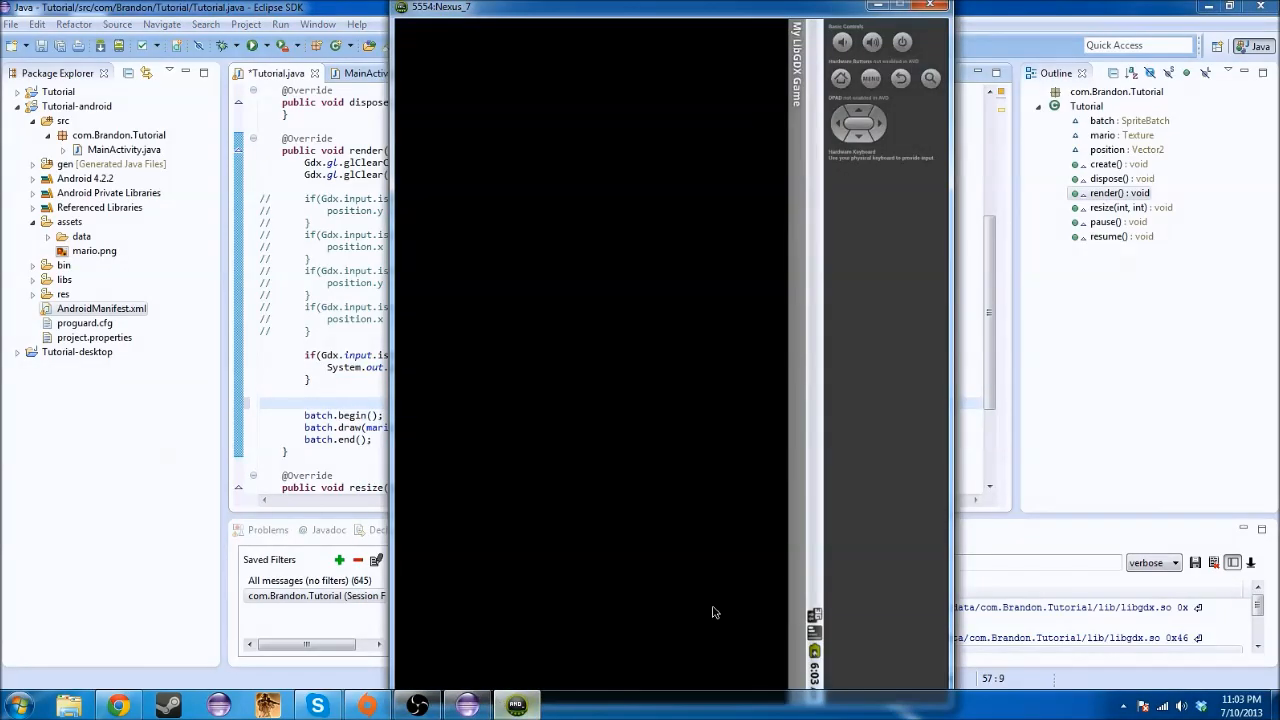
pyautogui.moveTo(570, 182)
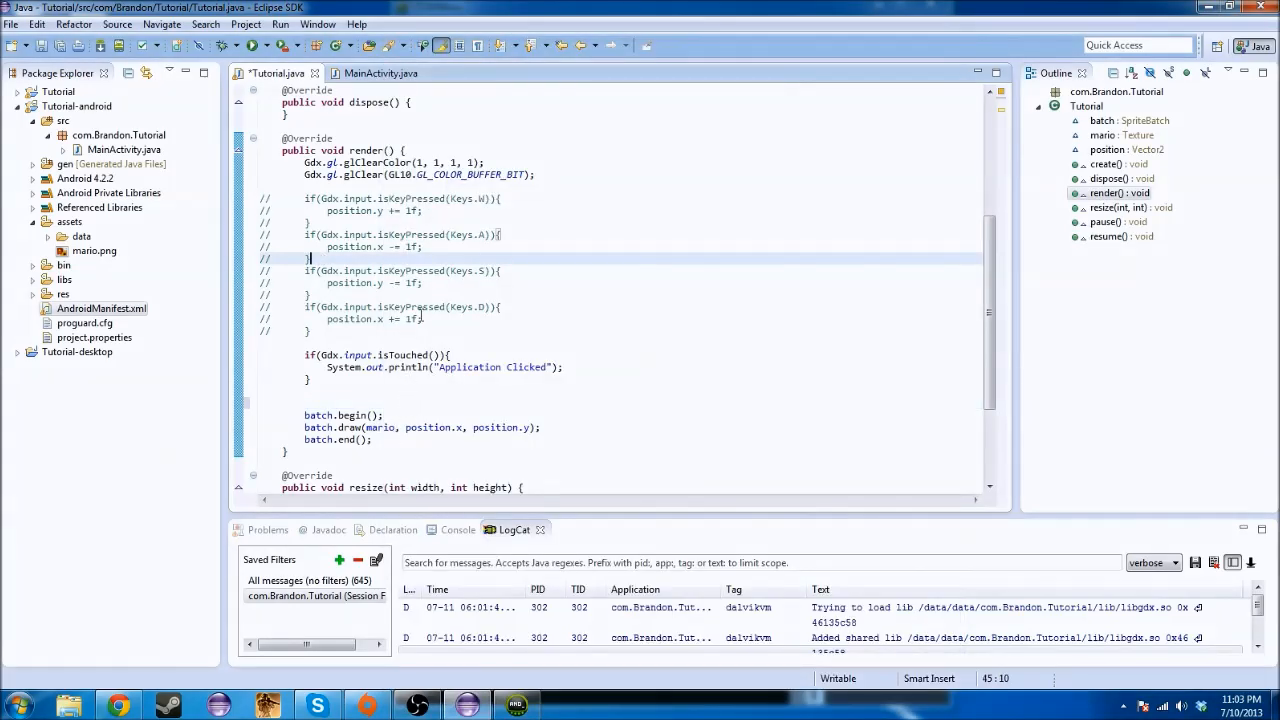
# Explore Gdx.input methods on the blank line after the isTouched block, then clear it
pyautogui.click(336, 390)
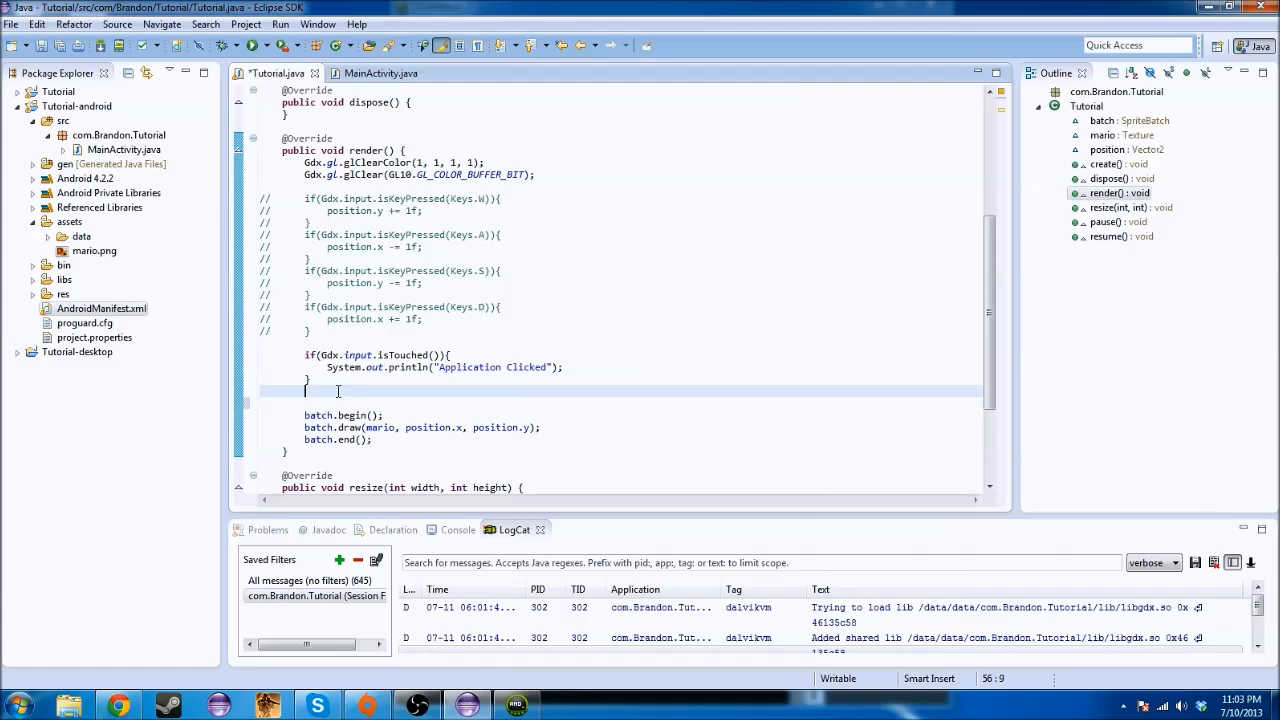
pyautogui.write('Gdx.input.')
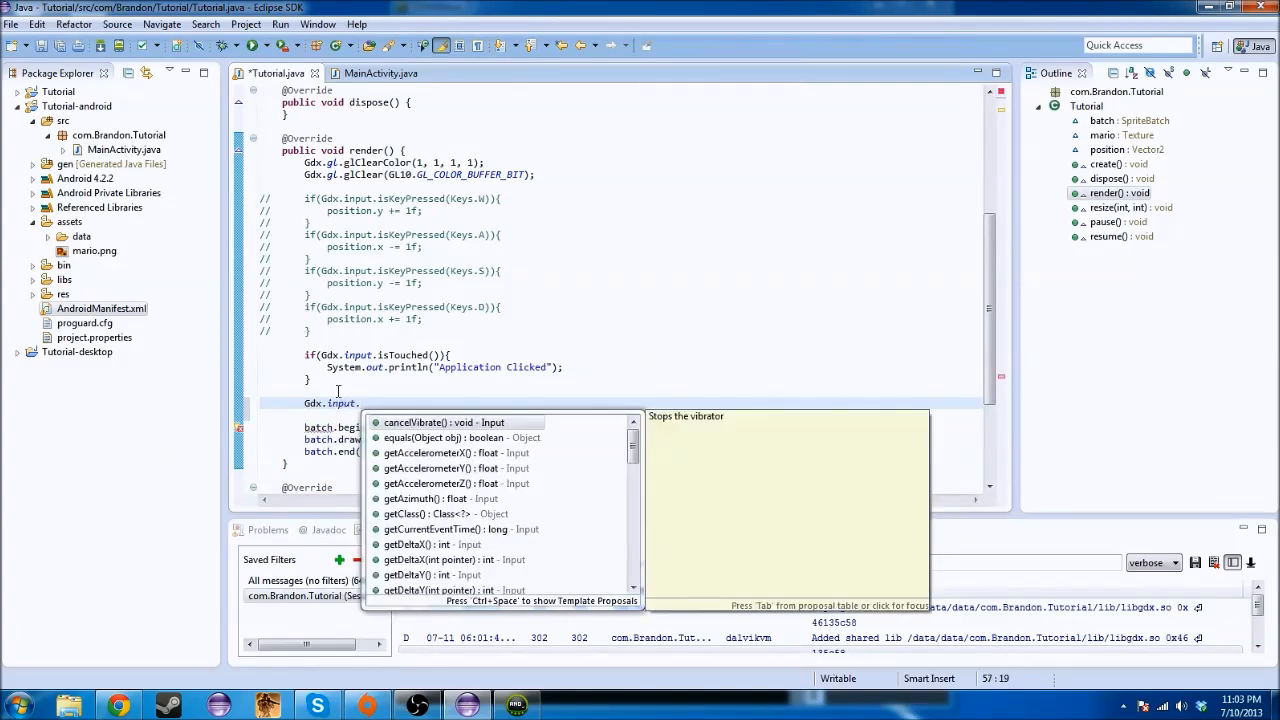
pyautogui.press('backspace')
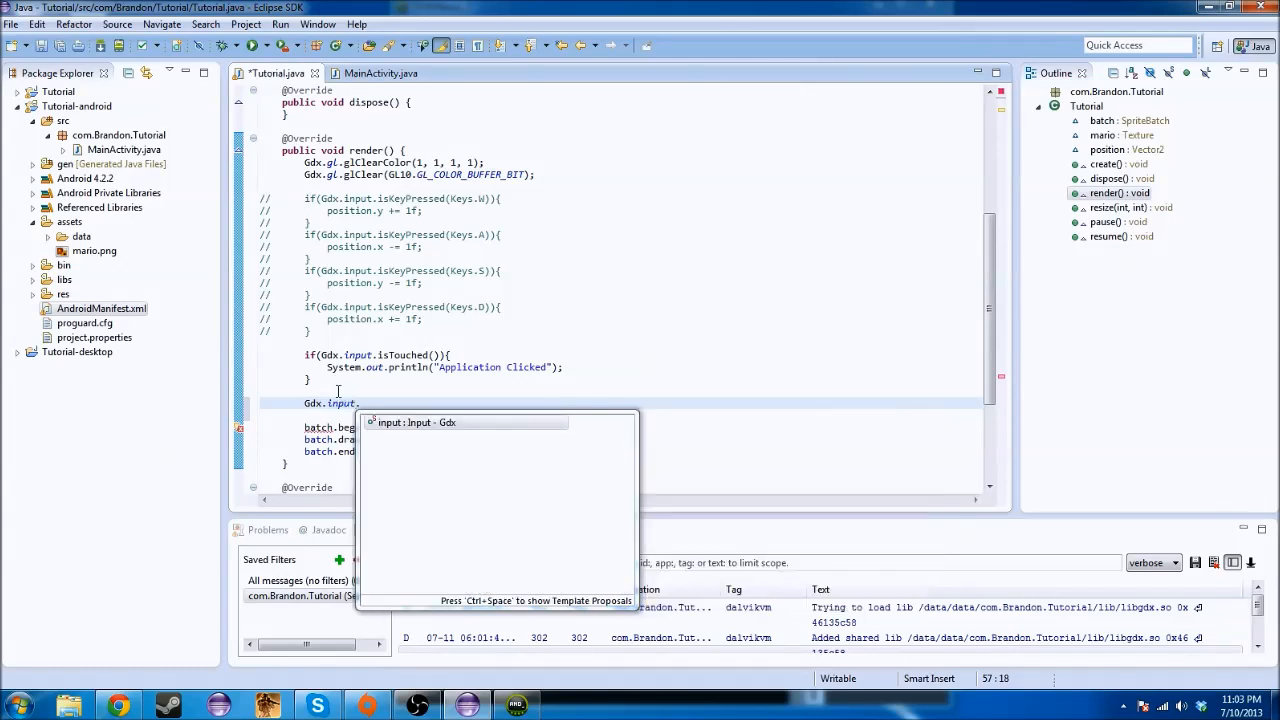
pyautogui.write('.')
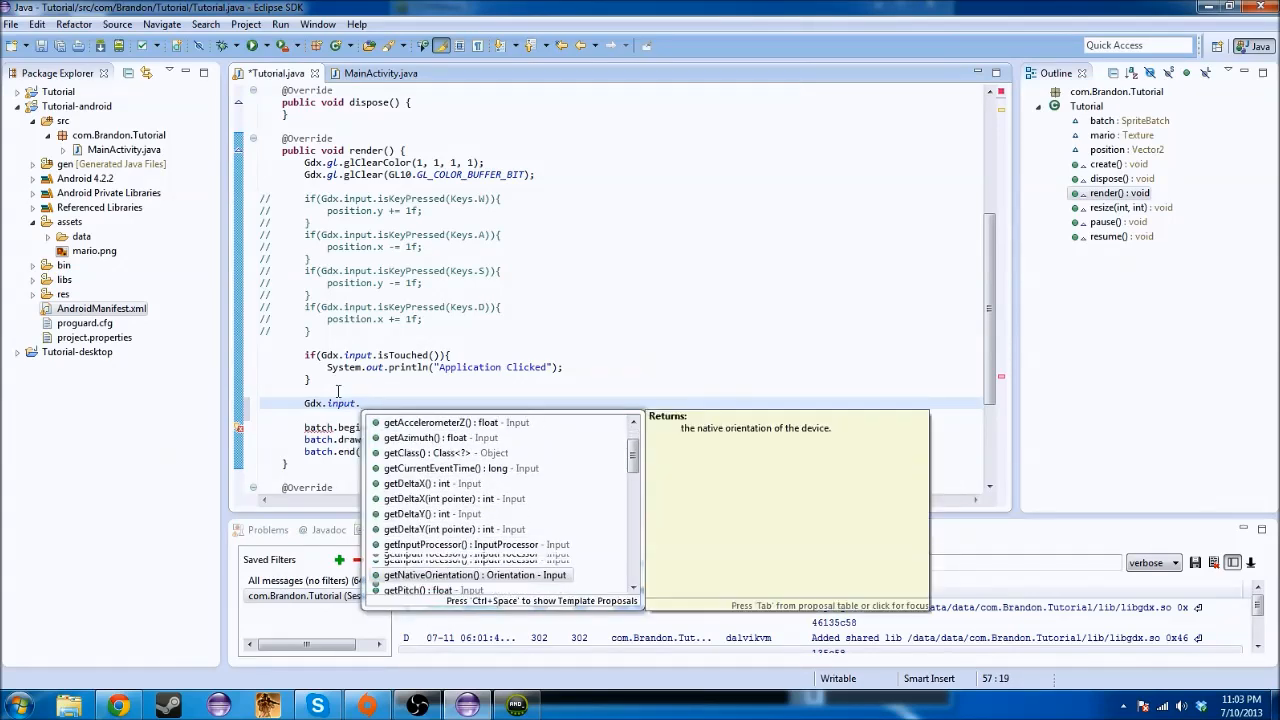
pyautogui.scroll(-3)
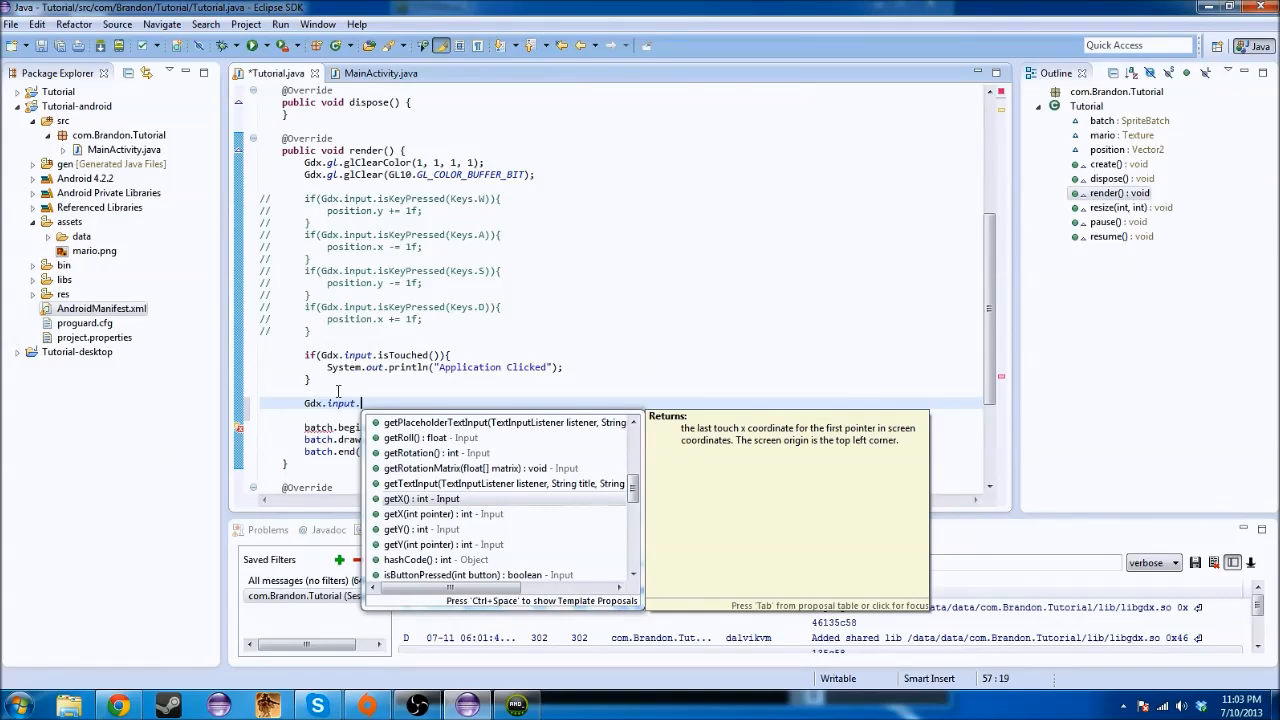
pyautogui.press('Backspace')
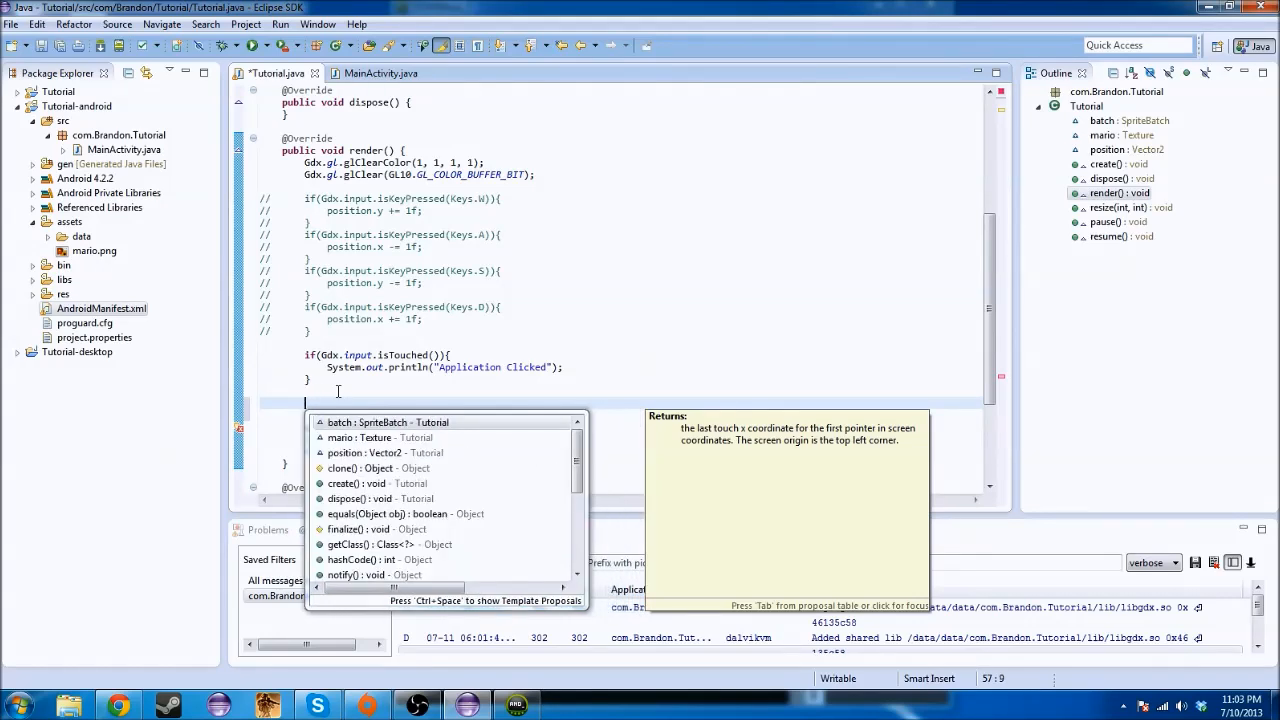
# Write System.out.println("Mouse X: " + Gdx.input.getX() + " Mouse Y: " + Gdx.input.getY());
pyautogui.write('System.out.println("Mouse X: " + Gdx.input.')
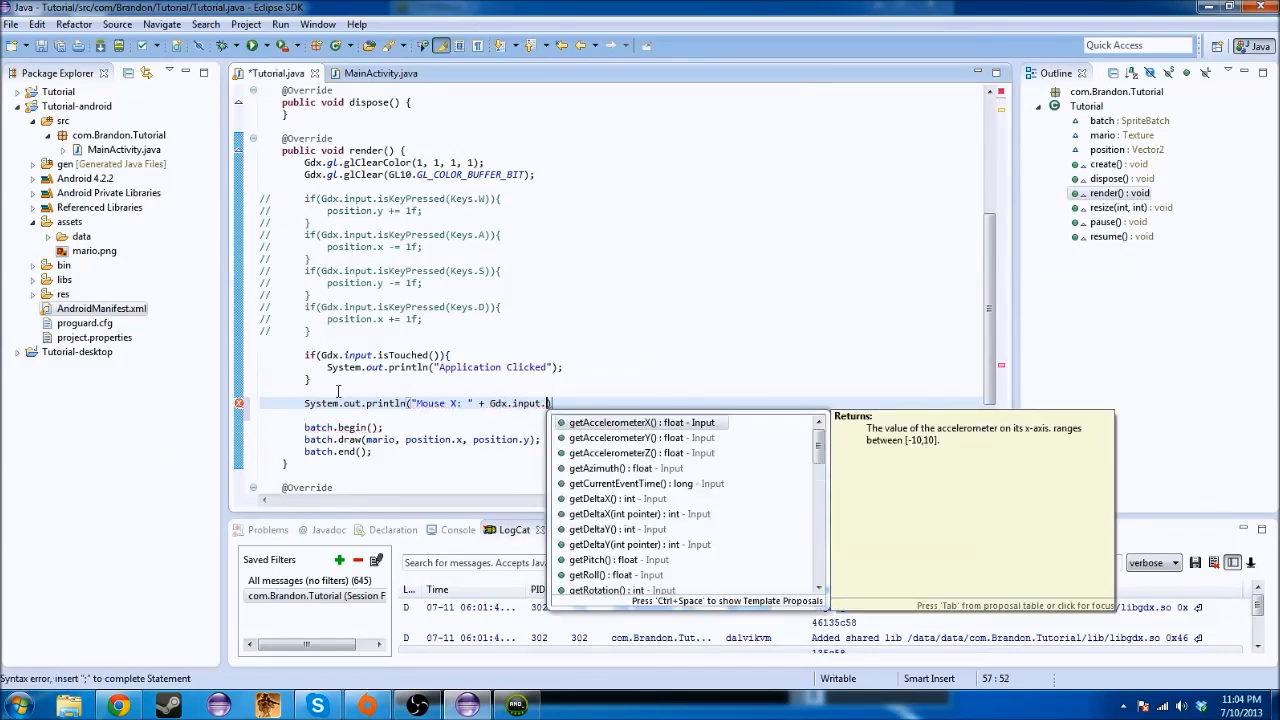
pyautogui.write('getX(')
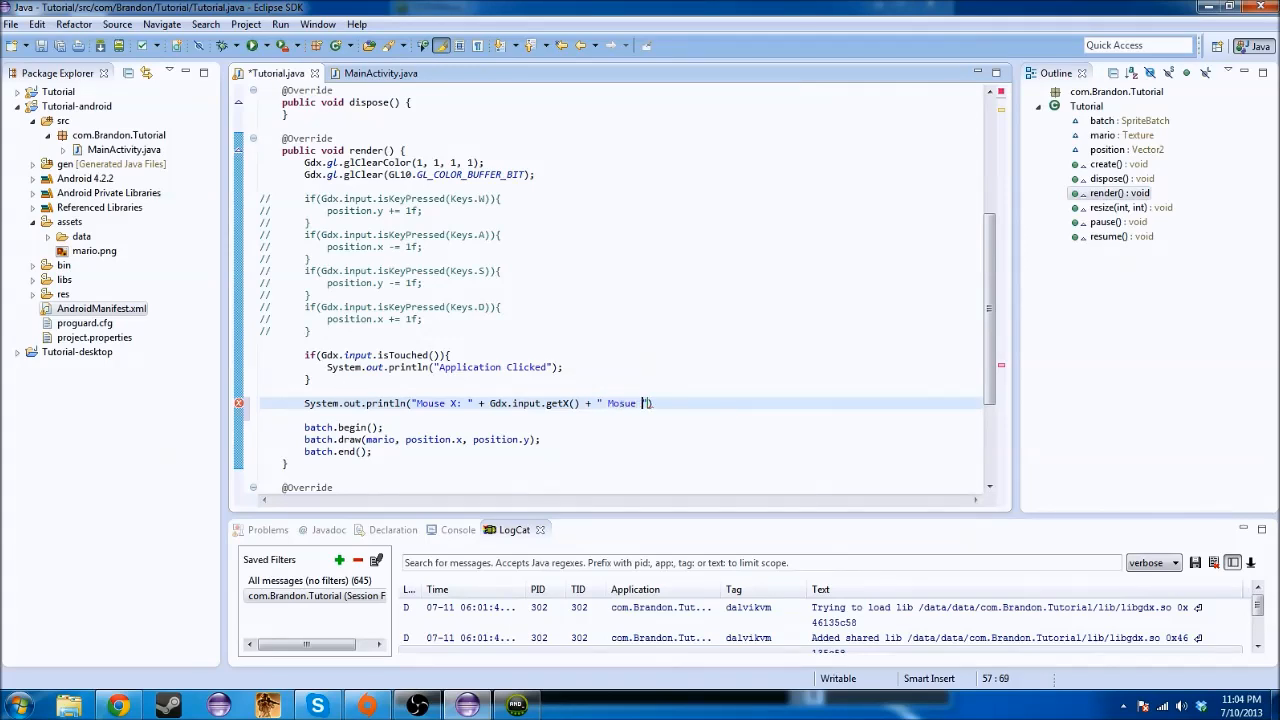
pyautogui.press('BackSpace')
pyautogui.write('Y: ')
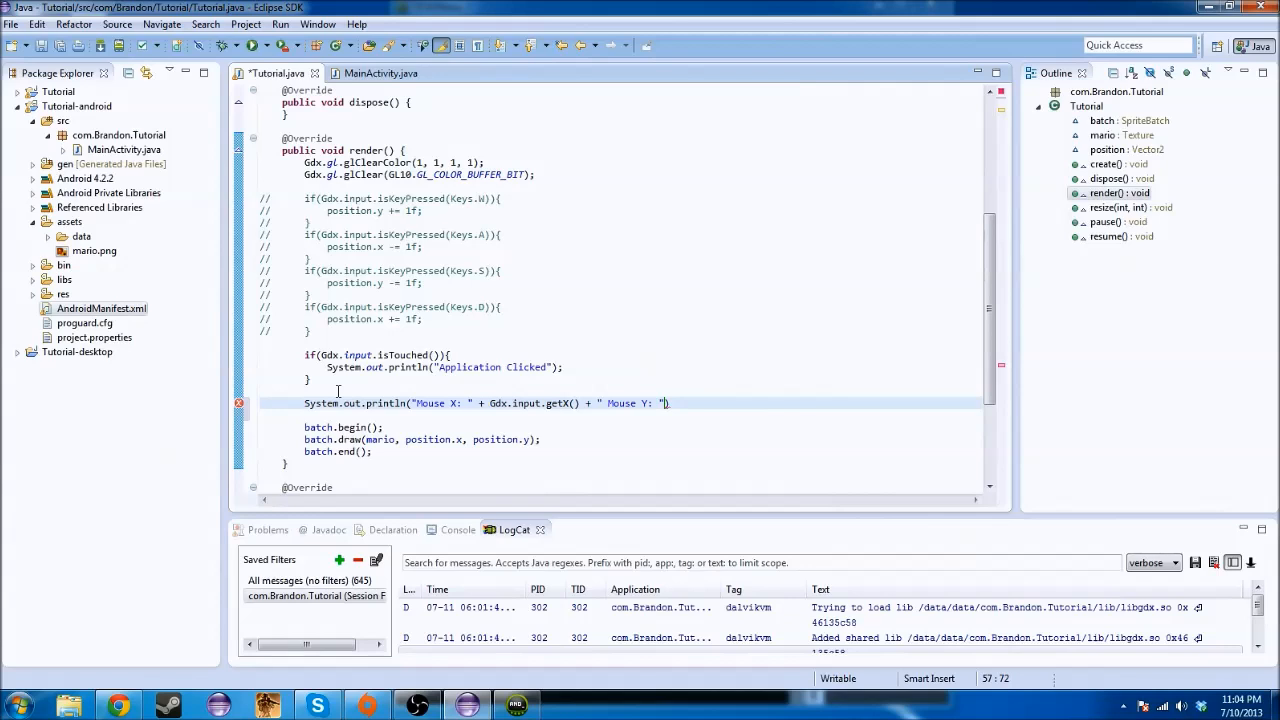
pyautogui.write('+ Gdx.')
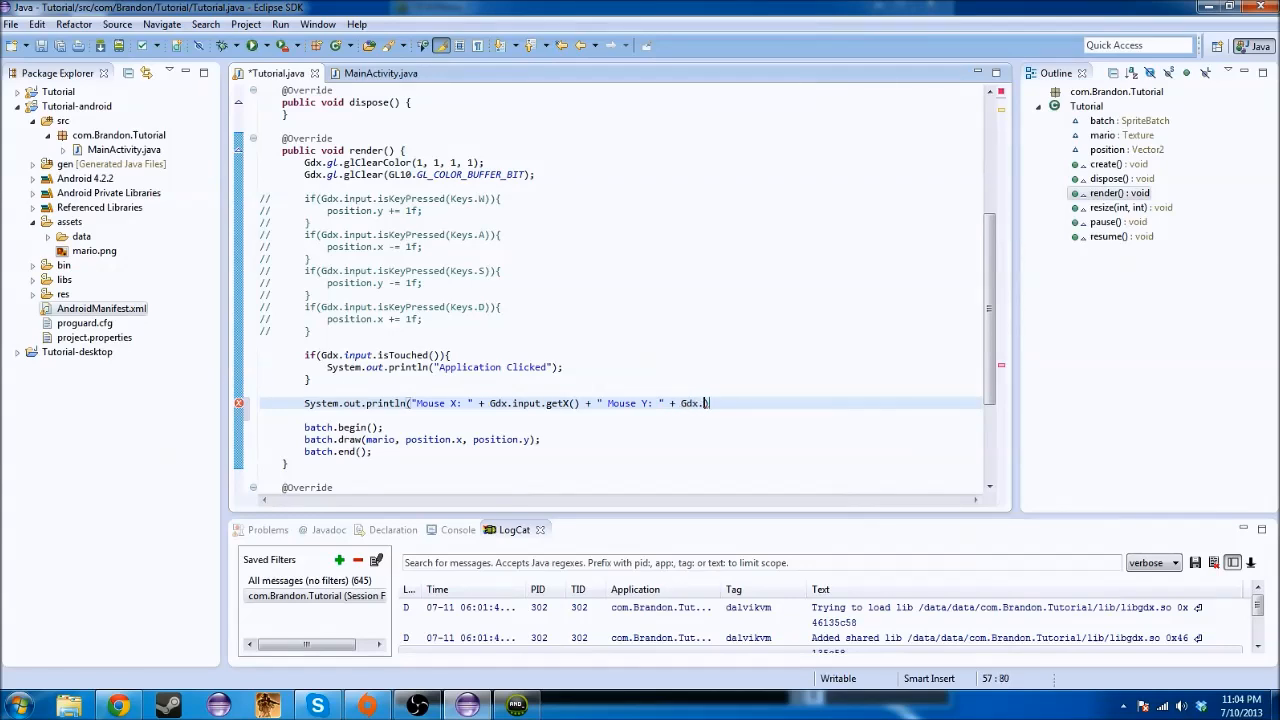
pyautogui.write('input.getY());')
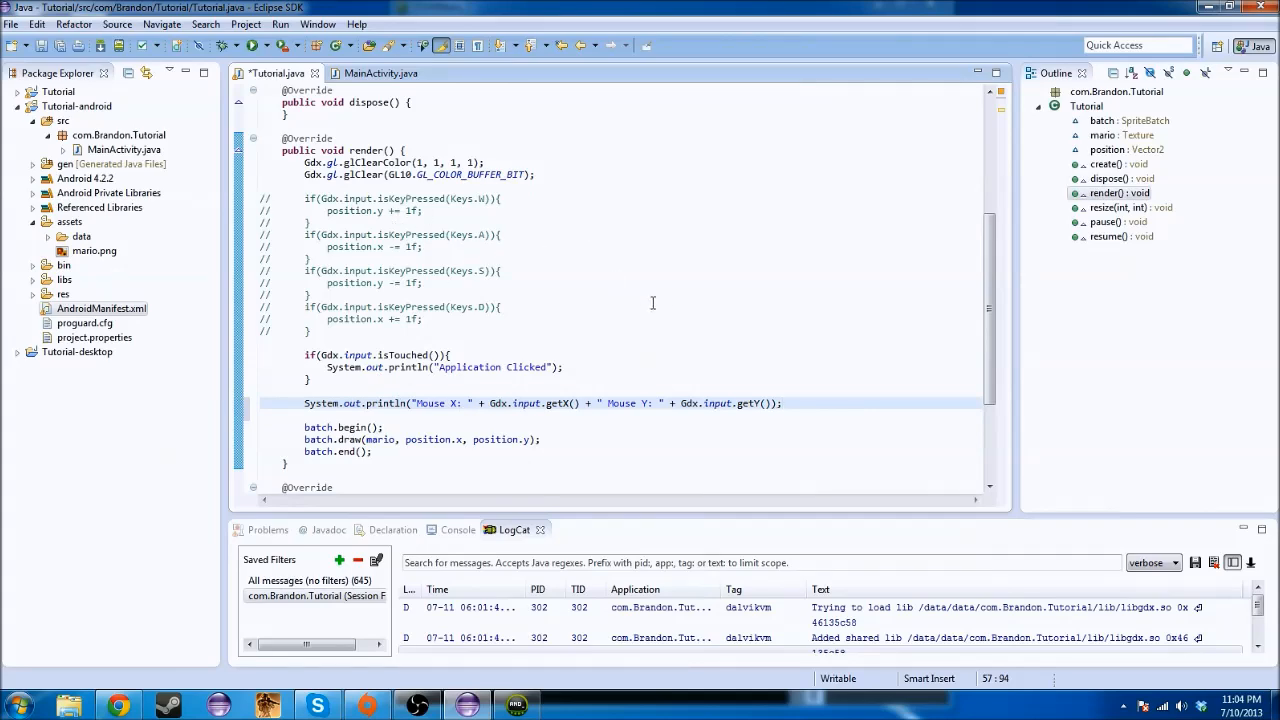
pyautogui.moveTo(544, 704)
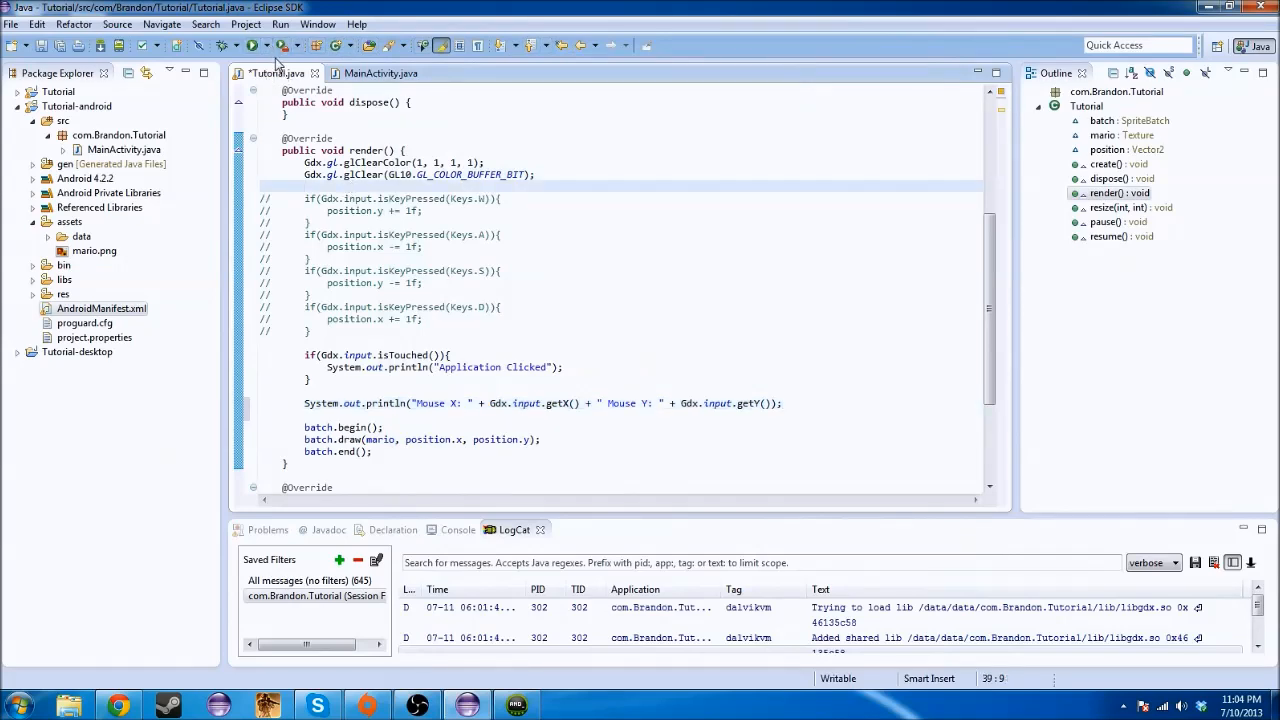
# Save Tutorial.java and launch the desktop game, streaming mouse coordinates to the console
pyautogui.click(252, 44)
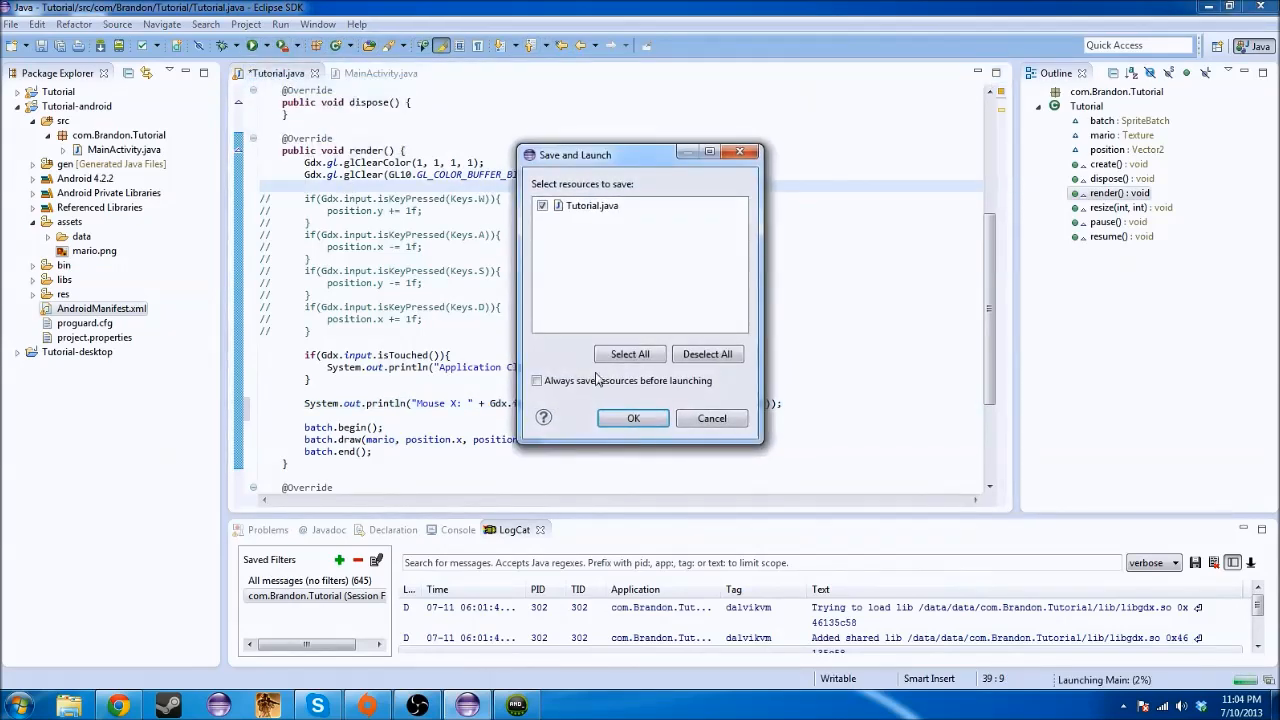
pyautogui.click(632, 418)
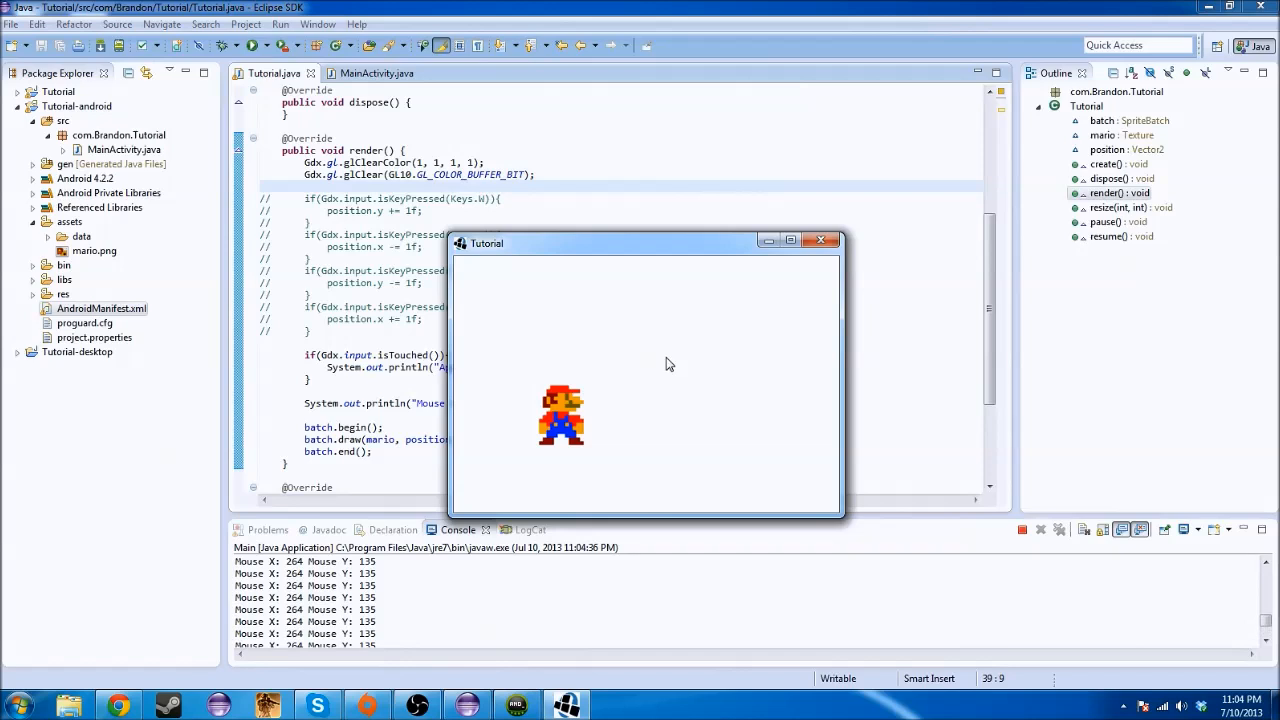
pyautogui.moveTo(638, 356)
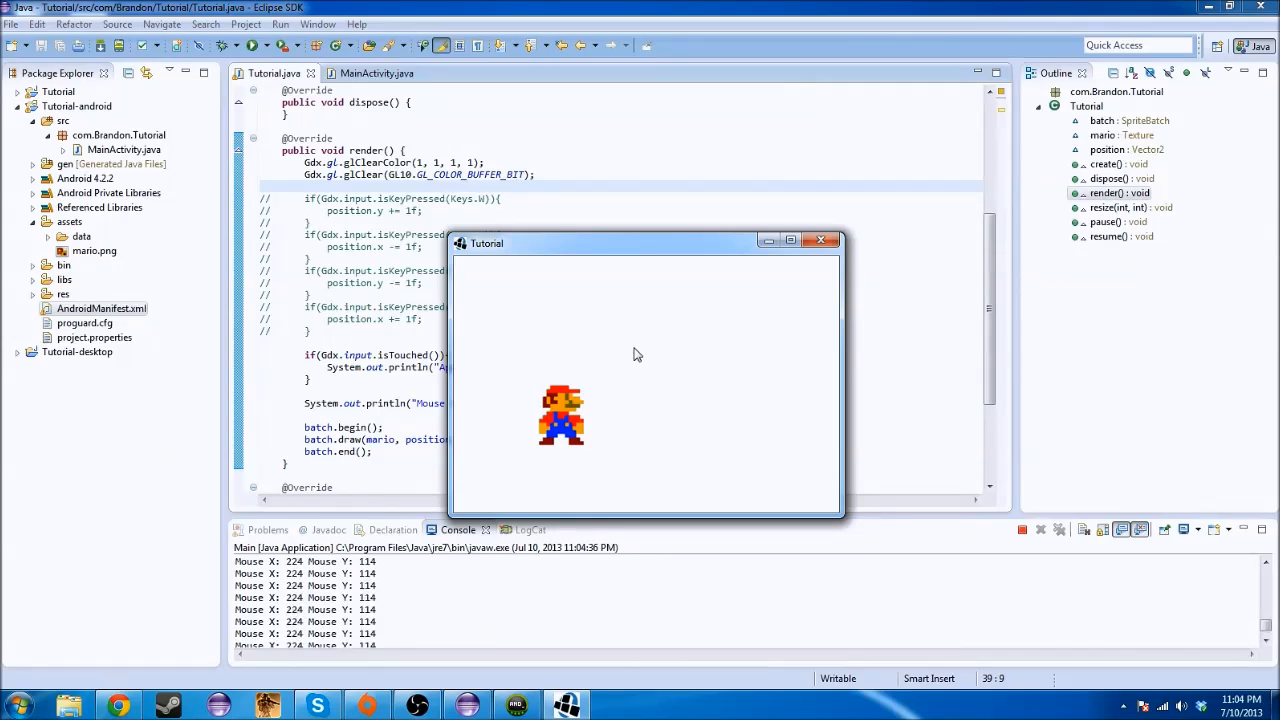
pyautogui.moveTo(458, 264)
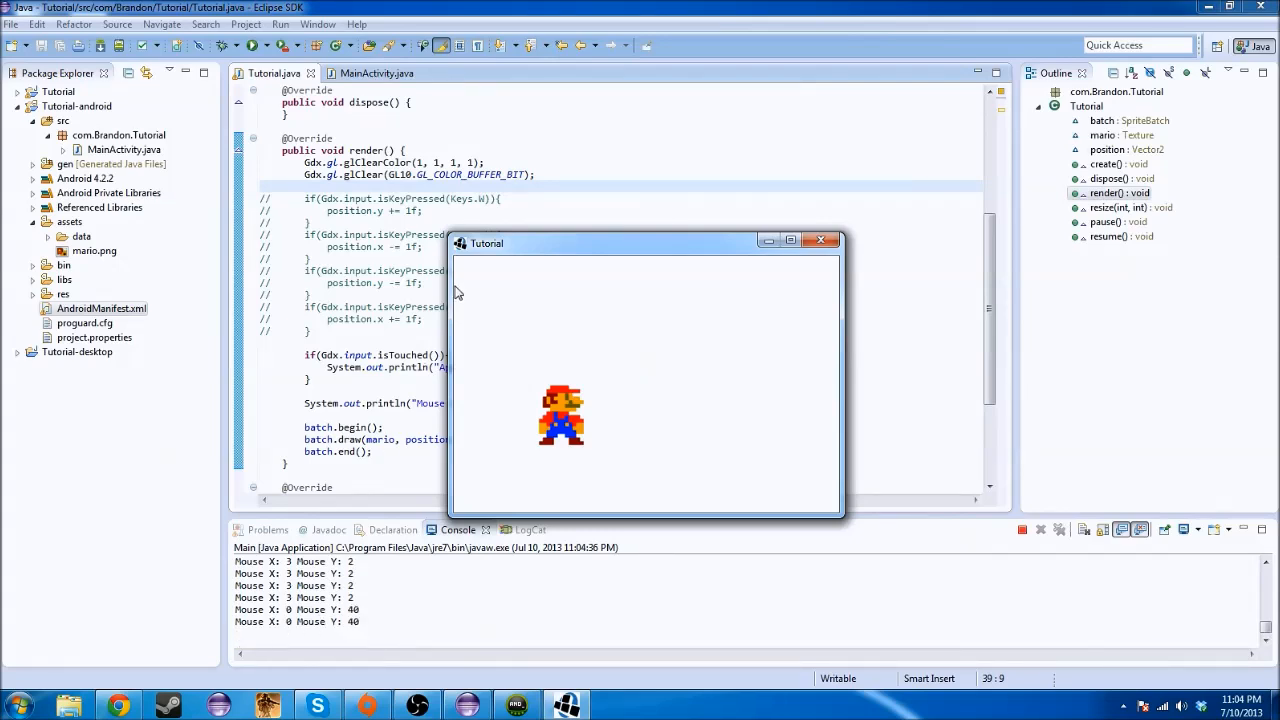
pyautogui.moveTo(840, 516)
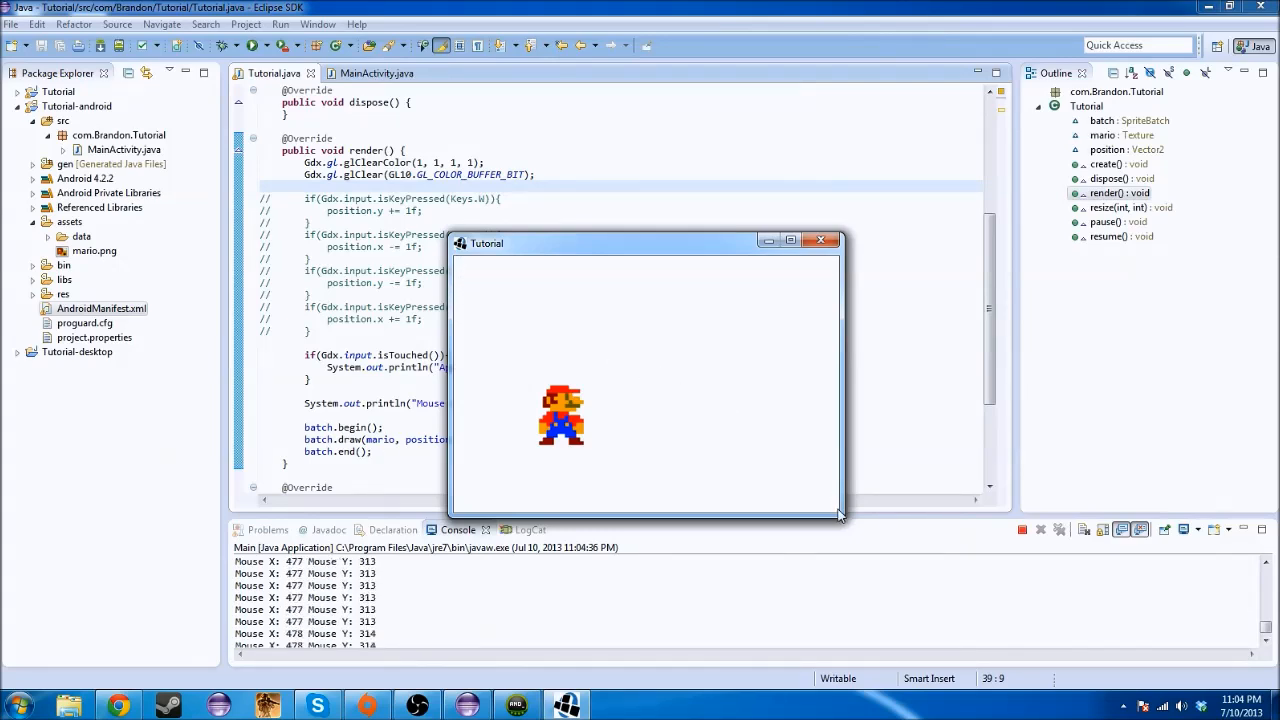
pyautogui.moveTo(712, 442)
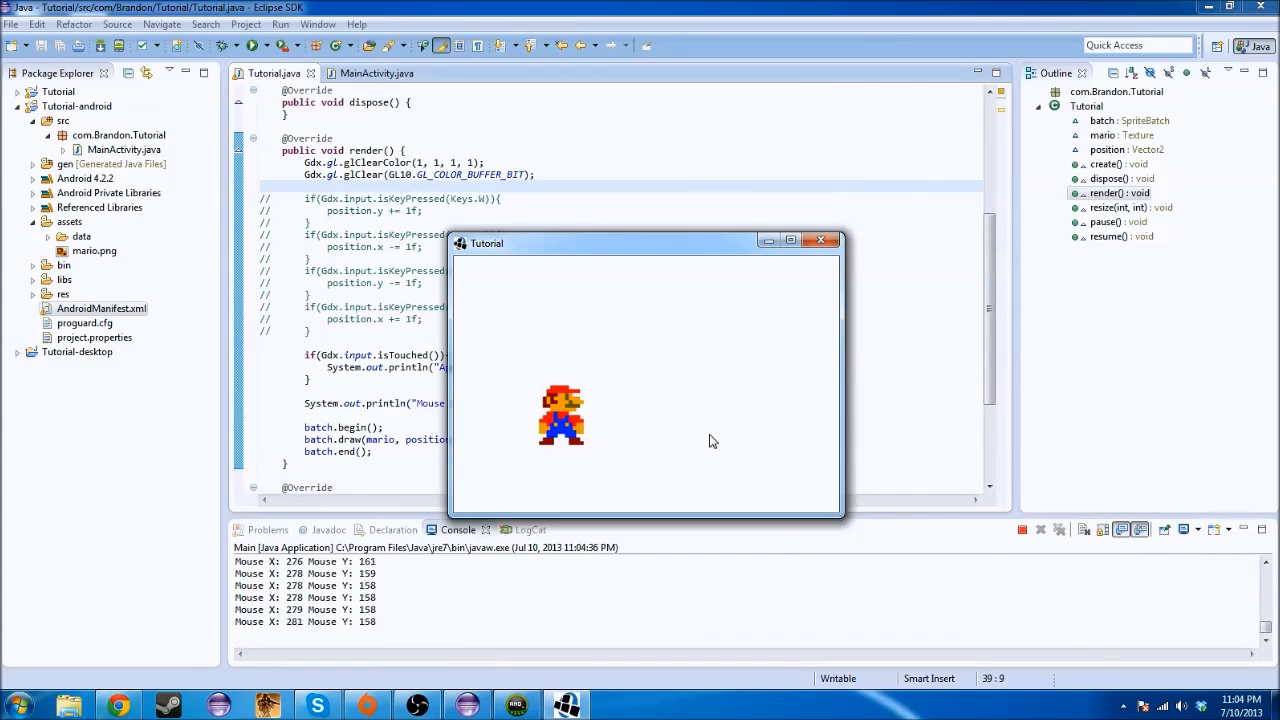
pyautogui.moveTo(604, 292)
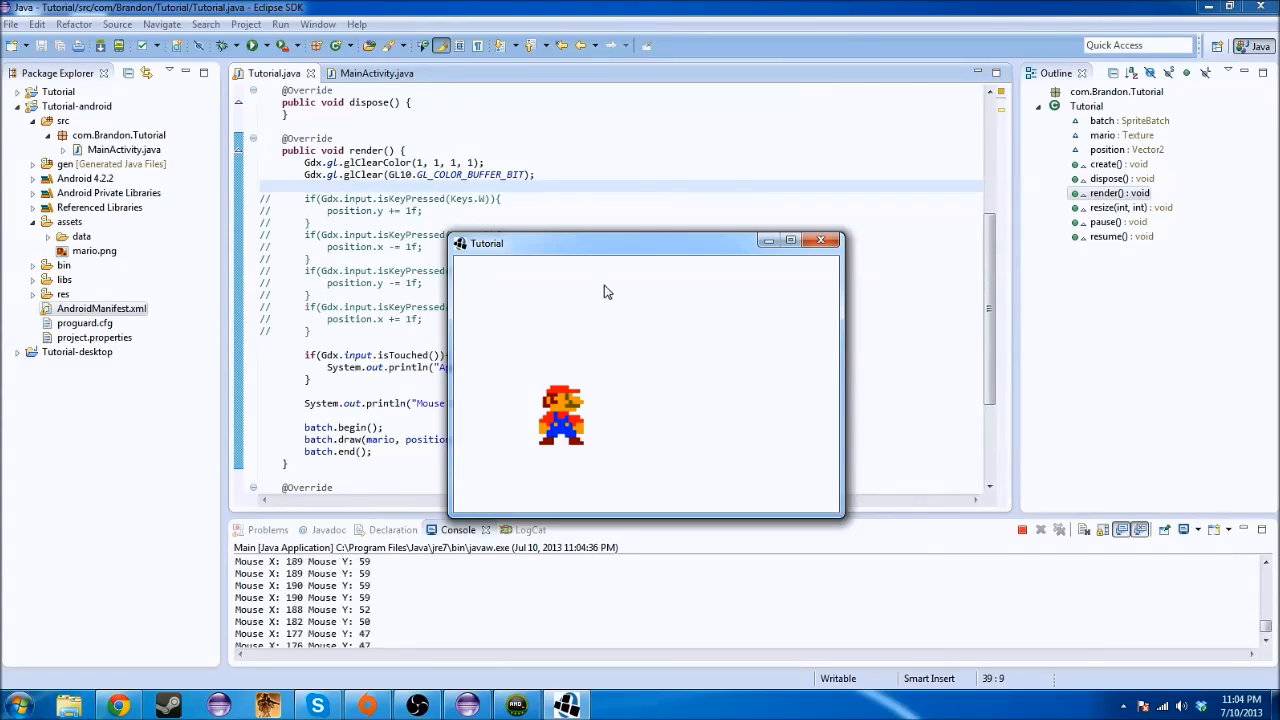
pyautogui.moveTo(796, 278)
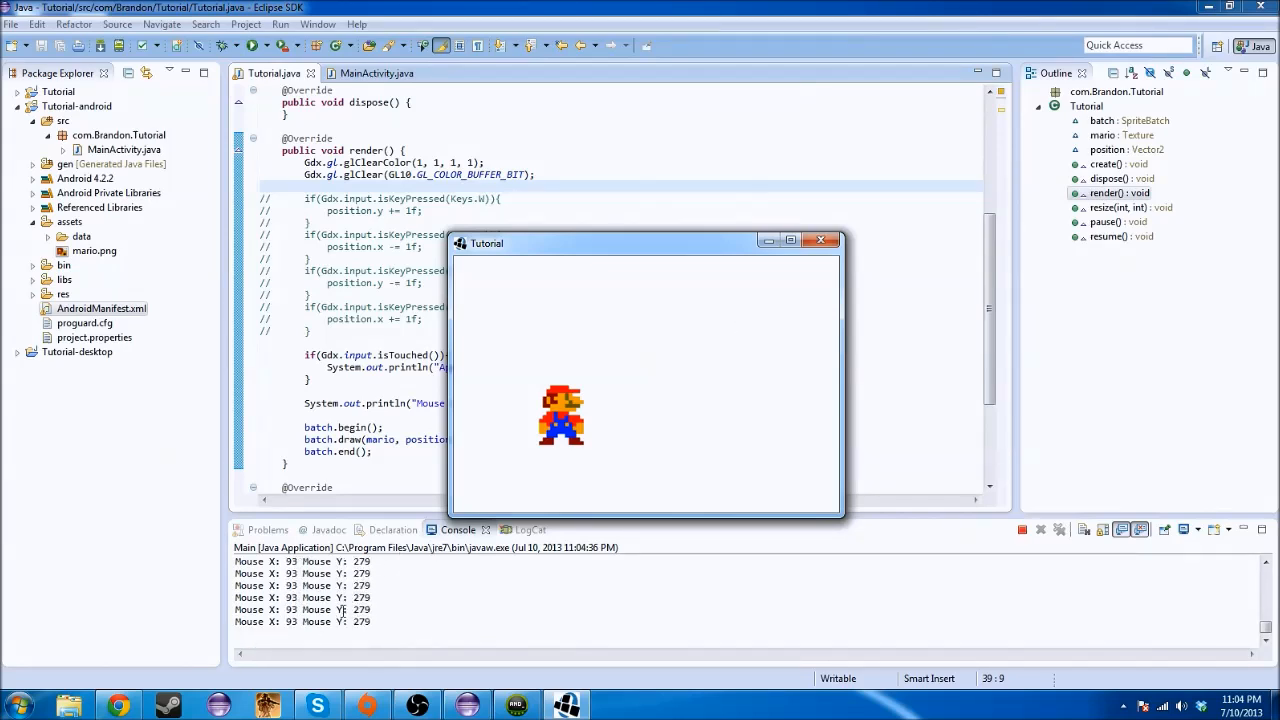
pyautogui.moveTo(716, 320)
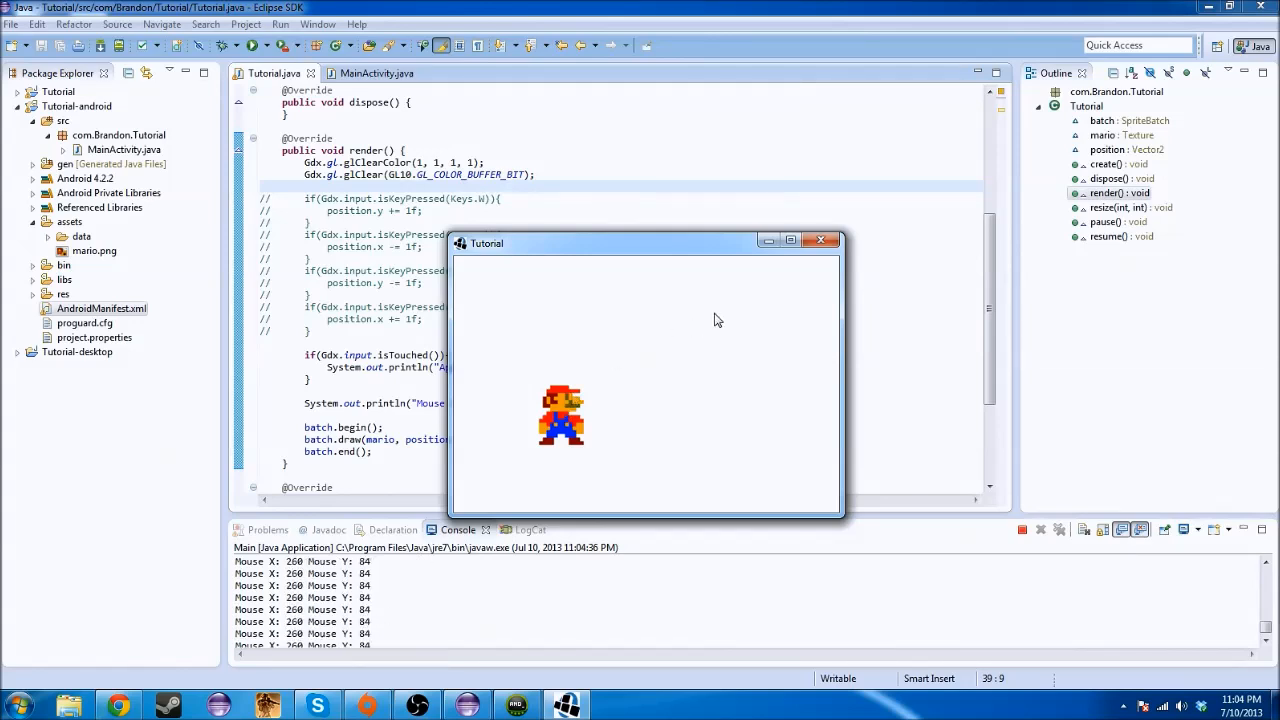
pyautogui.moveTo(820, 240)
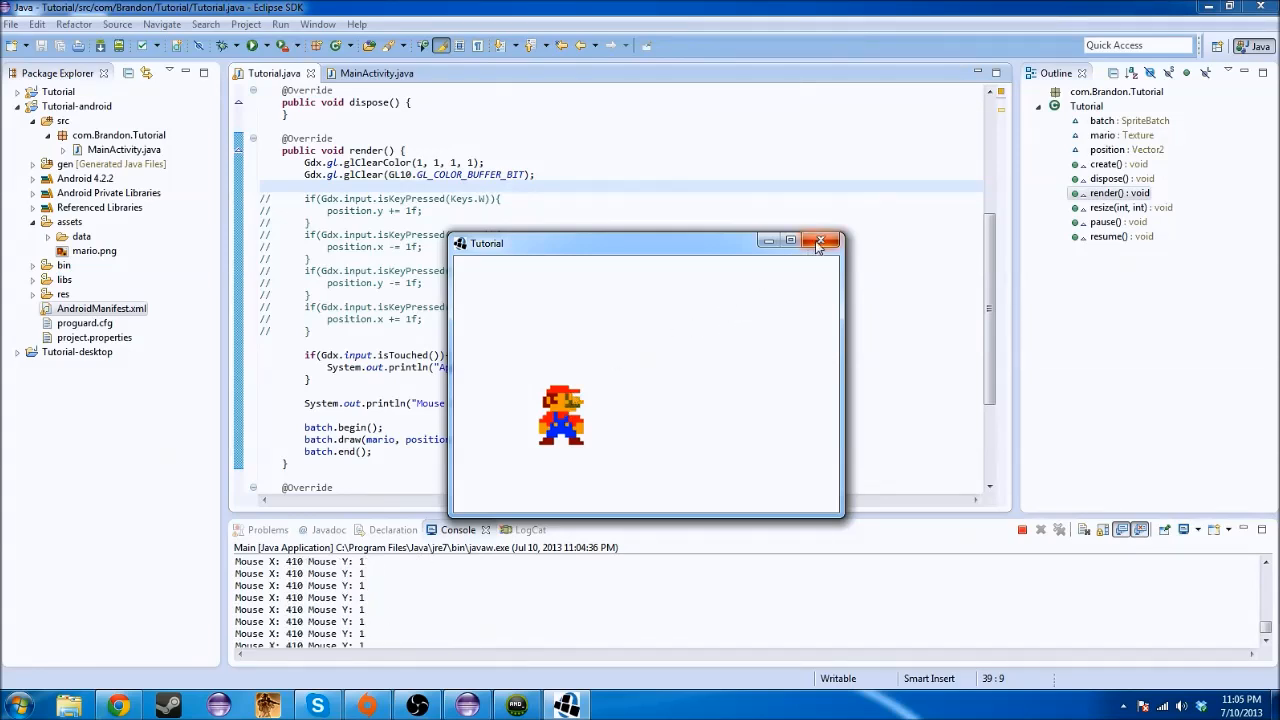
# Close the game window and start a new line after the println with Gdx.input
pyautogui.click(824, 242)
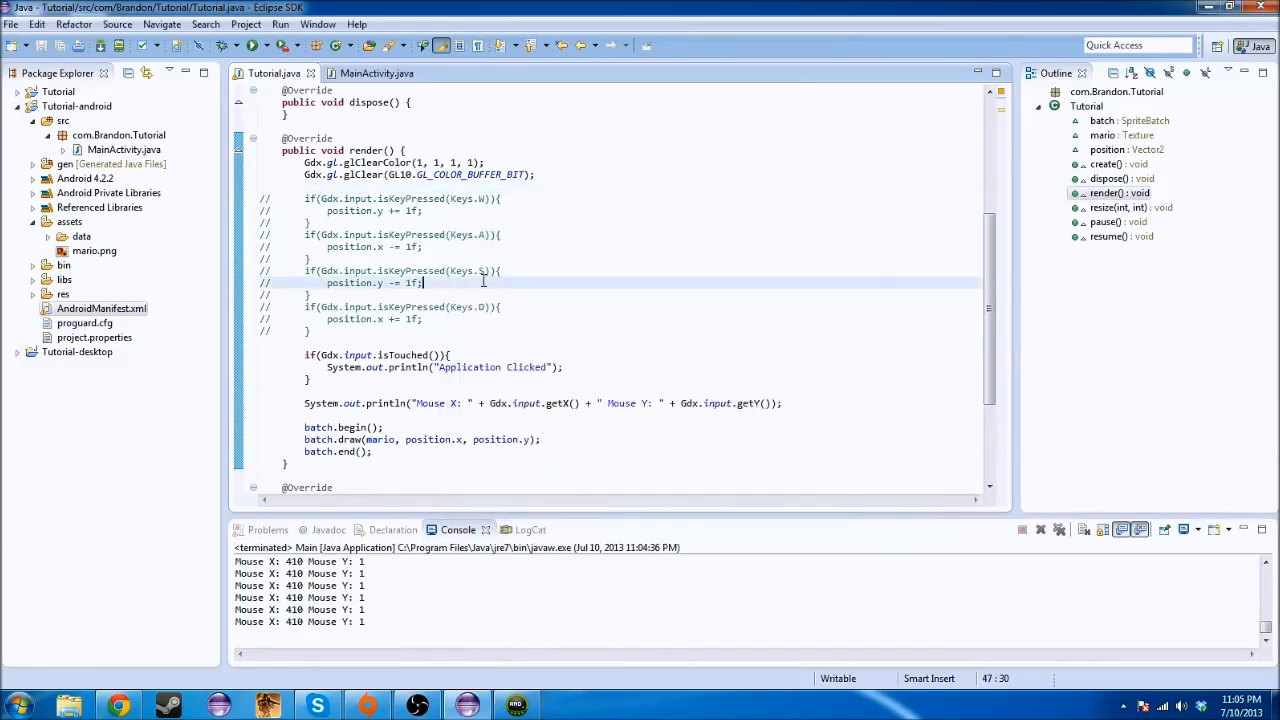
pyautogui.moveTo(570, 380)
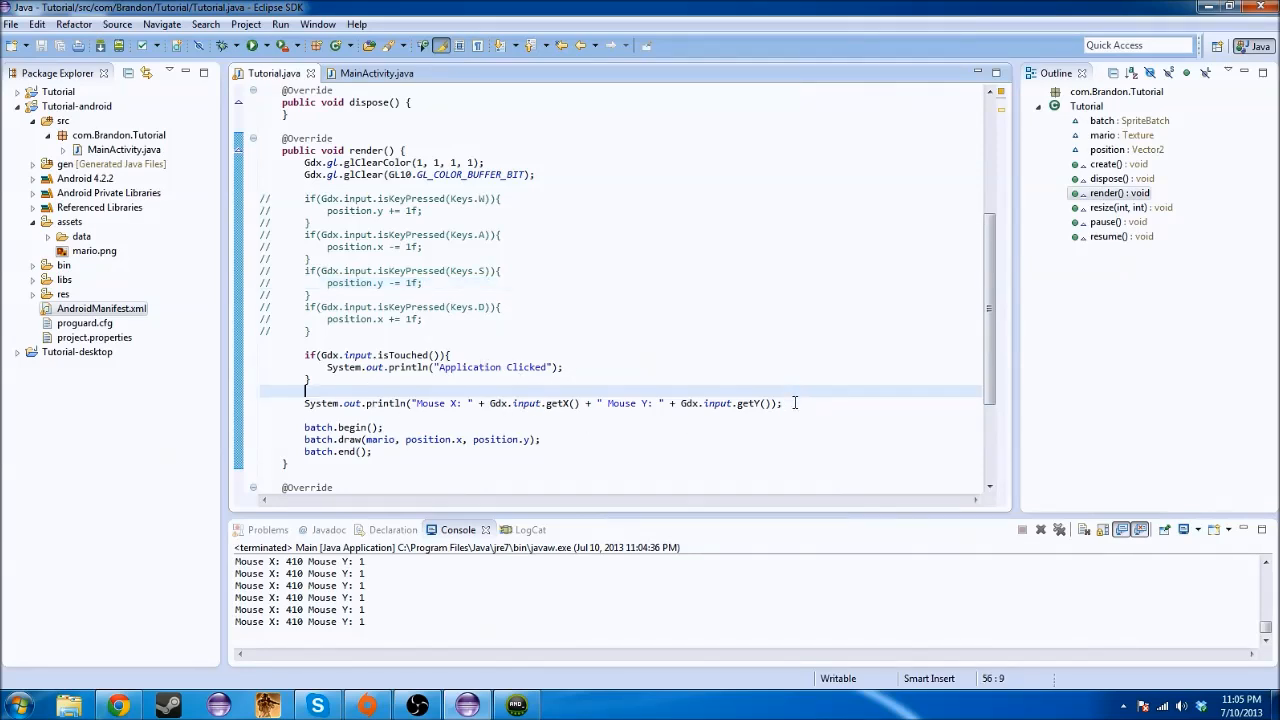
pyautogui.click(780, 404)
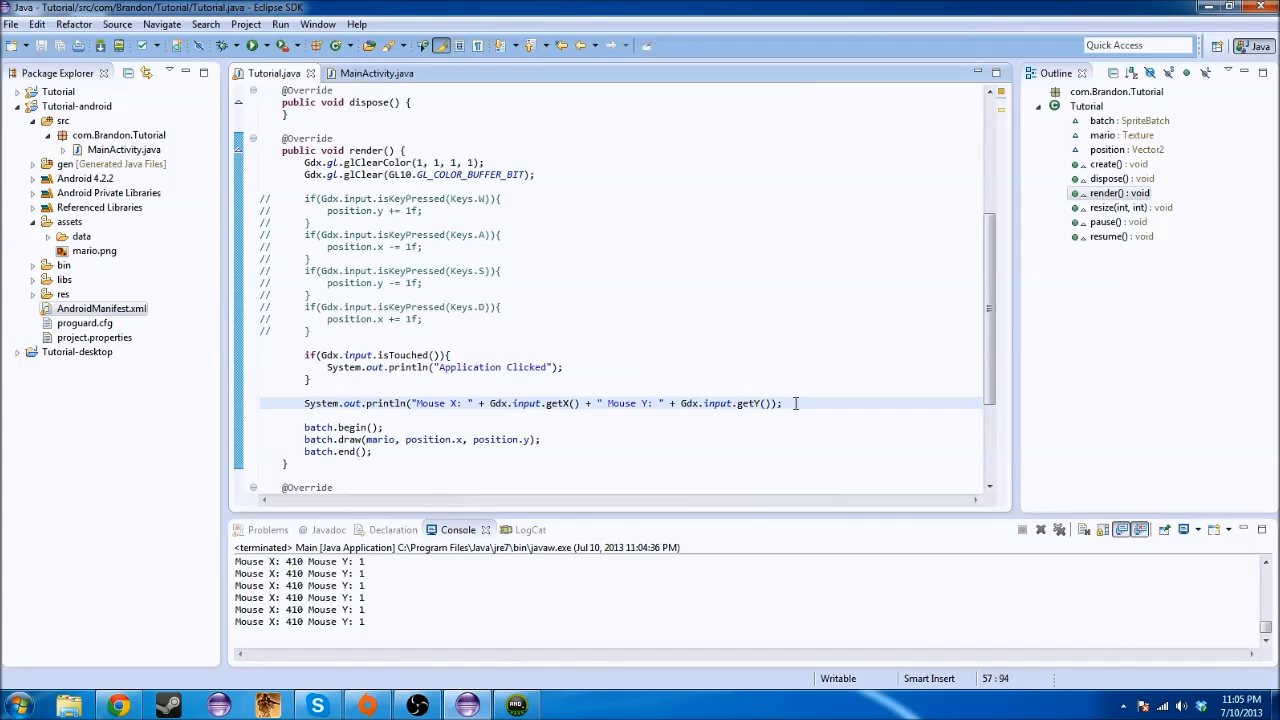
pyautogui.moveTo(814, 404)
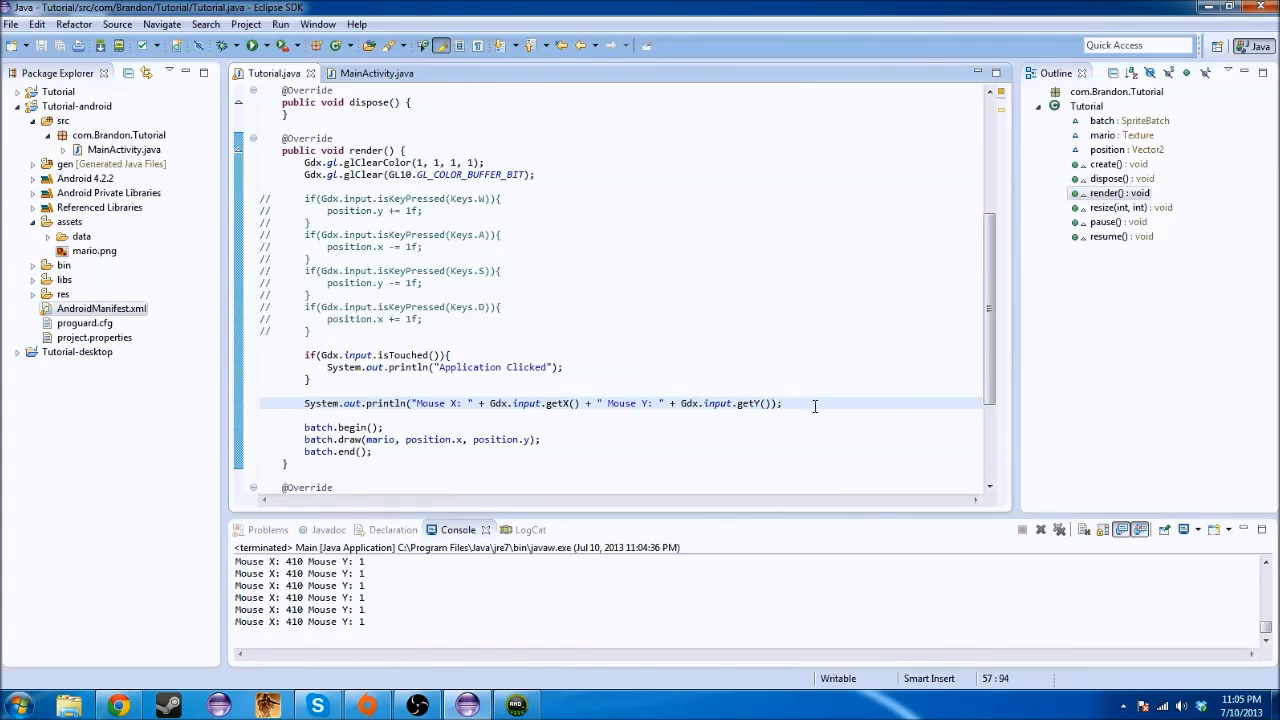
pyautogui.write('Gdx.input.')
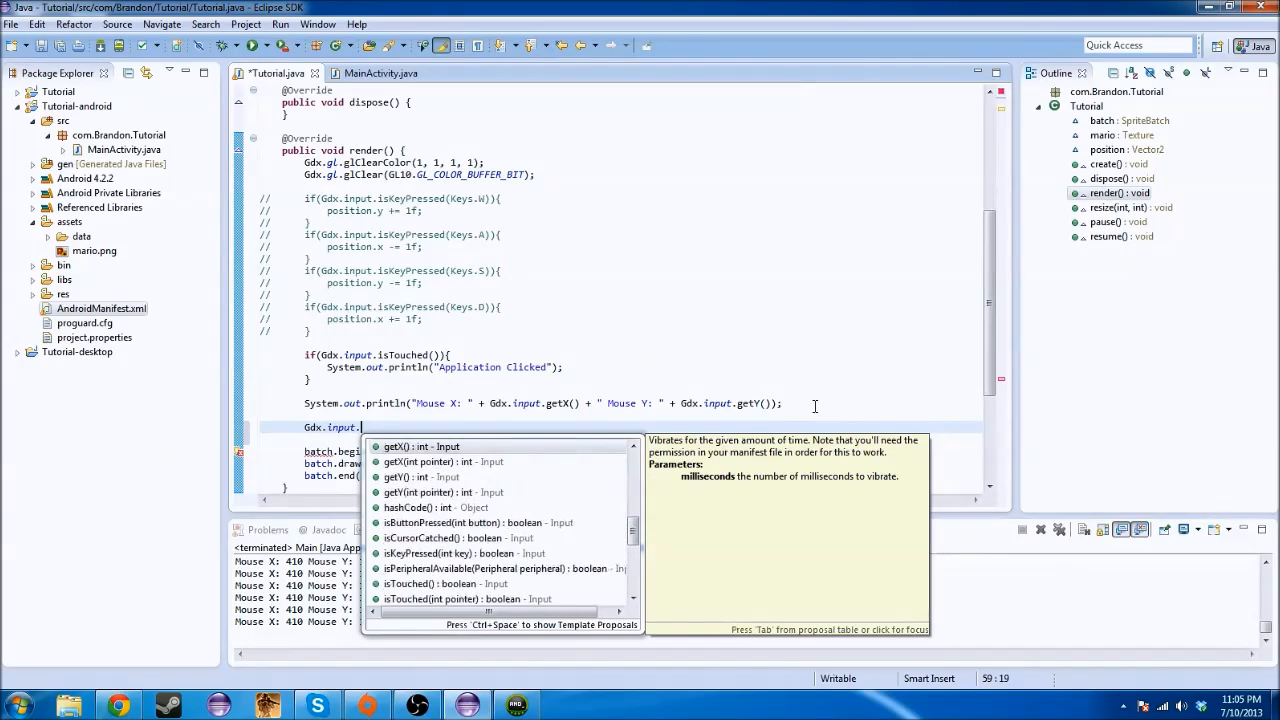
# Browse Content Assist descriptions including getInputProcessor, then dismiss the suggestions
pyautogui.click(420, 446)
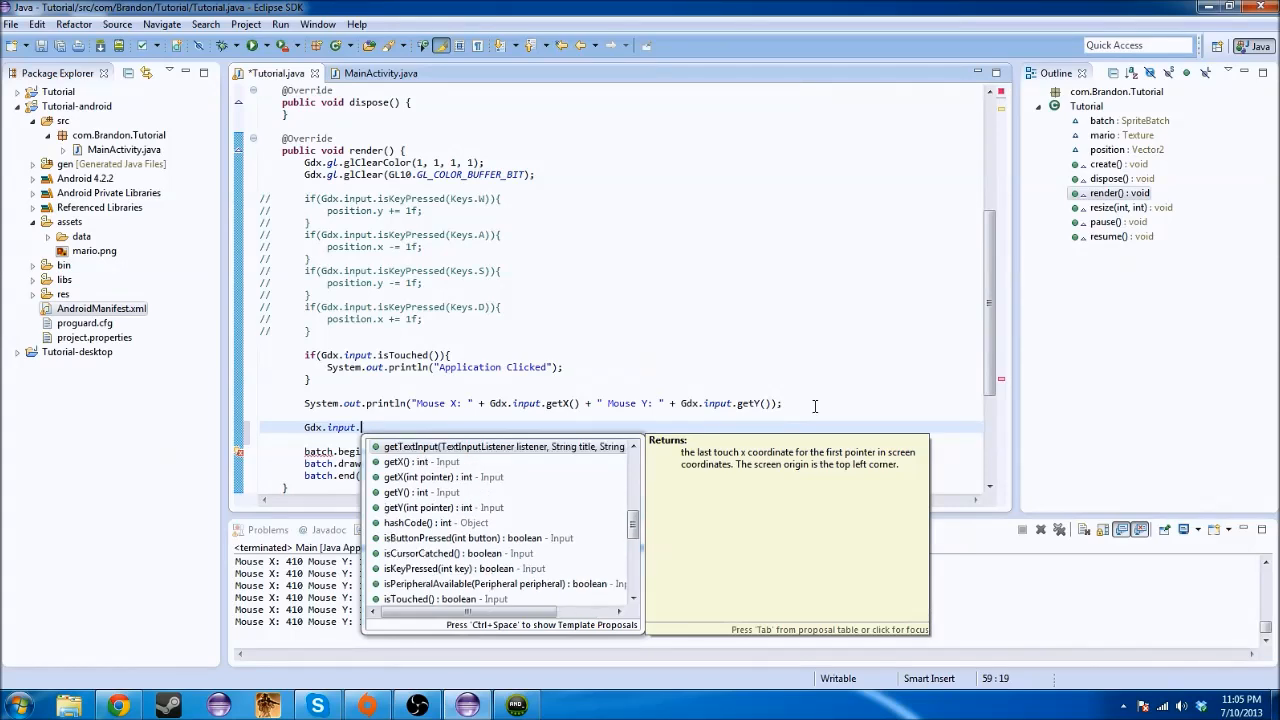
pyautogui.scroll(3)
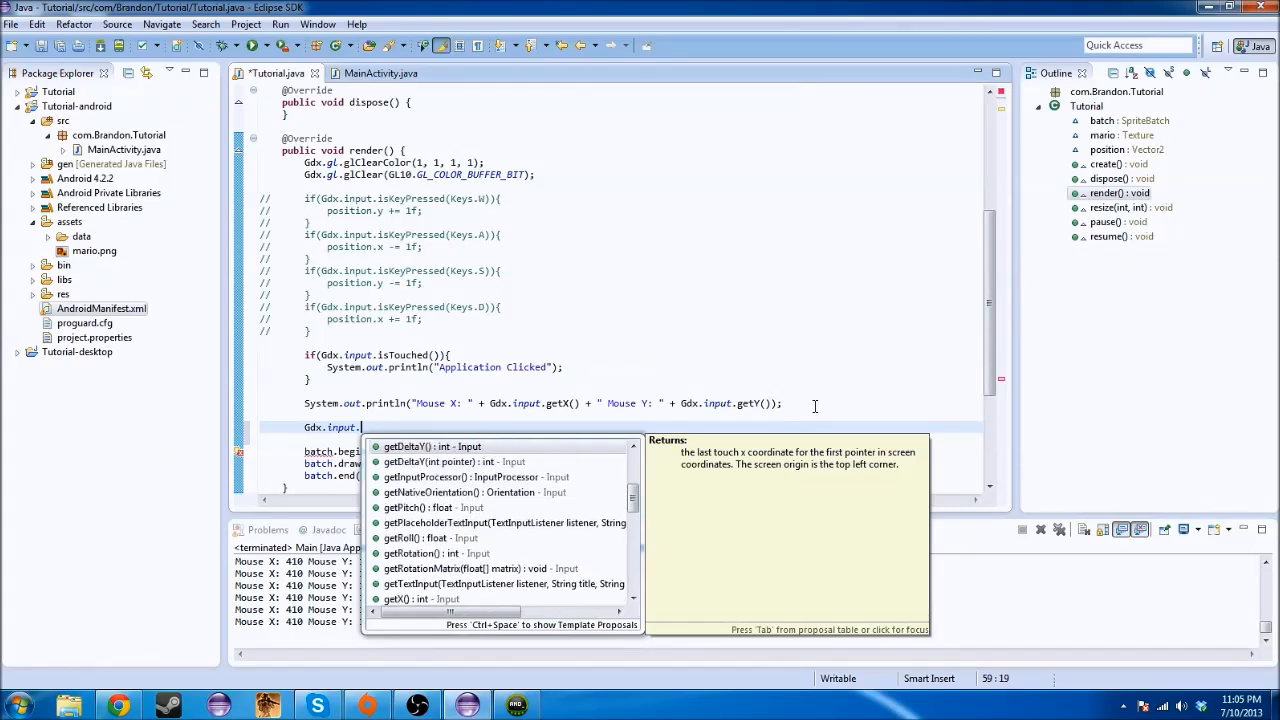
pyautogui.click(462, 476)
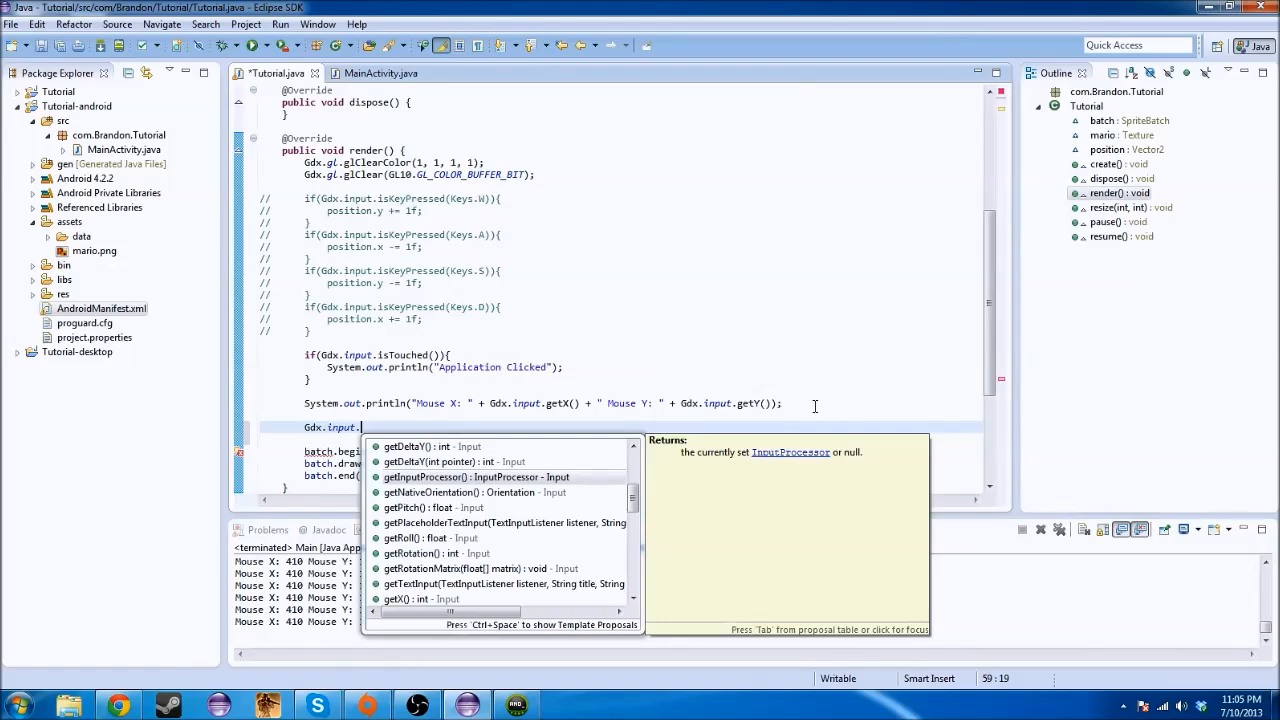
pyautogui.press('Escape')
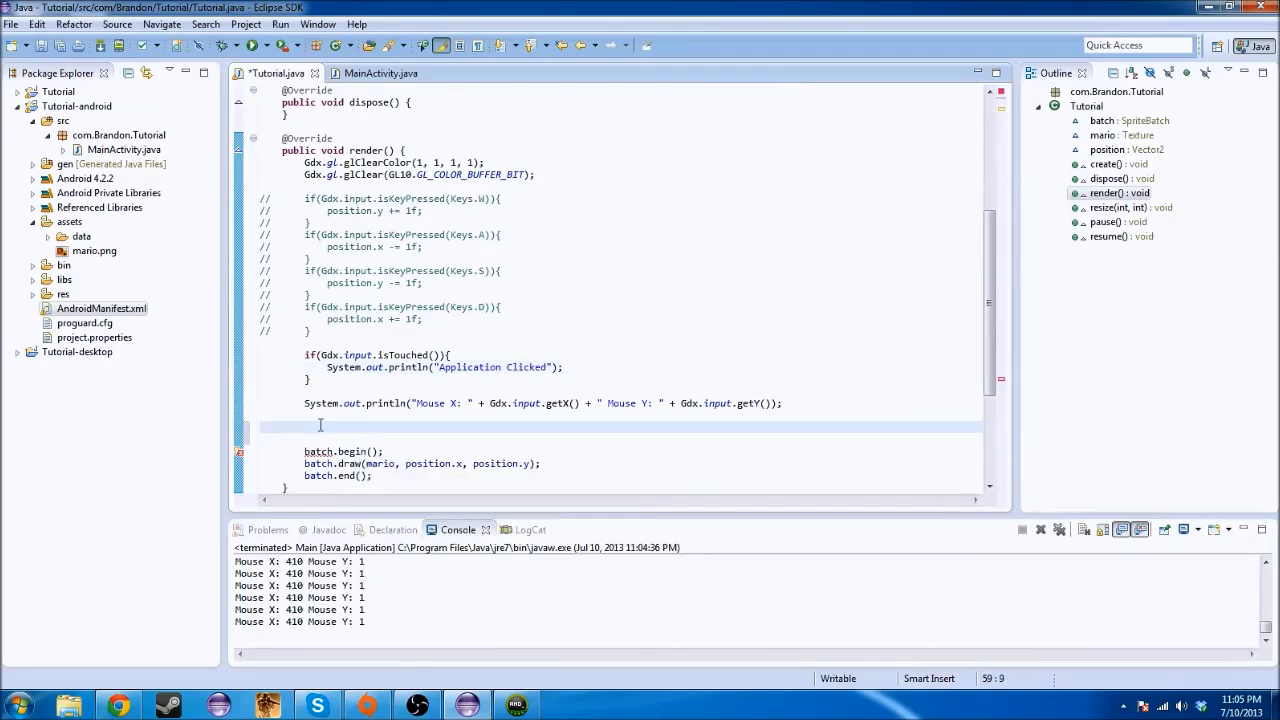
# Declare an InputProcessor inputProcessor field below the position field
pyautogui.scroll(3)
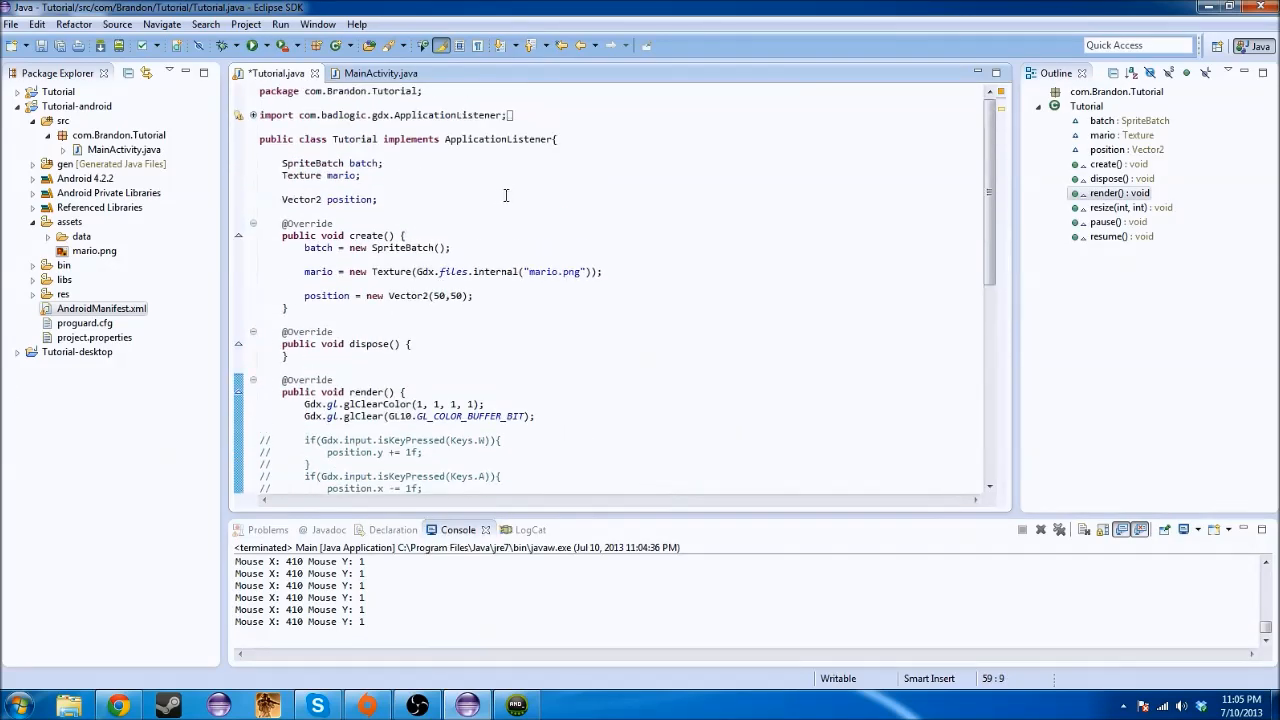
pyautogui.click(472, 296)
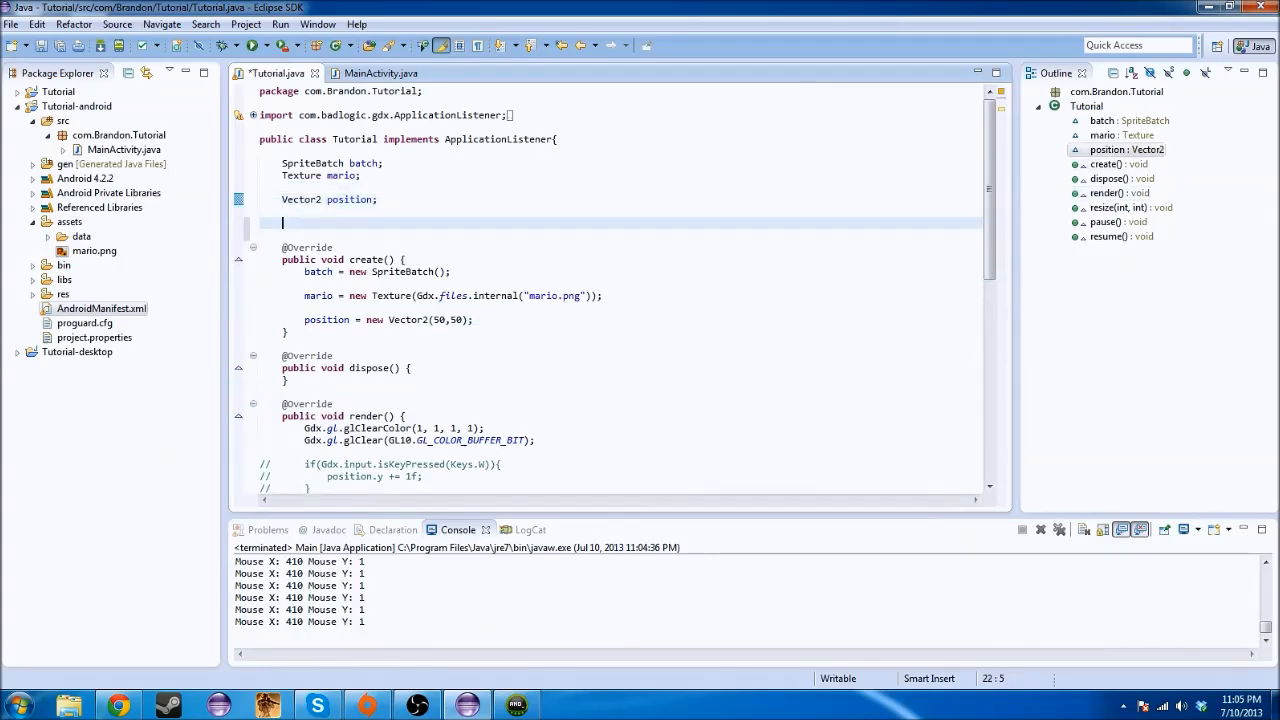
pyautogui.write('InputProcessor input')
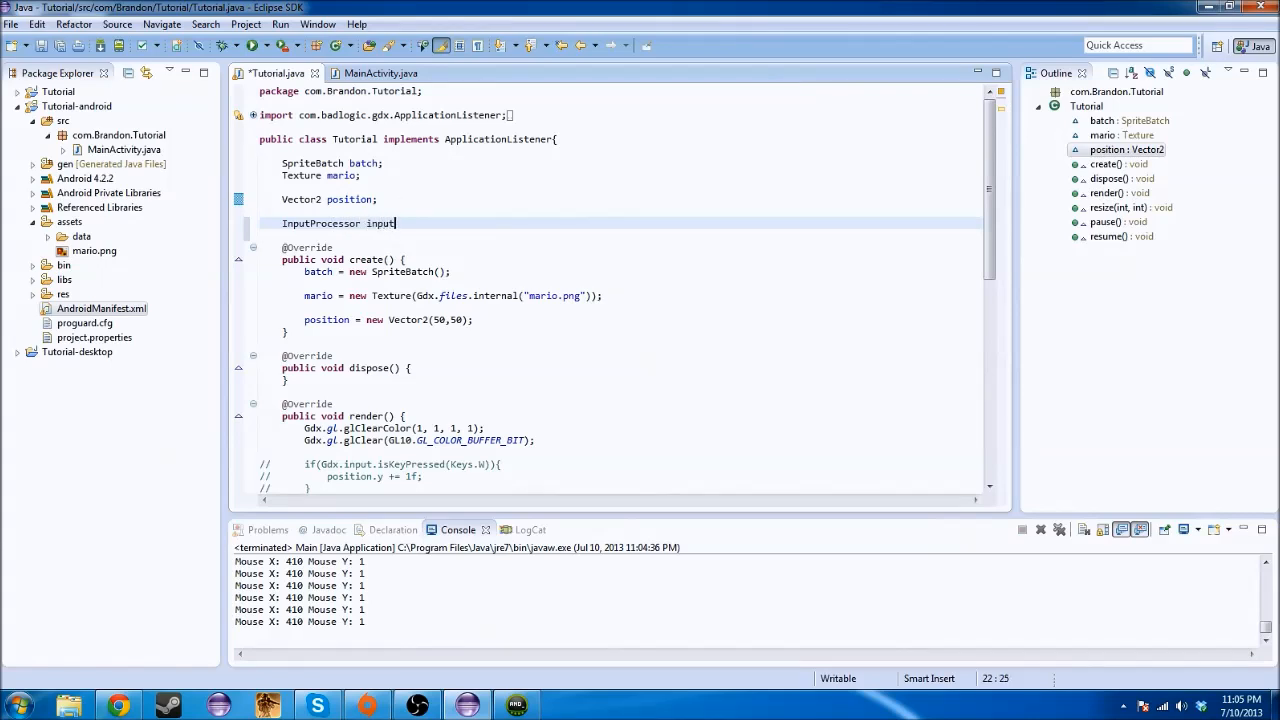
pyautogui.write('Processor;')
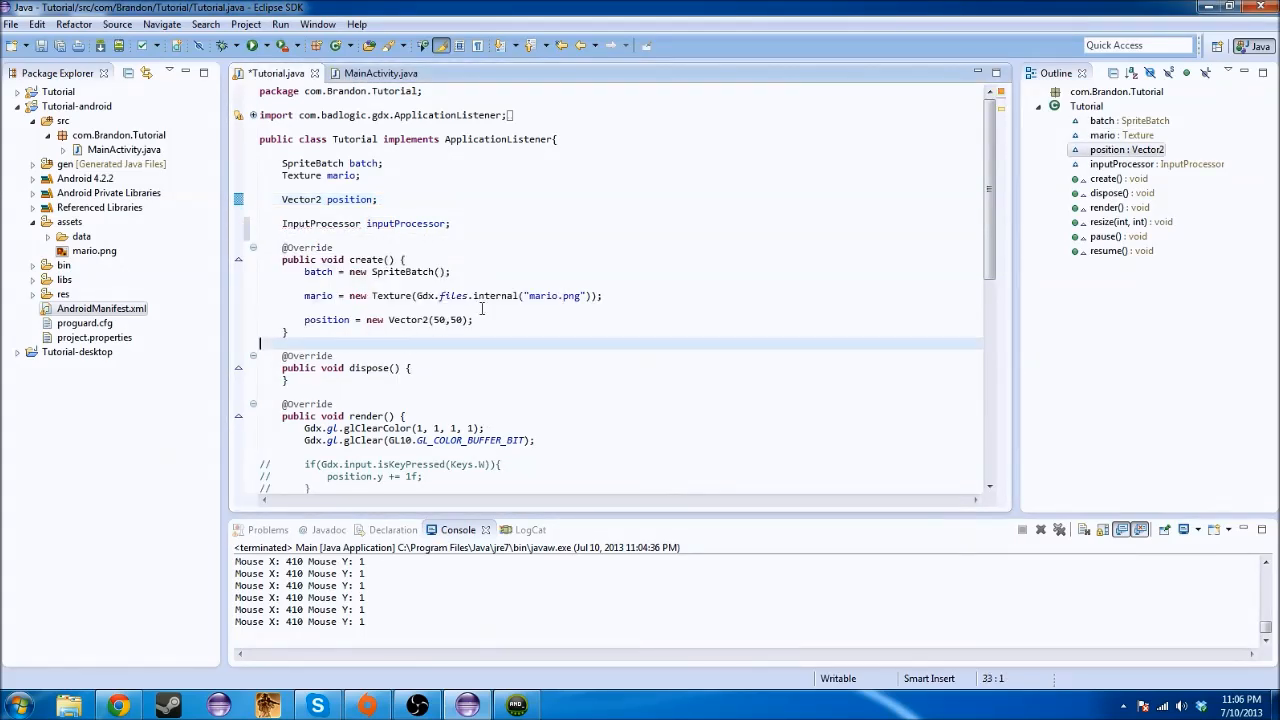
# Assign inputProcessor = new InputProcessor() anonymous class with generated stubs in create()
pyautogui.click(472, 320)
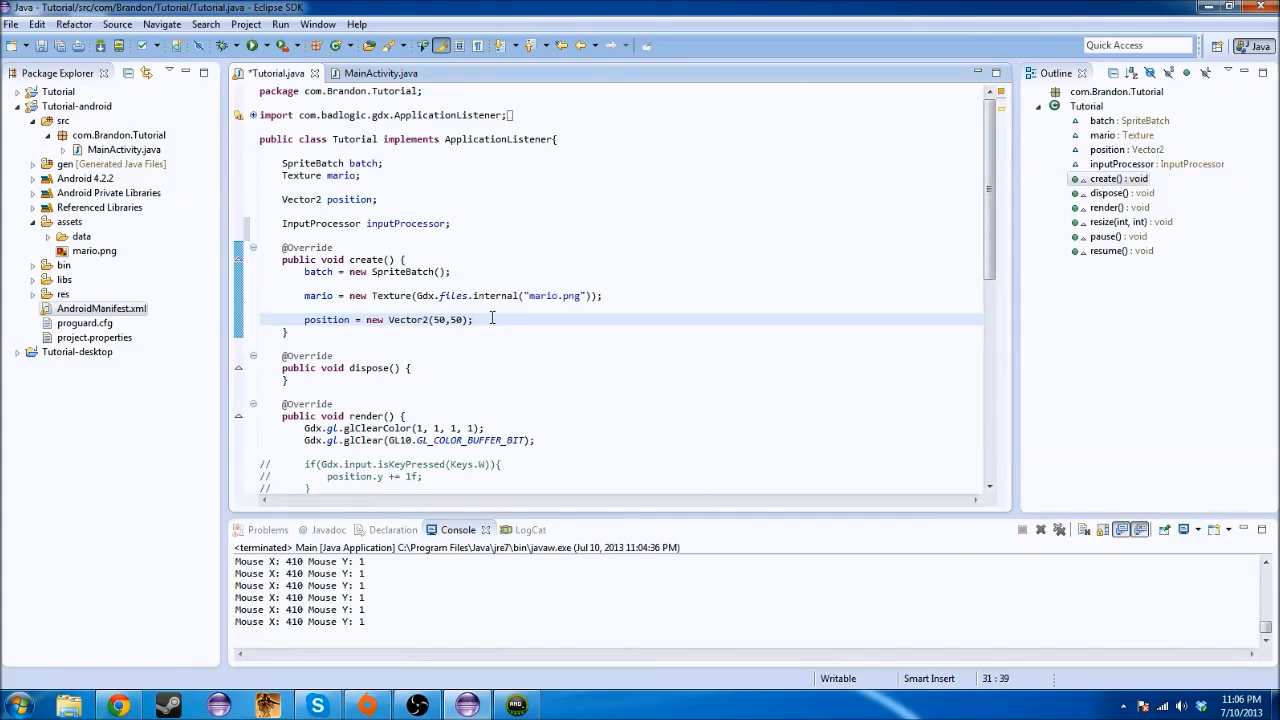
pyautogui.write('i')
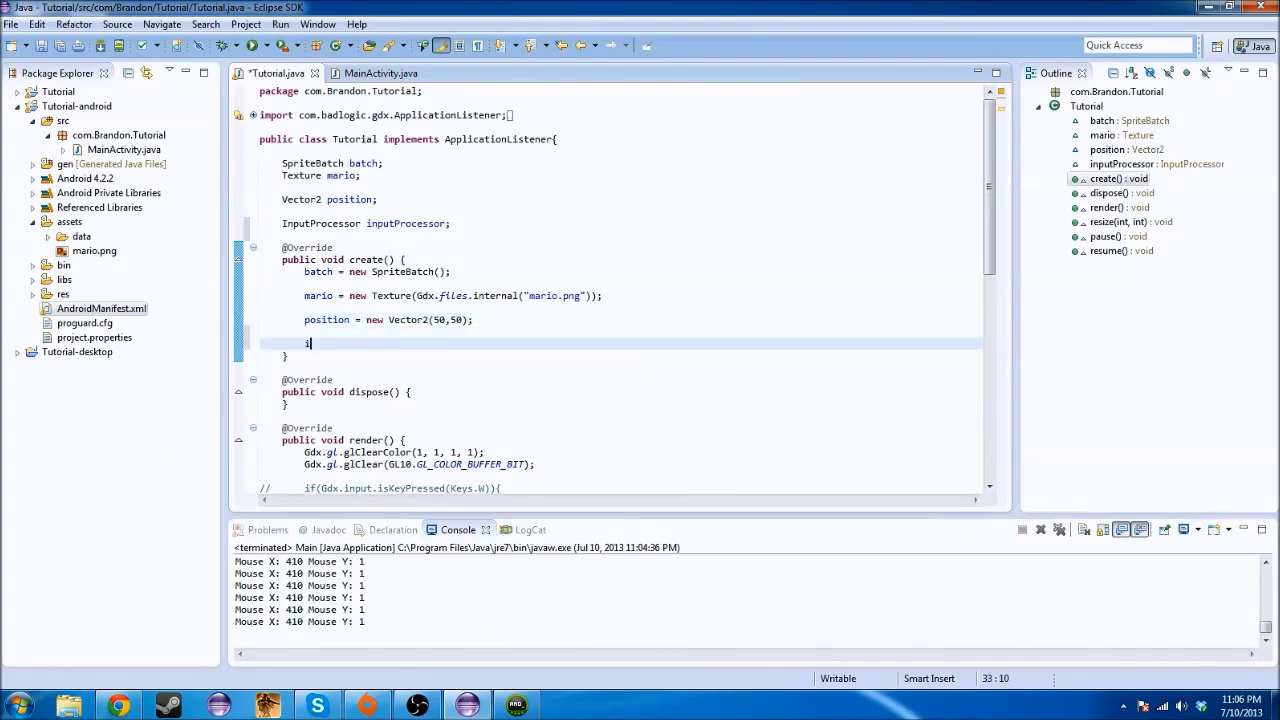
pyautogui.write('inputProcessor')
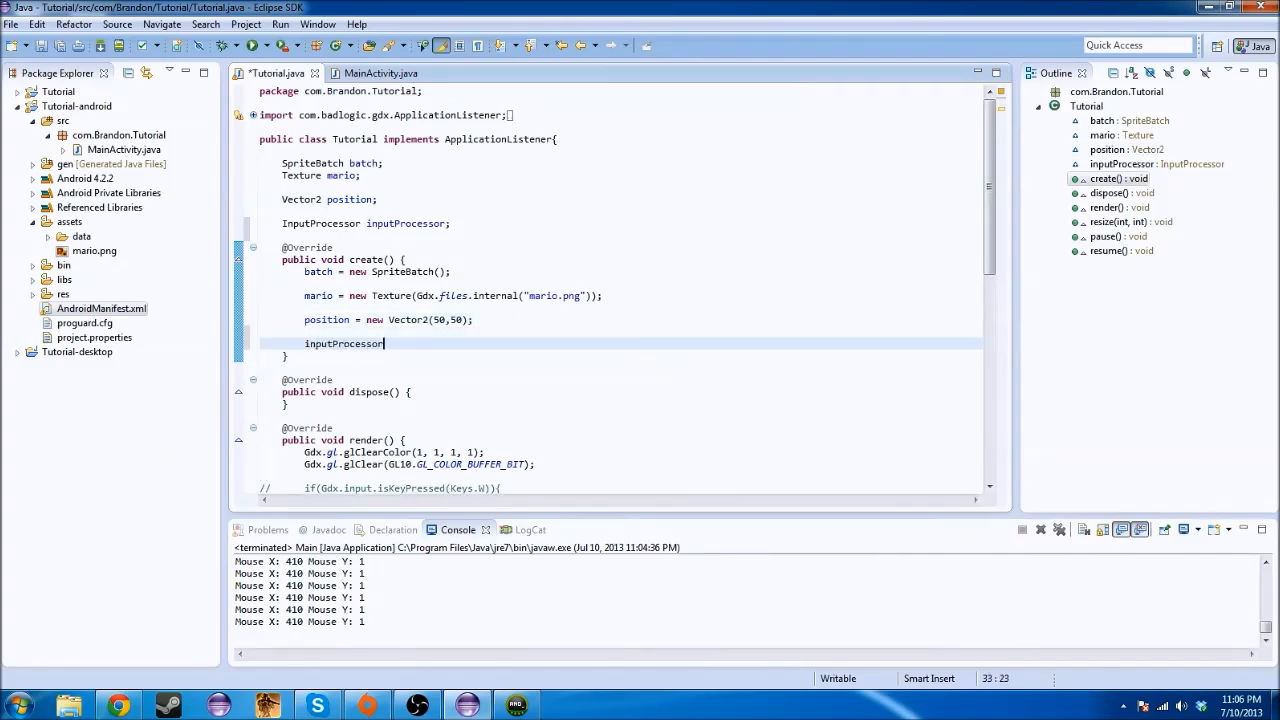
pyautogui.write('= n')
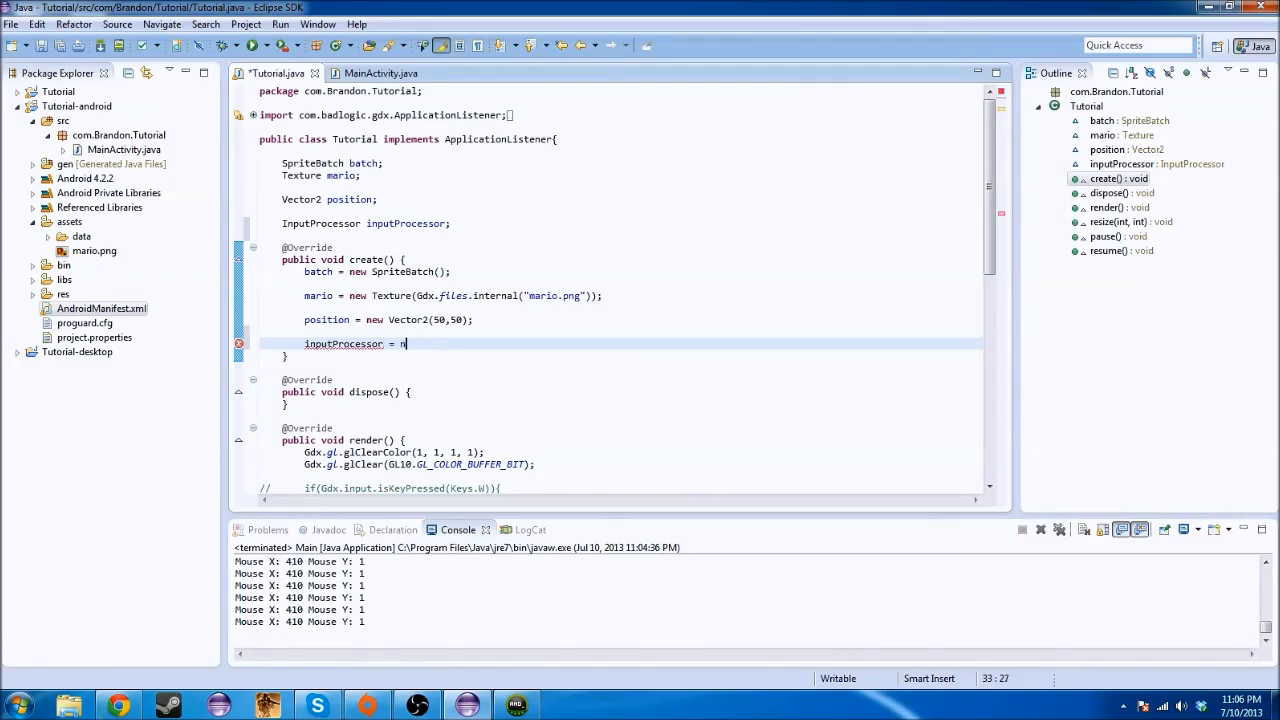
pyautogui.write('new InputProcessor() {')
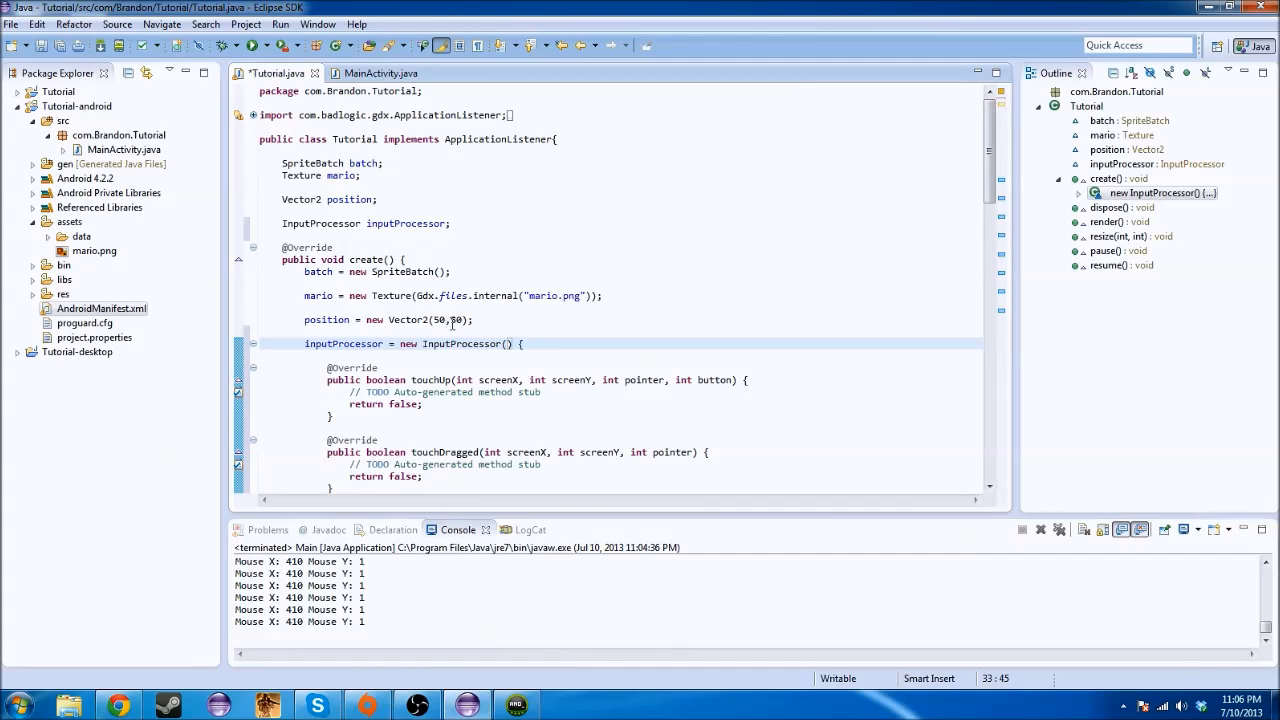
pyautogui.scroll(-3)
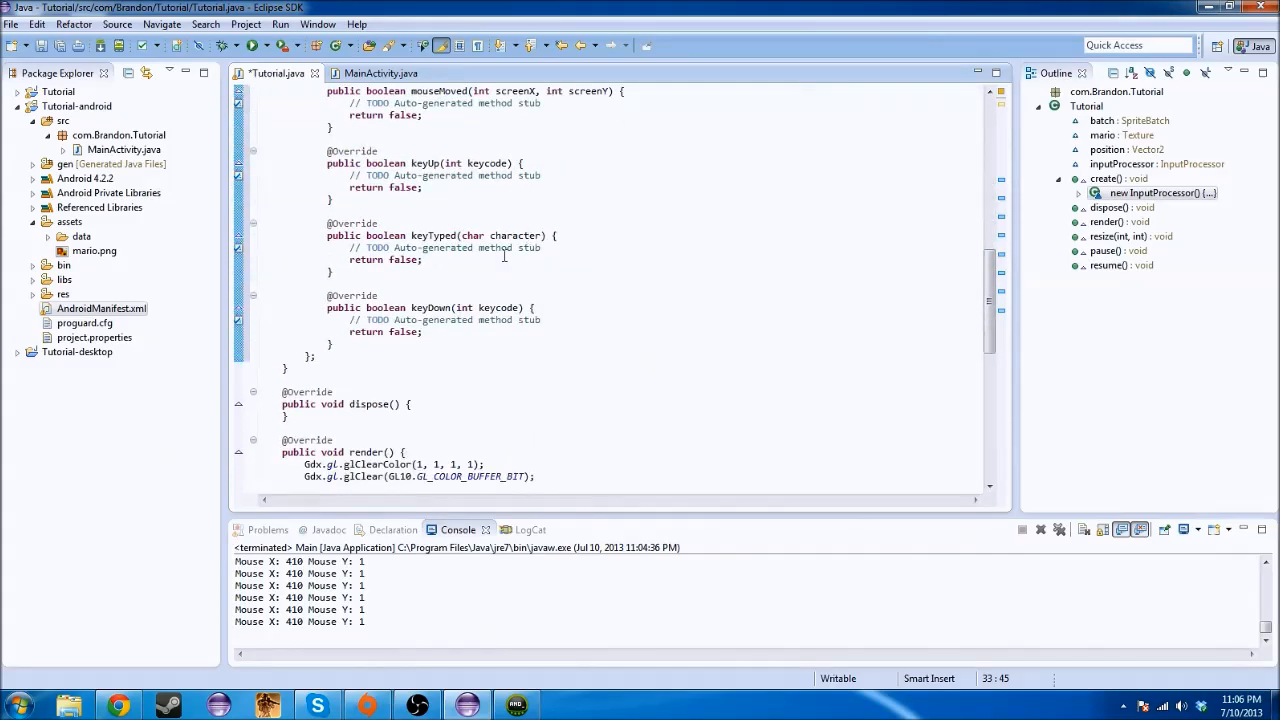
pyautogui.scroll(3)
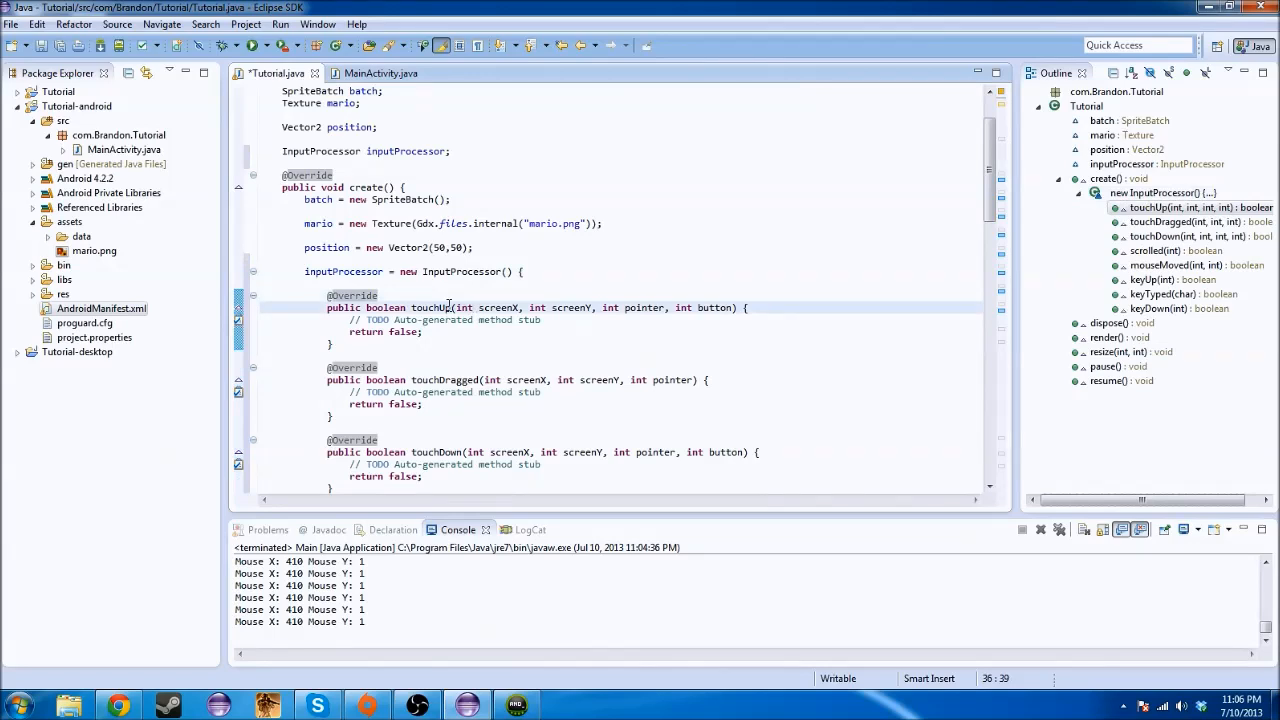
pyautogui.moveTo(436, 308)
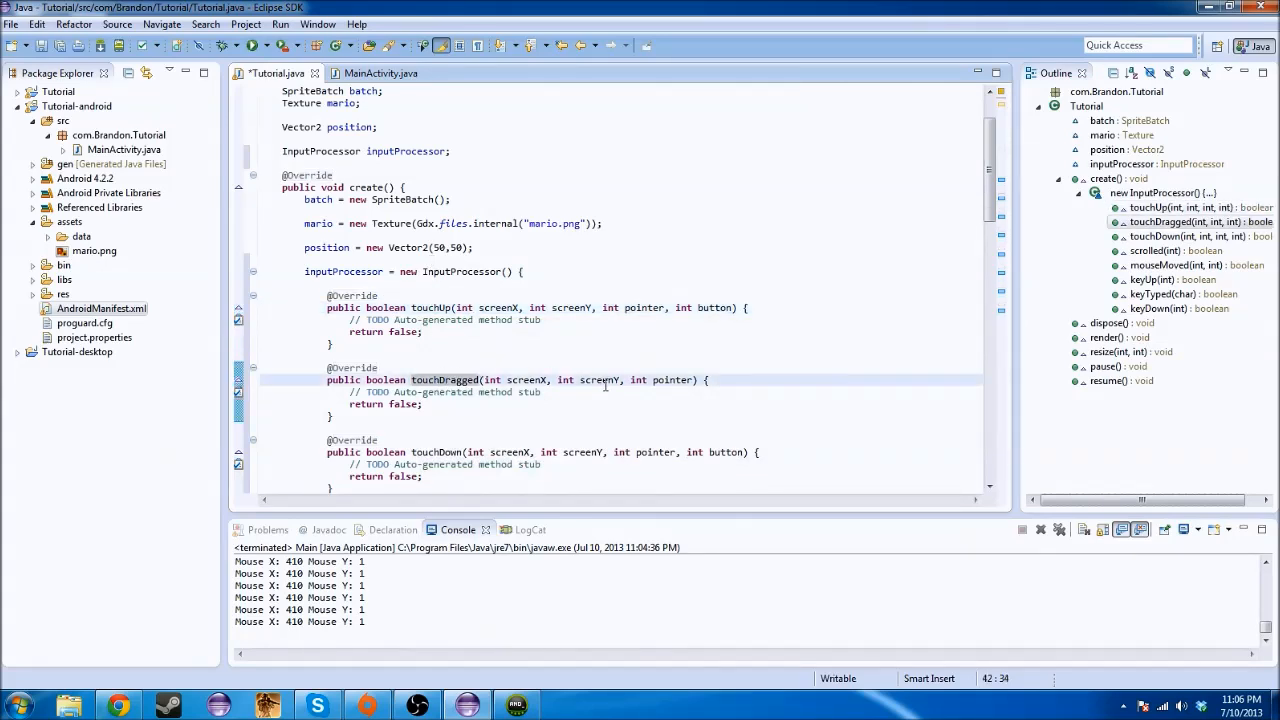
pyautogui.scroll(-3)
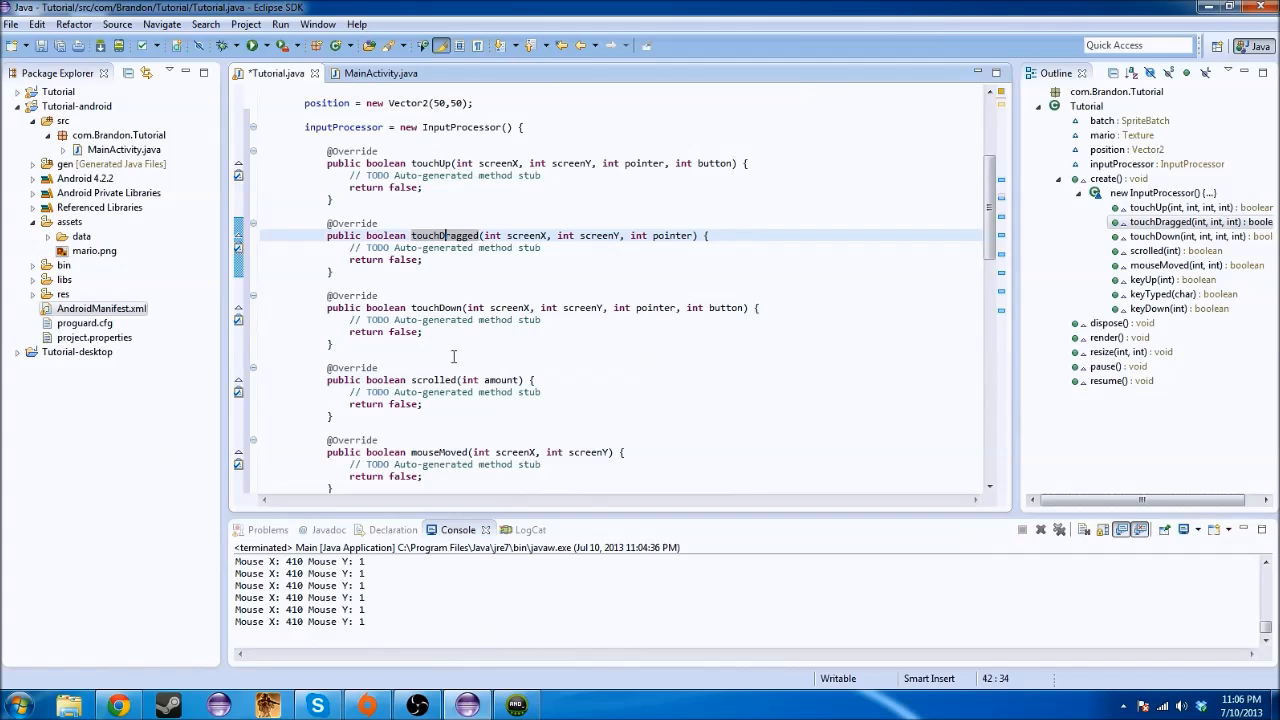
pyautogui.moveTo(458, 296)
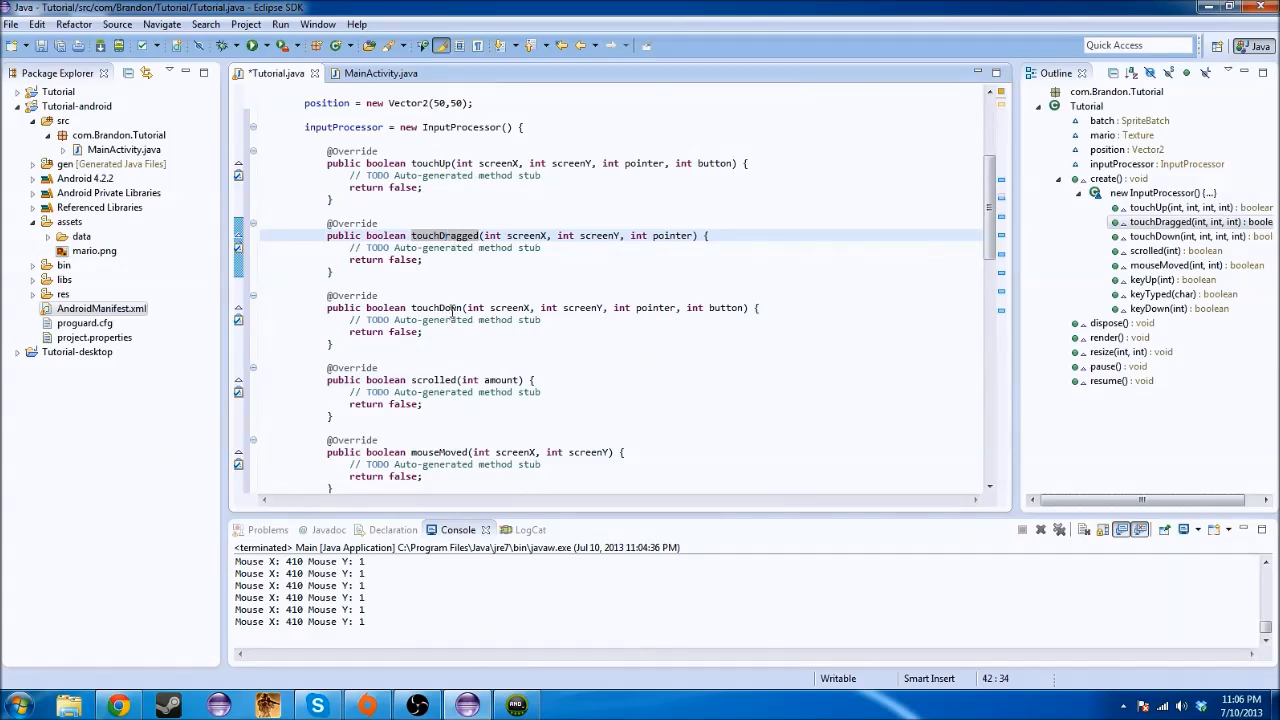
pyautogui.scroll(-3)
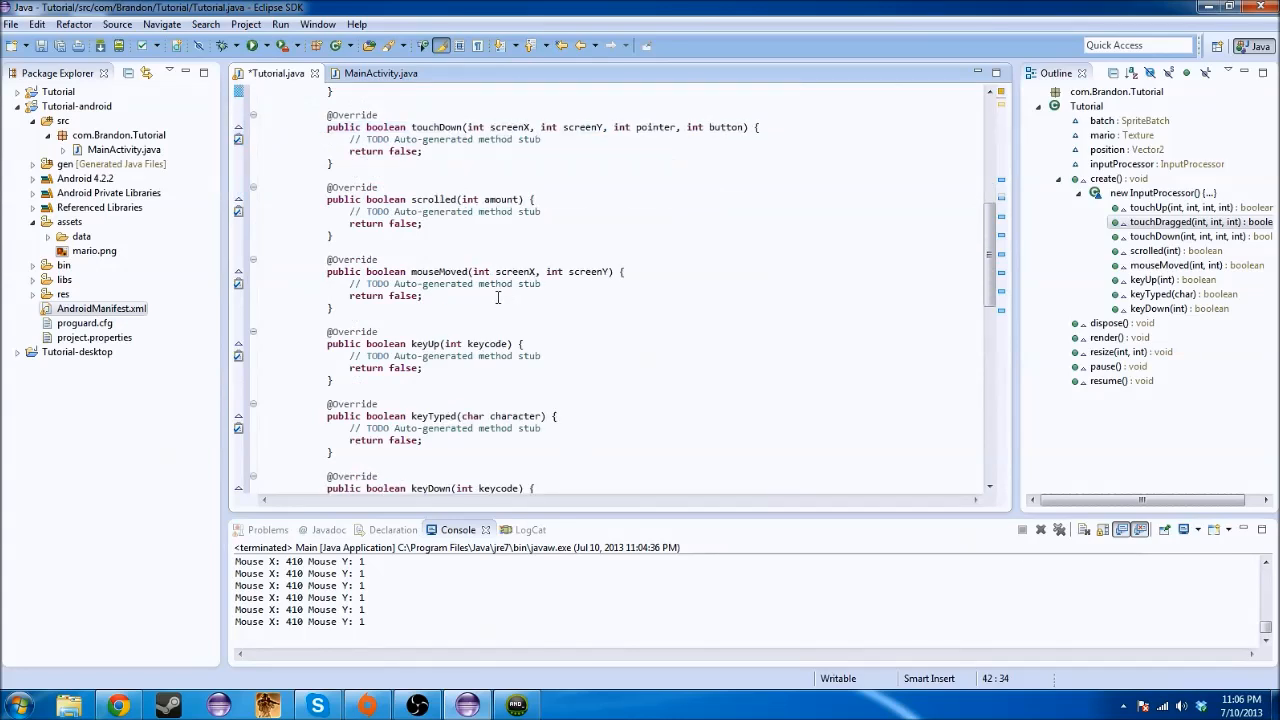
pyautogui.scroll(-3)
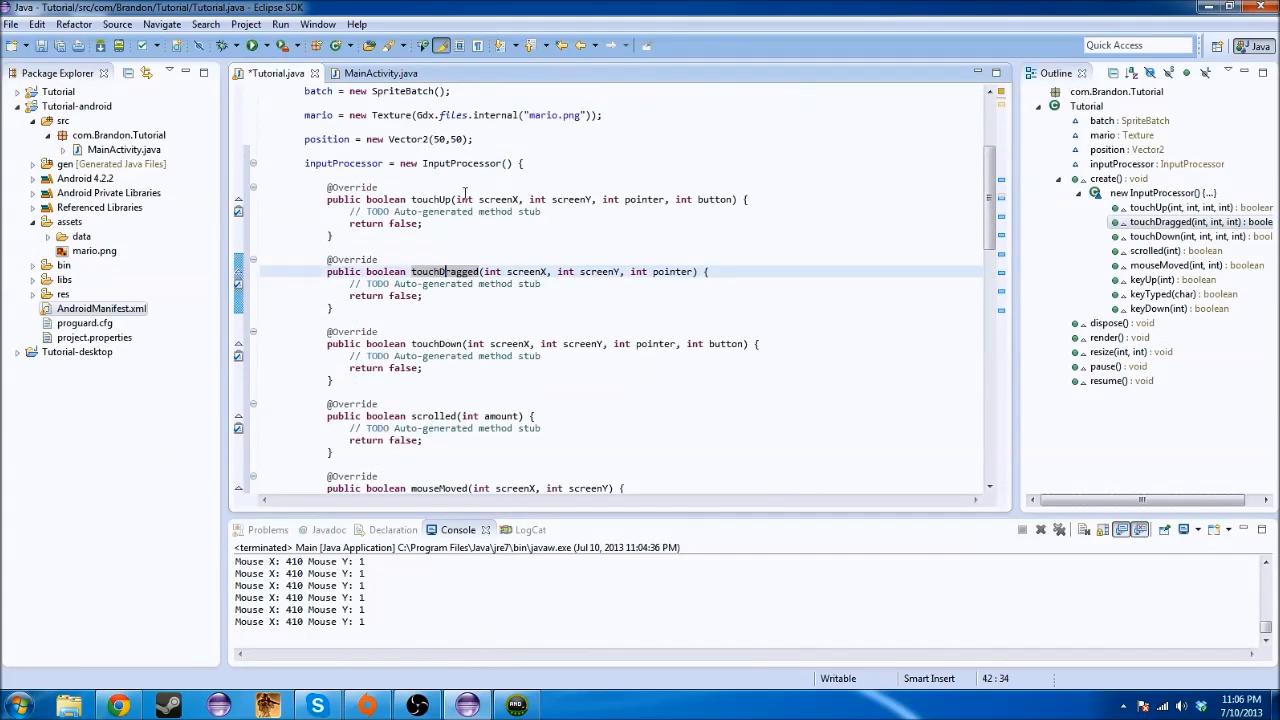
pyautogui.scroll(-3)
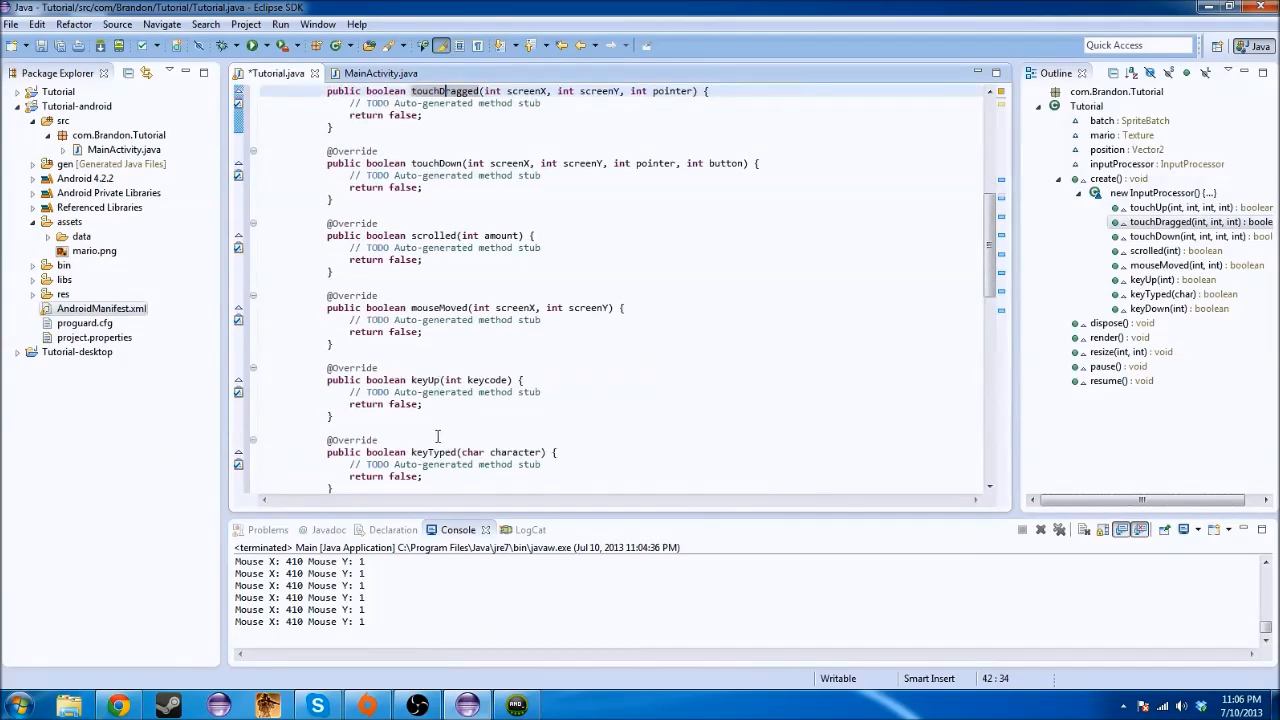
pyautogui.scroll(-3)
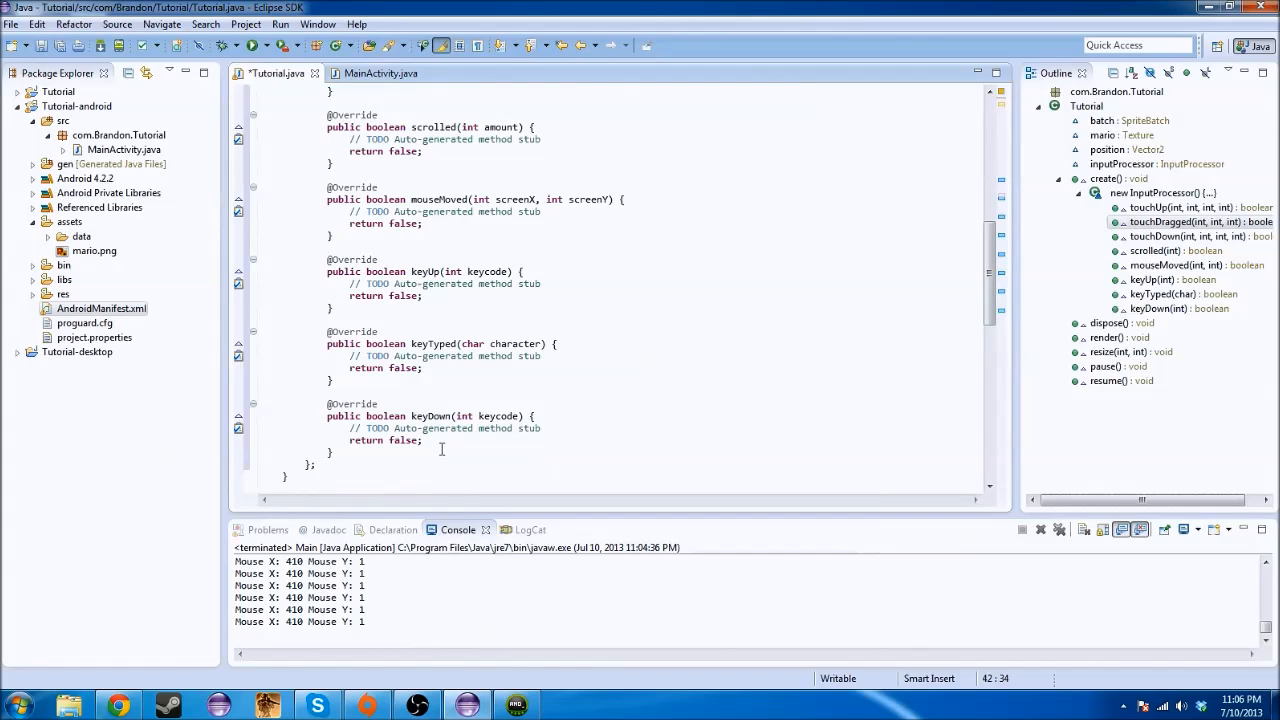
pyautogui.scroll(3)
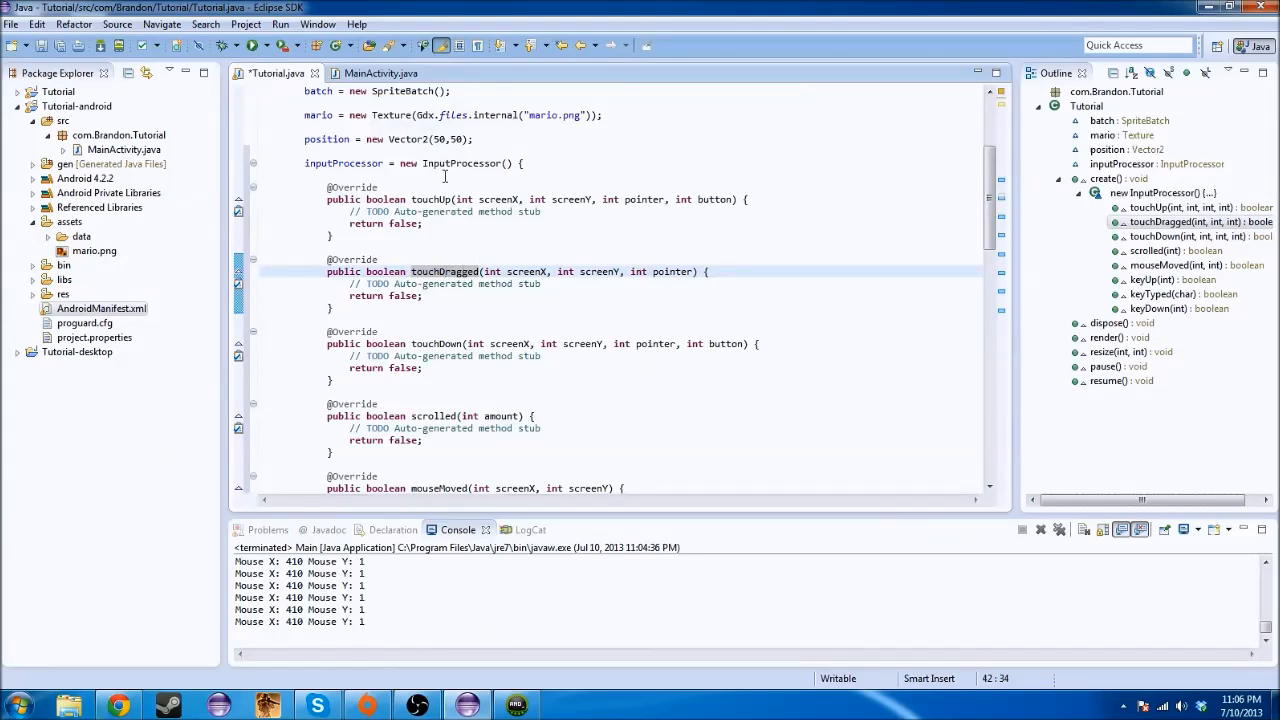
# Select and delete the anonymous InputProcessor assignment and its stubs from create()
pyautogui.moveTo(304, 164); pyautogui.dragTo(410, 488)
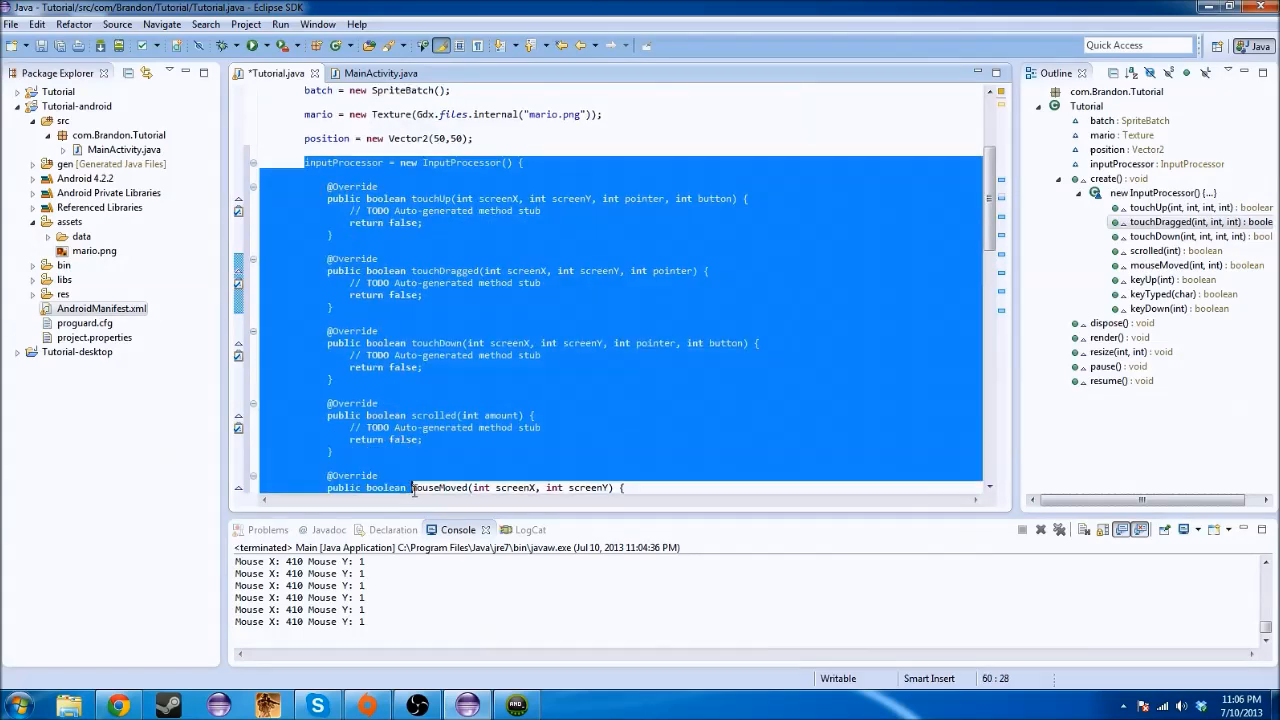
pyautogui.scroll(-3)
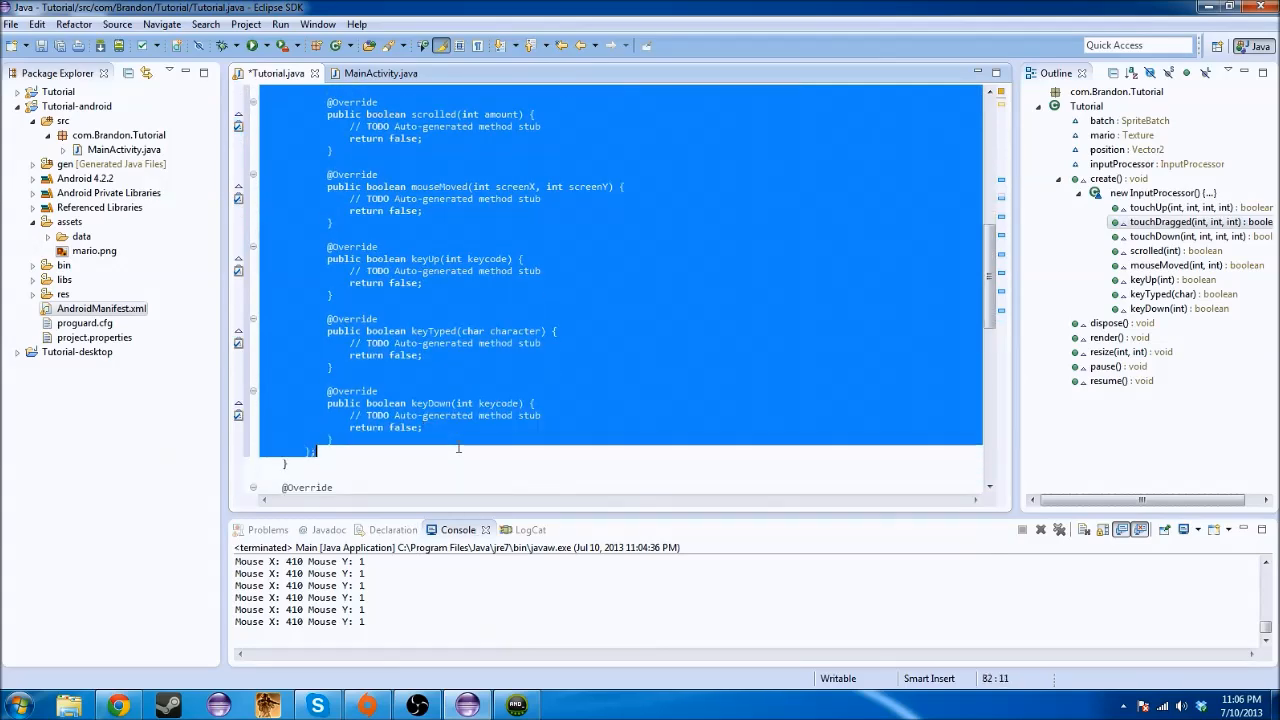
pyautogui.scroll(3)
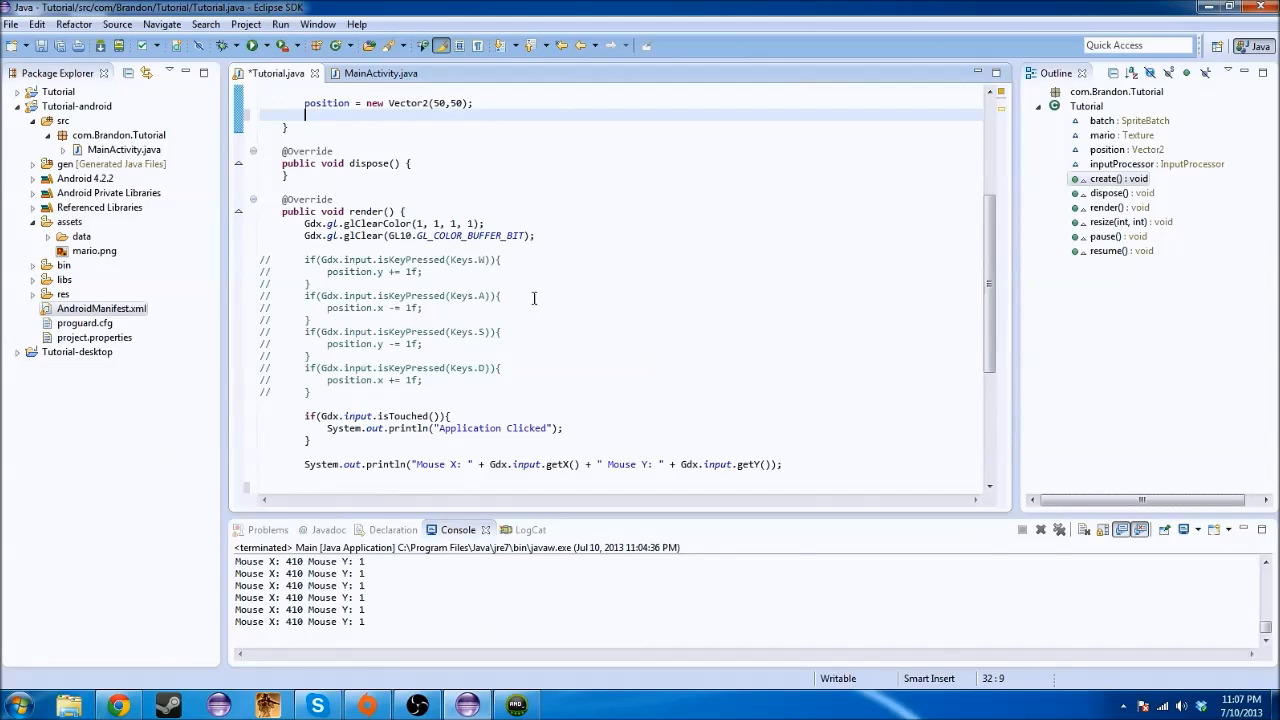
pyautogui.scroll(-3)
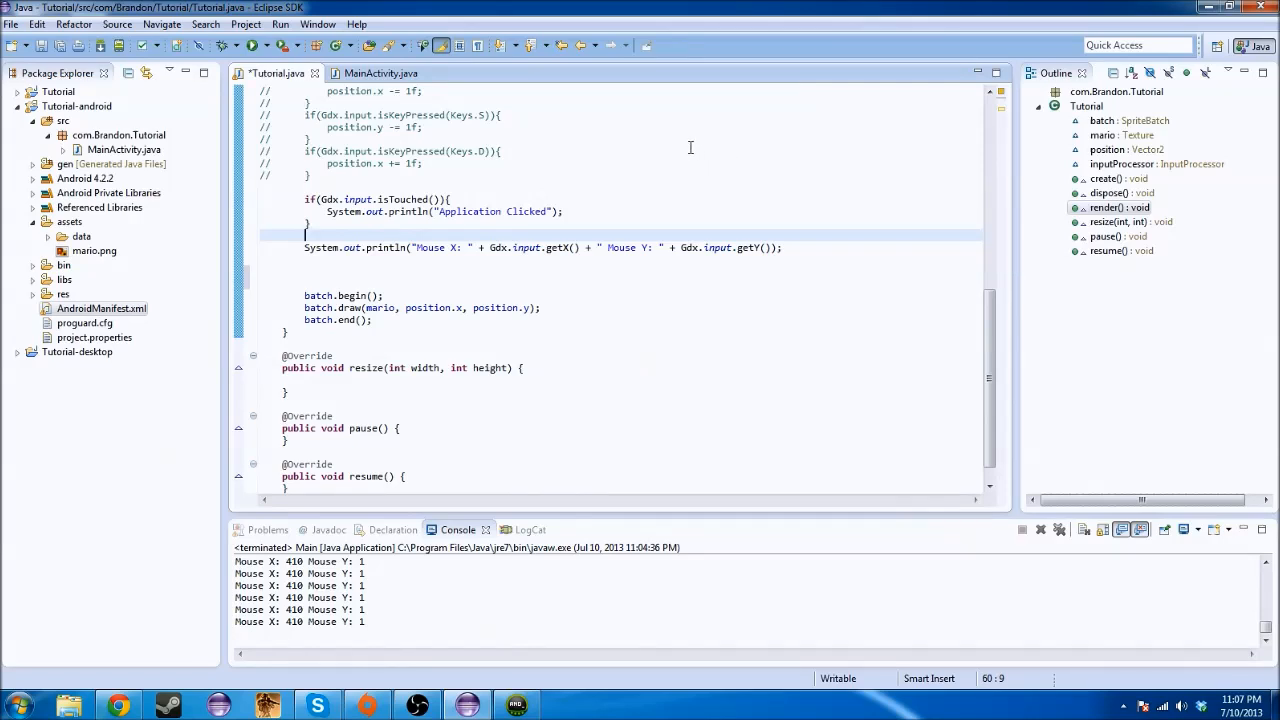
pyautogui.moveTo(632, 136)
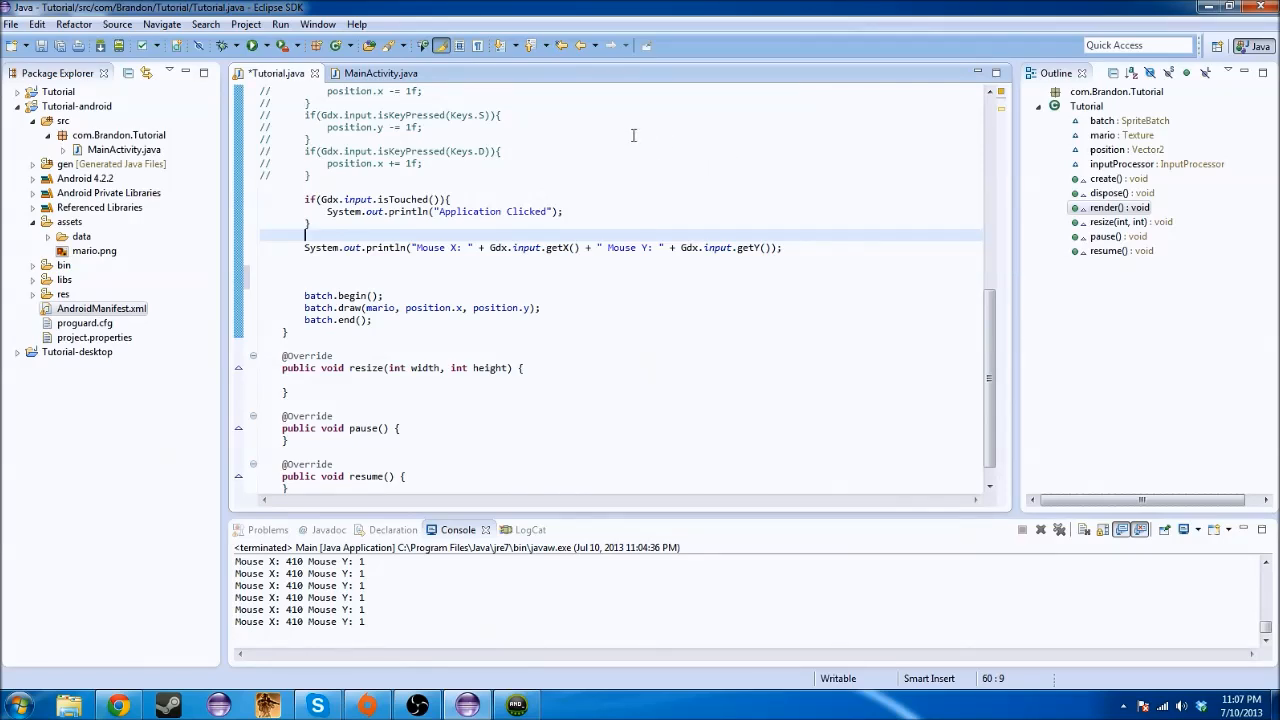
pyautogui.moveTo(598, 156)
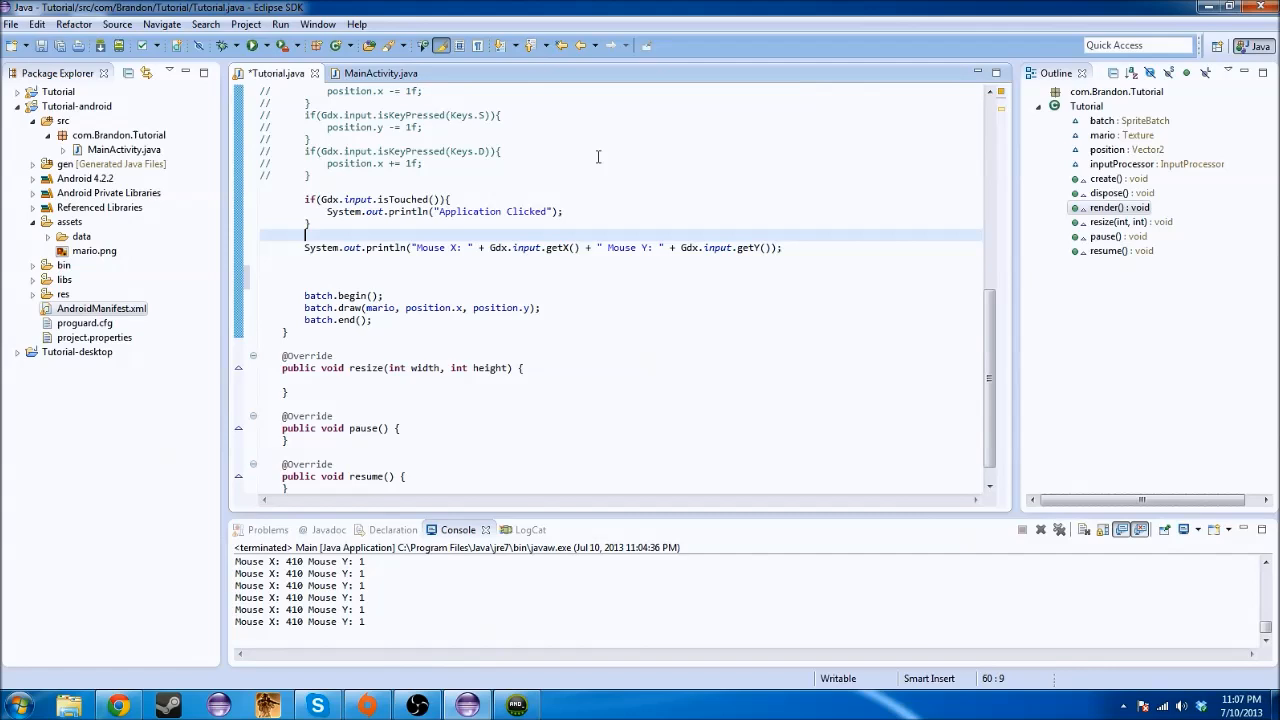
pyautogui.moveTo(580, 264)
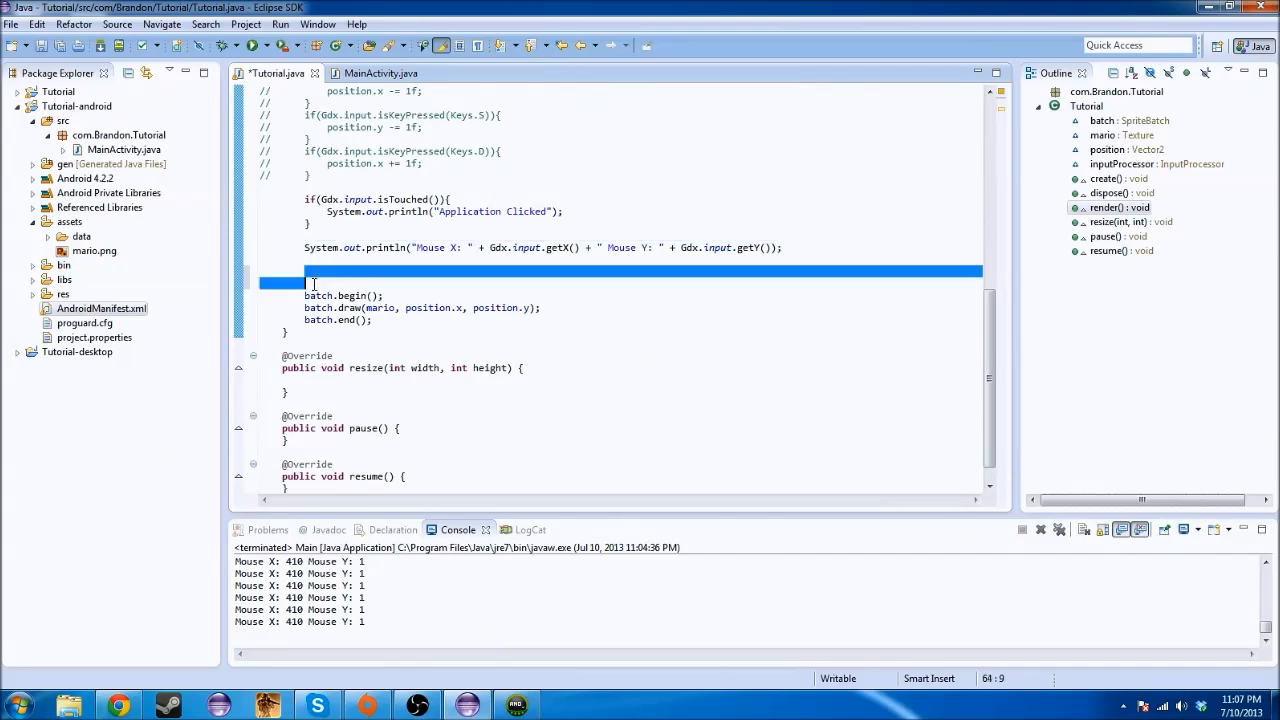
# Launch the Main desktop configuration showing Mario and mouse coordinates, then close the game
pyautogui.click(310, 272)
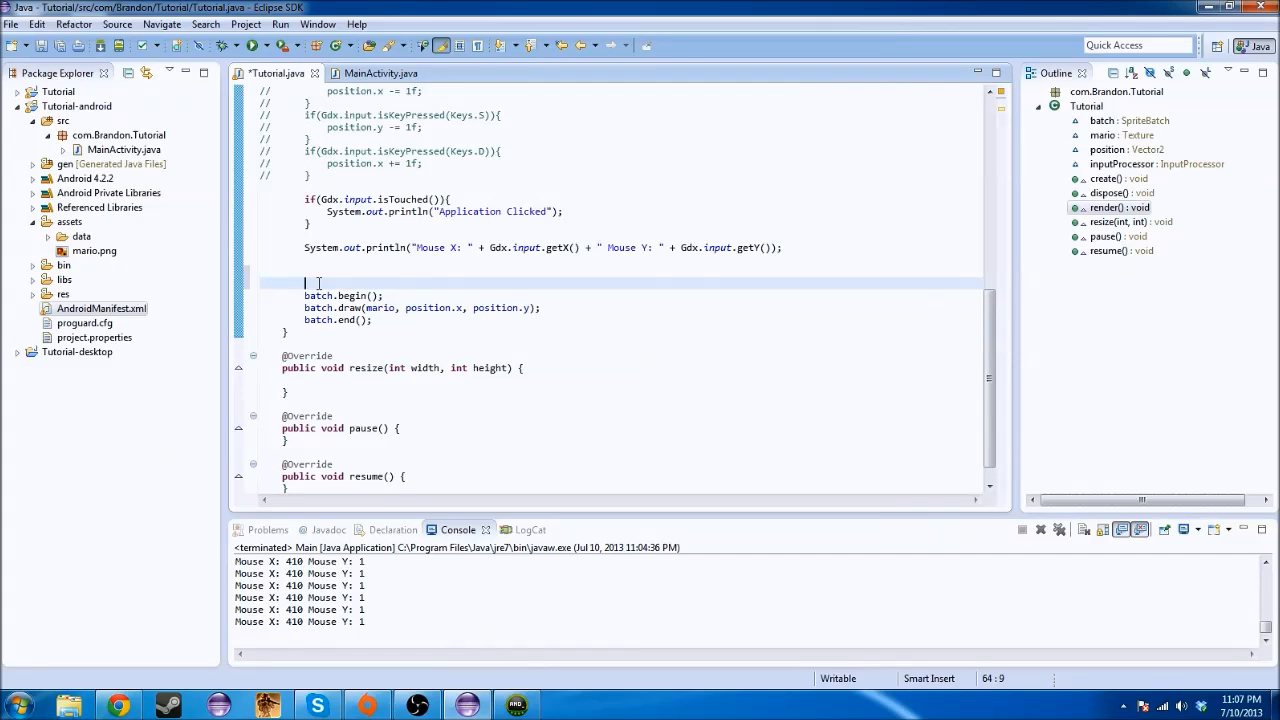
pyautogui.click(264, 44)
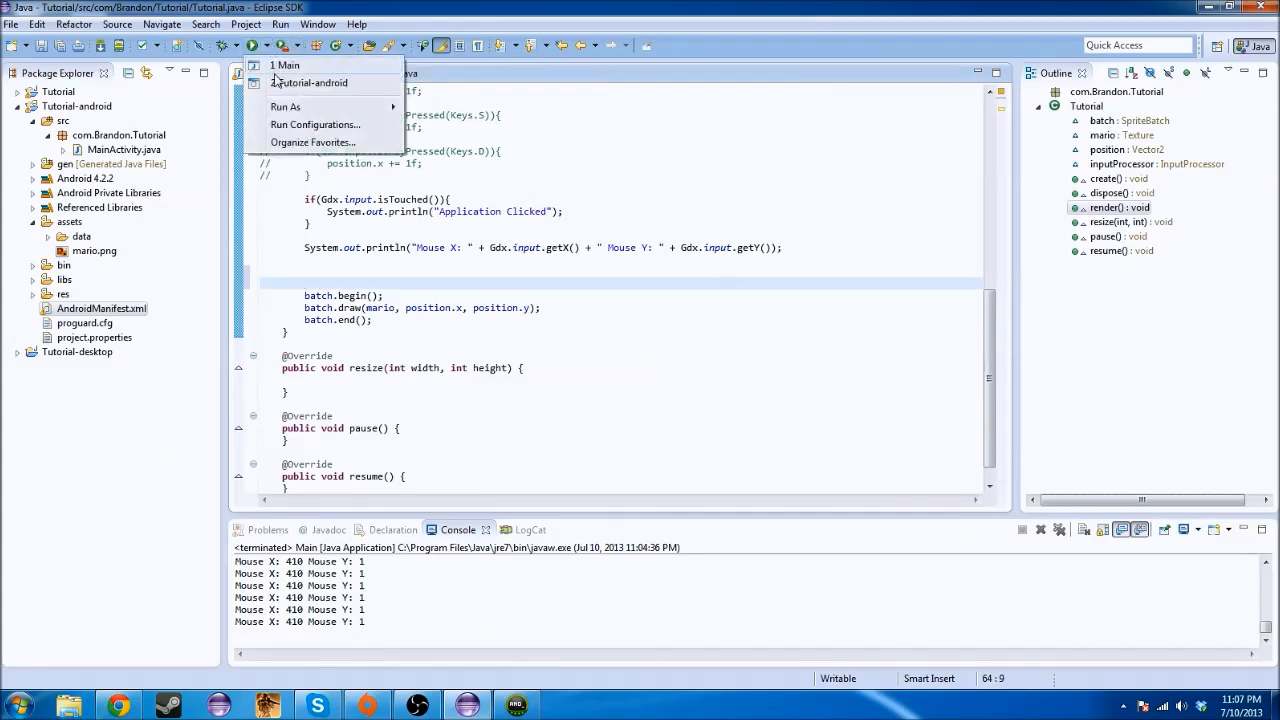
pyautogui.click(288, 64)
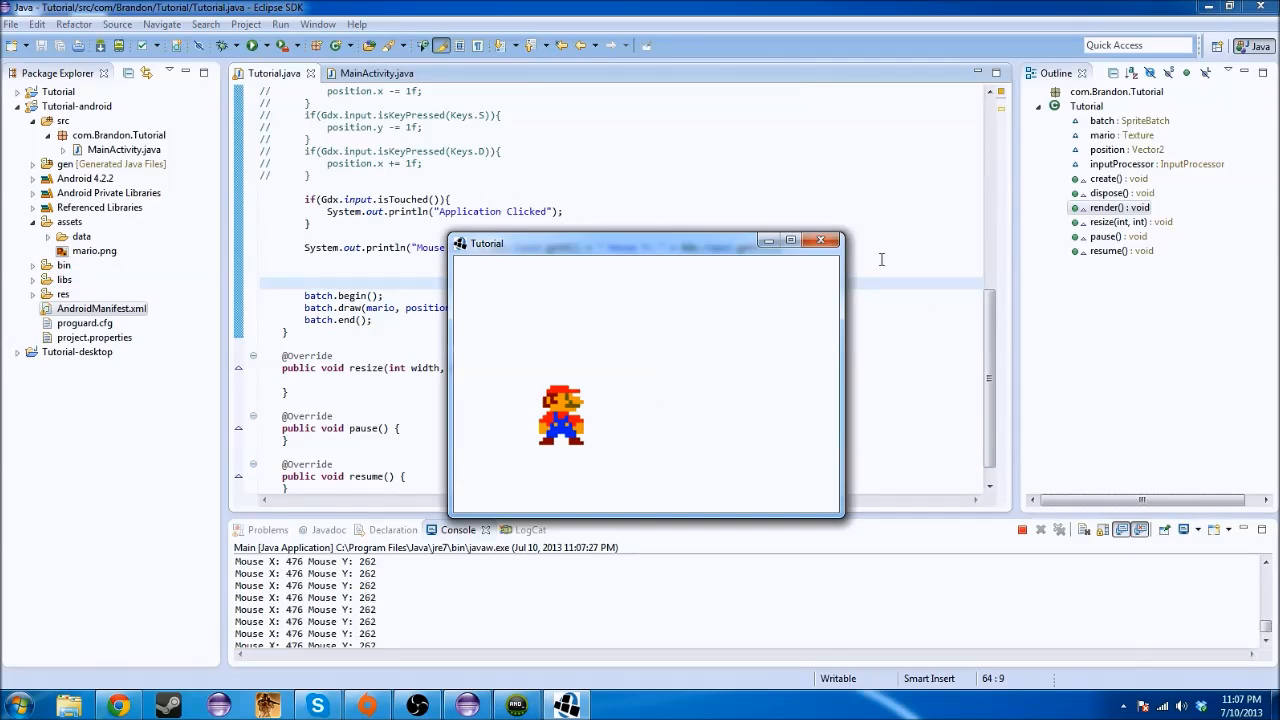
pyautogui.click(822, 240)
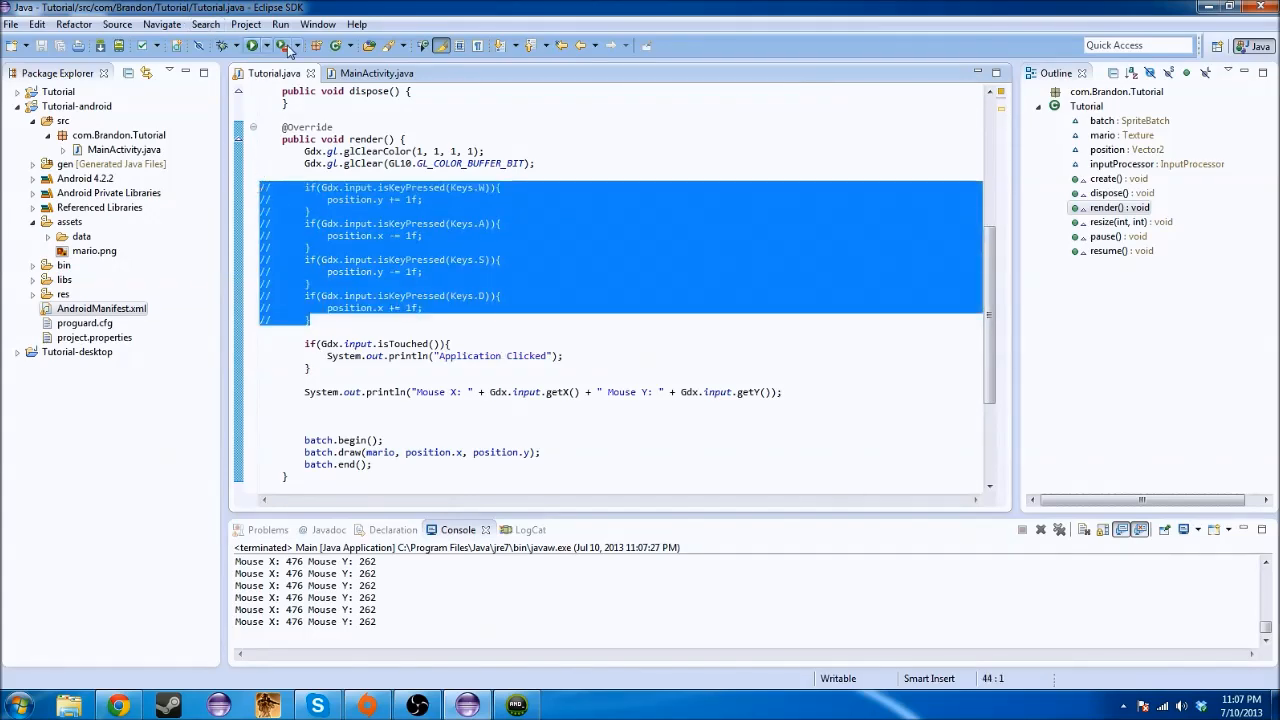
# Uncomment the WASD key checks, save and rerun the desktop game, then close it
pyautogui.click(116, 24)
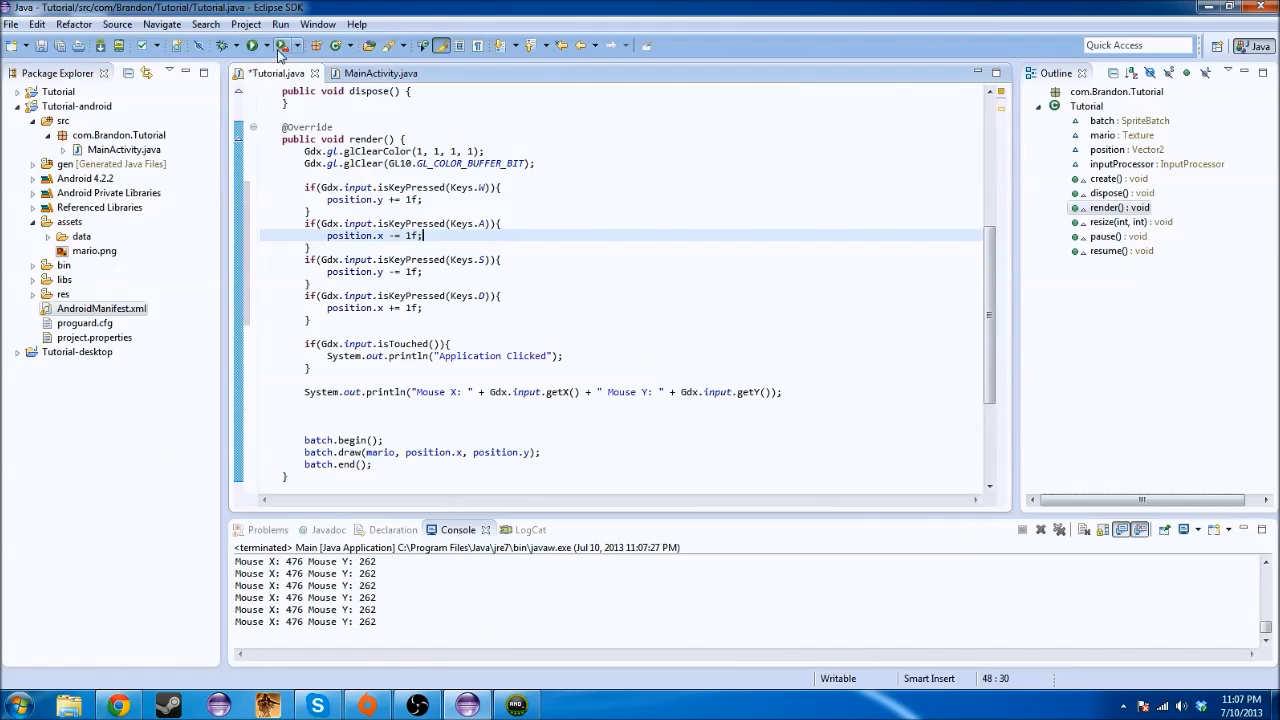
pyautogui.click(252, 44)
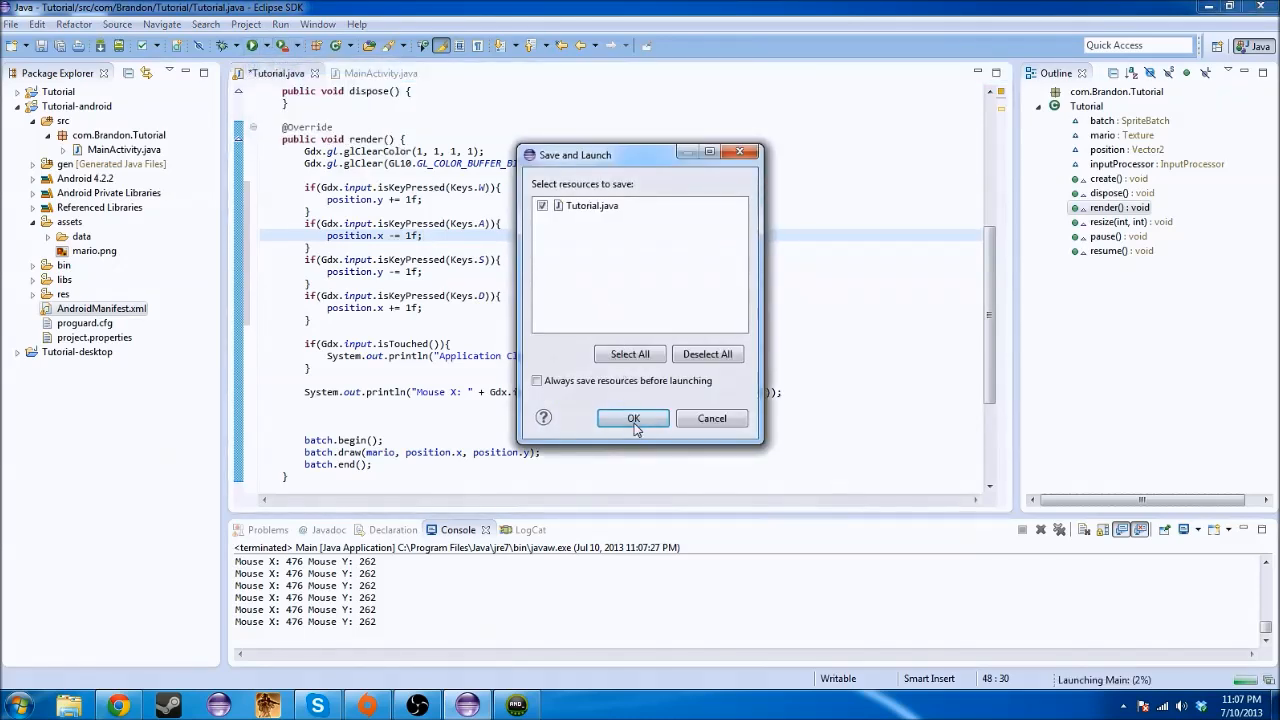
pyautogui.click(632, 418)
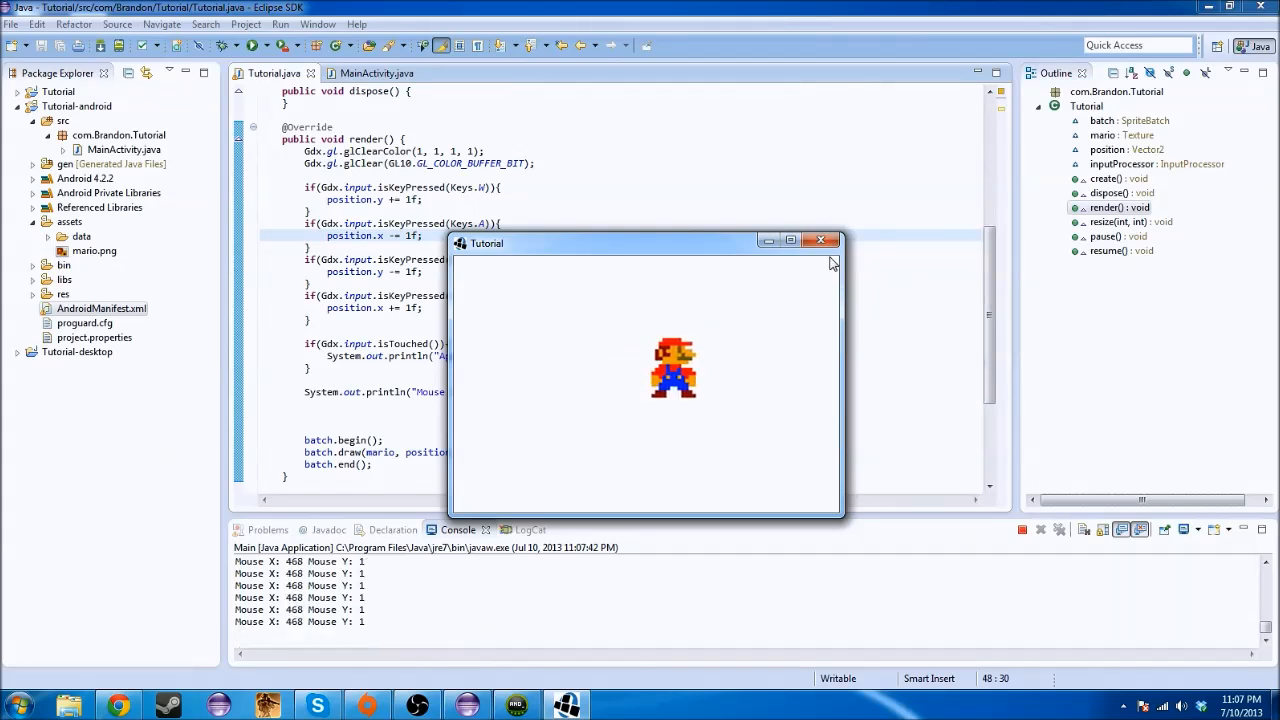
pyautogui.click(820, 240)
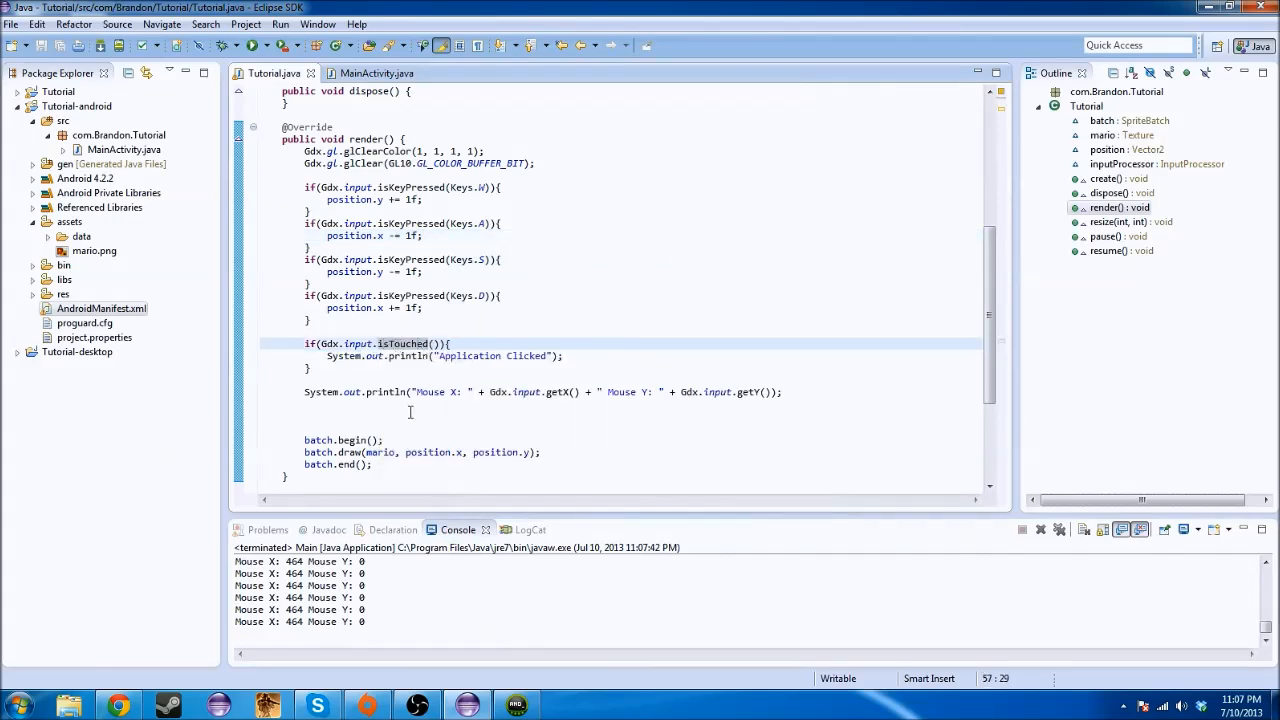
pyautogui.moveTo(356, 388)
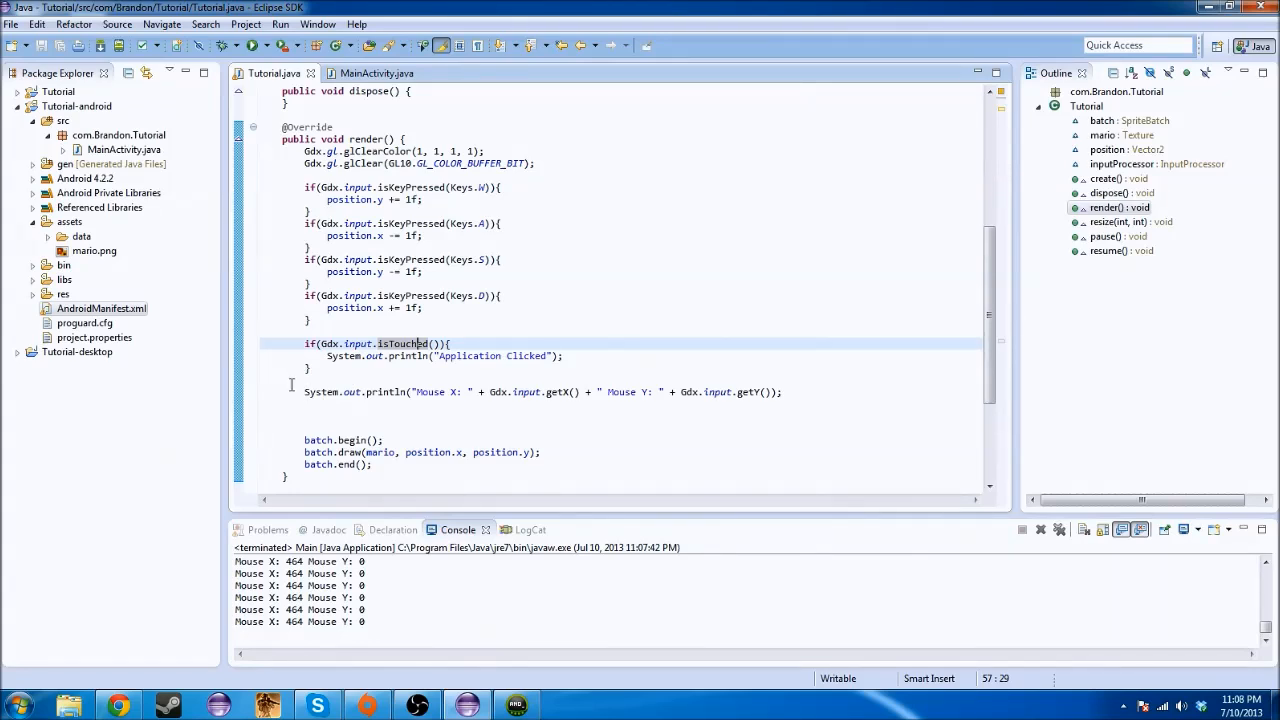
pyautogui.moveTo(372, 400)
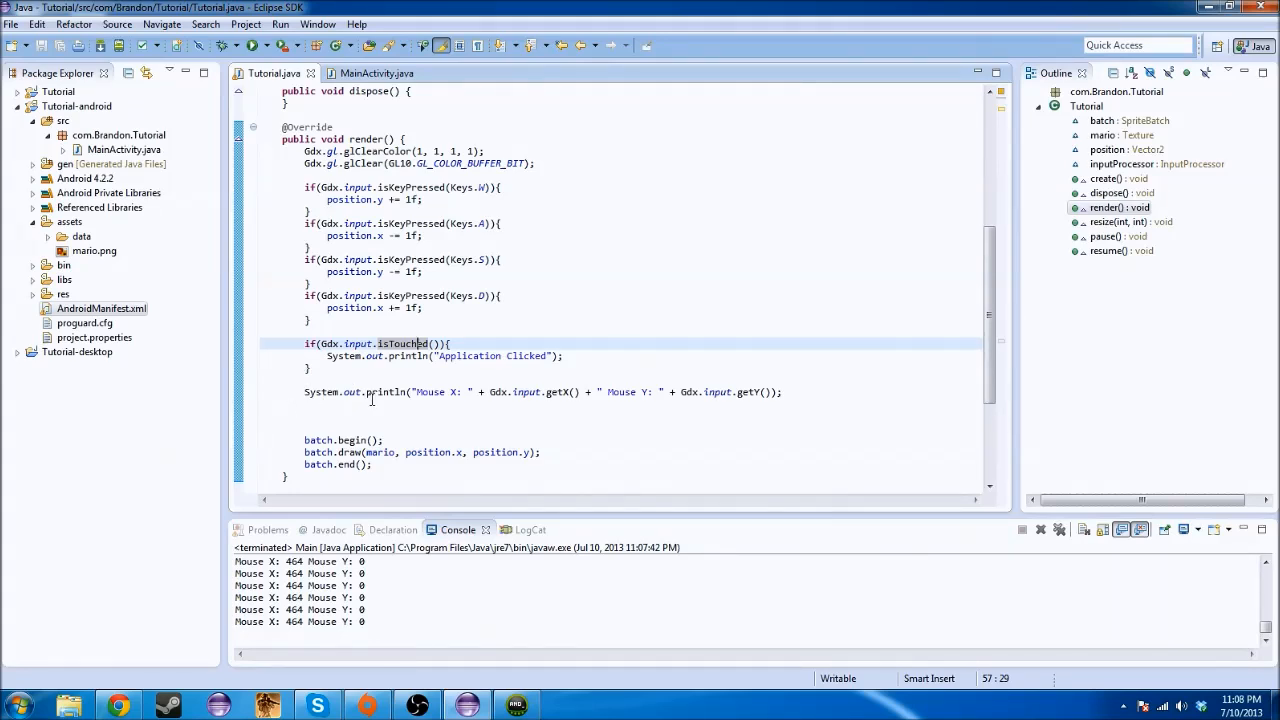